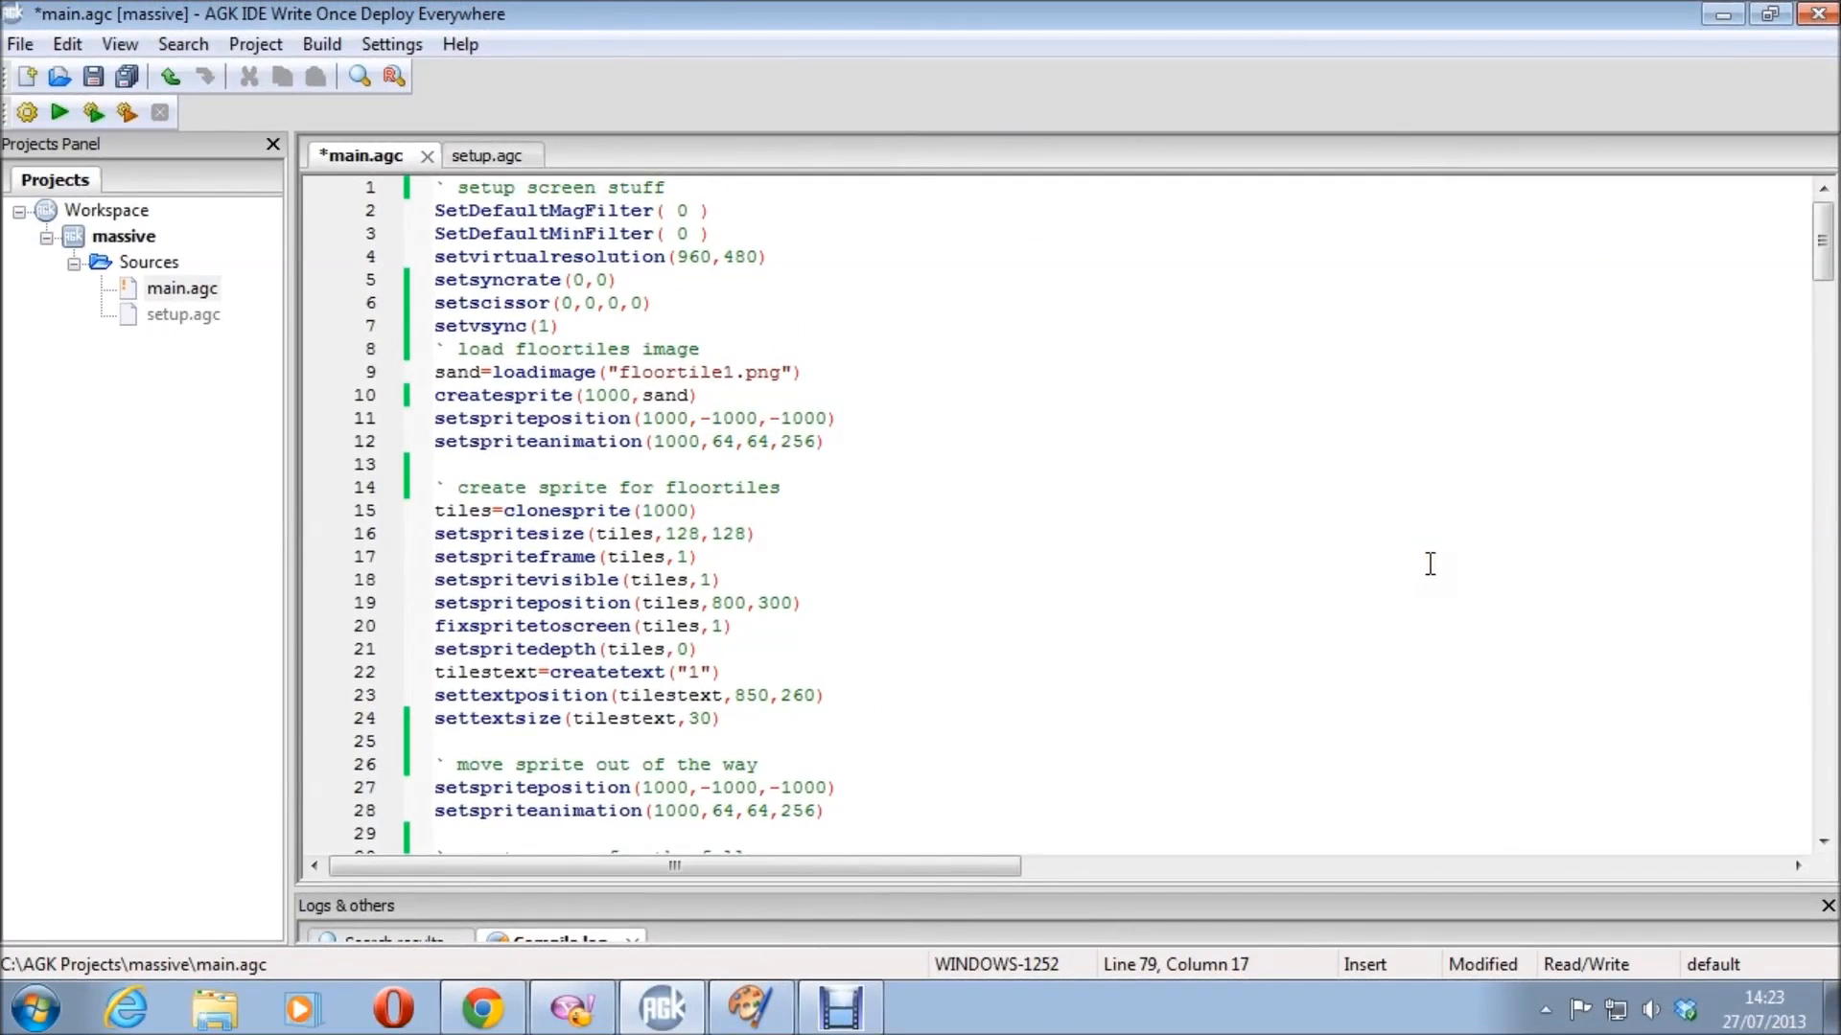
mouse_move(1224, 575)
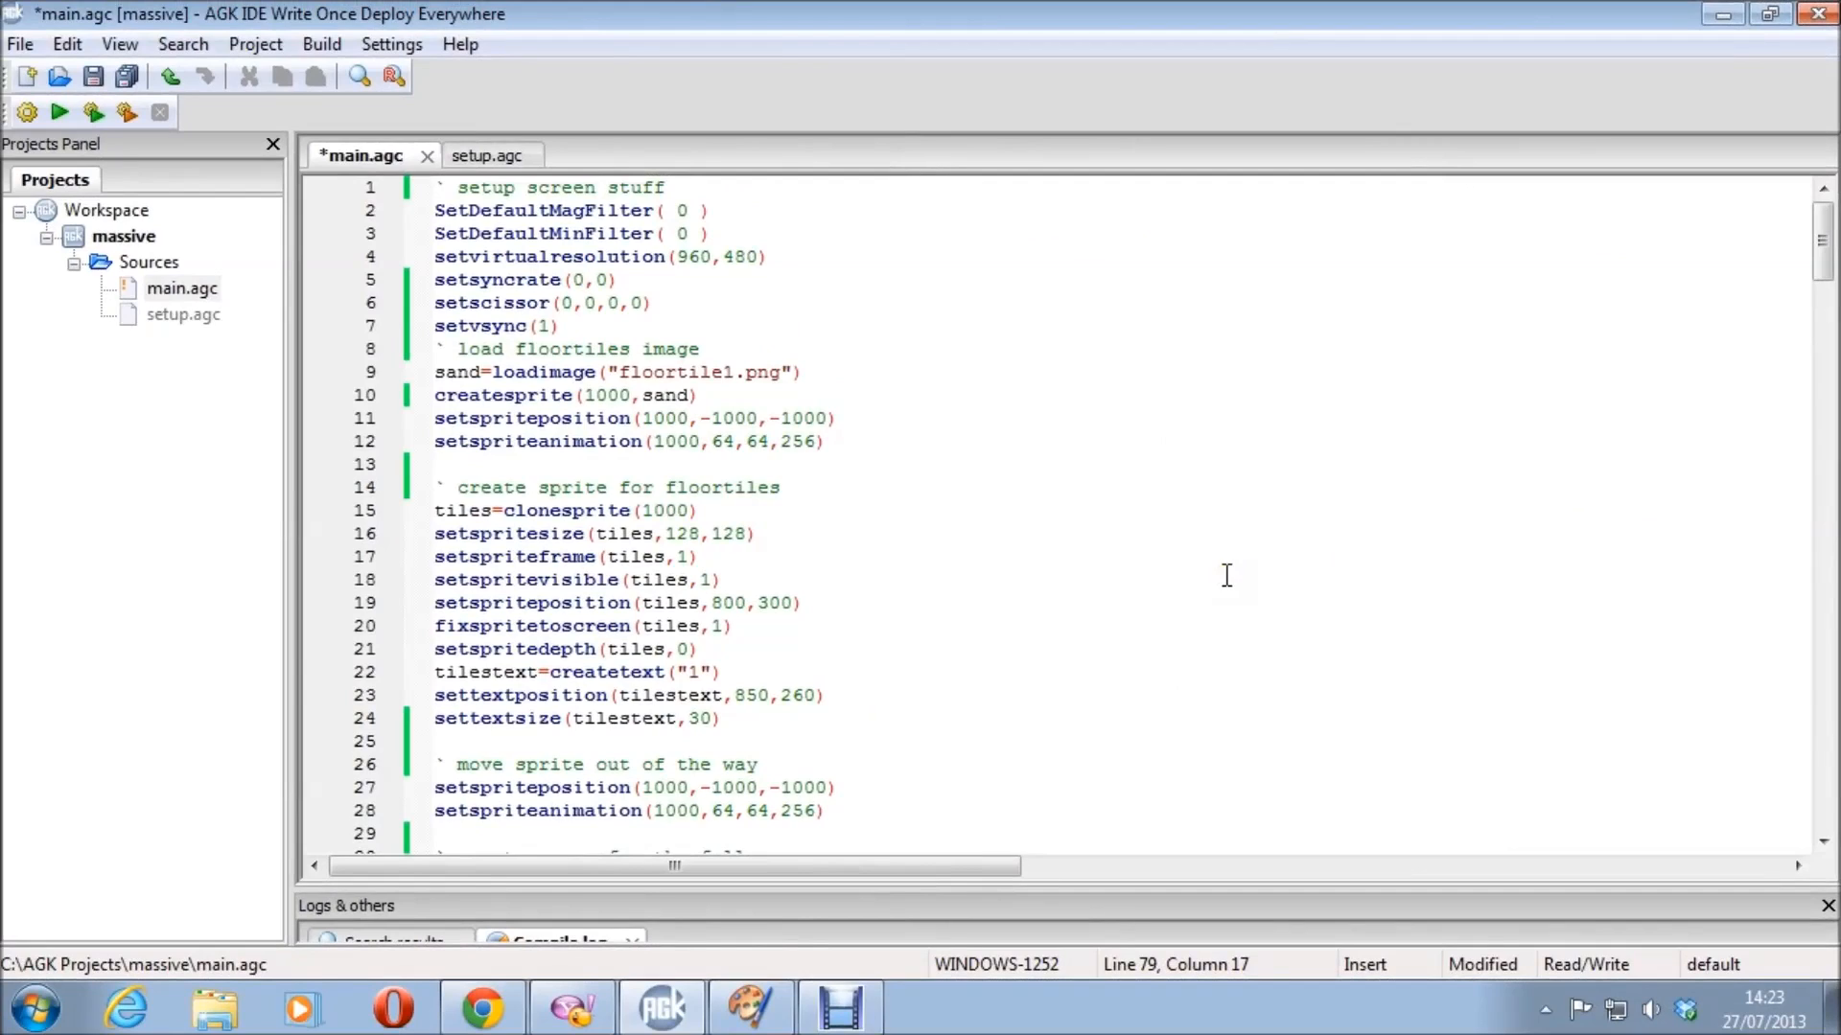
mouse_move(1066, 472)
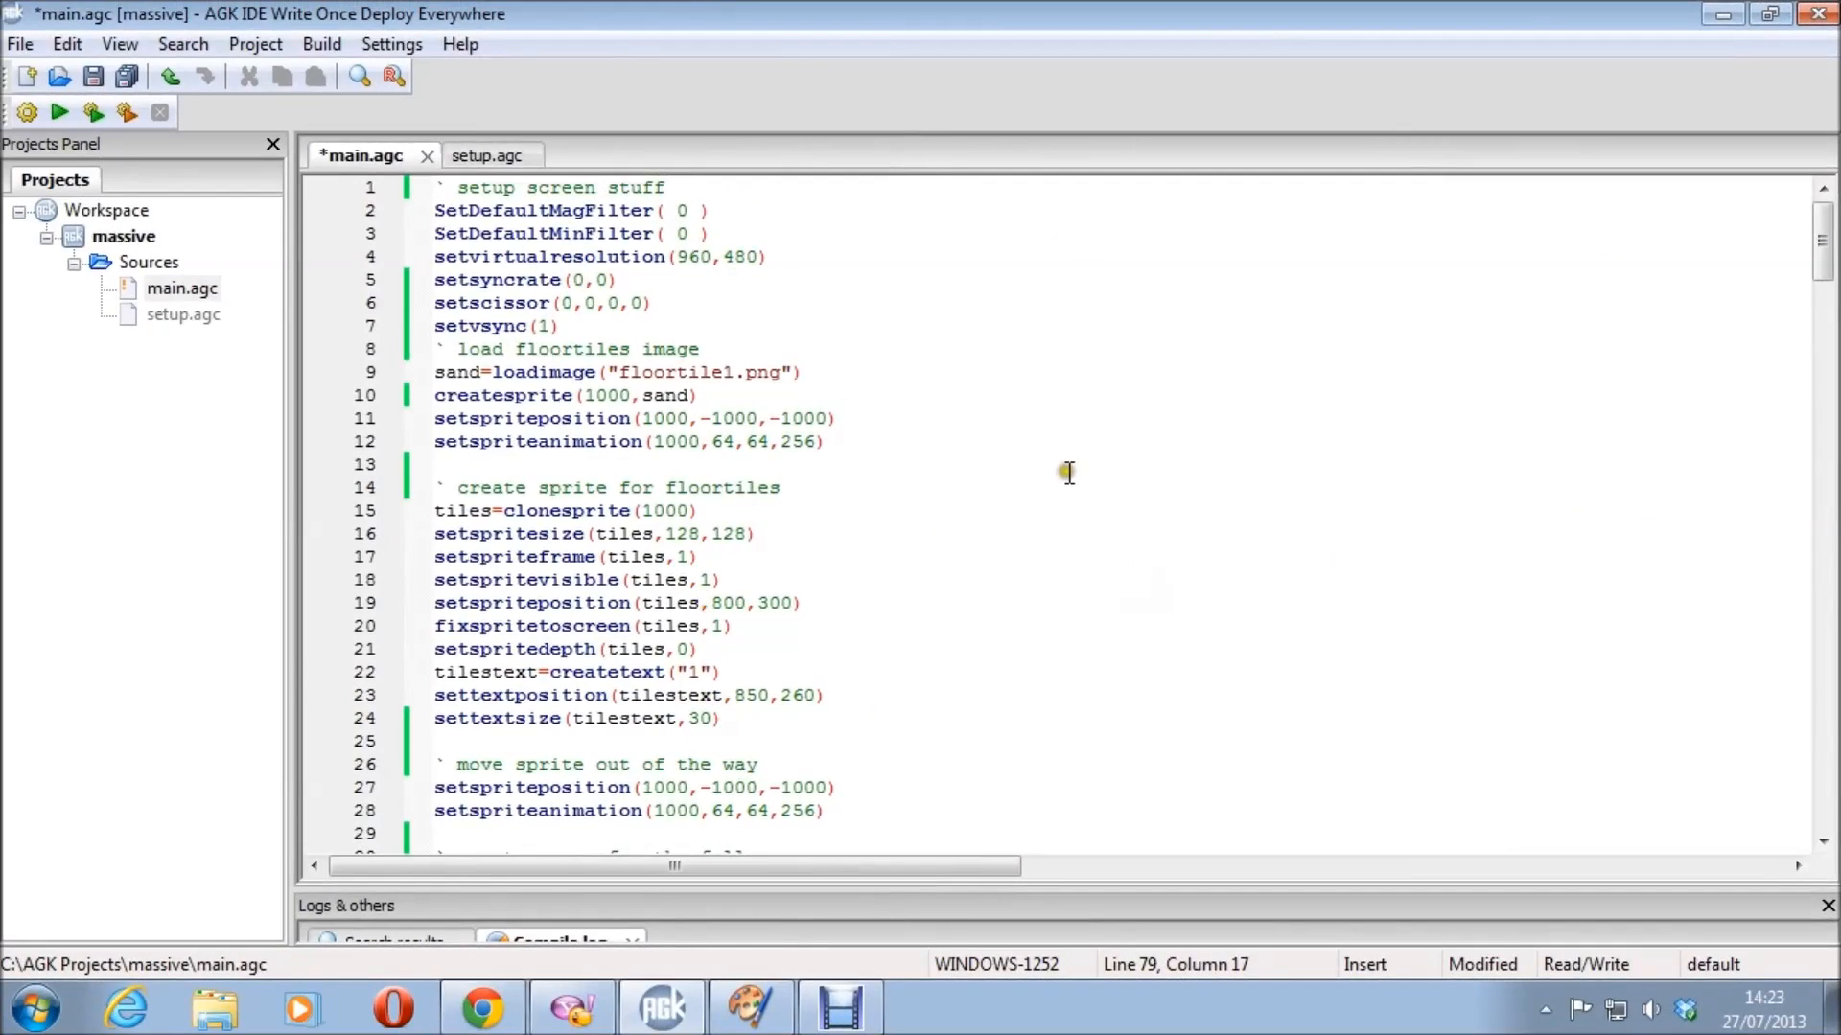
mouse_move(951, 371)
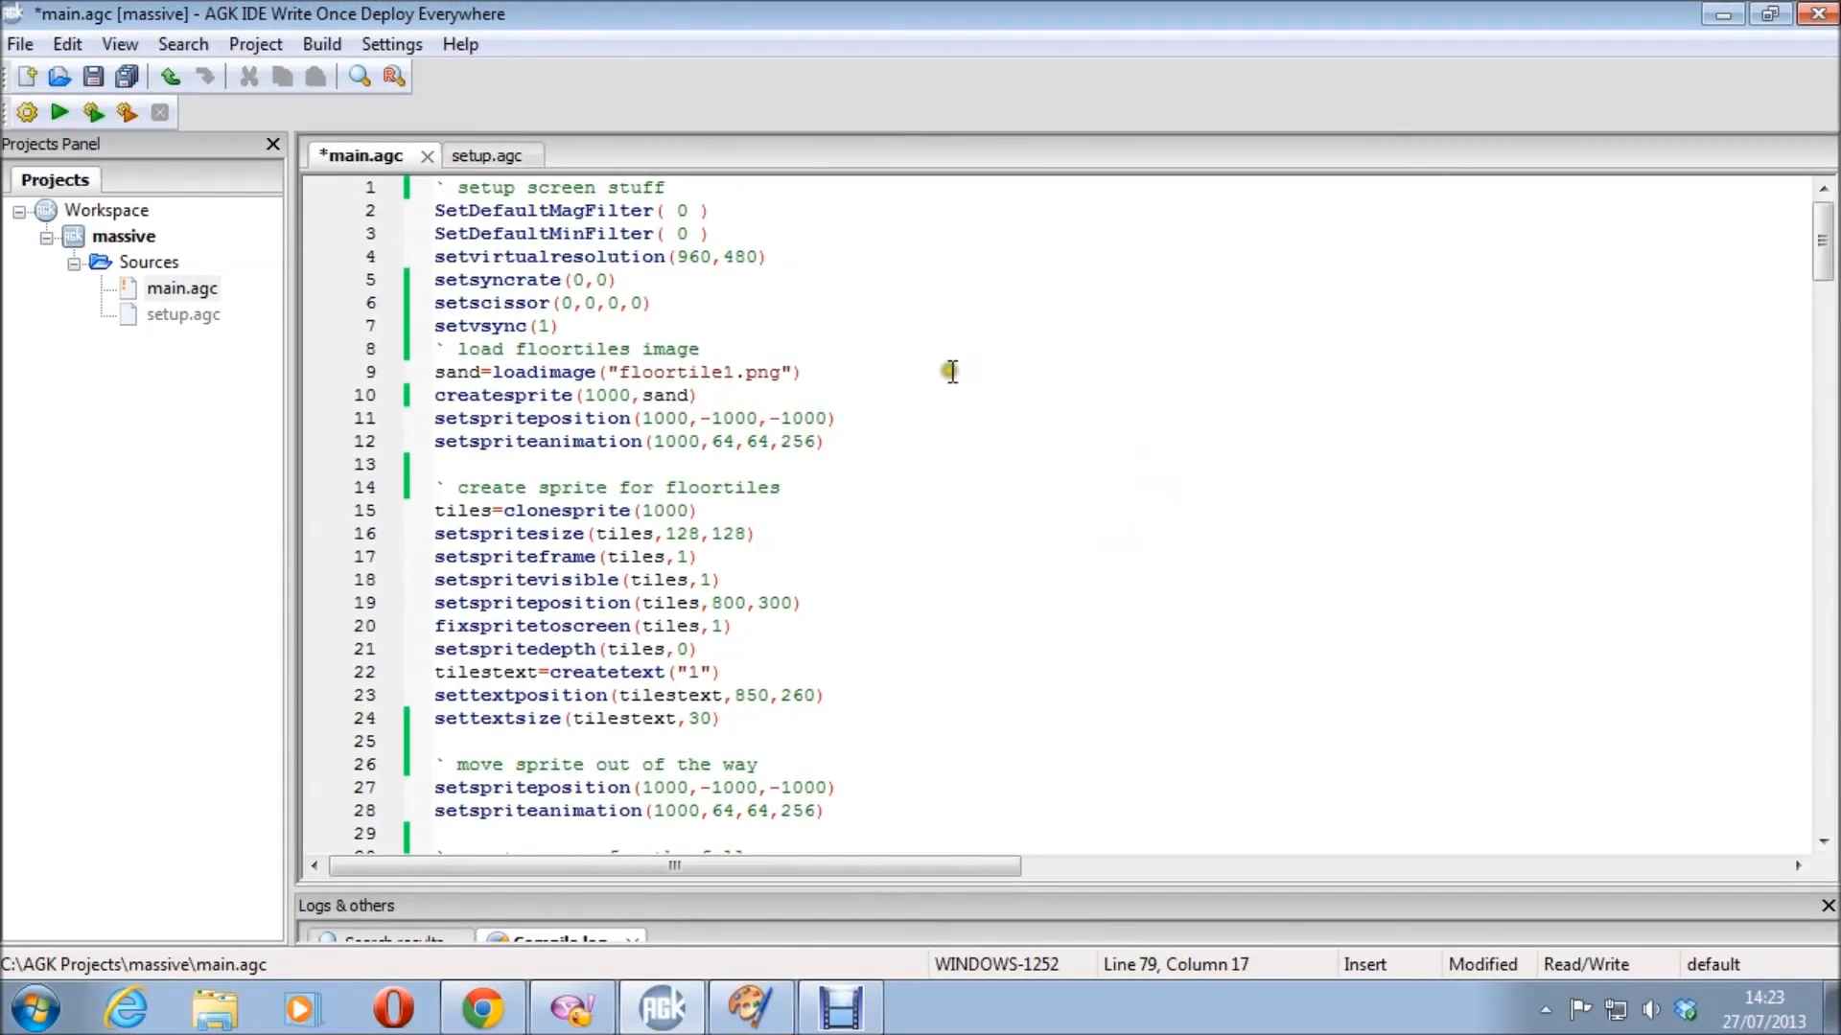
mouse_move(954, 382)
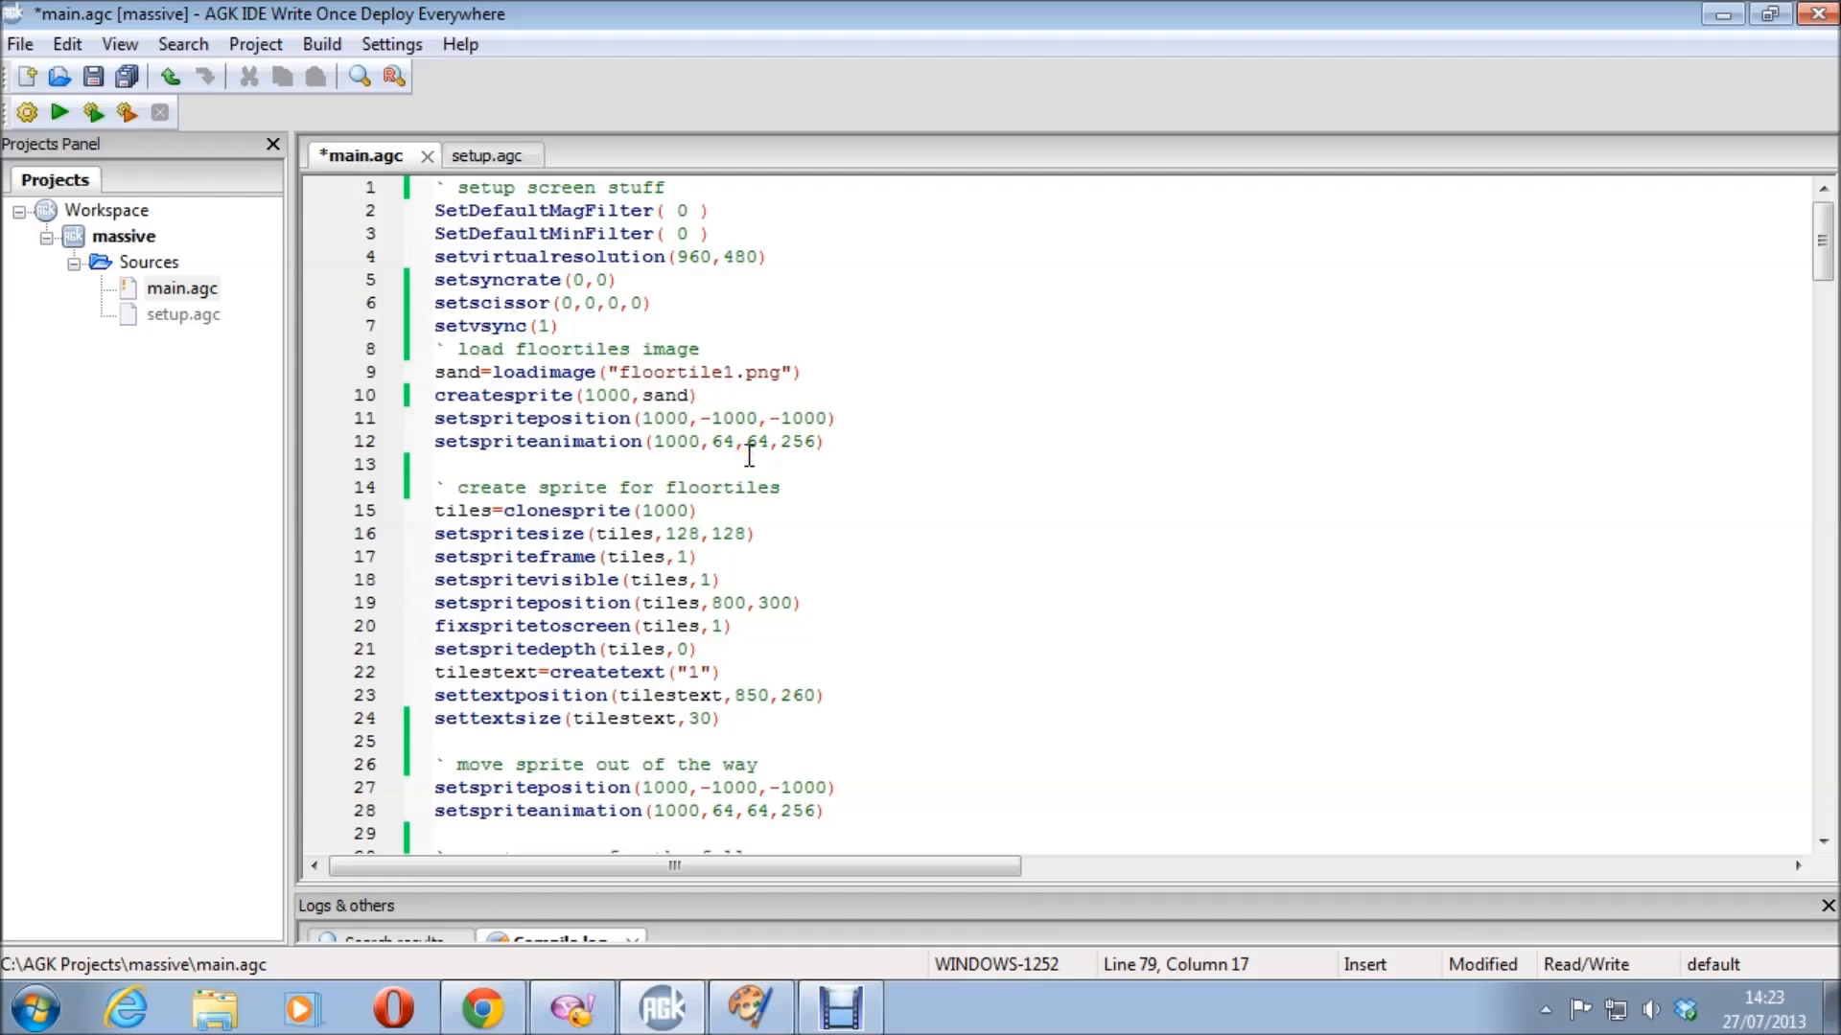
mouse_move(1455, 458)
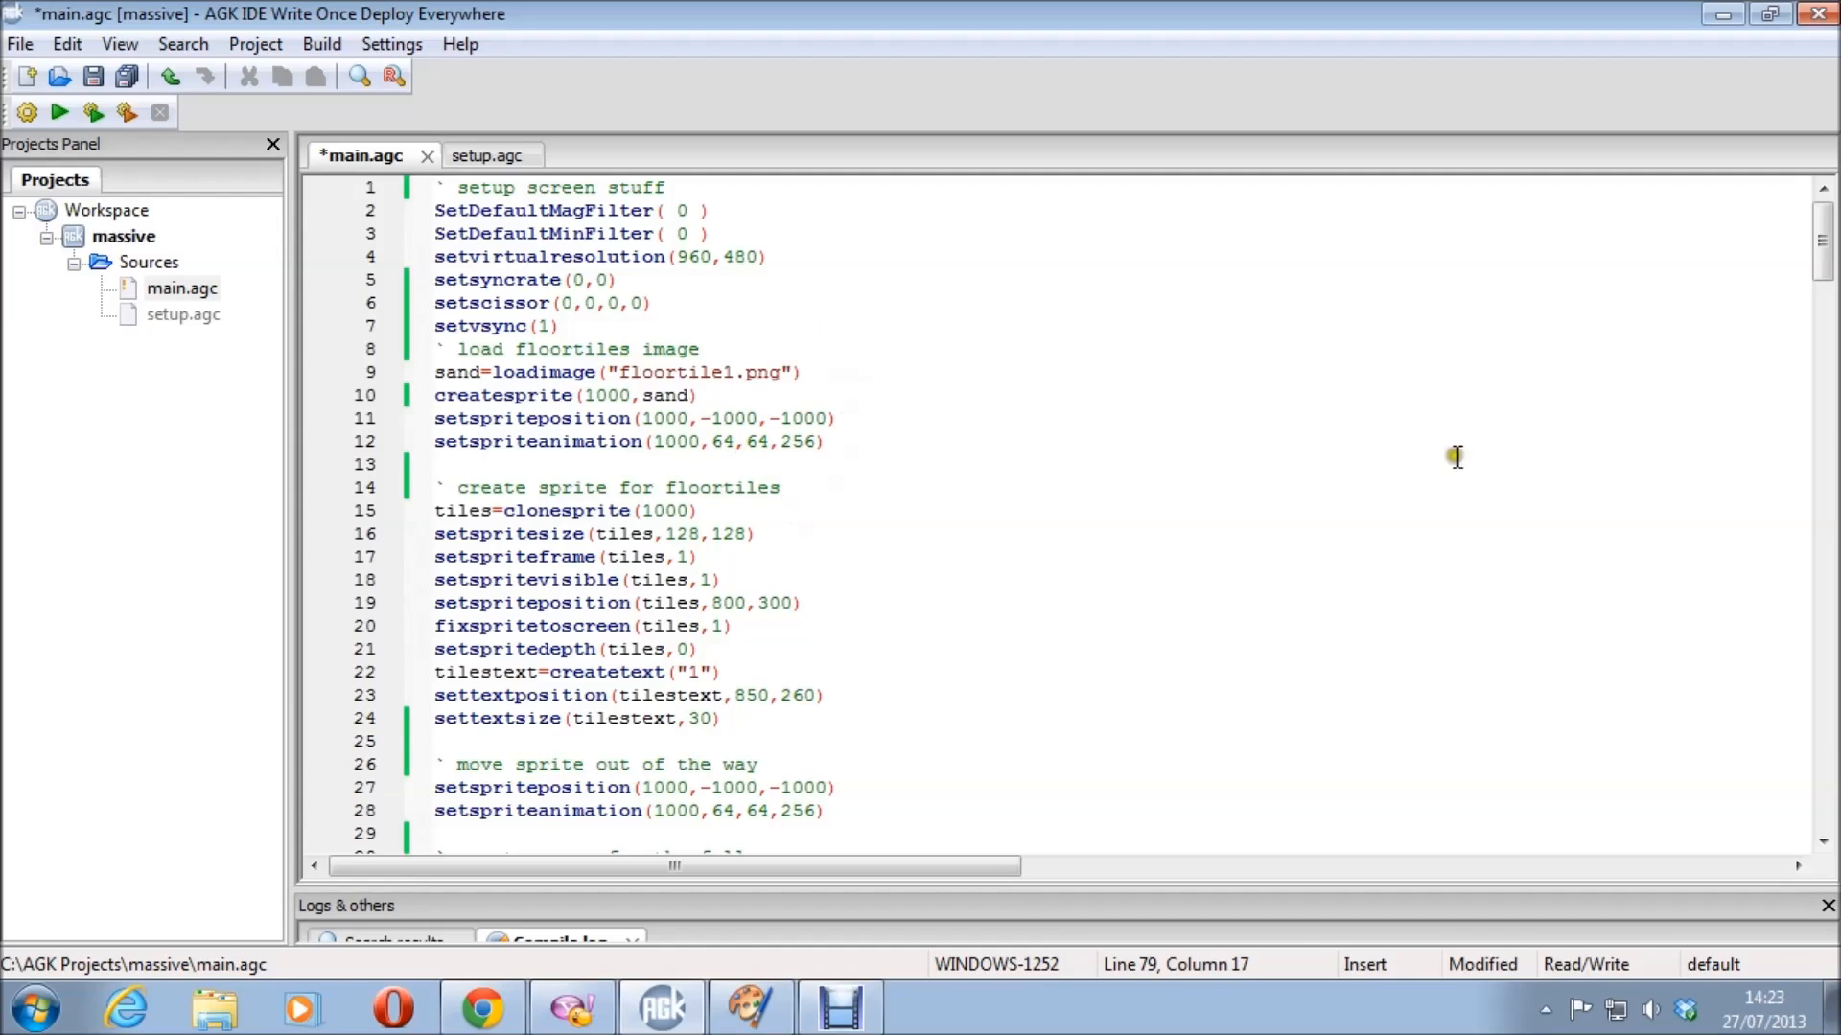
- Compile and launch the map demo, then paint lava tiles onto the sand map
scroll("down", 3)
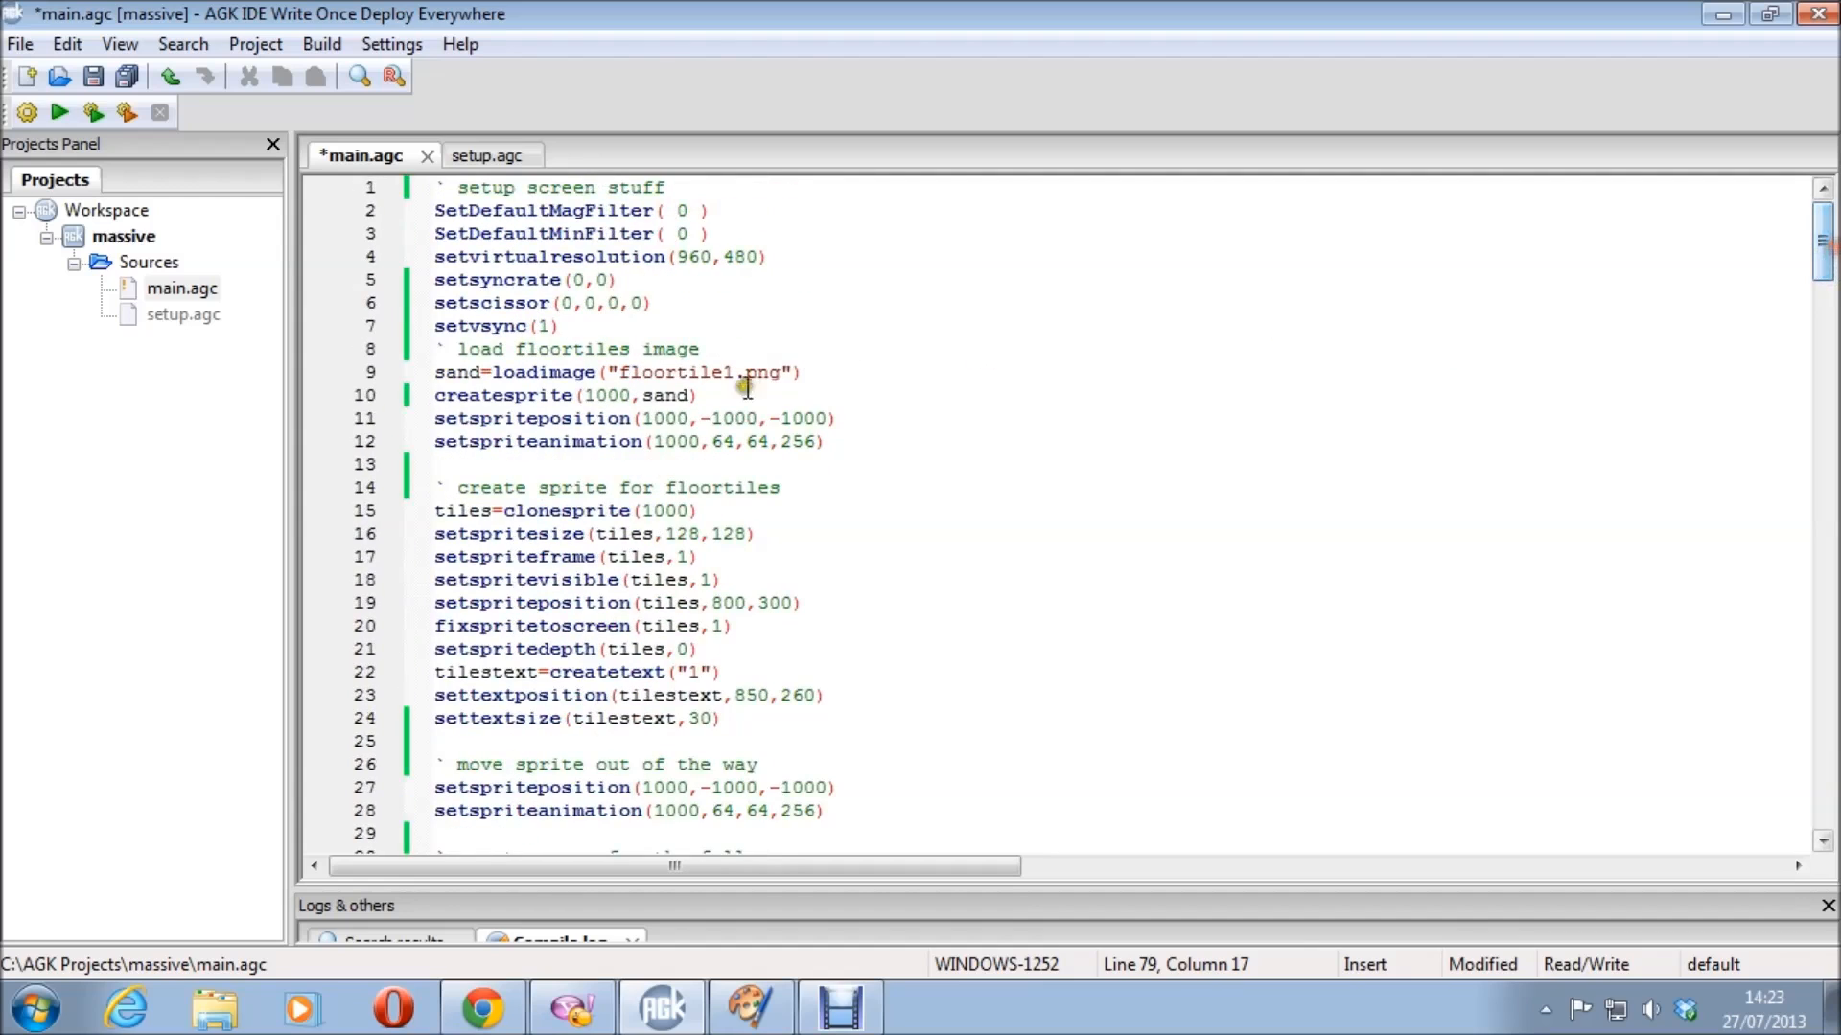
mouse_move(733, 522)
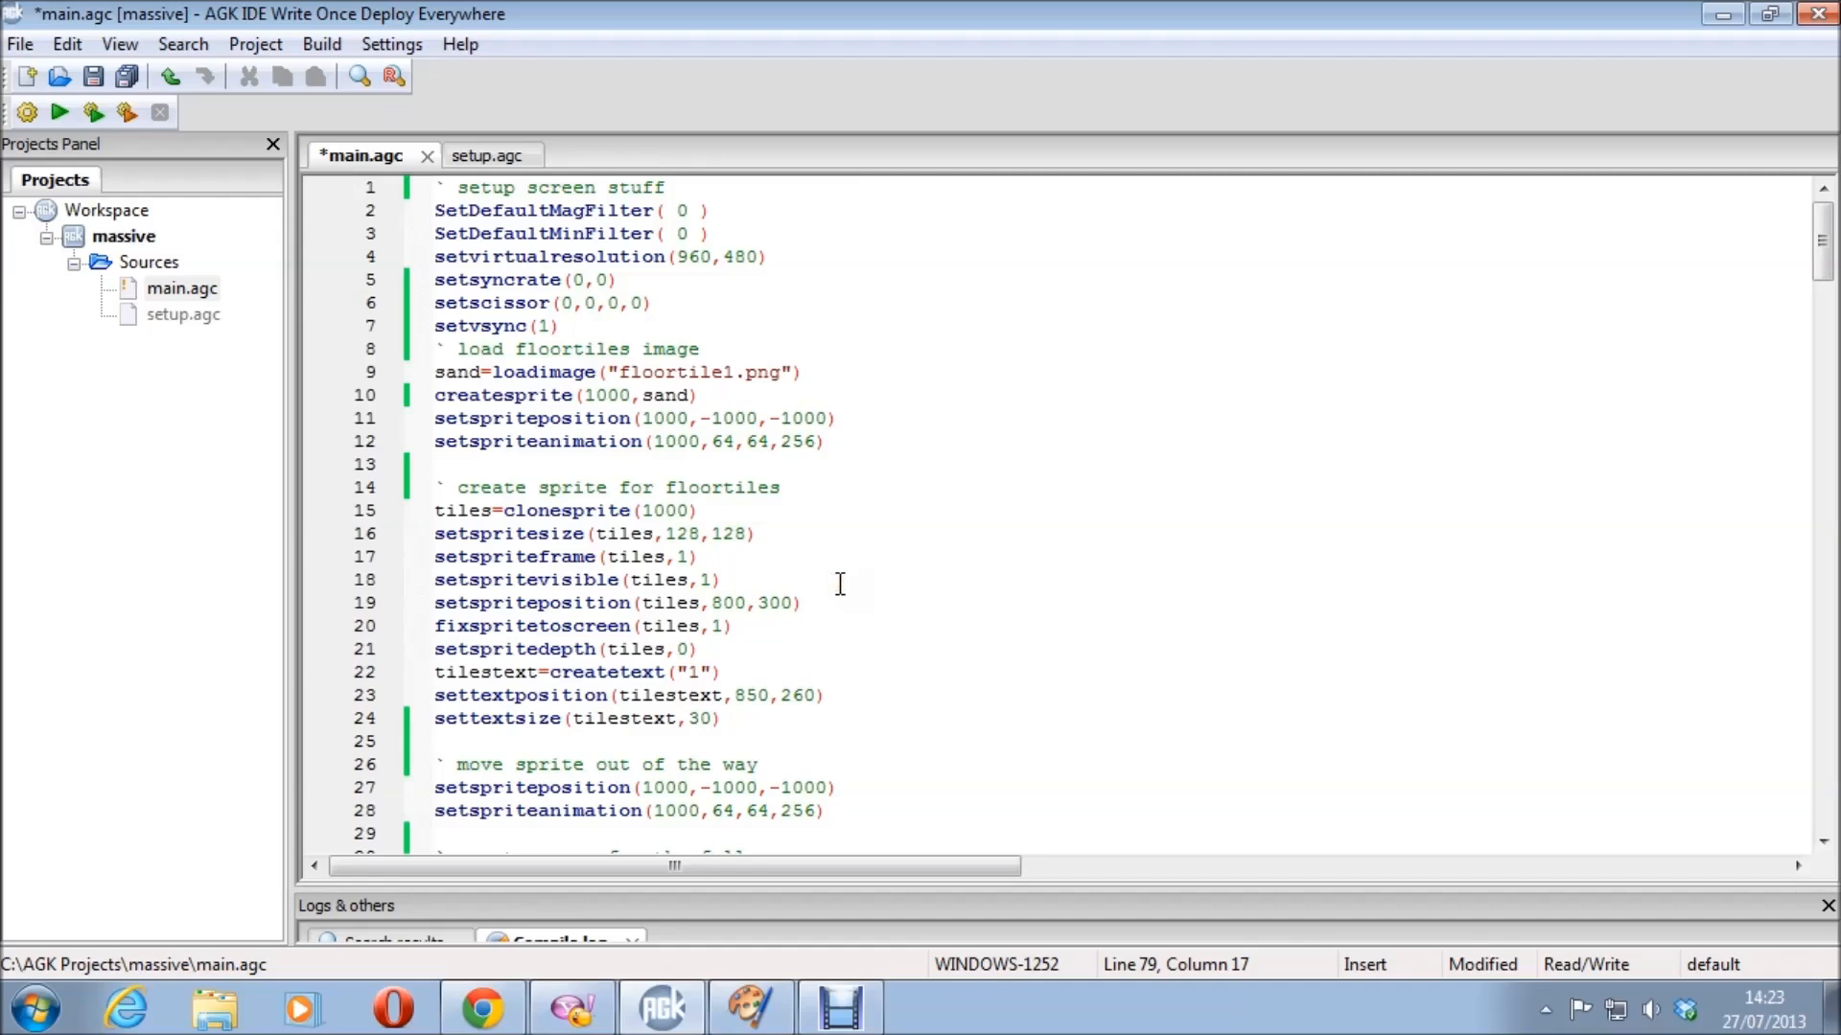
left_click(60, 111)
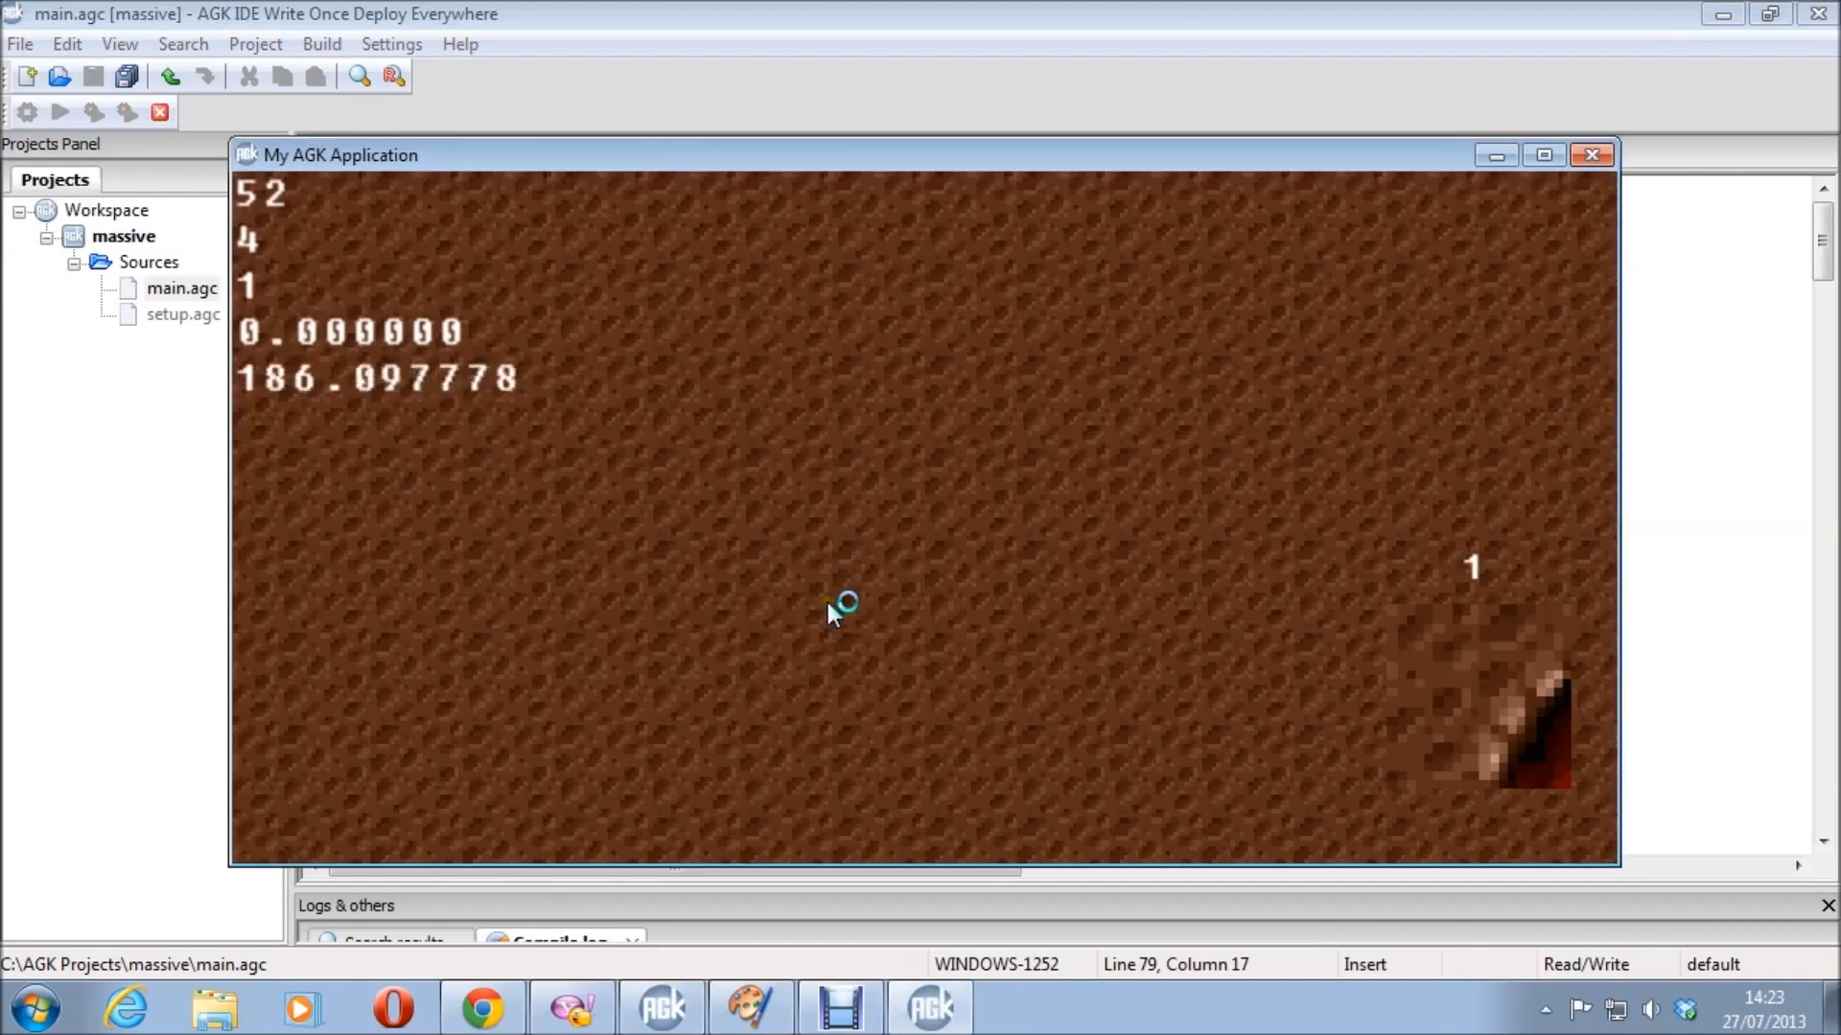
mouse_move(987, 487)
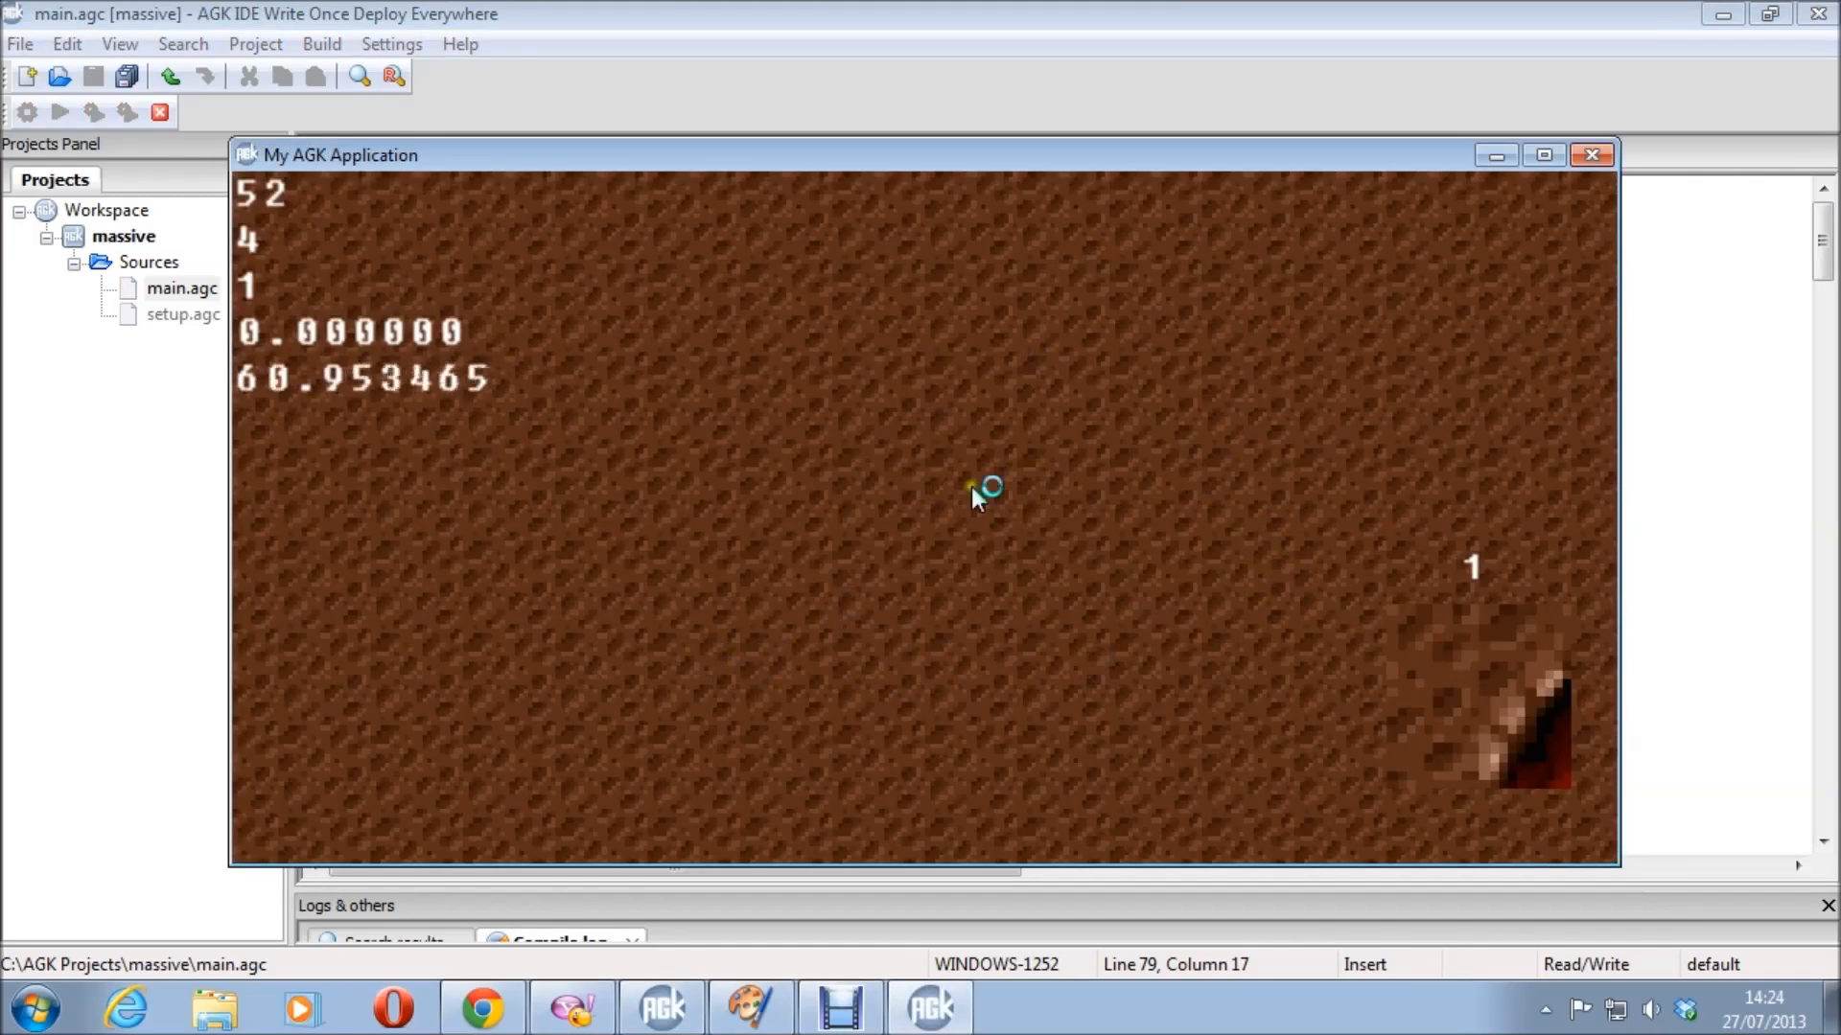
mouse_move(995, 491)
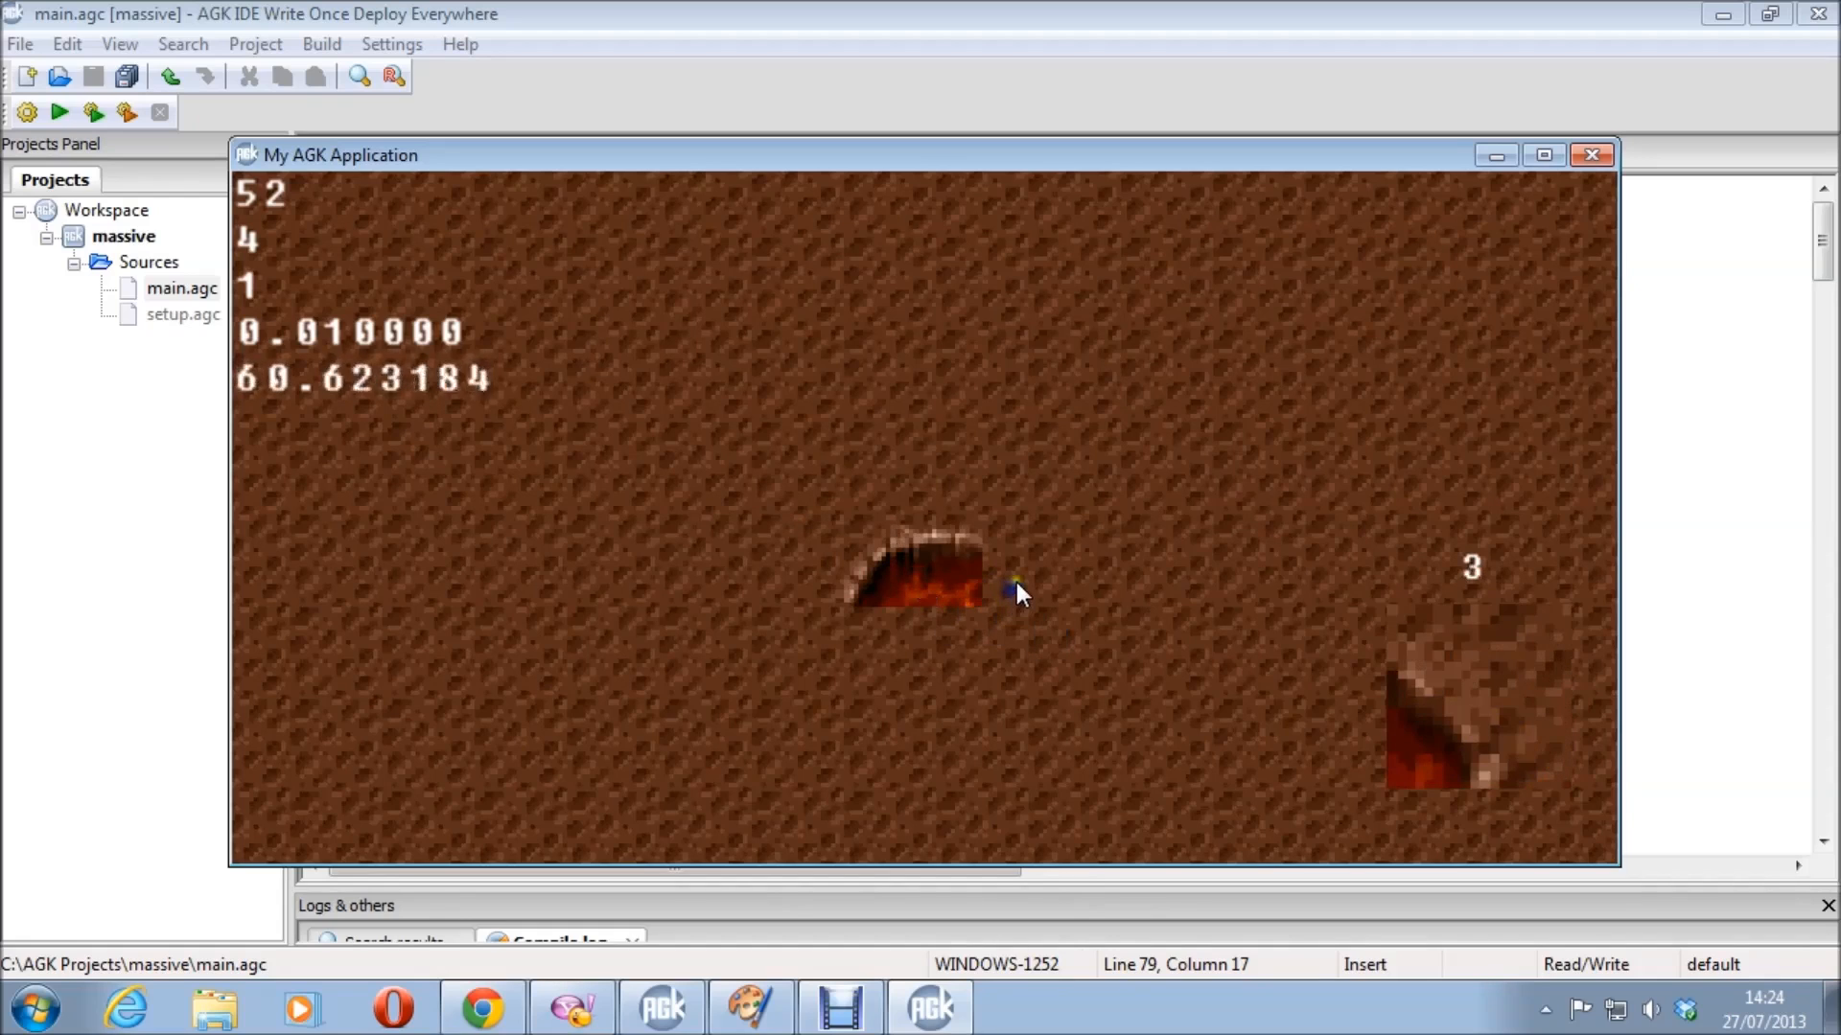
mouse_move(1019, 757)
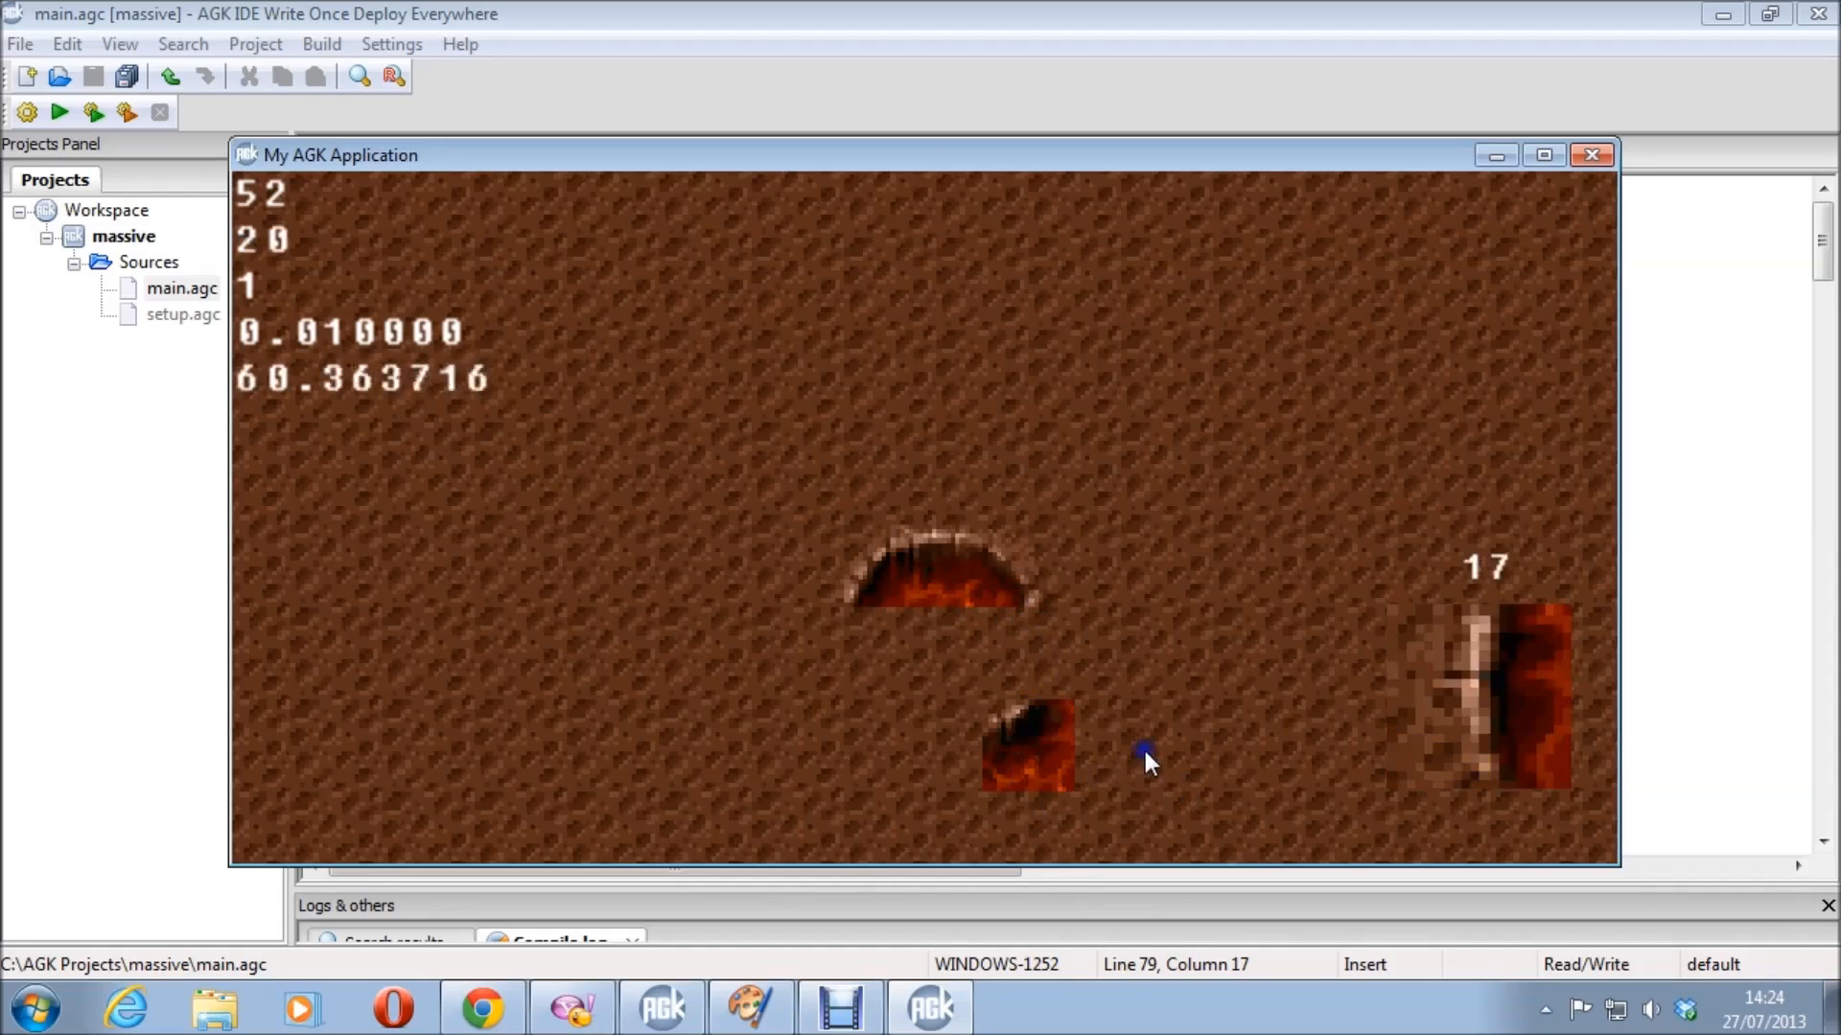
mouse_move(948, 670)
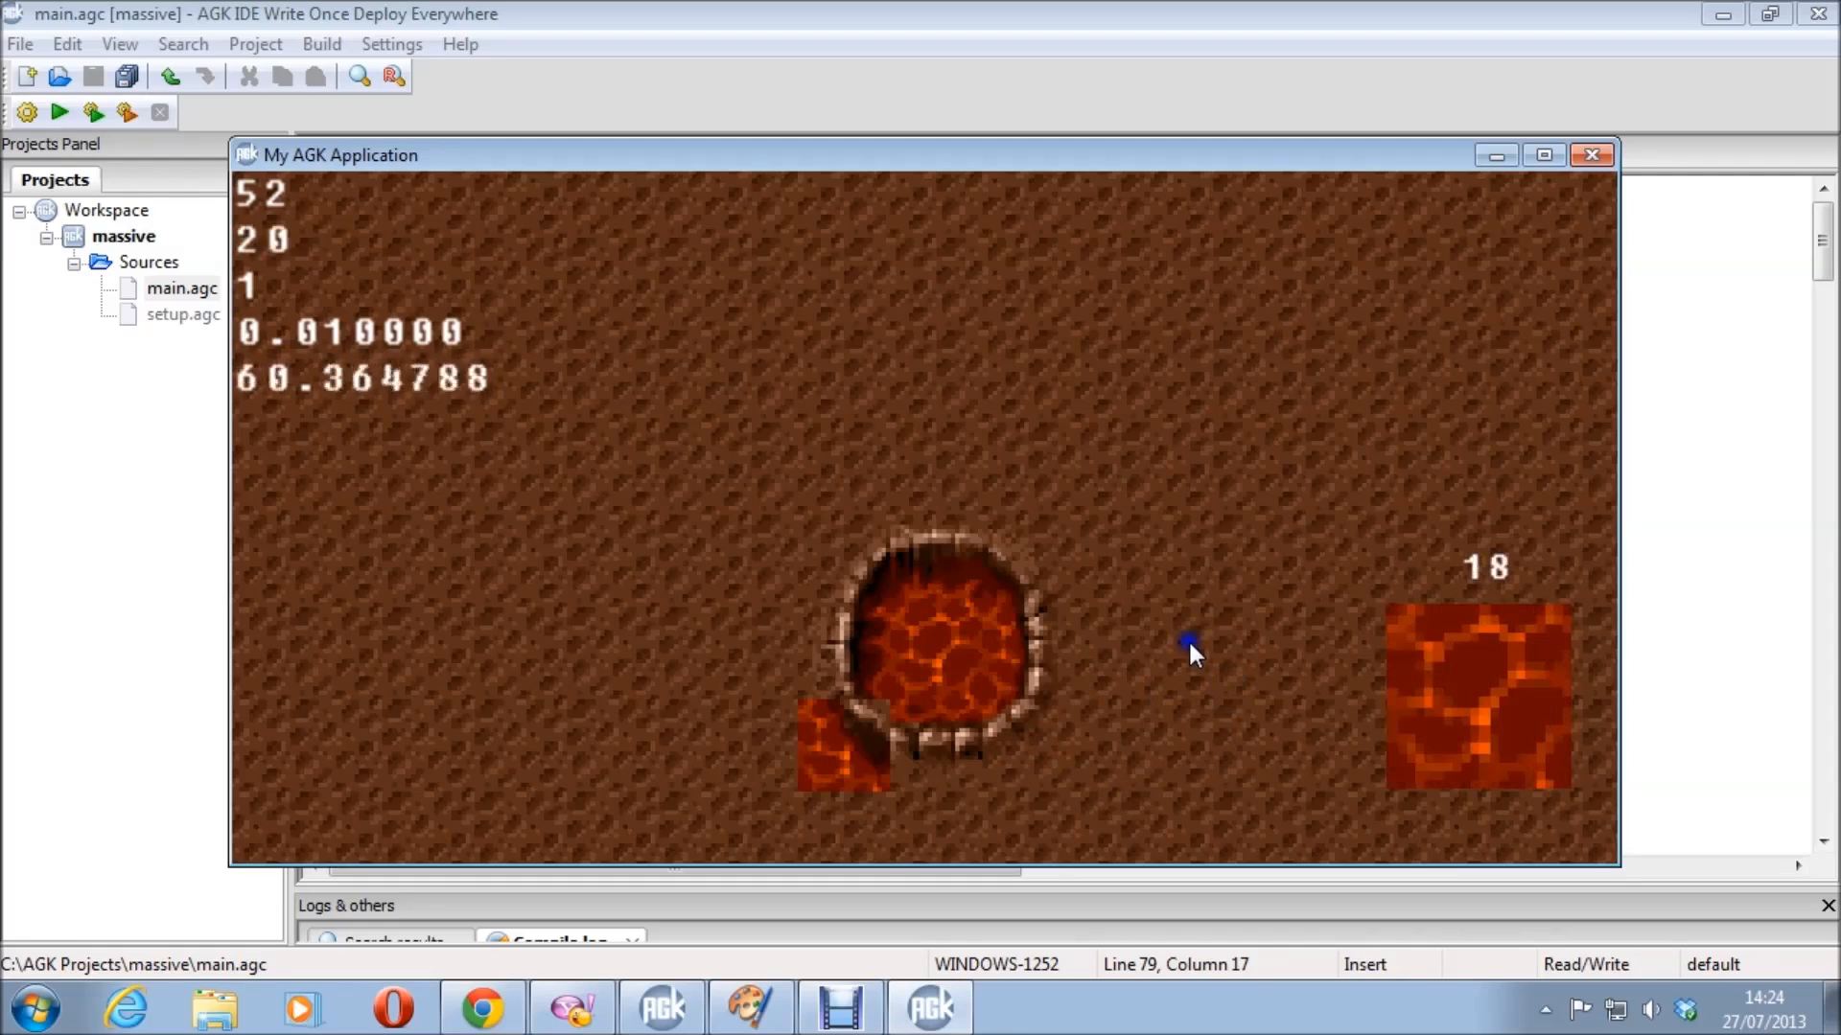
mouse_move(825, 820)
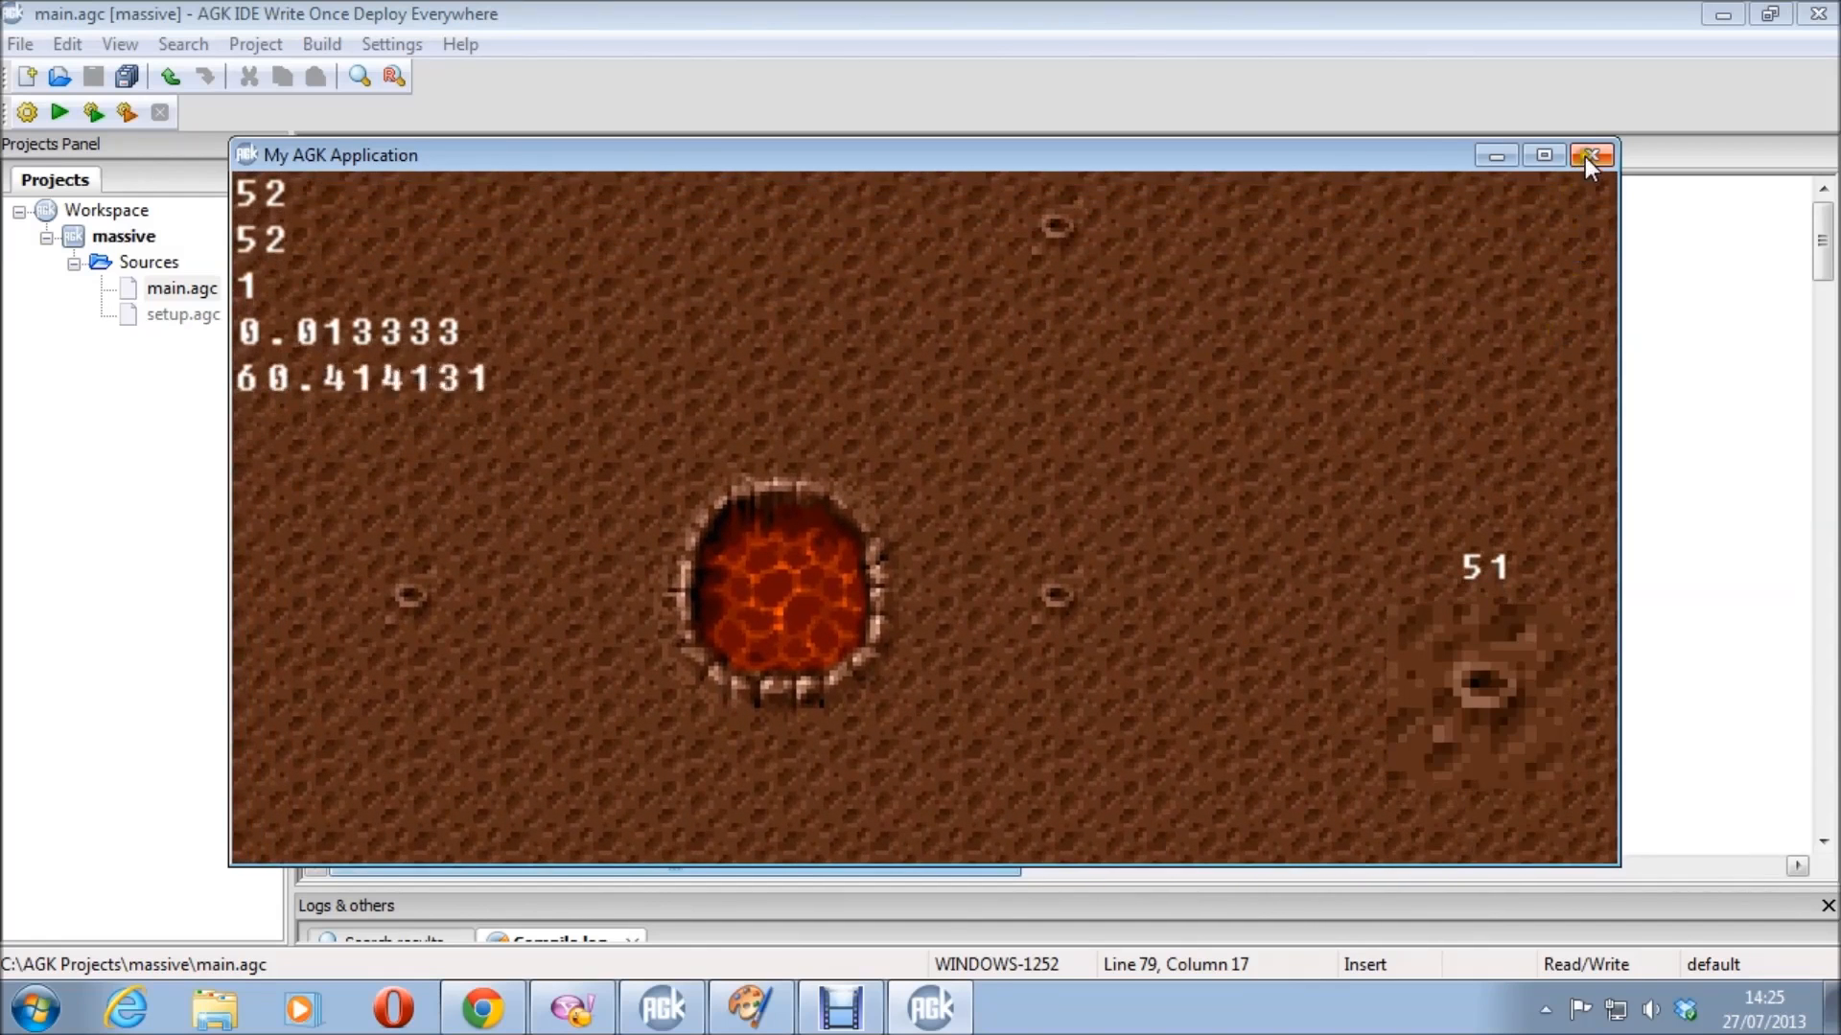
- Close the My AGK Application window to return to main.agc
left_click(1591, 154)
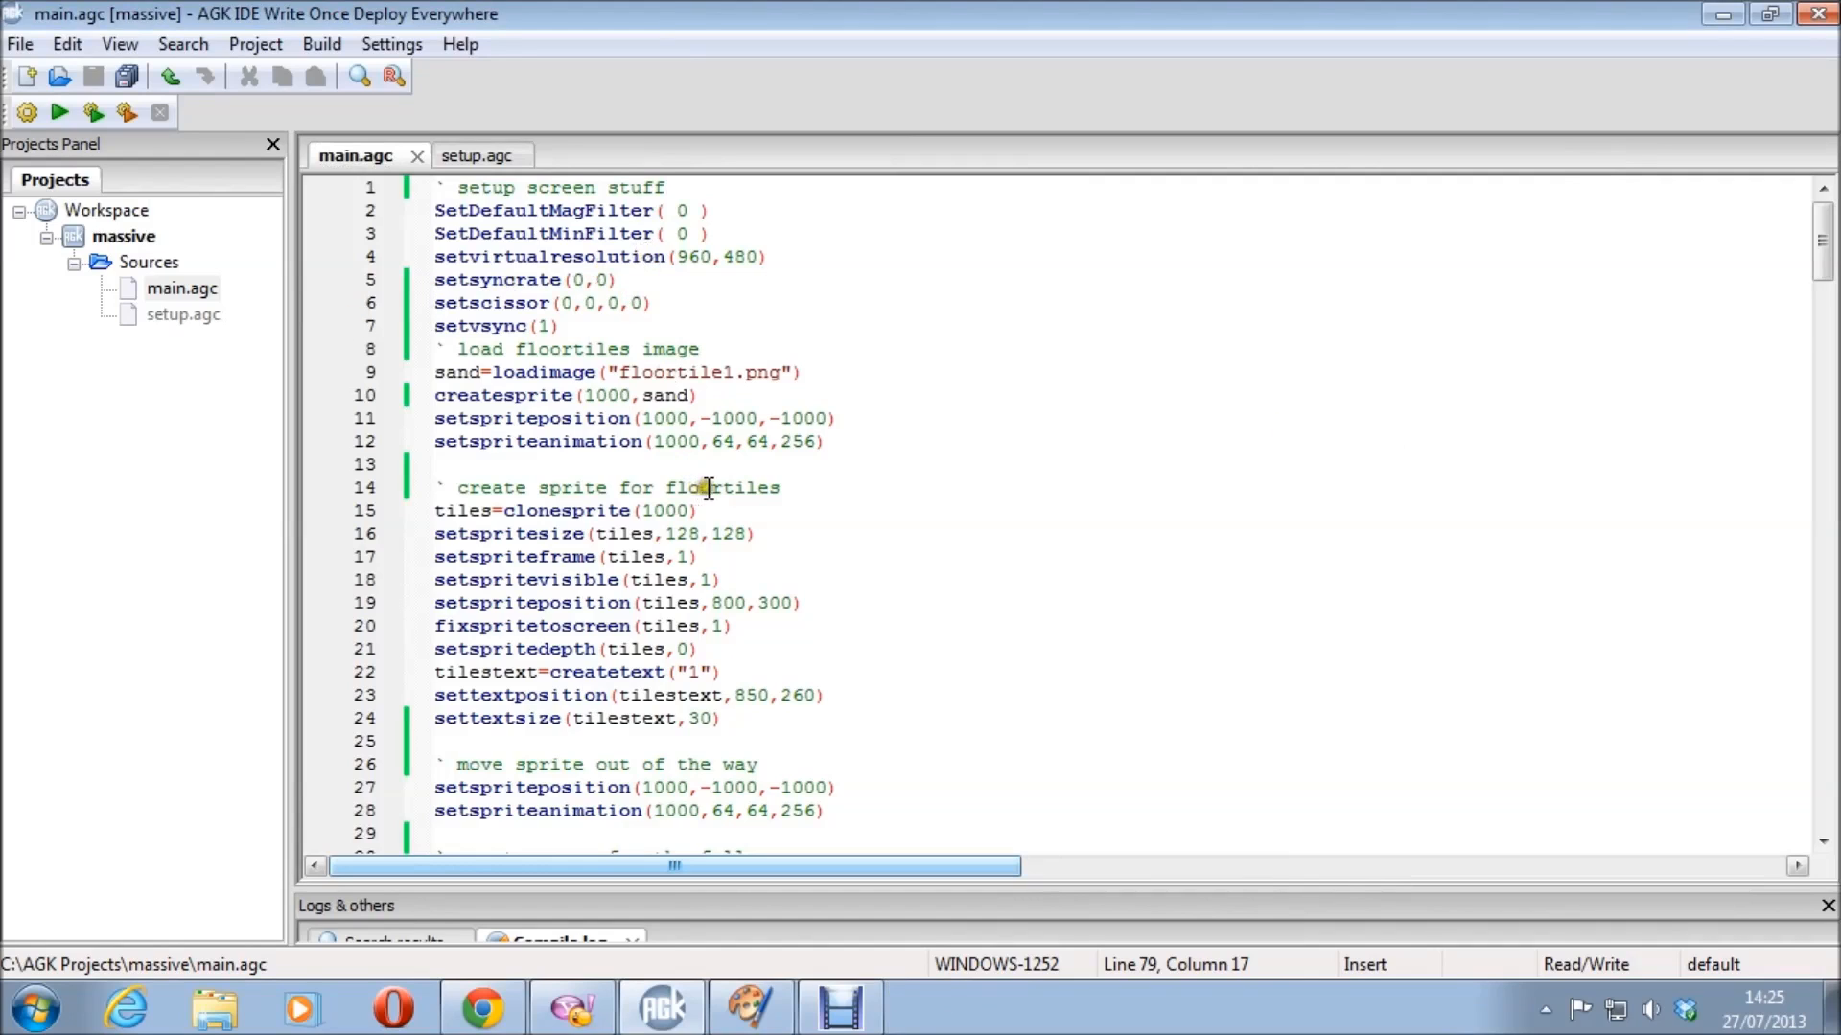
mouse_move(982, 439)
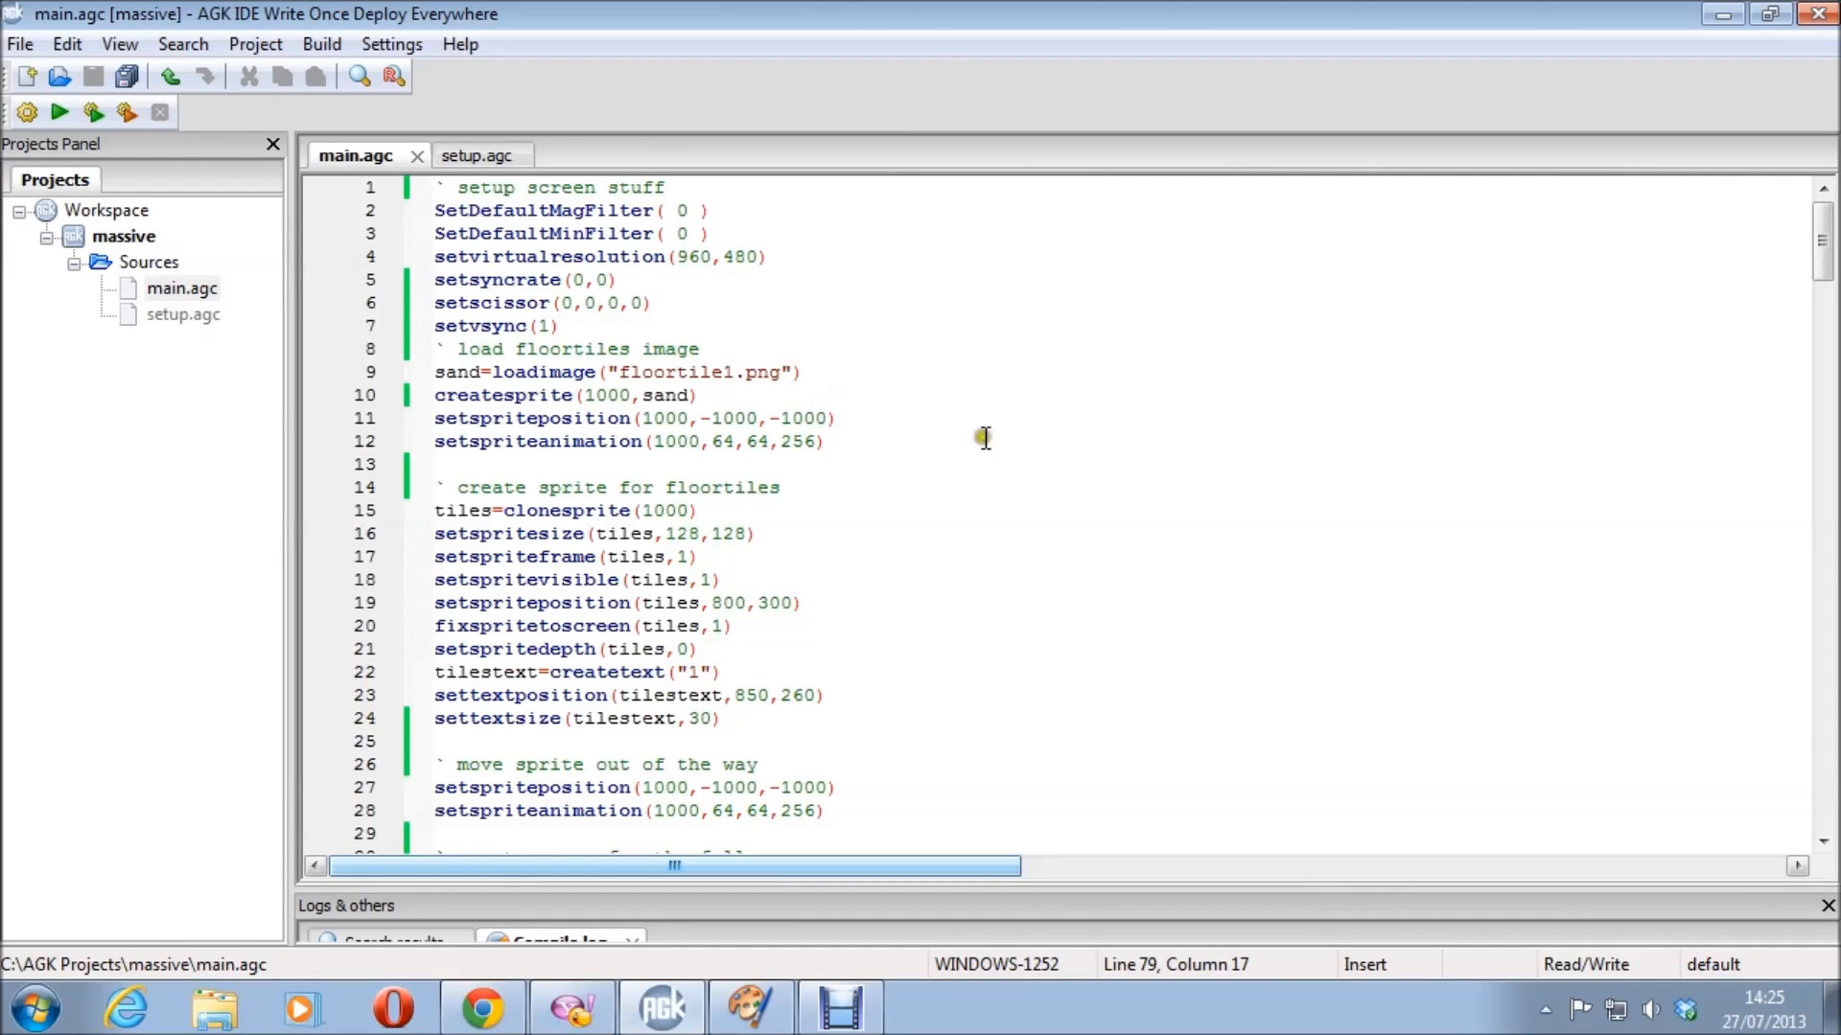
mouse_move(872, 418)
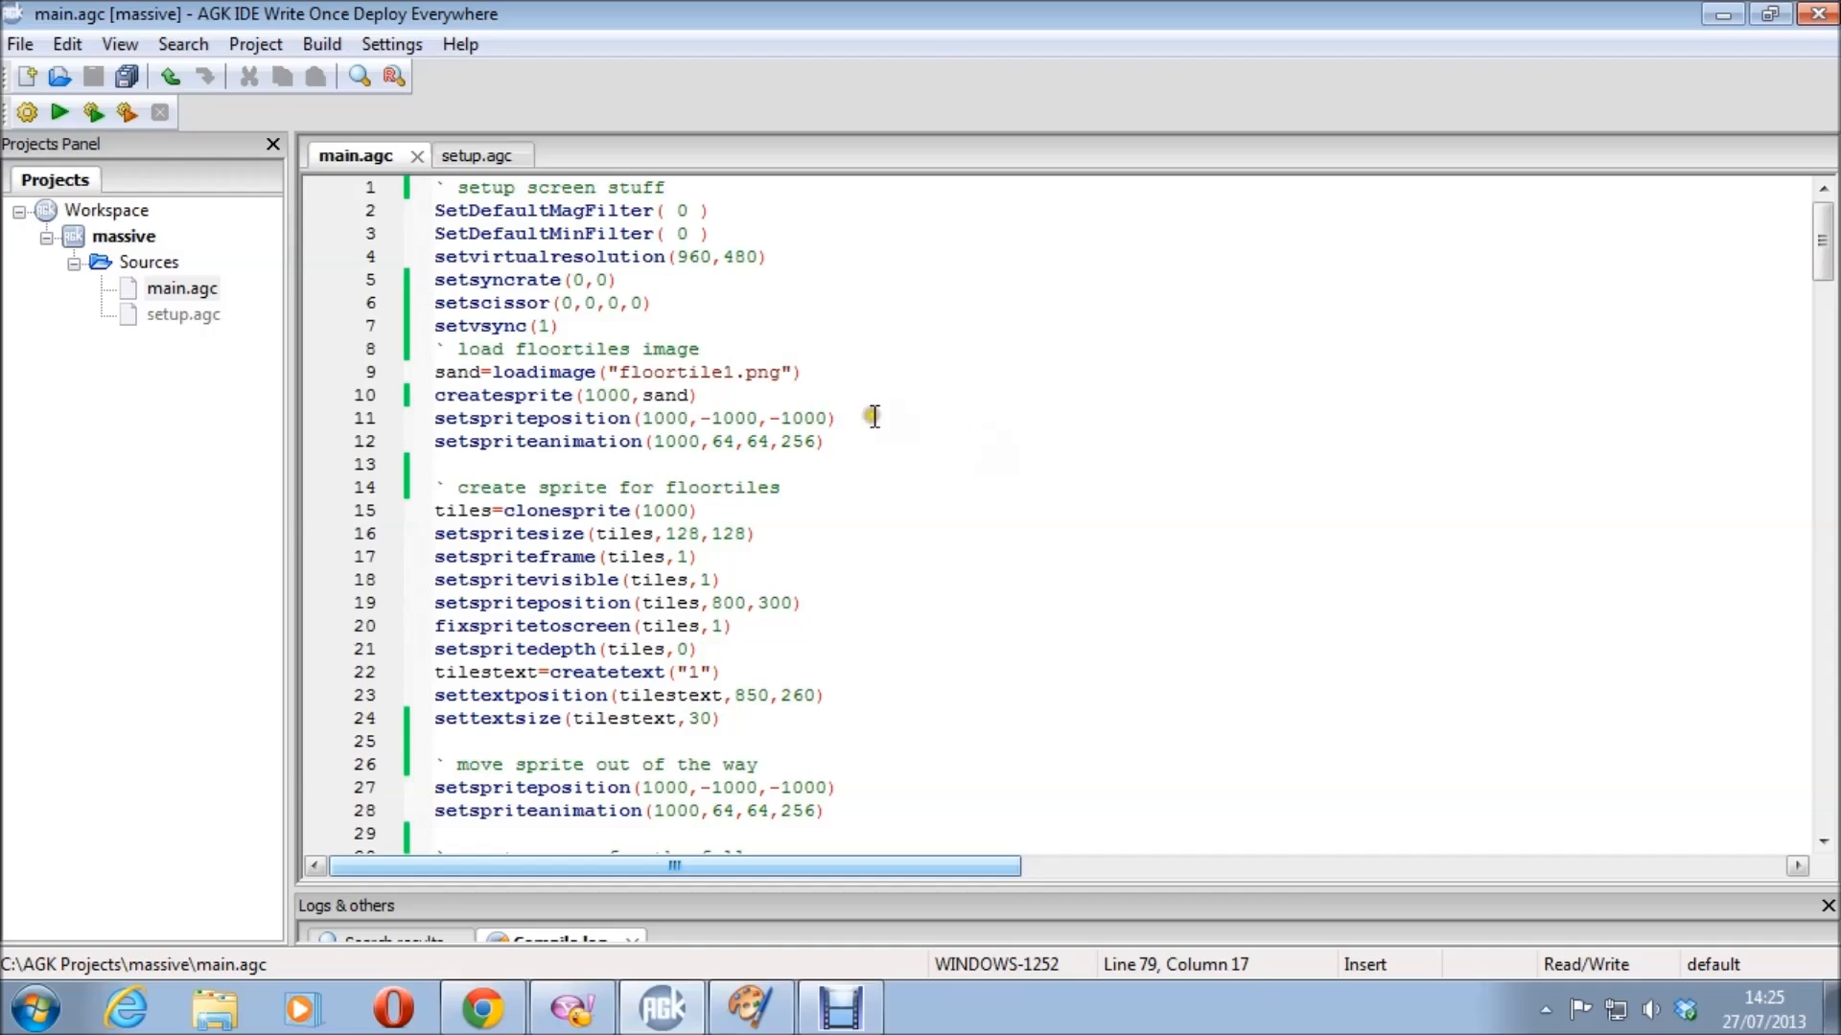
mouse_move(737, 299)
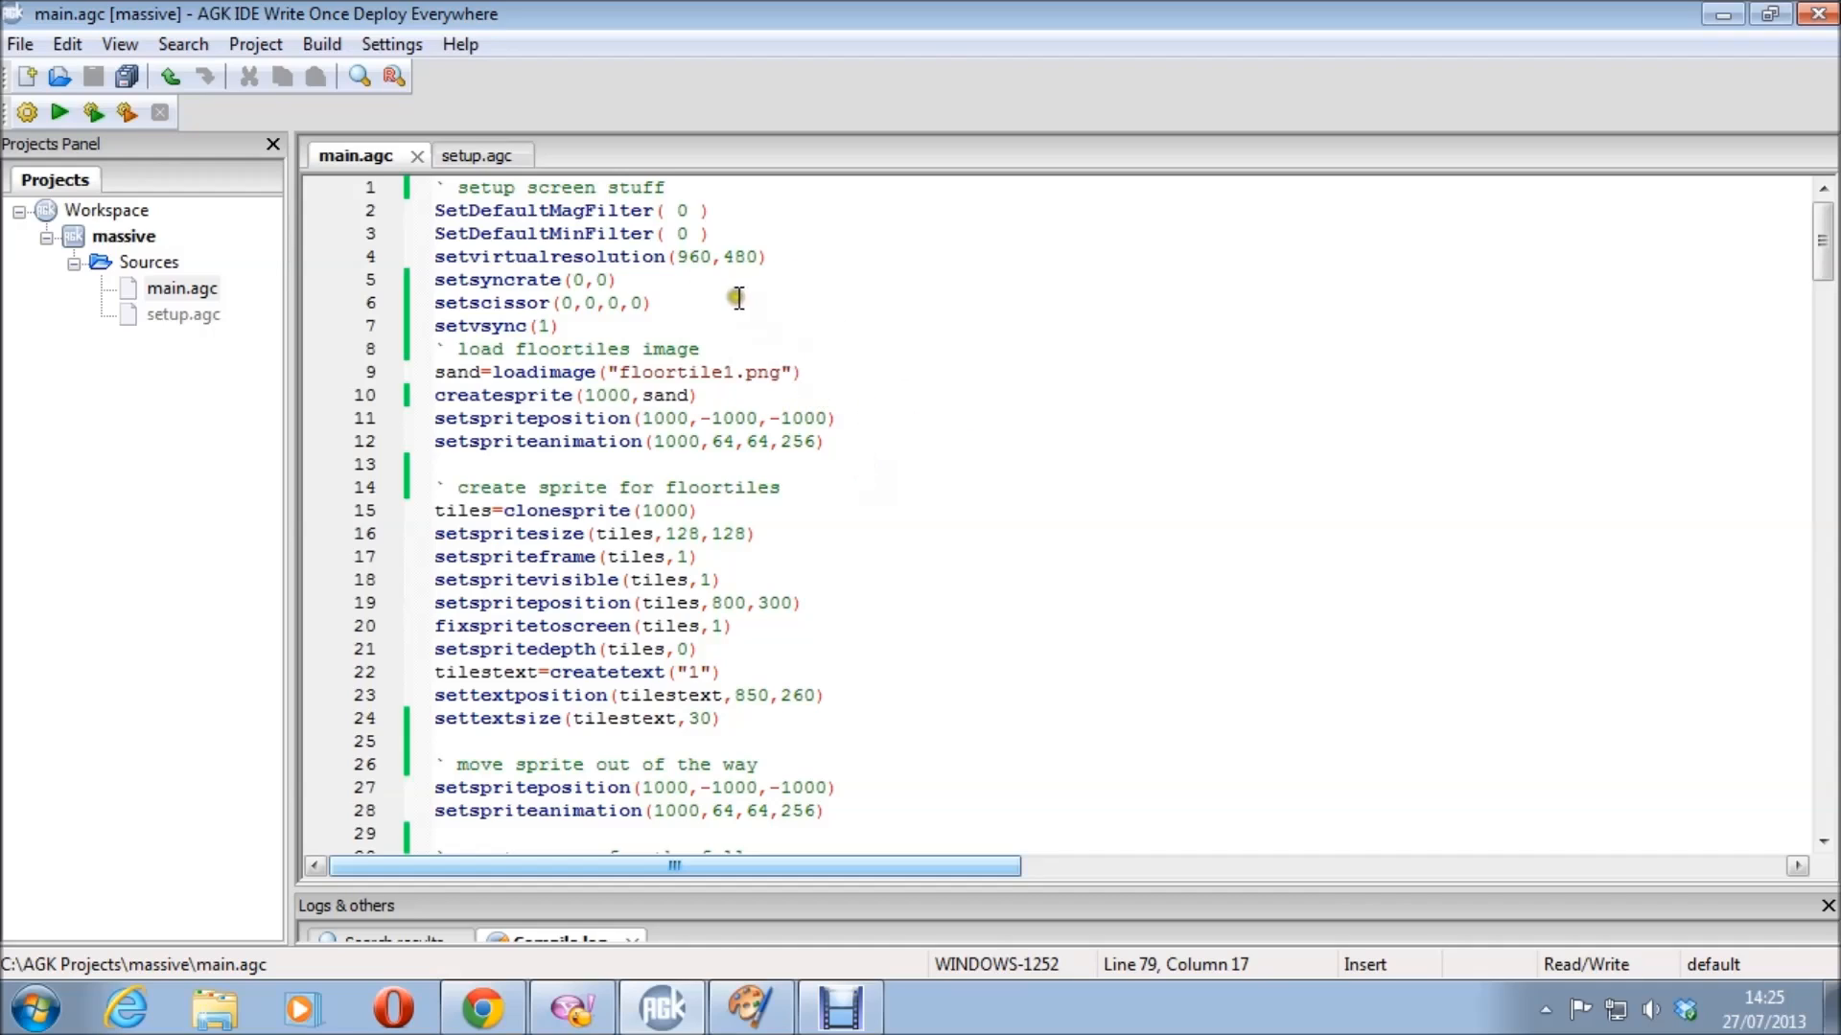
mouse_move(564, 232)
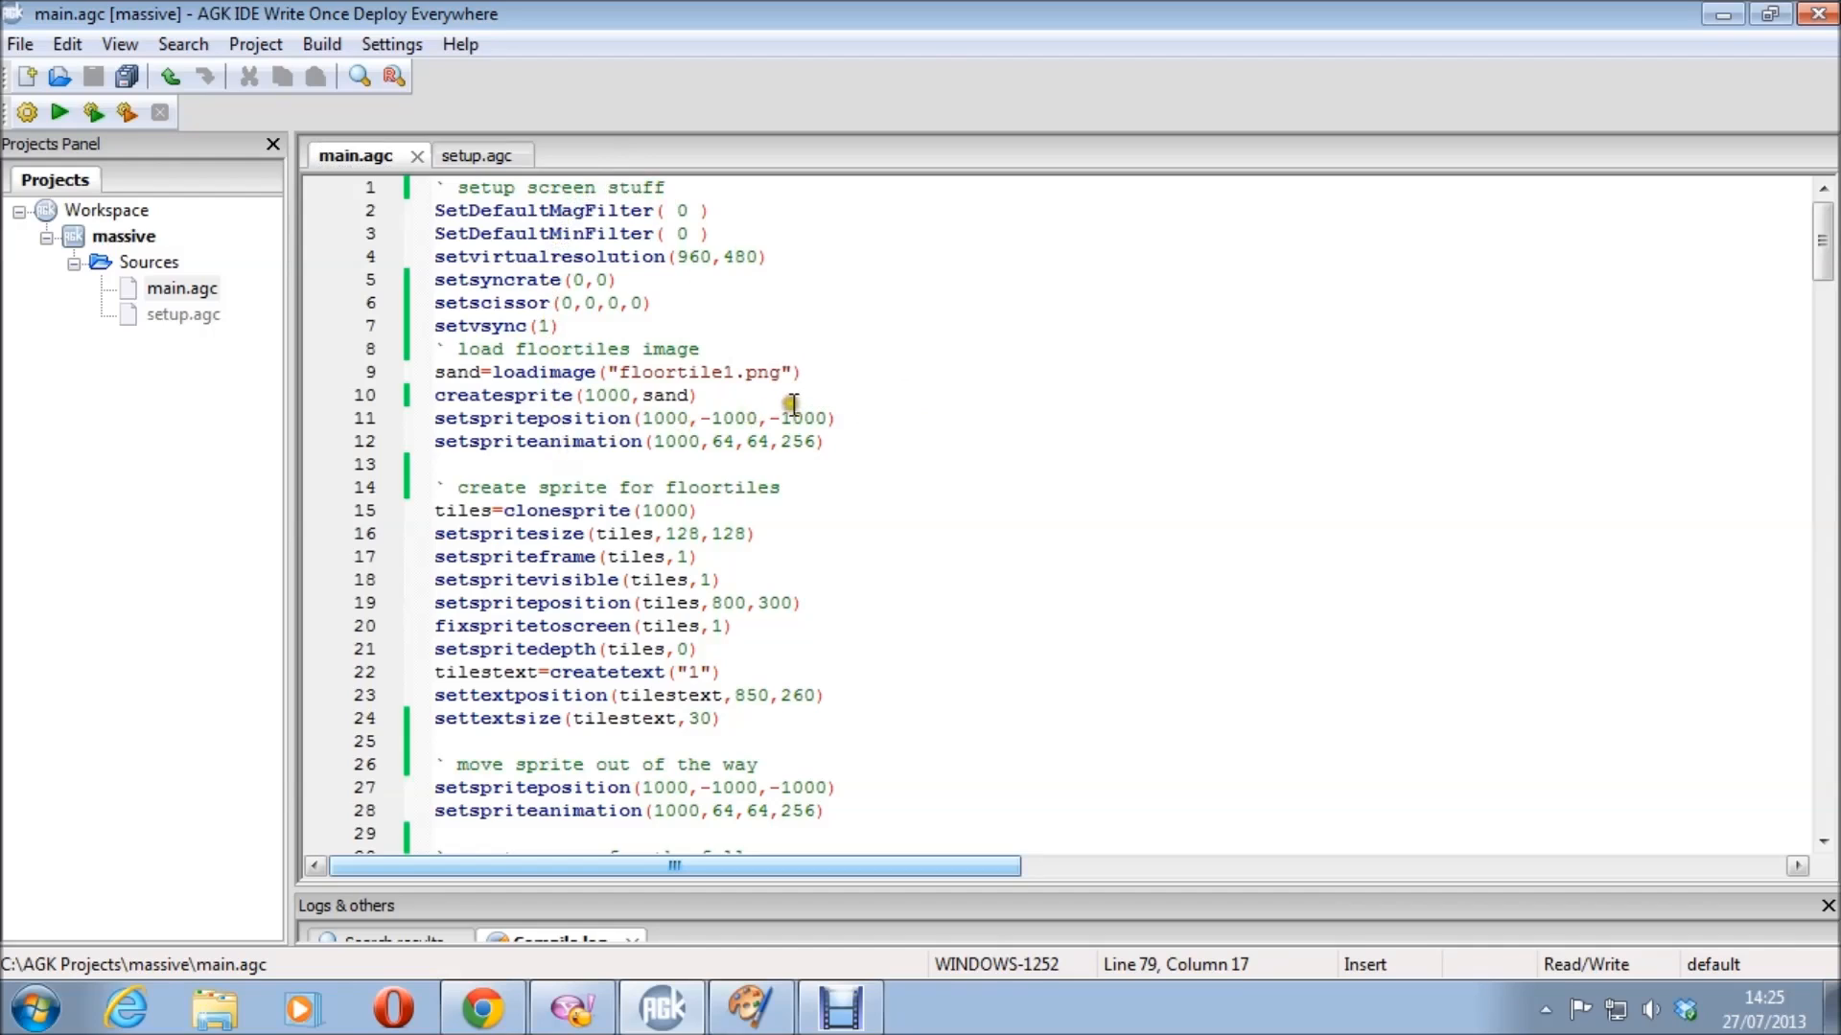
mouse_move(910, 473)
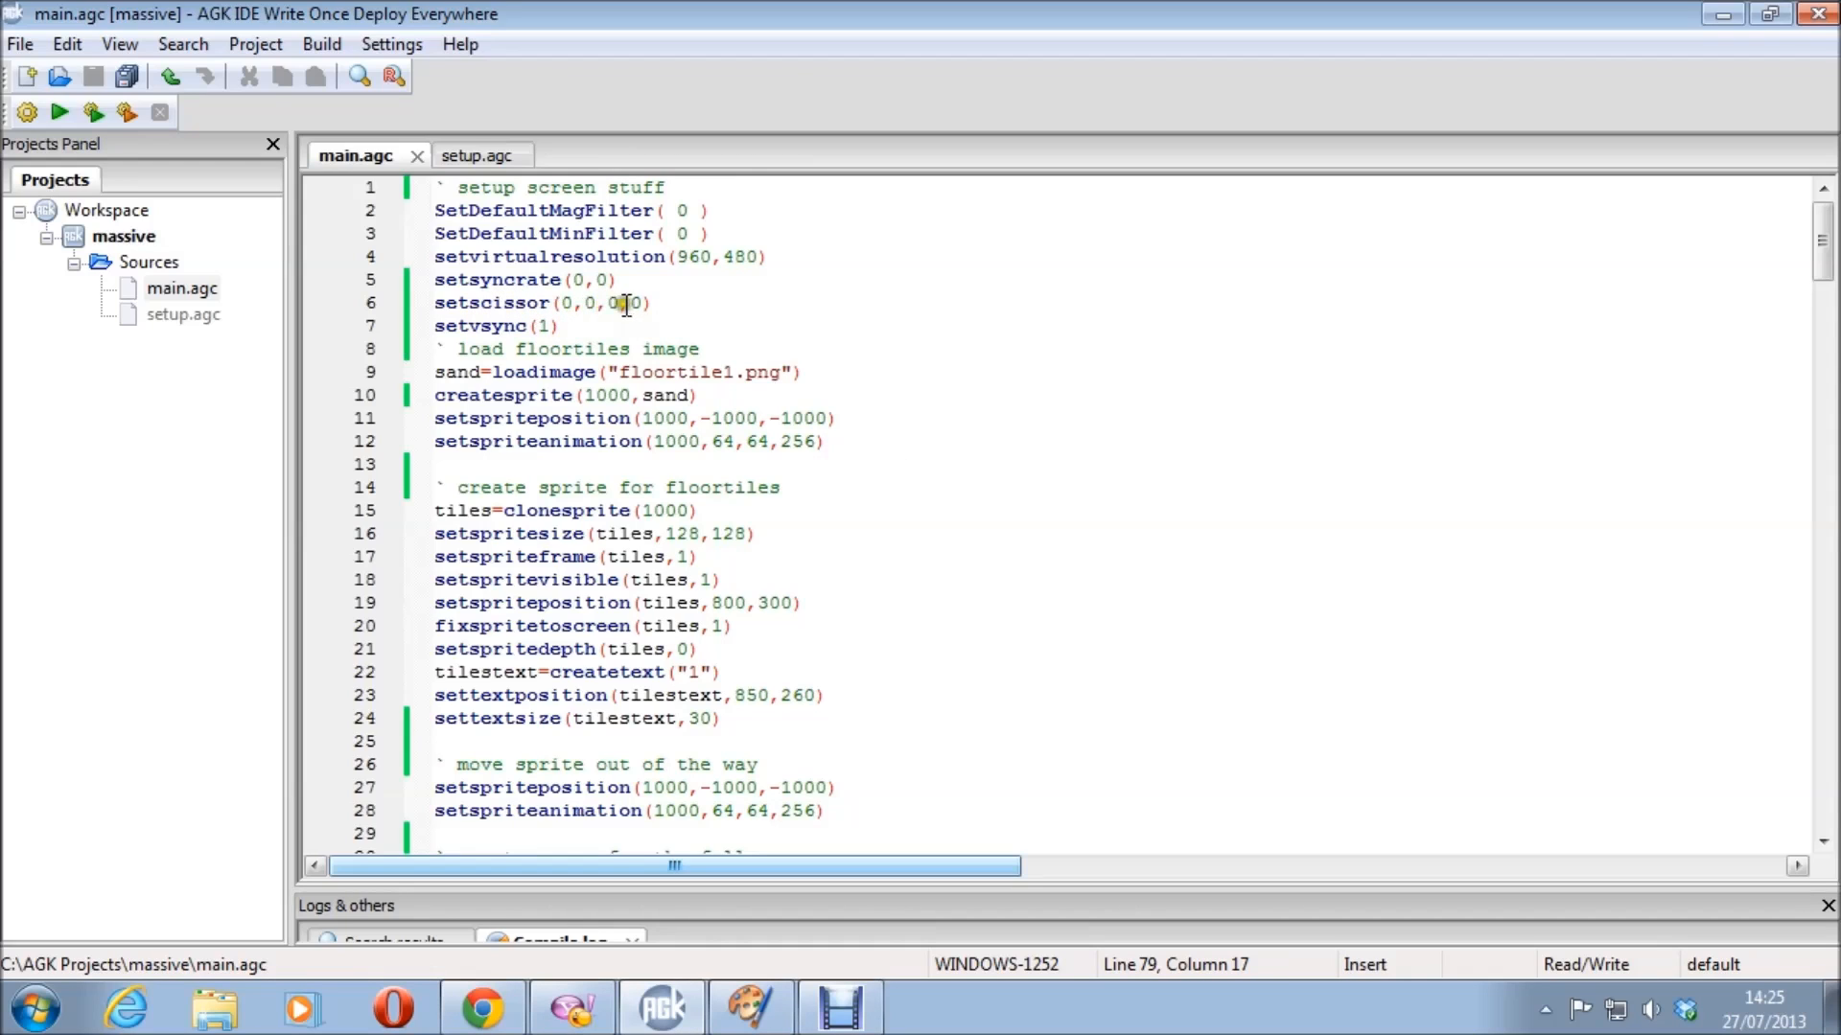
- Change the initial device width in setup.agc to 640 and save it
left_click(455, 156)
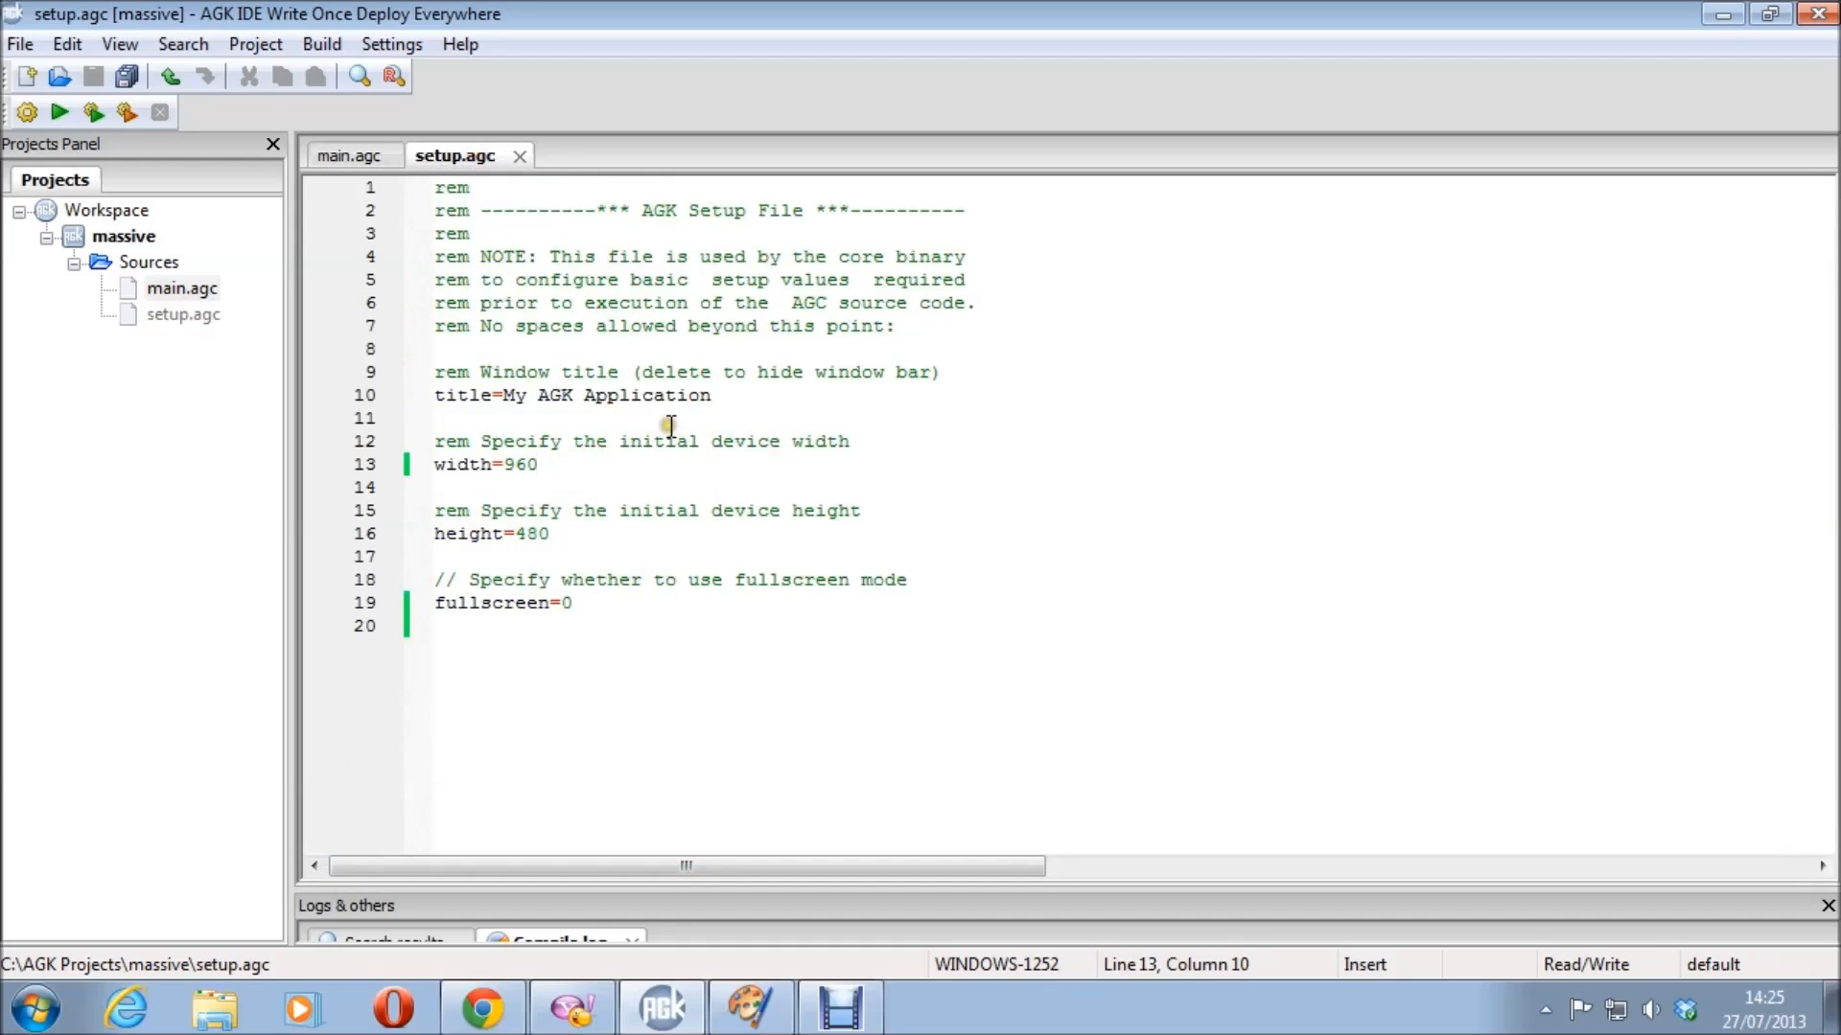
key("BackSpace")
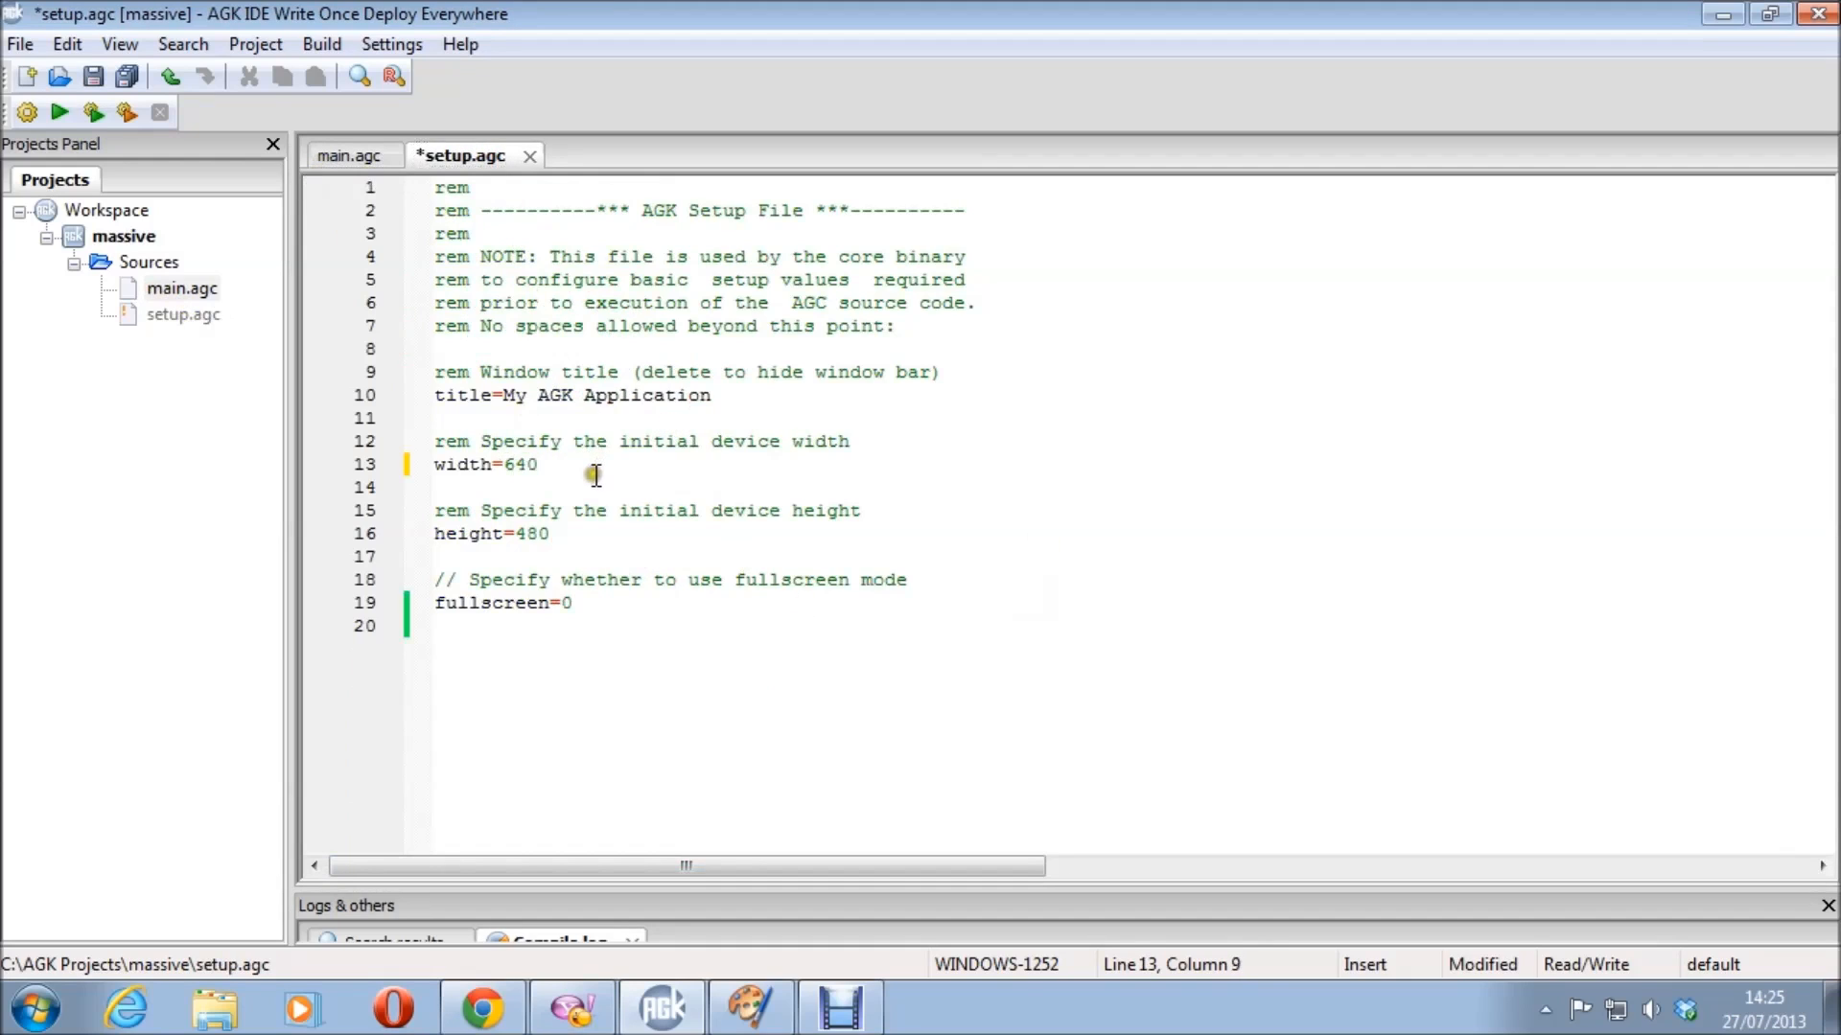
left_click(60, 111)
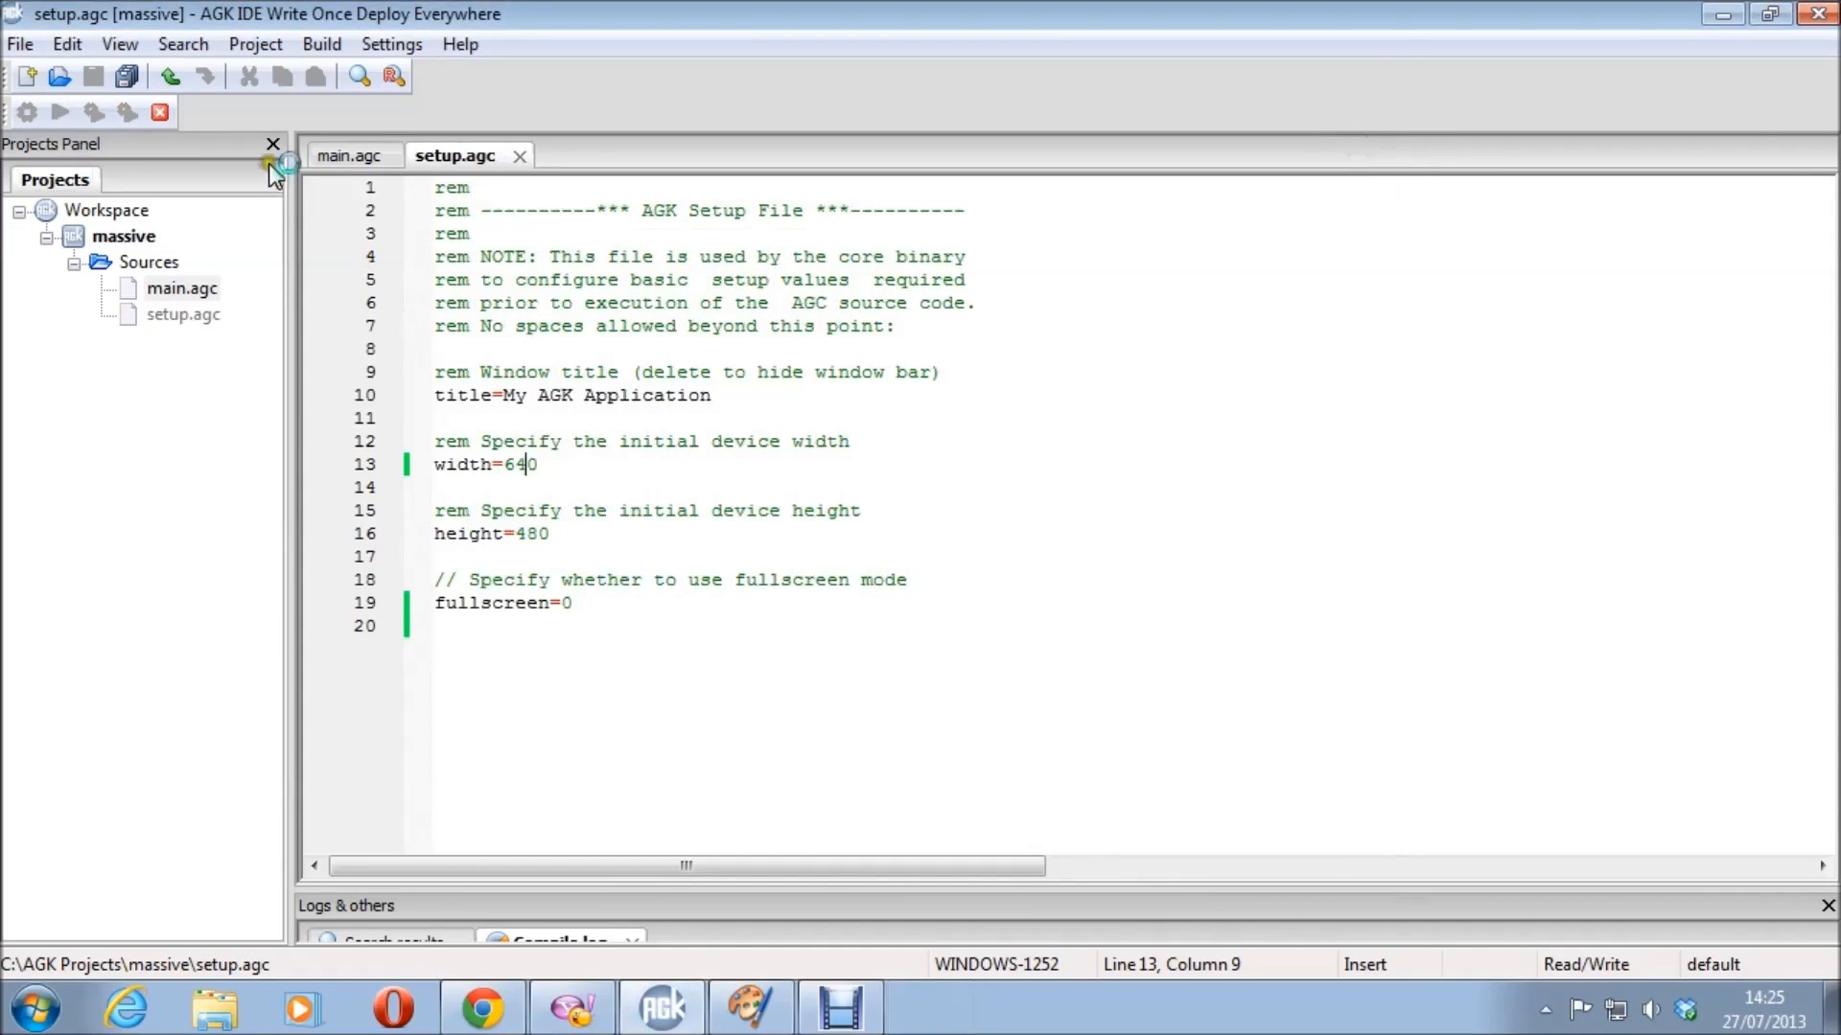
- Comment out the setscissor line in main.agc and test-run the app
left_click(351, 155)
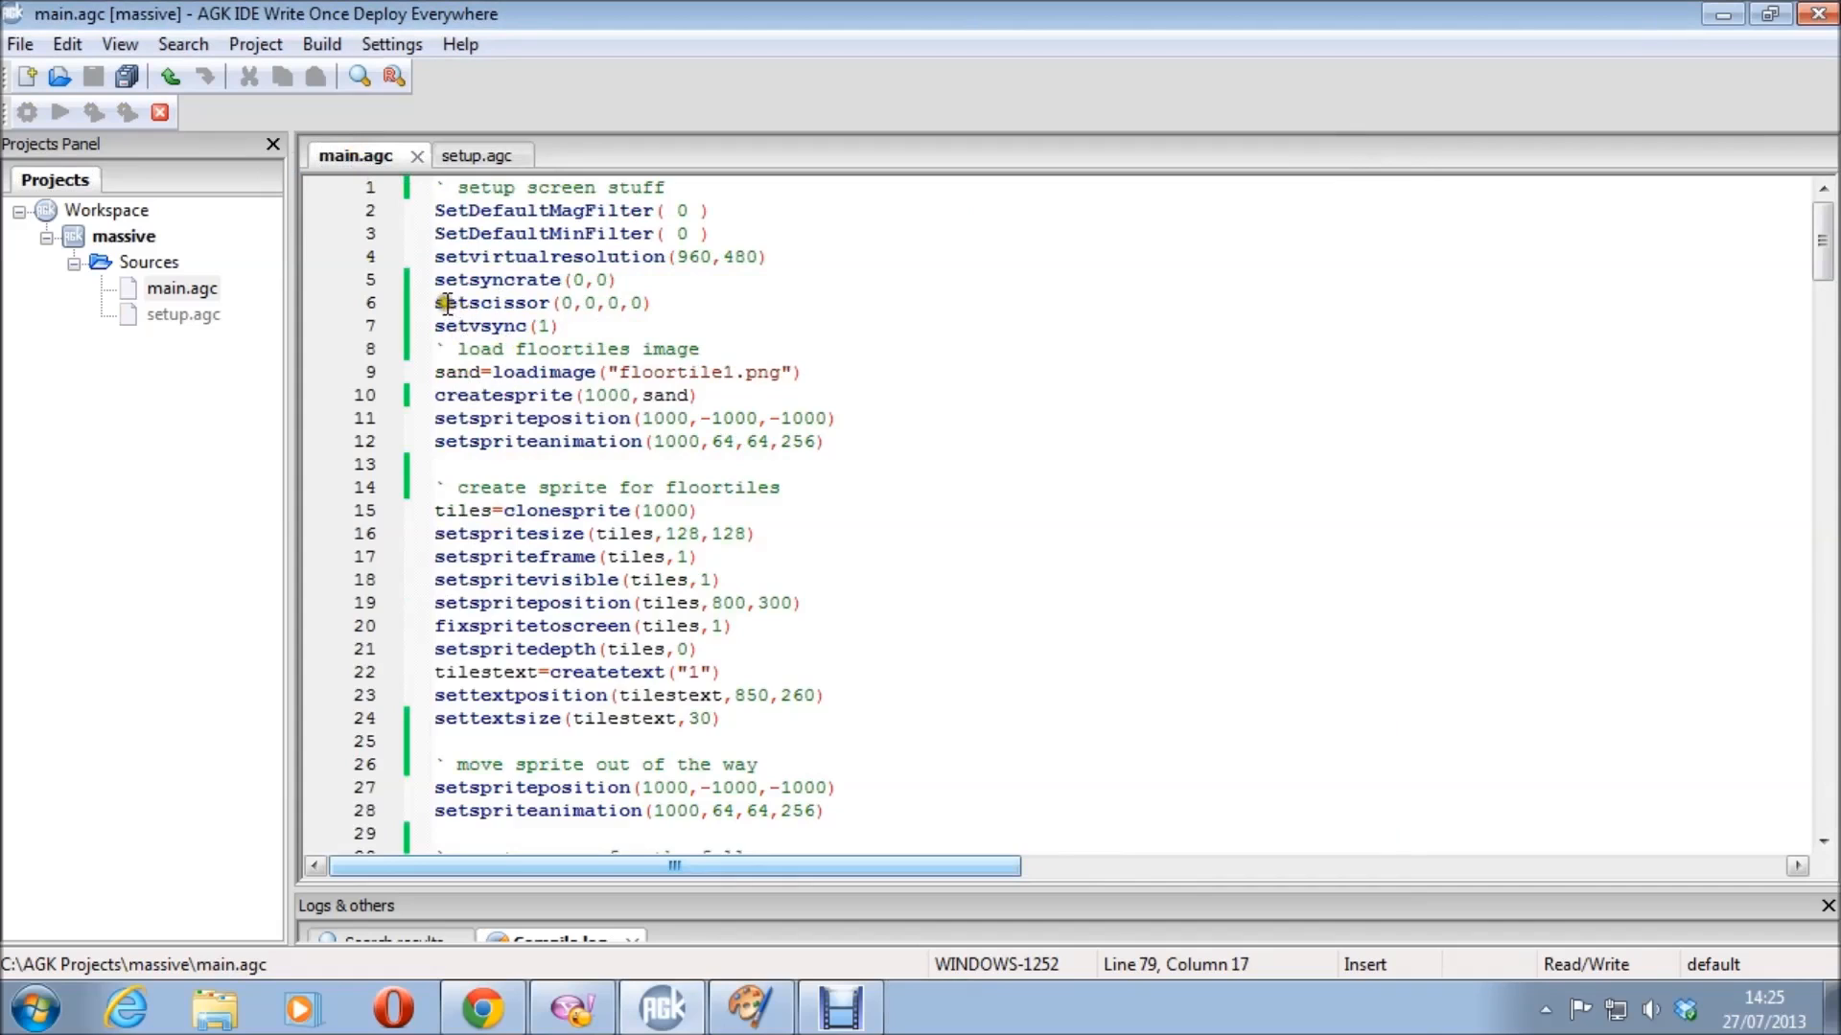
type("'")
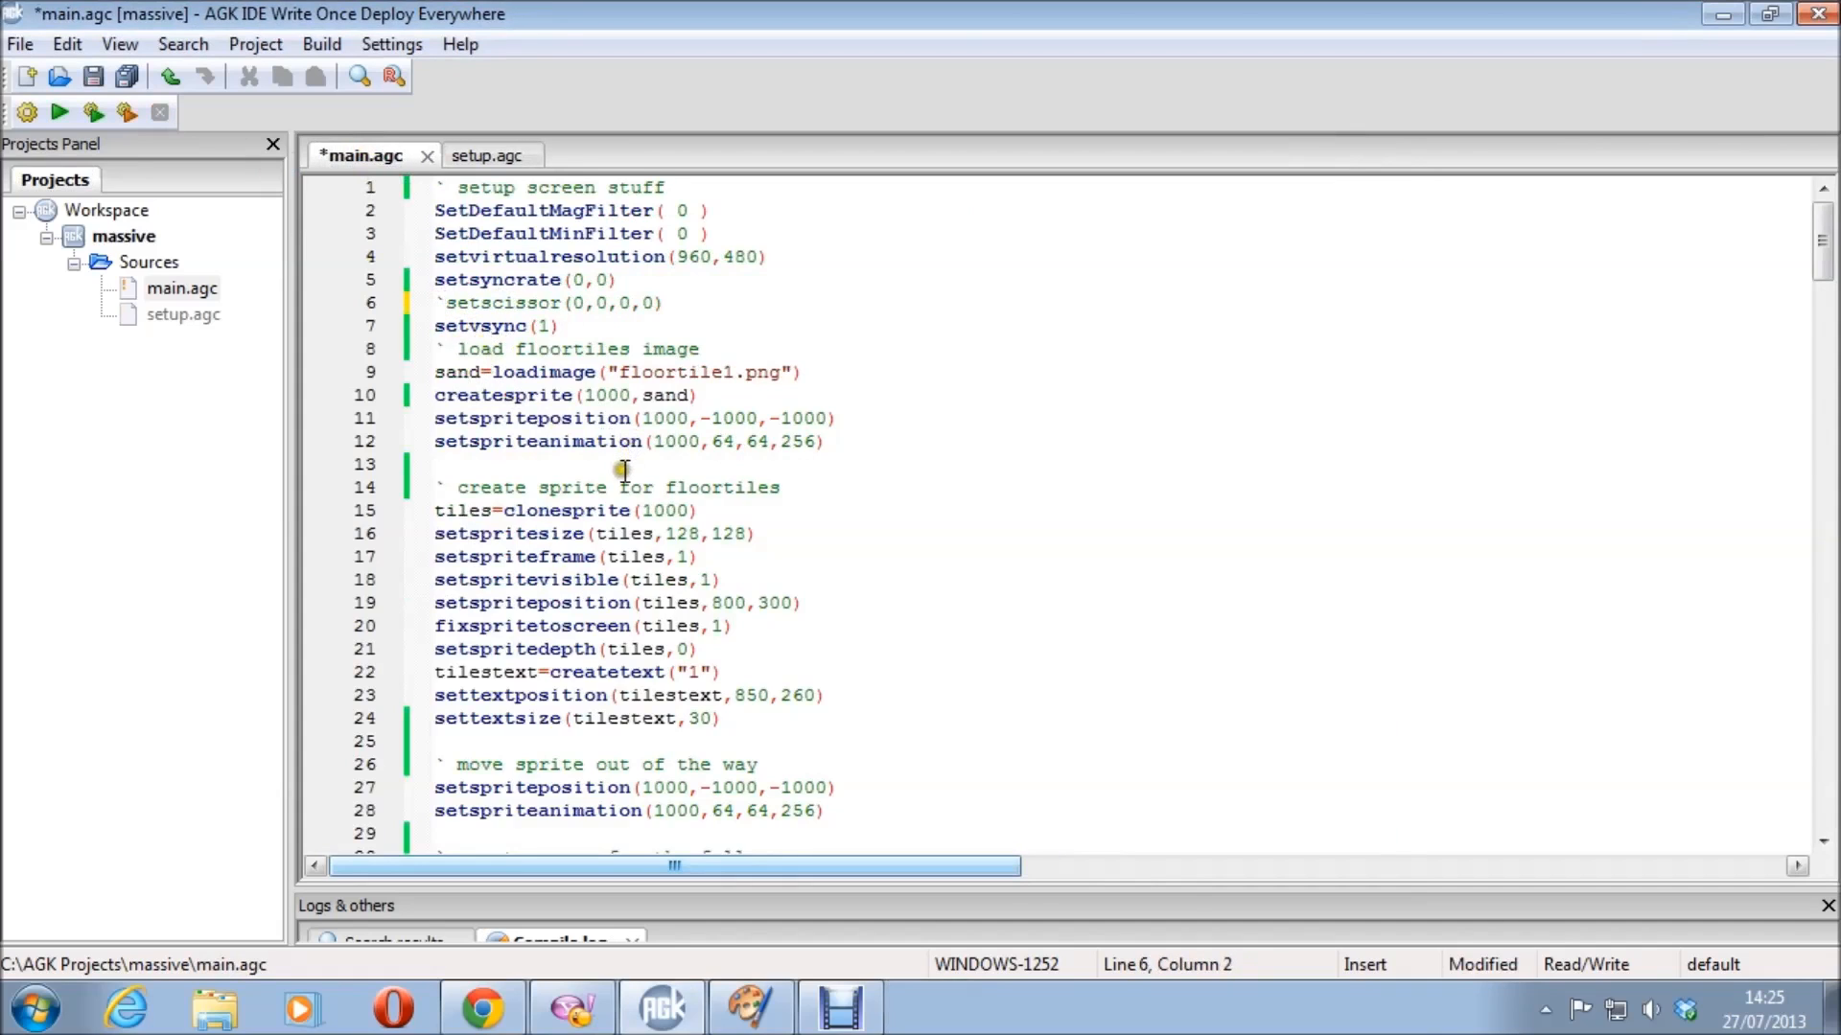
left_click(59, 112)
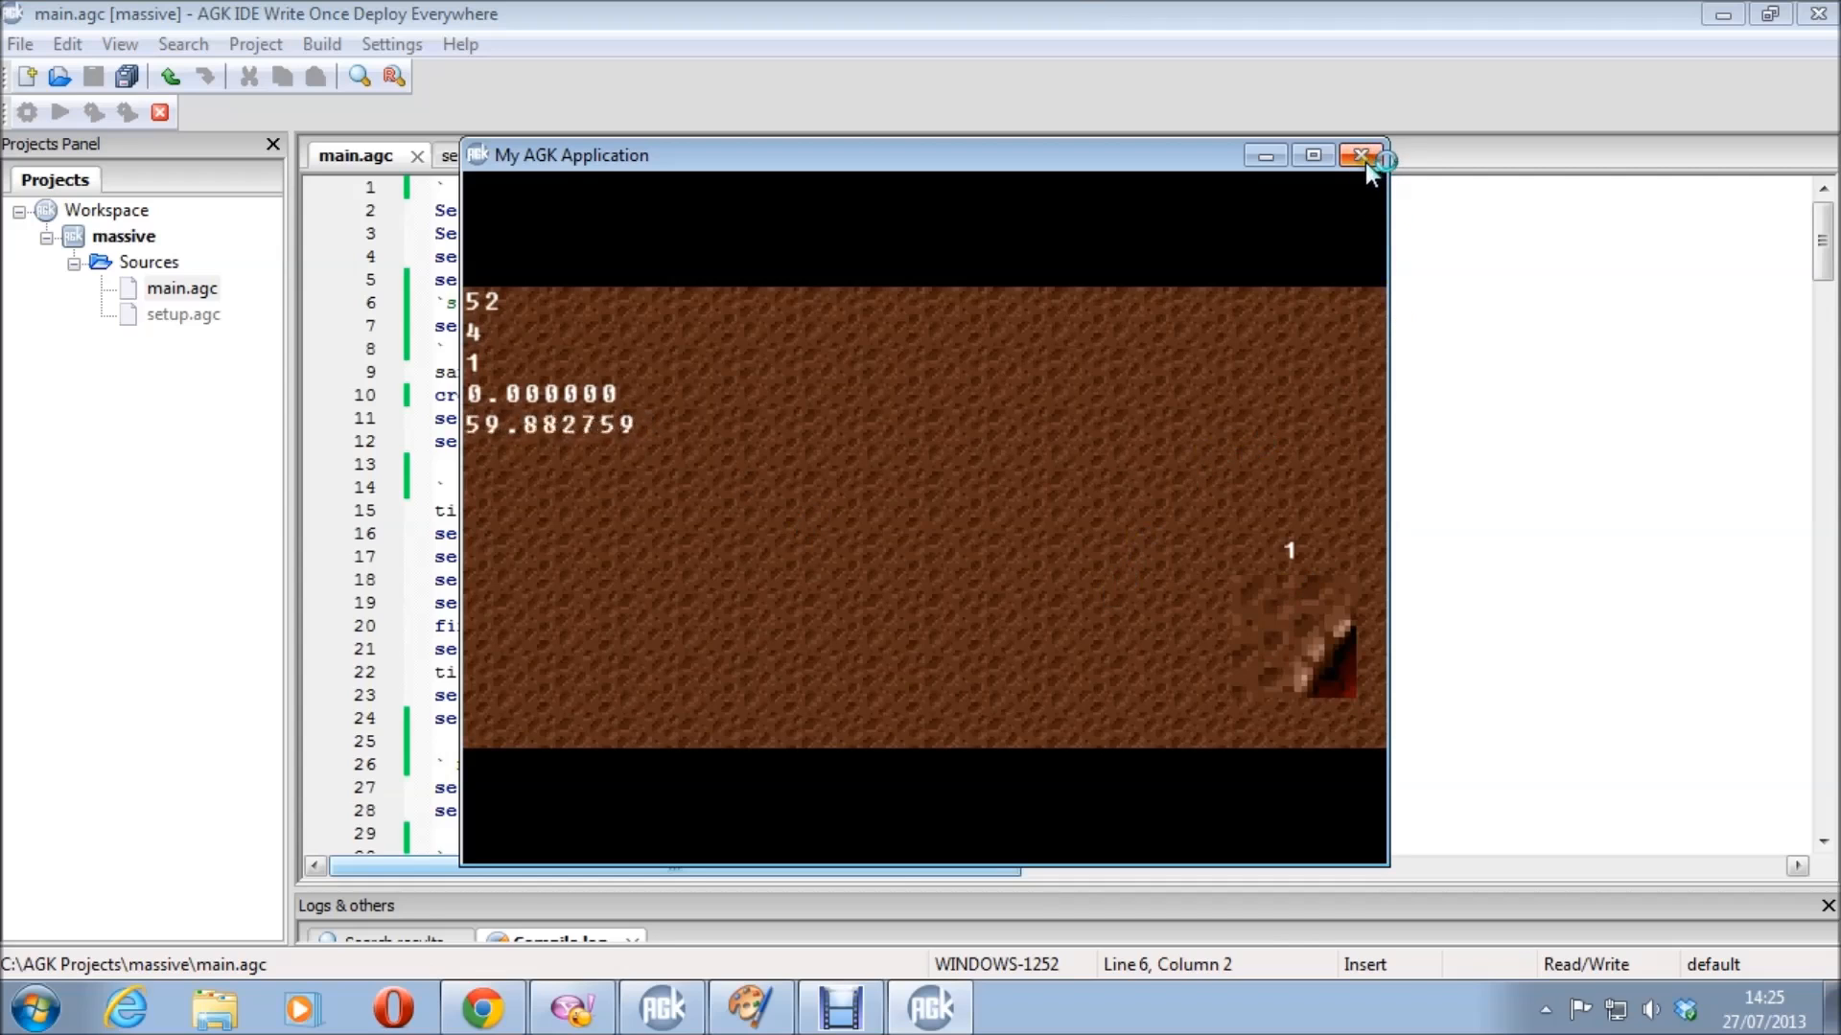
left_click(1360, 155)
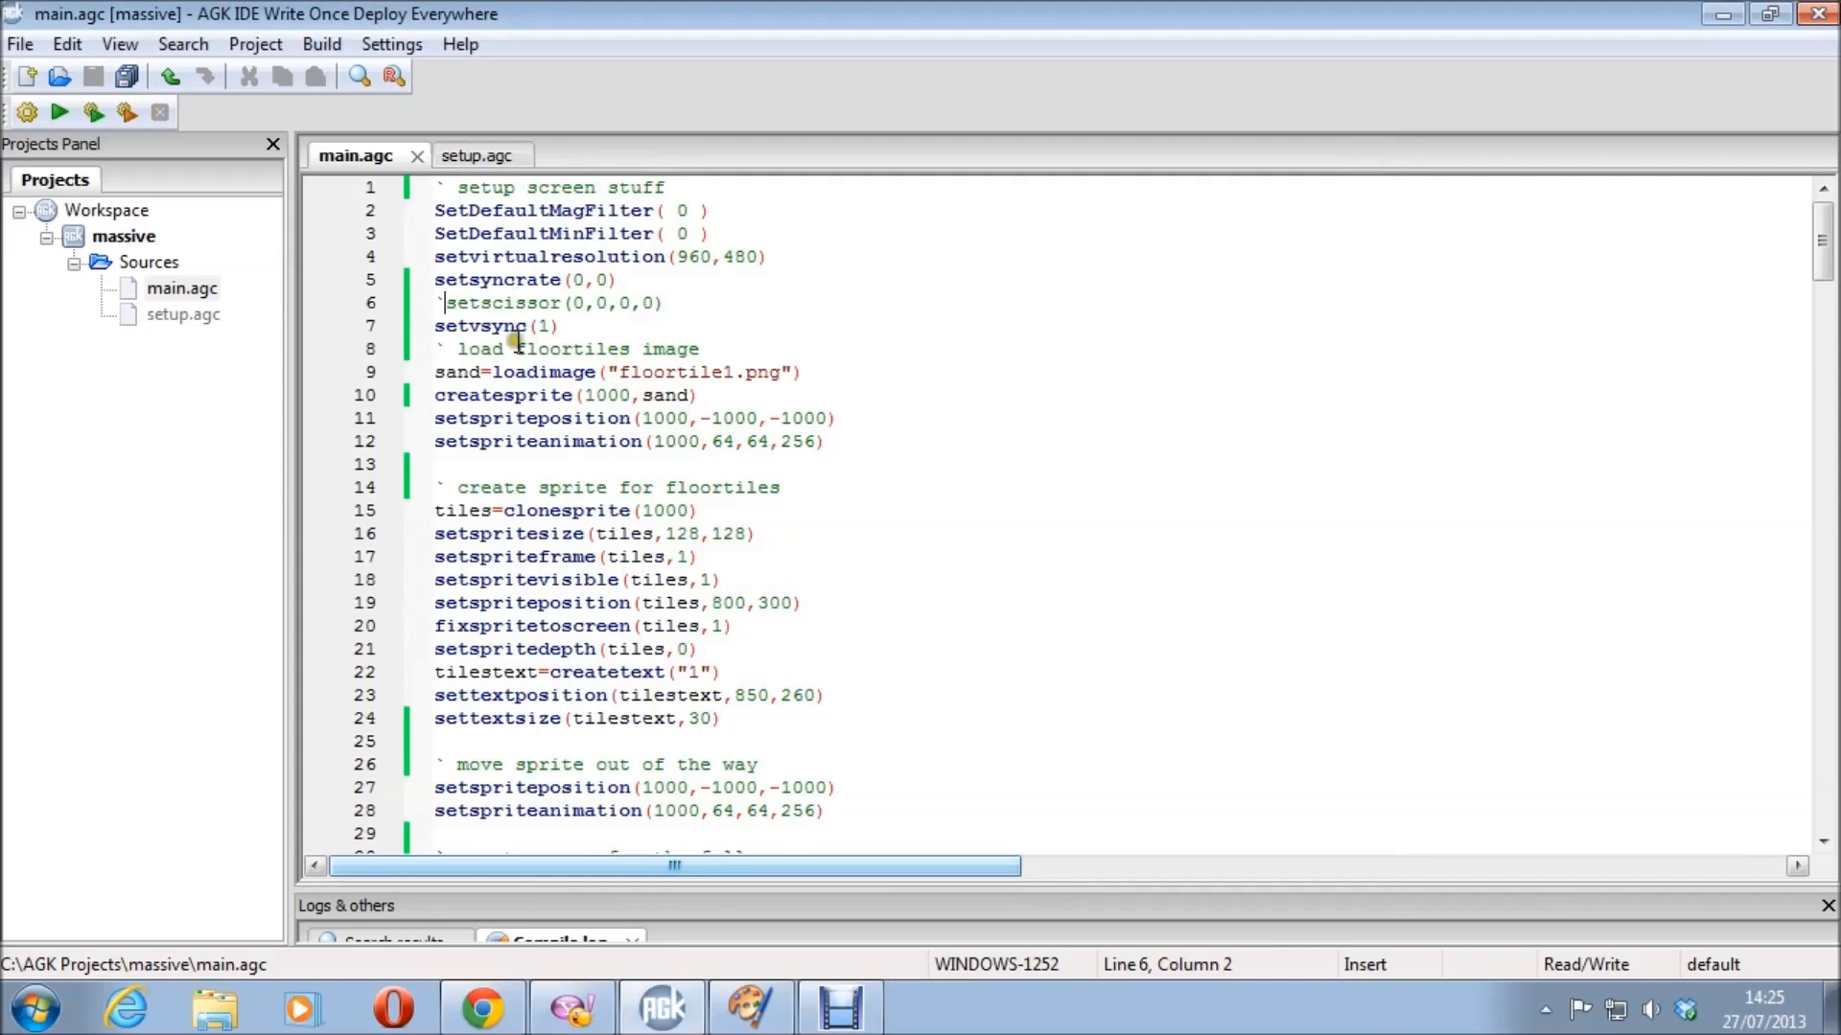
- Edit the width/height/fullscreen settings in setup.agc, leaving them unsaved
left_click(476, 156)
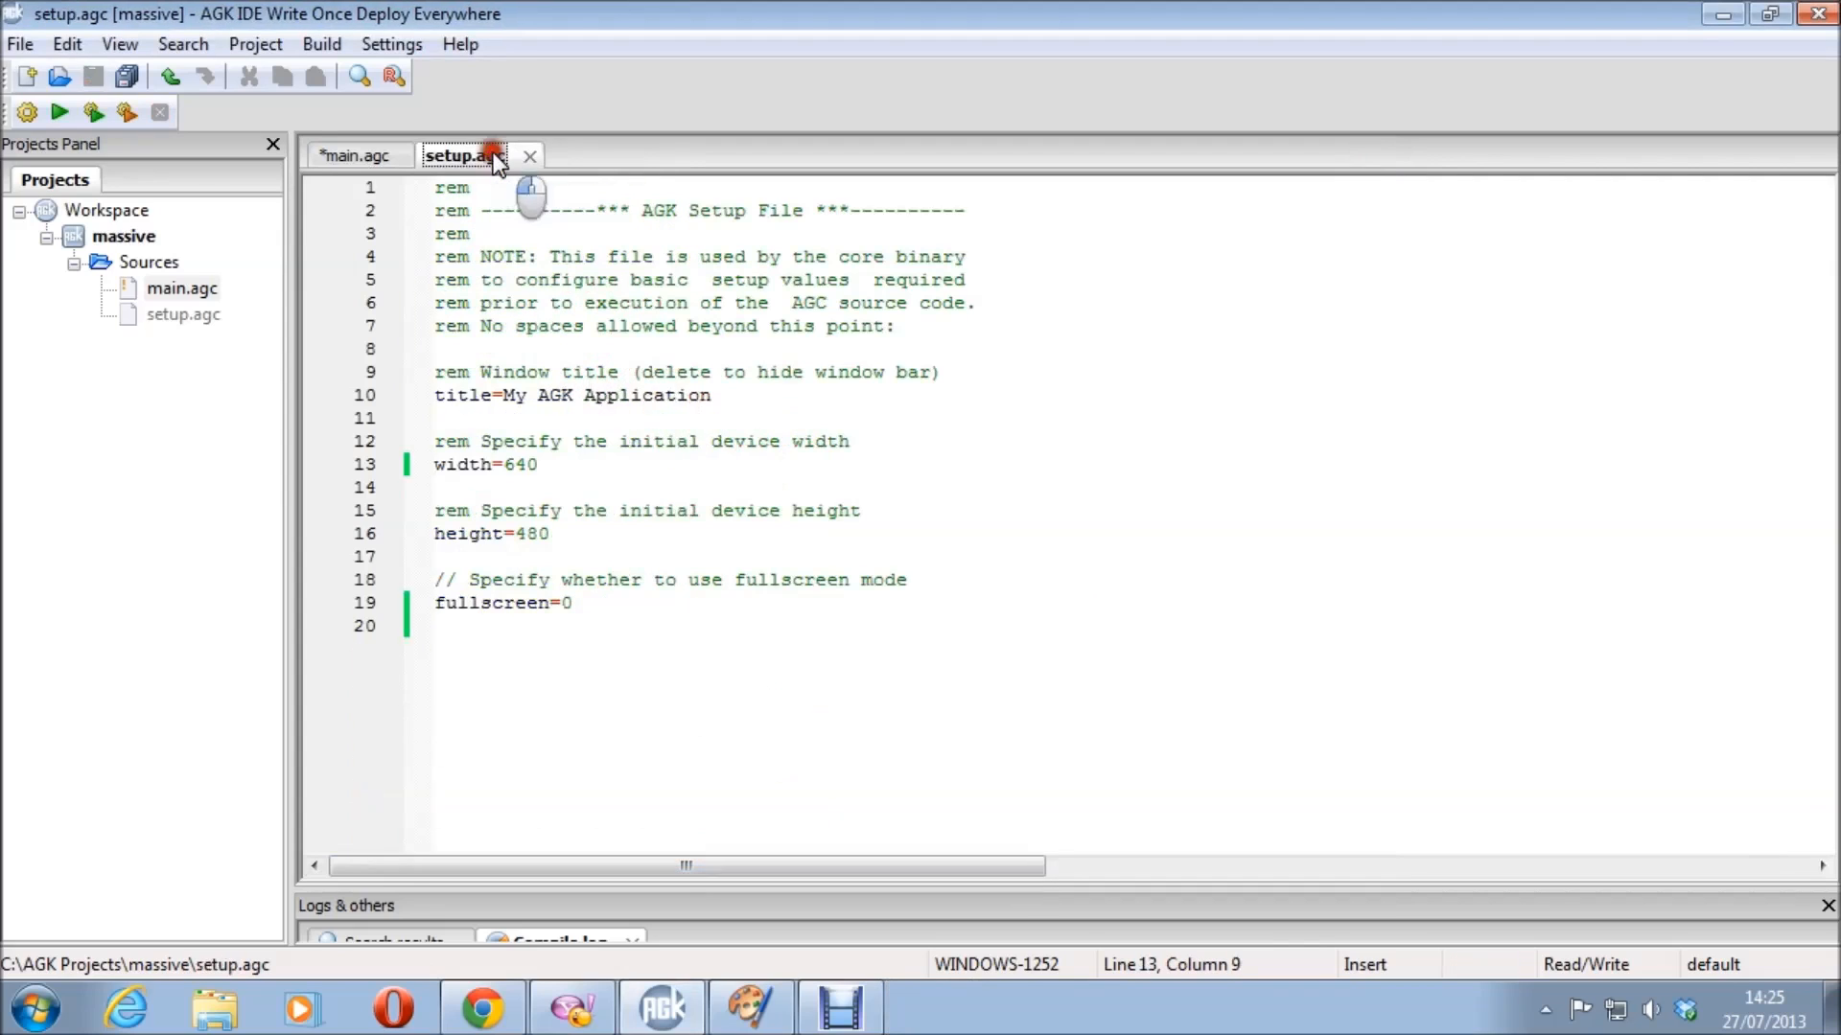
key("Backspace")
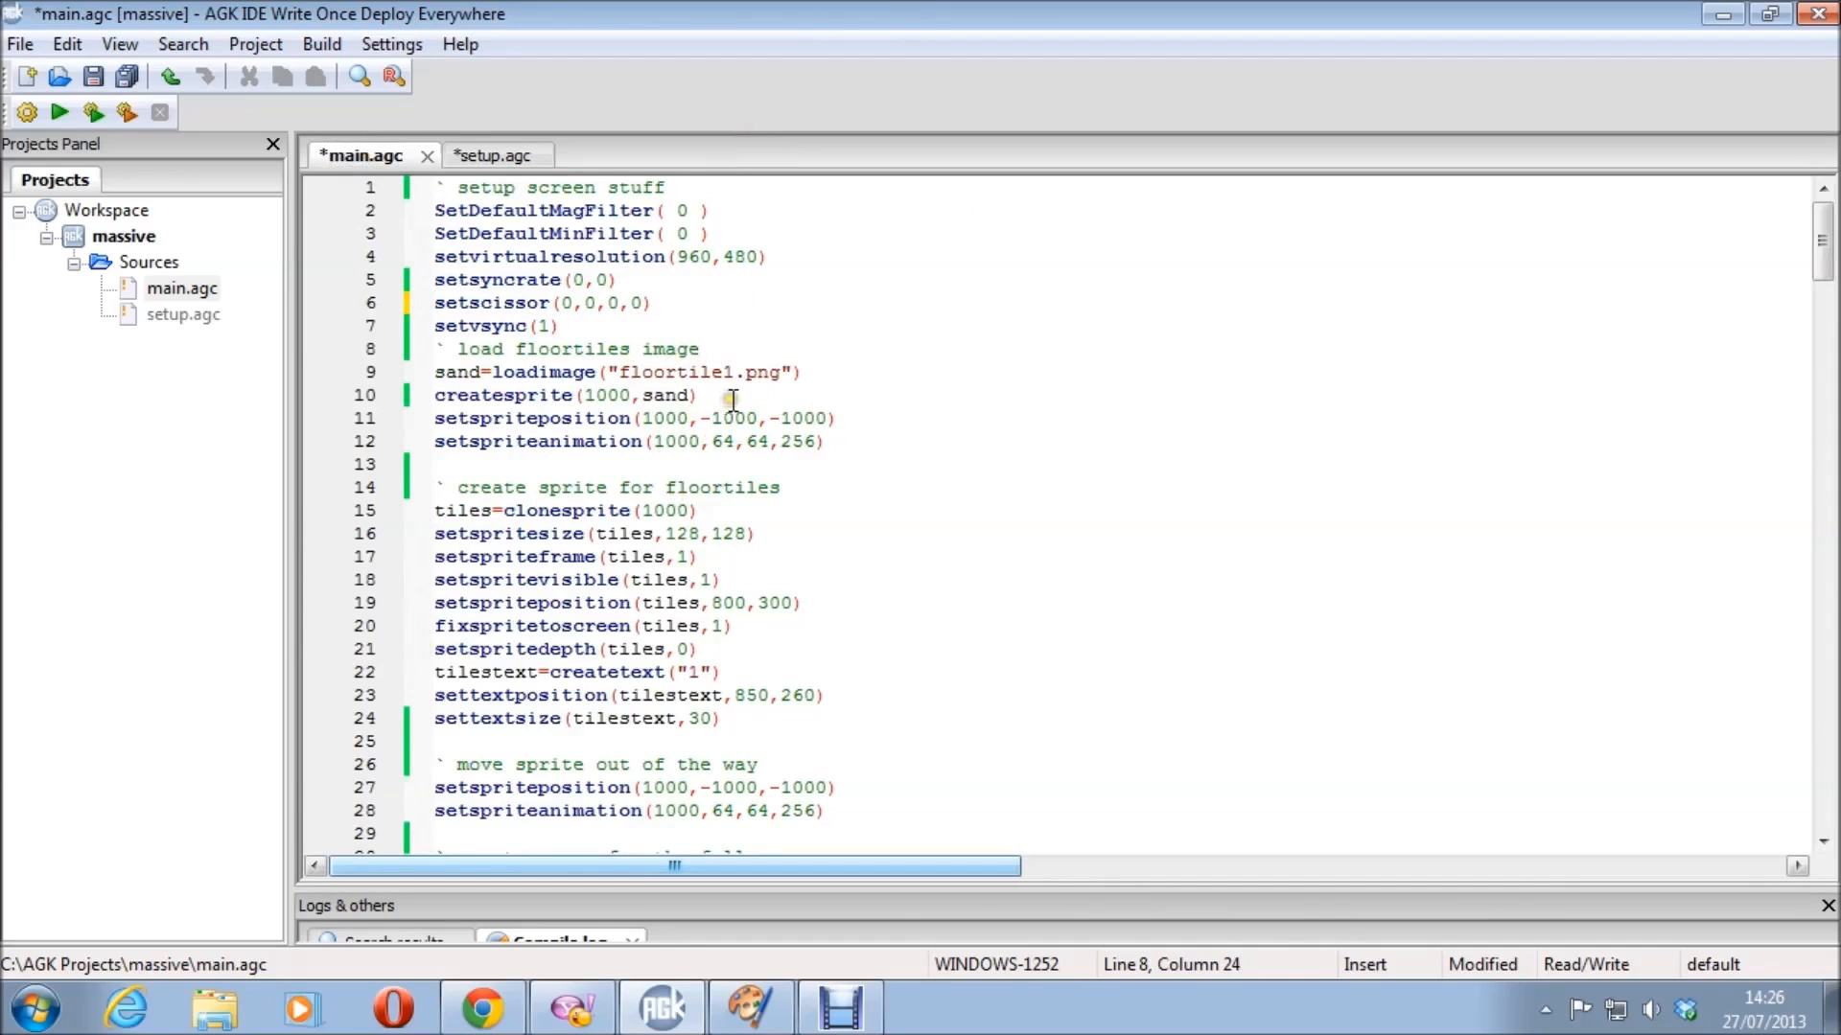
mouse_move(722, 407)
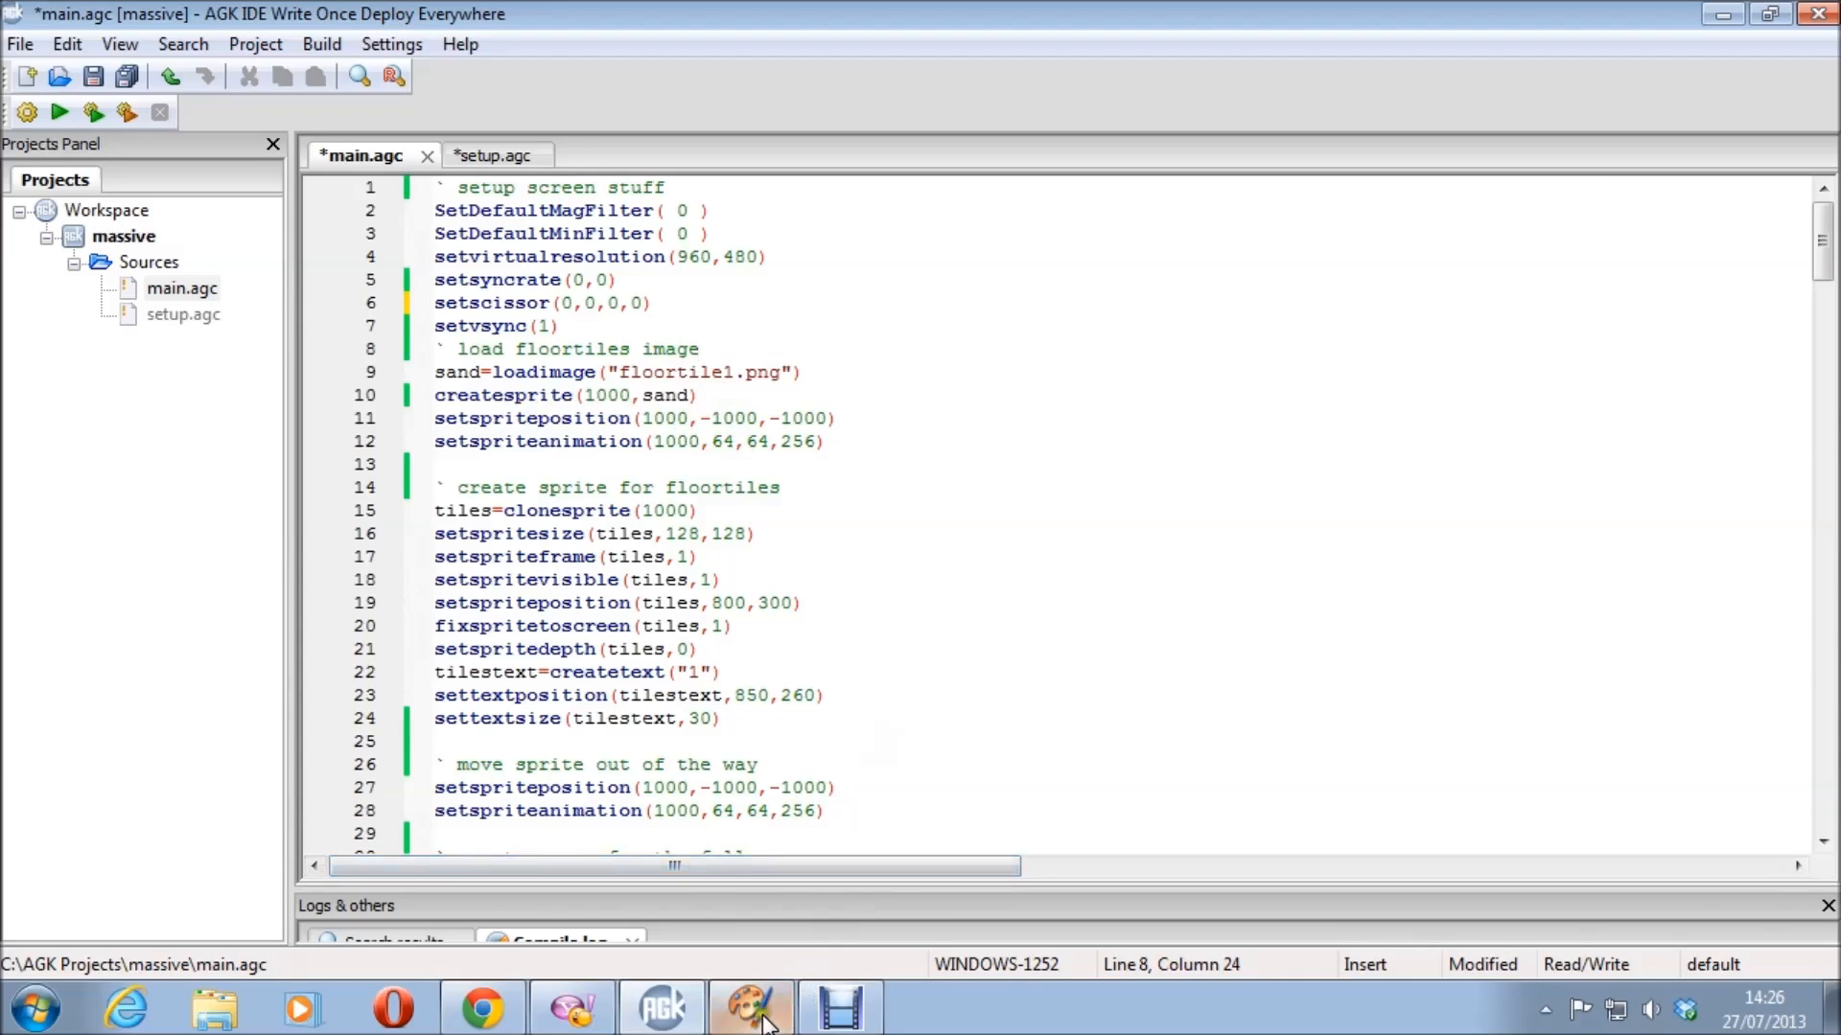
- Zoom floortile1 in Paint Shop Pro from 250% to 40%, then return to AGK IDE
left_click(748, 1008)
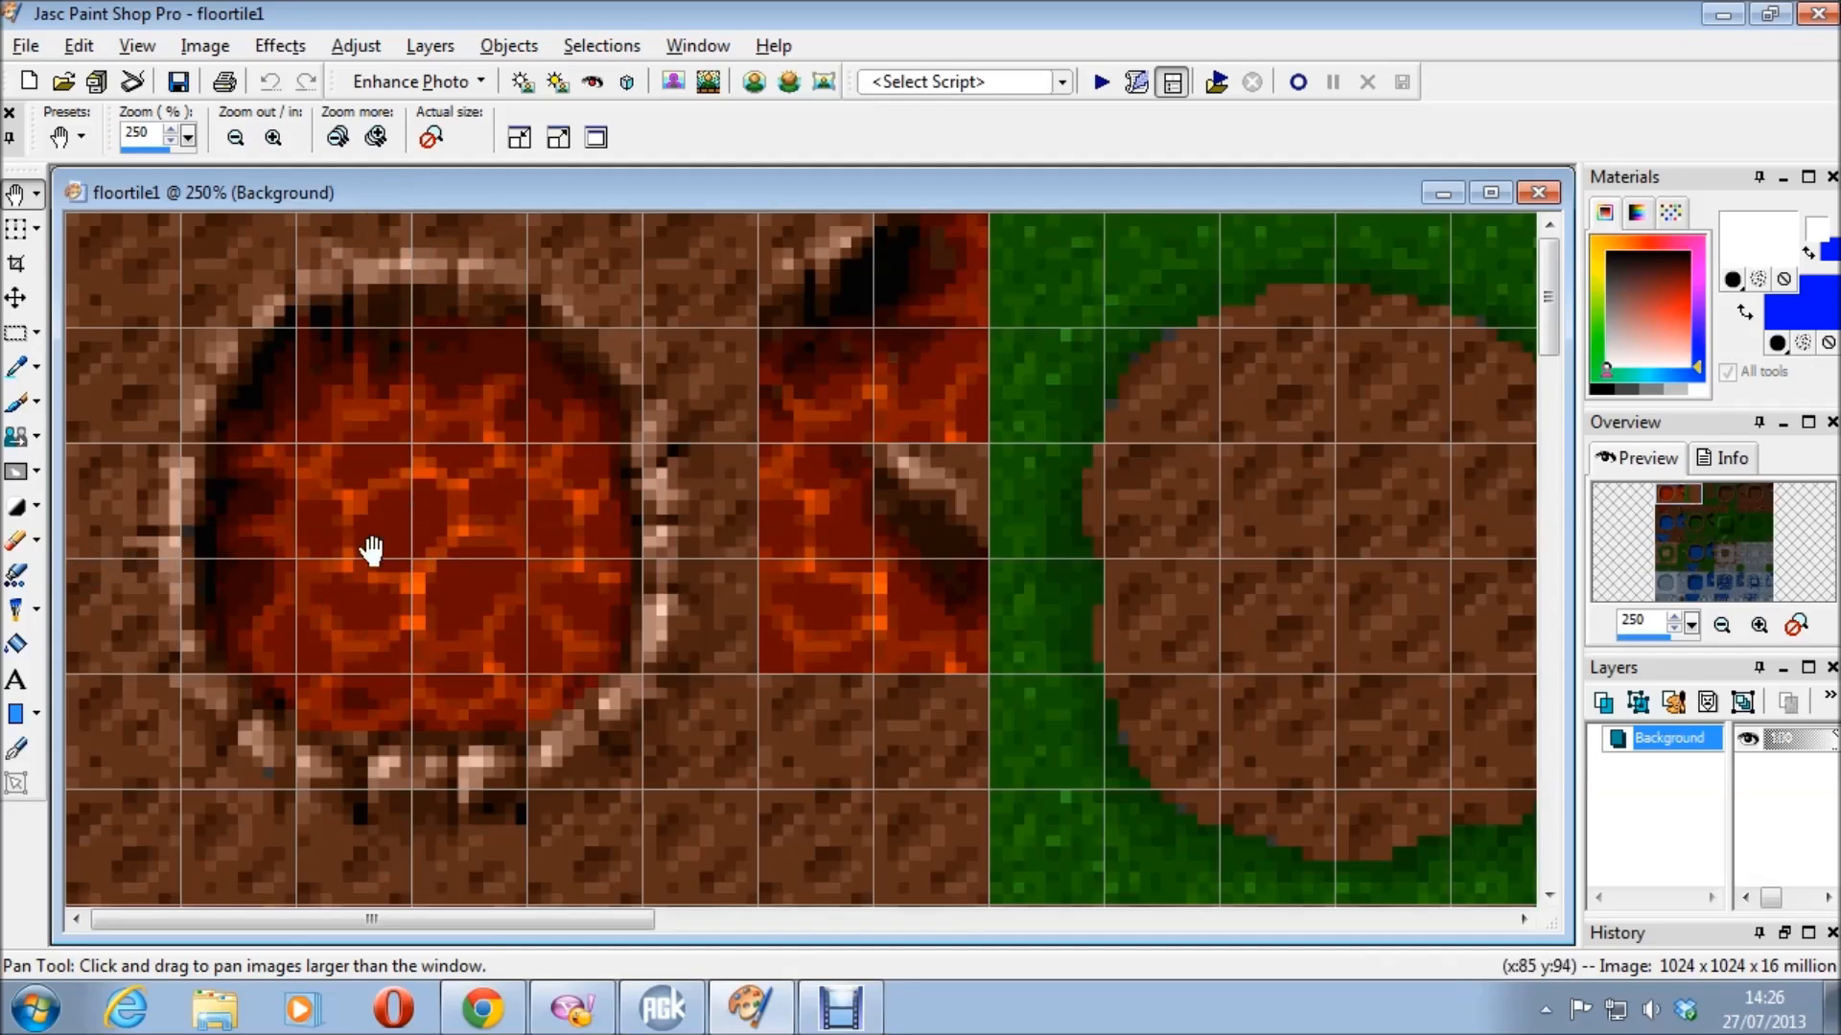
mouse_move(241, 370)
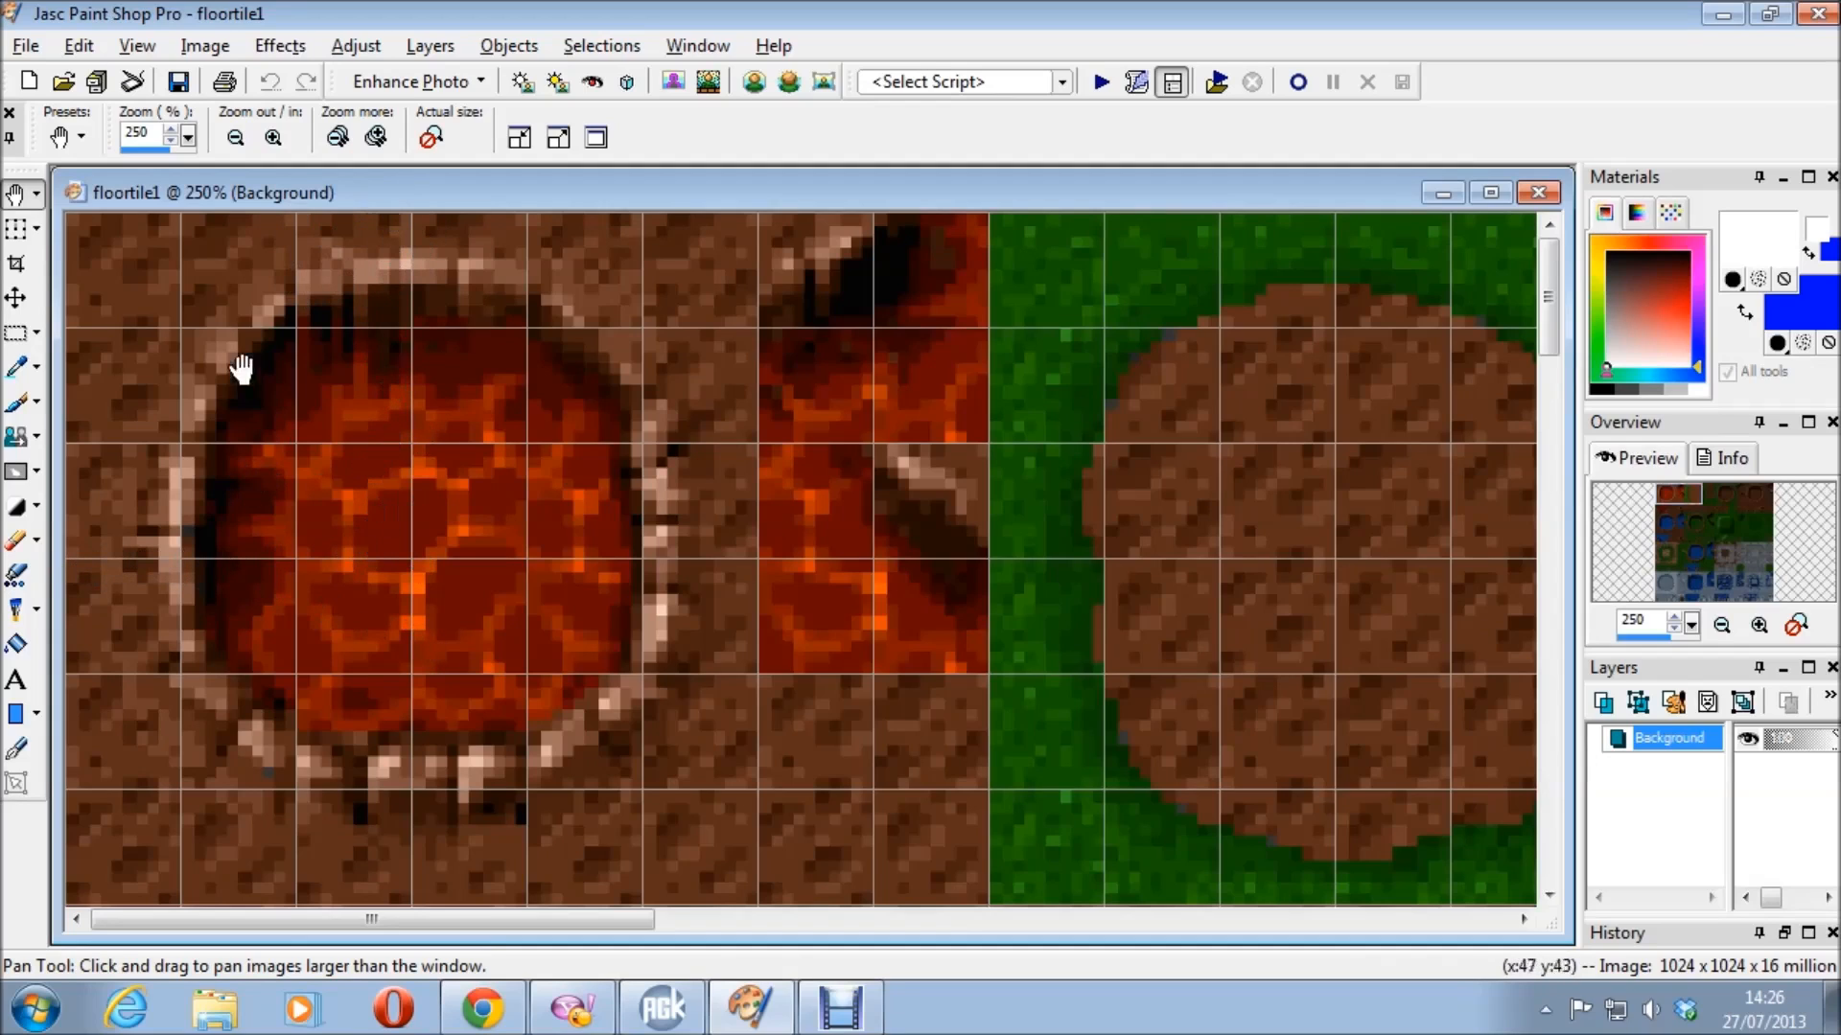
left_click(234, 136)
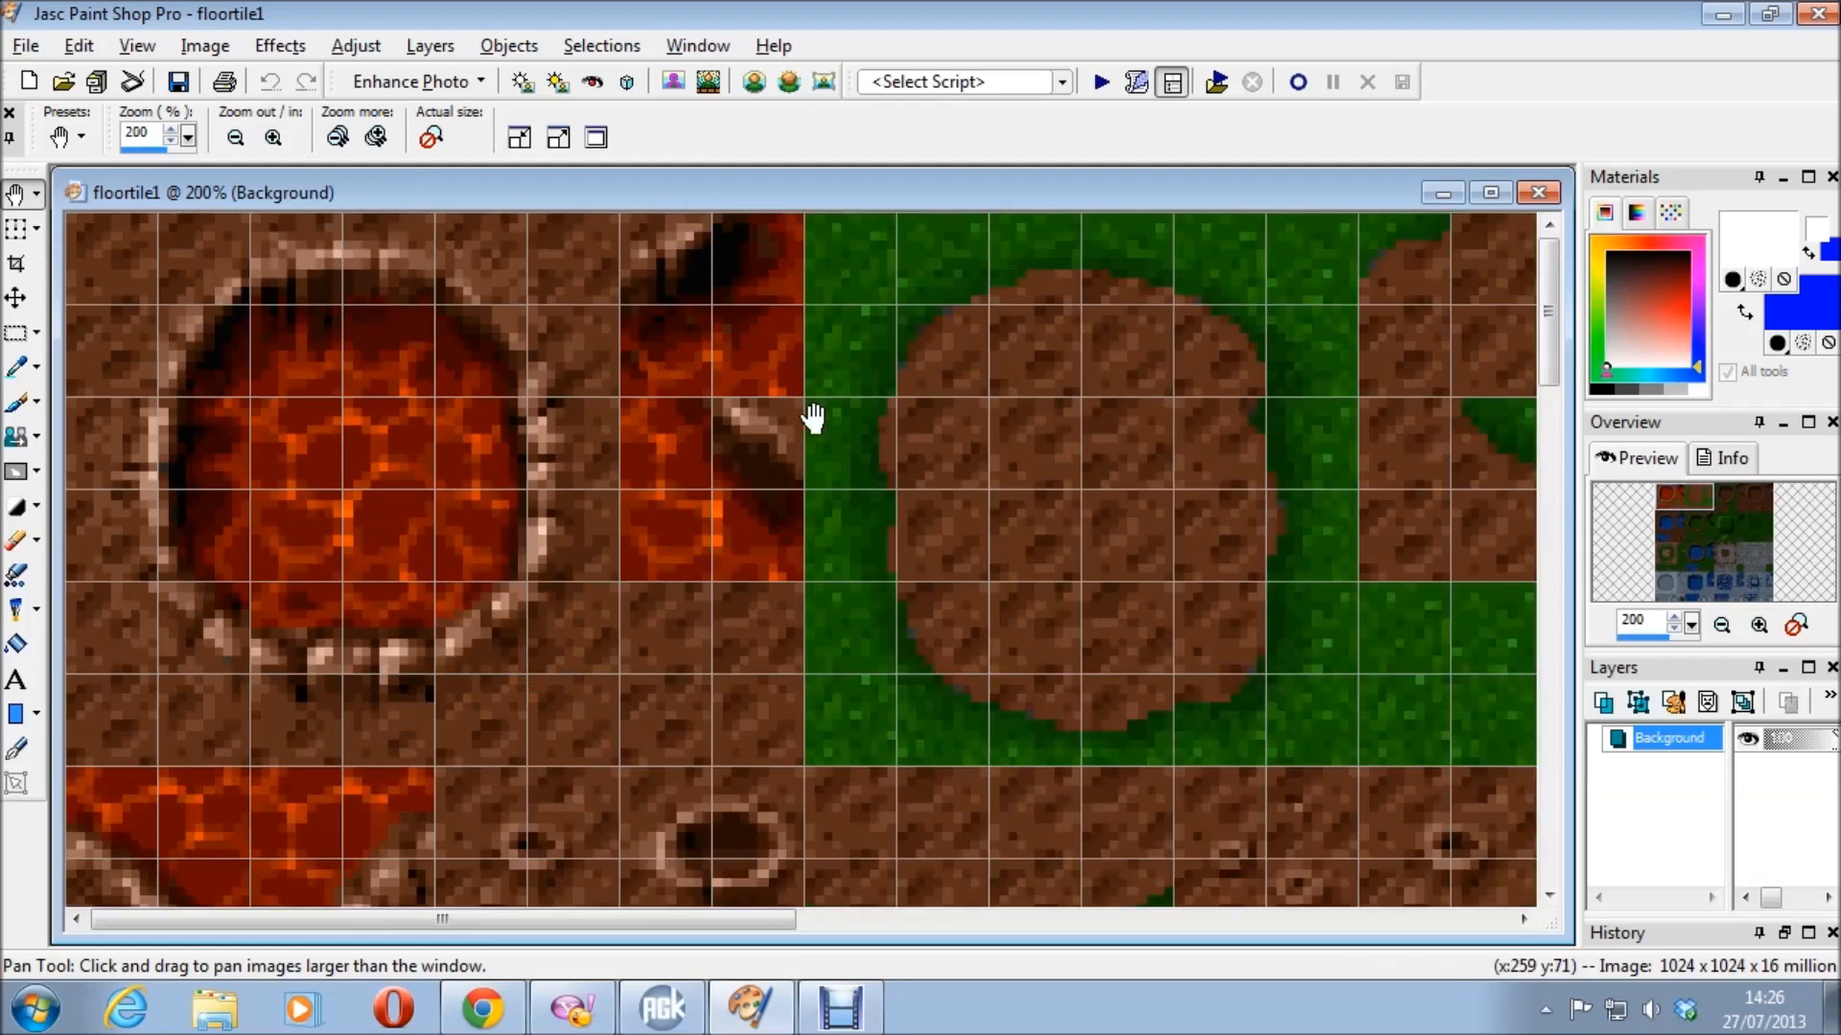
left_click(234, 138)
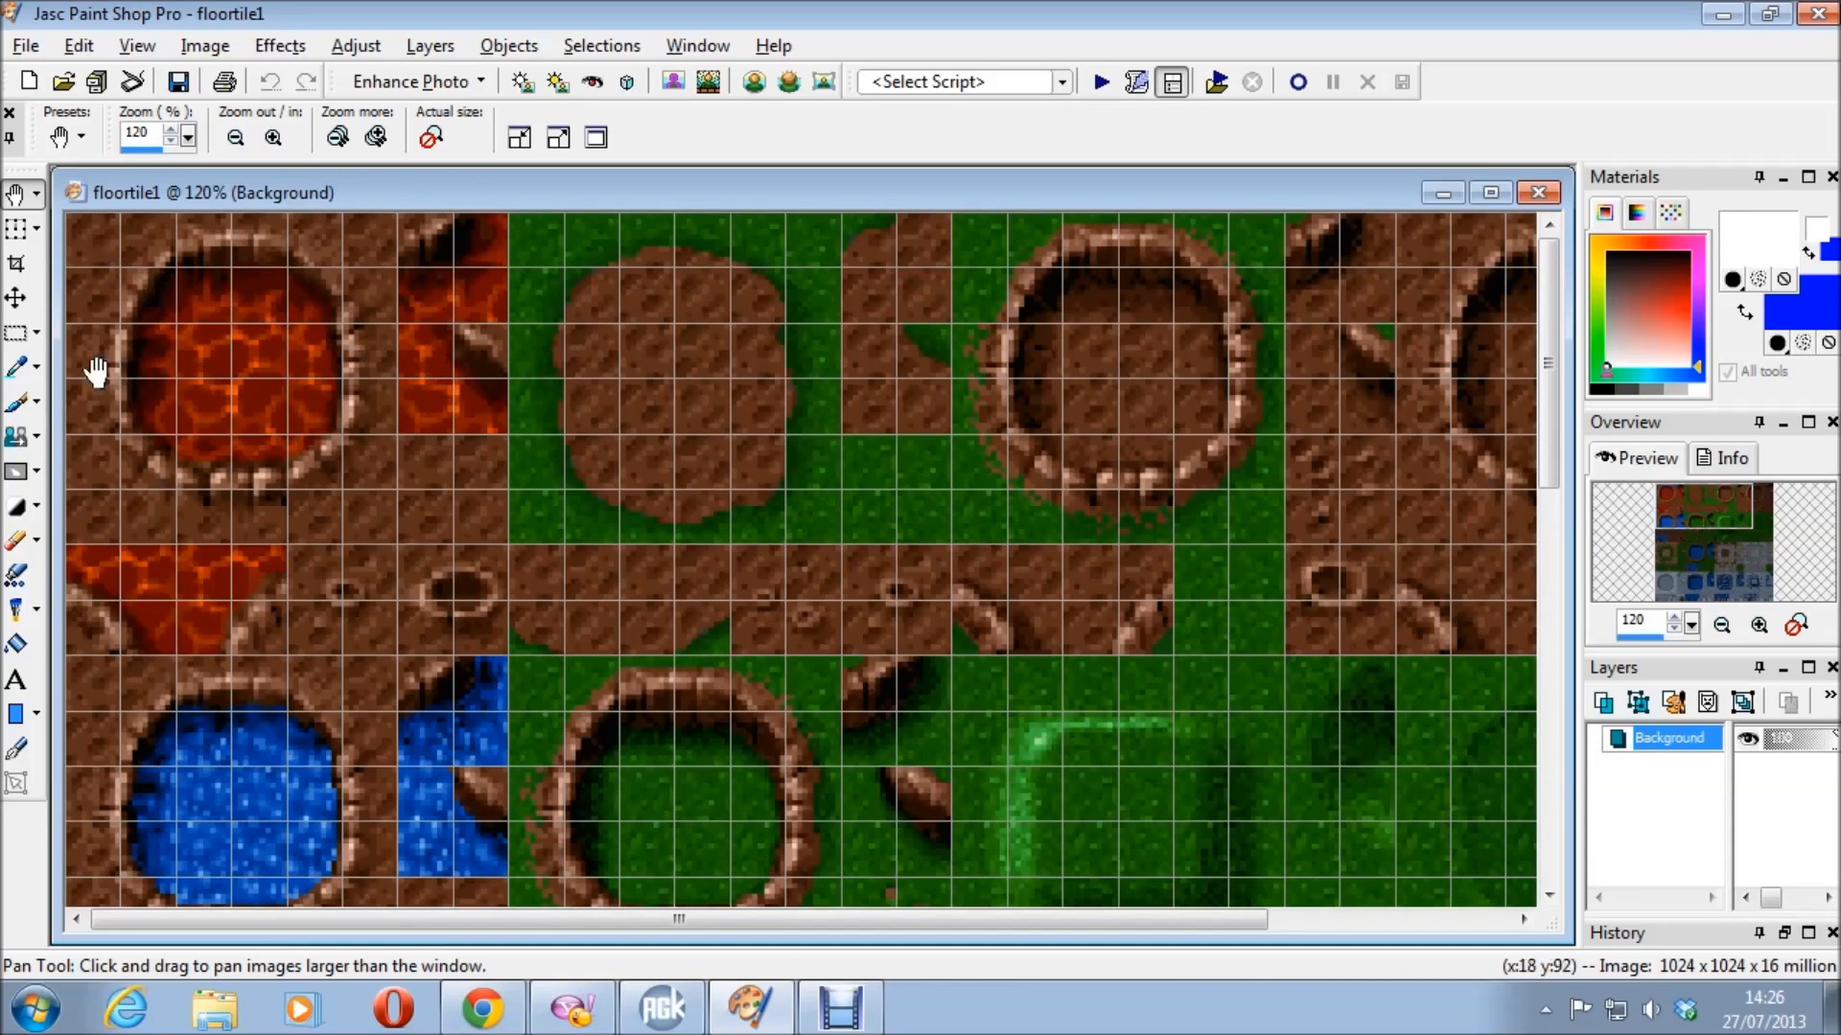
left_click(234, 137)
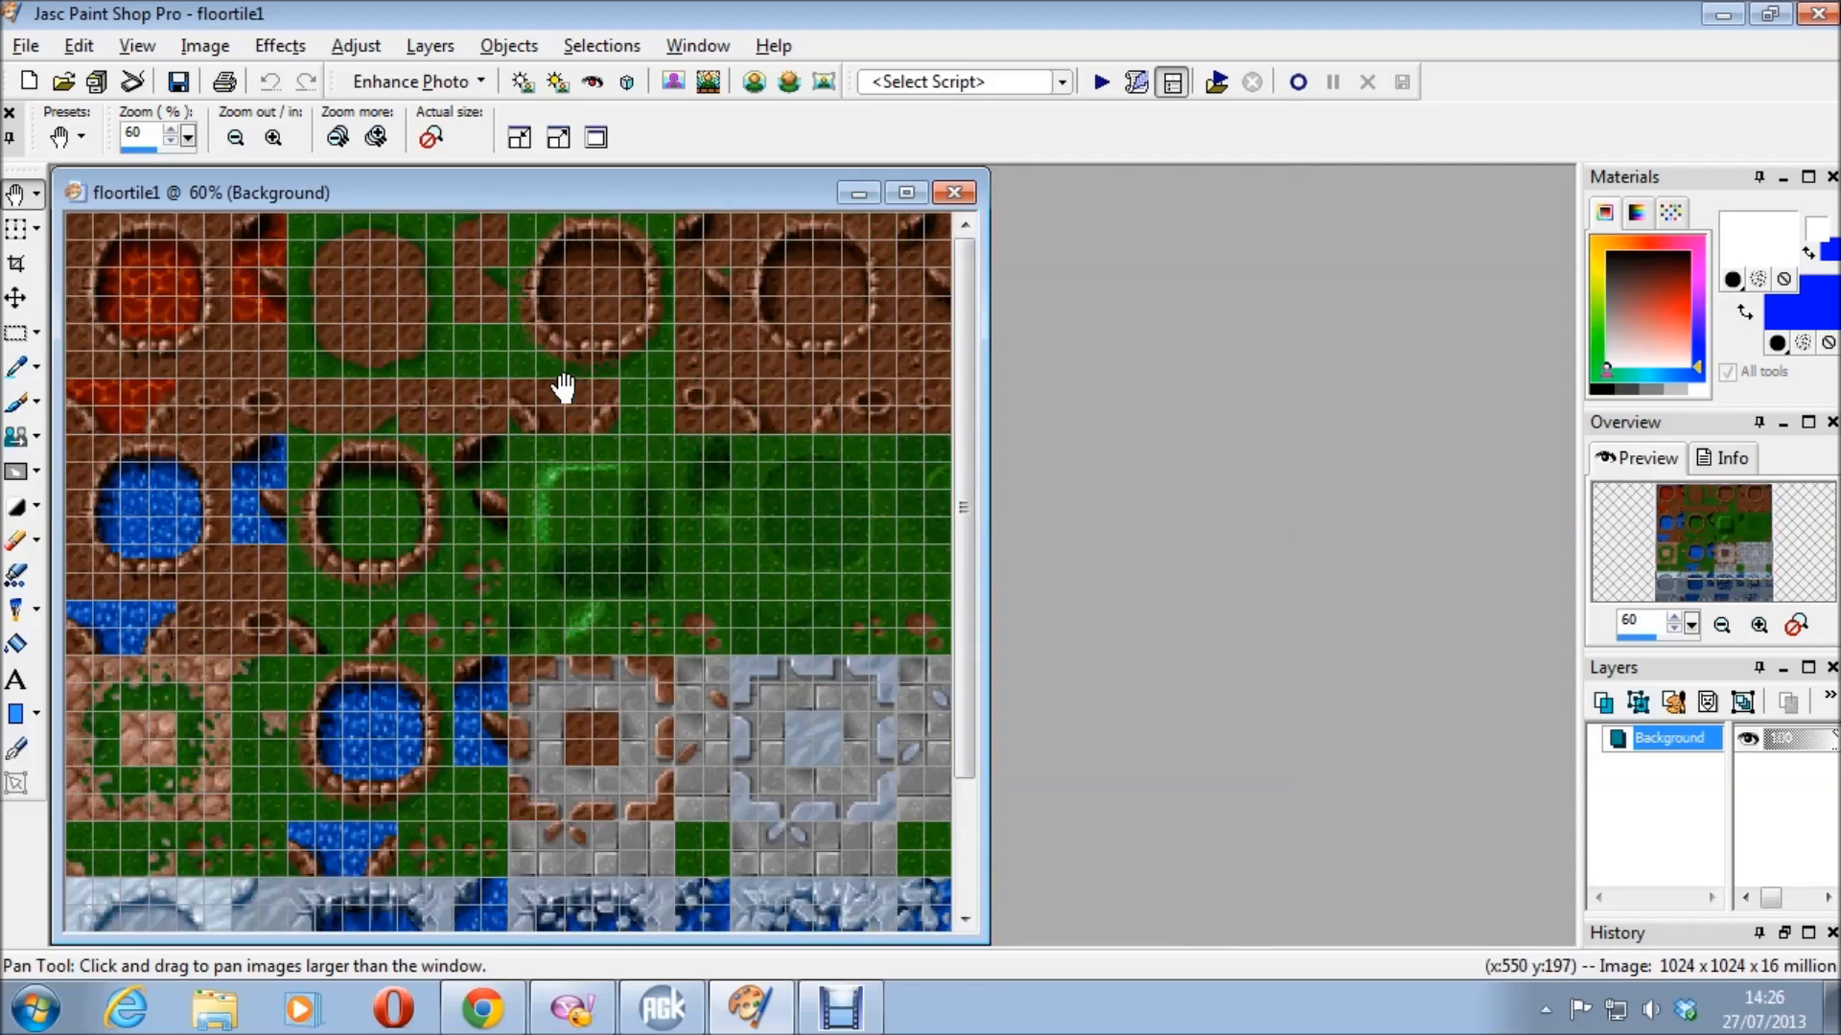
mouse_move(469, 721)
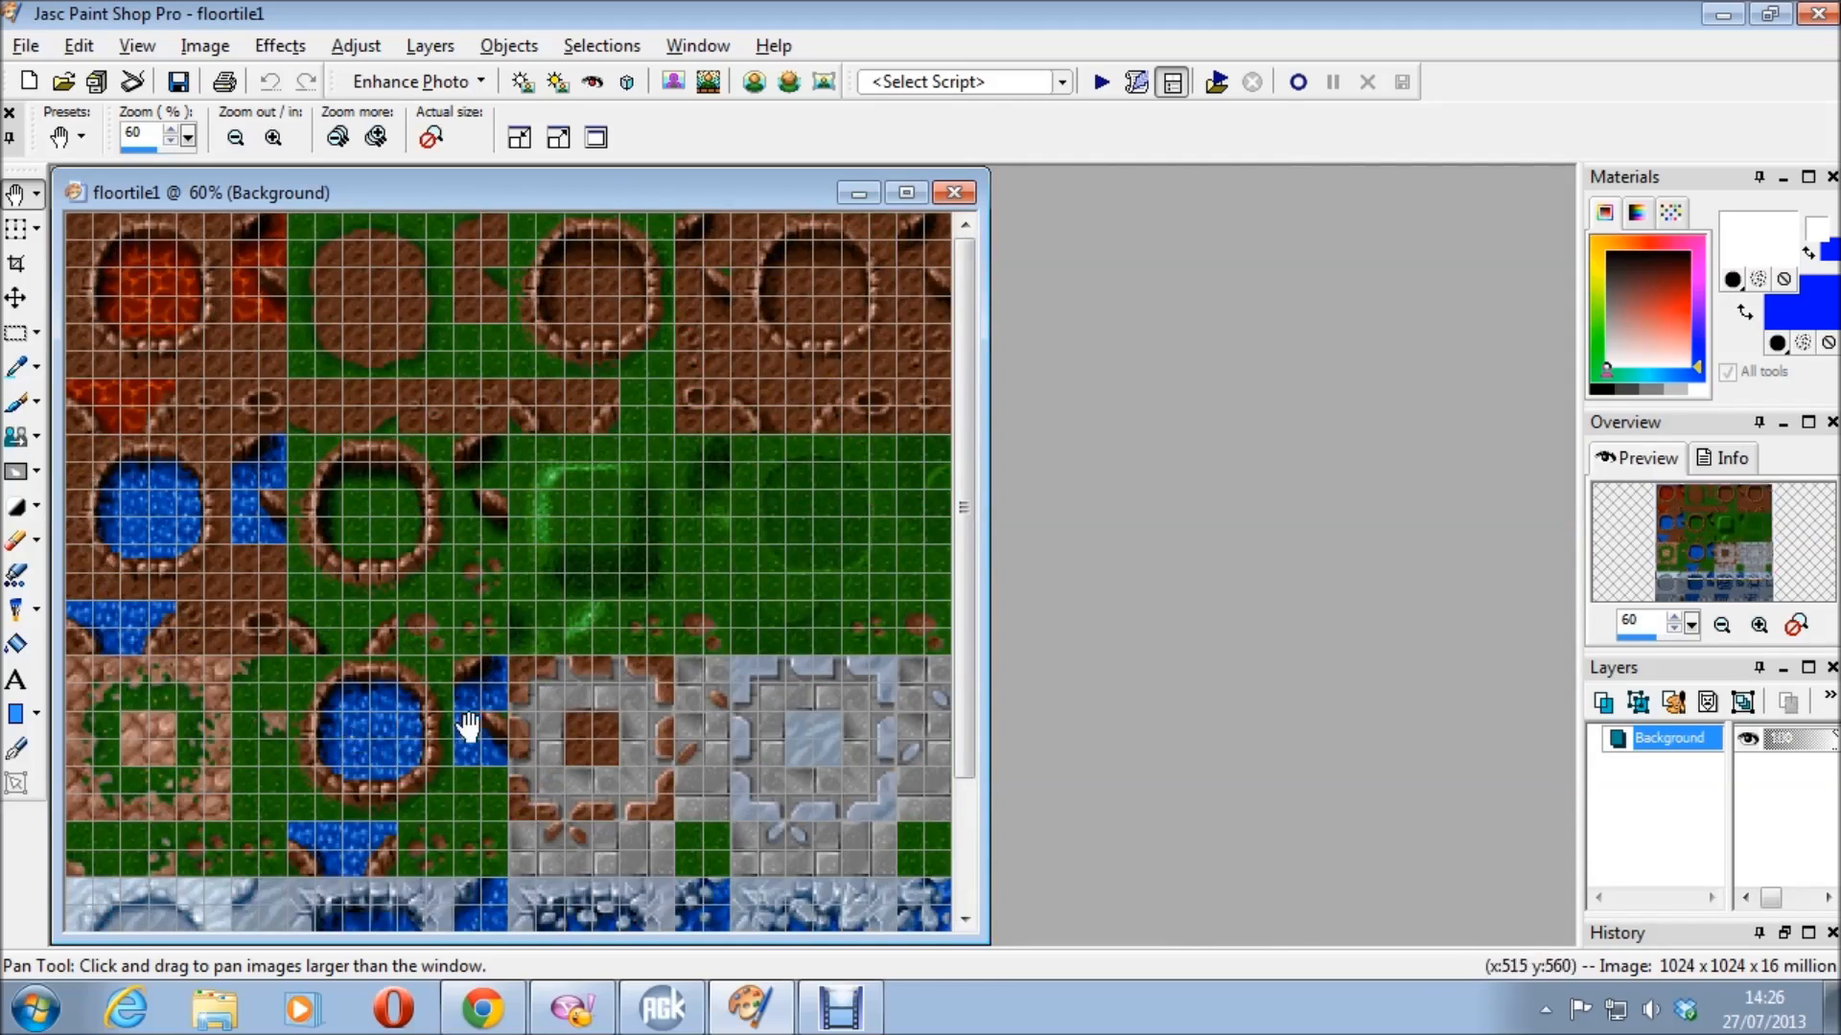
left_click(234, 137)
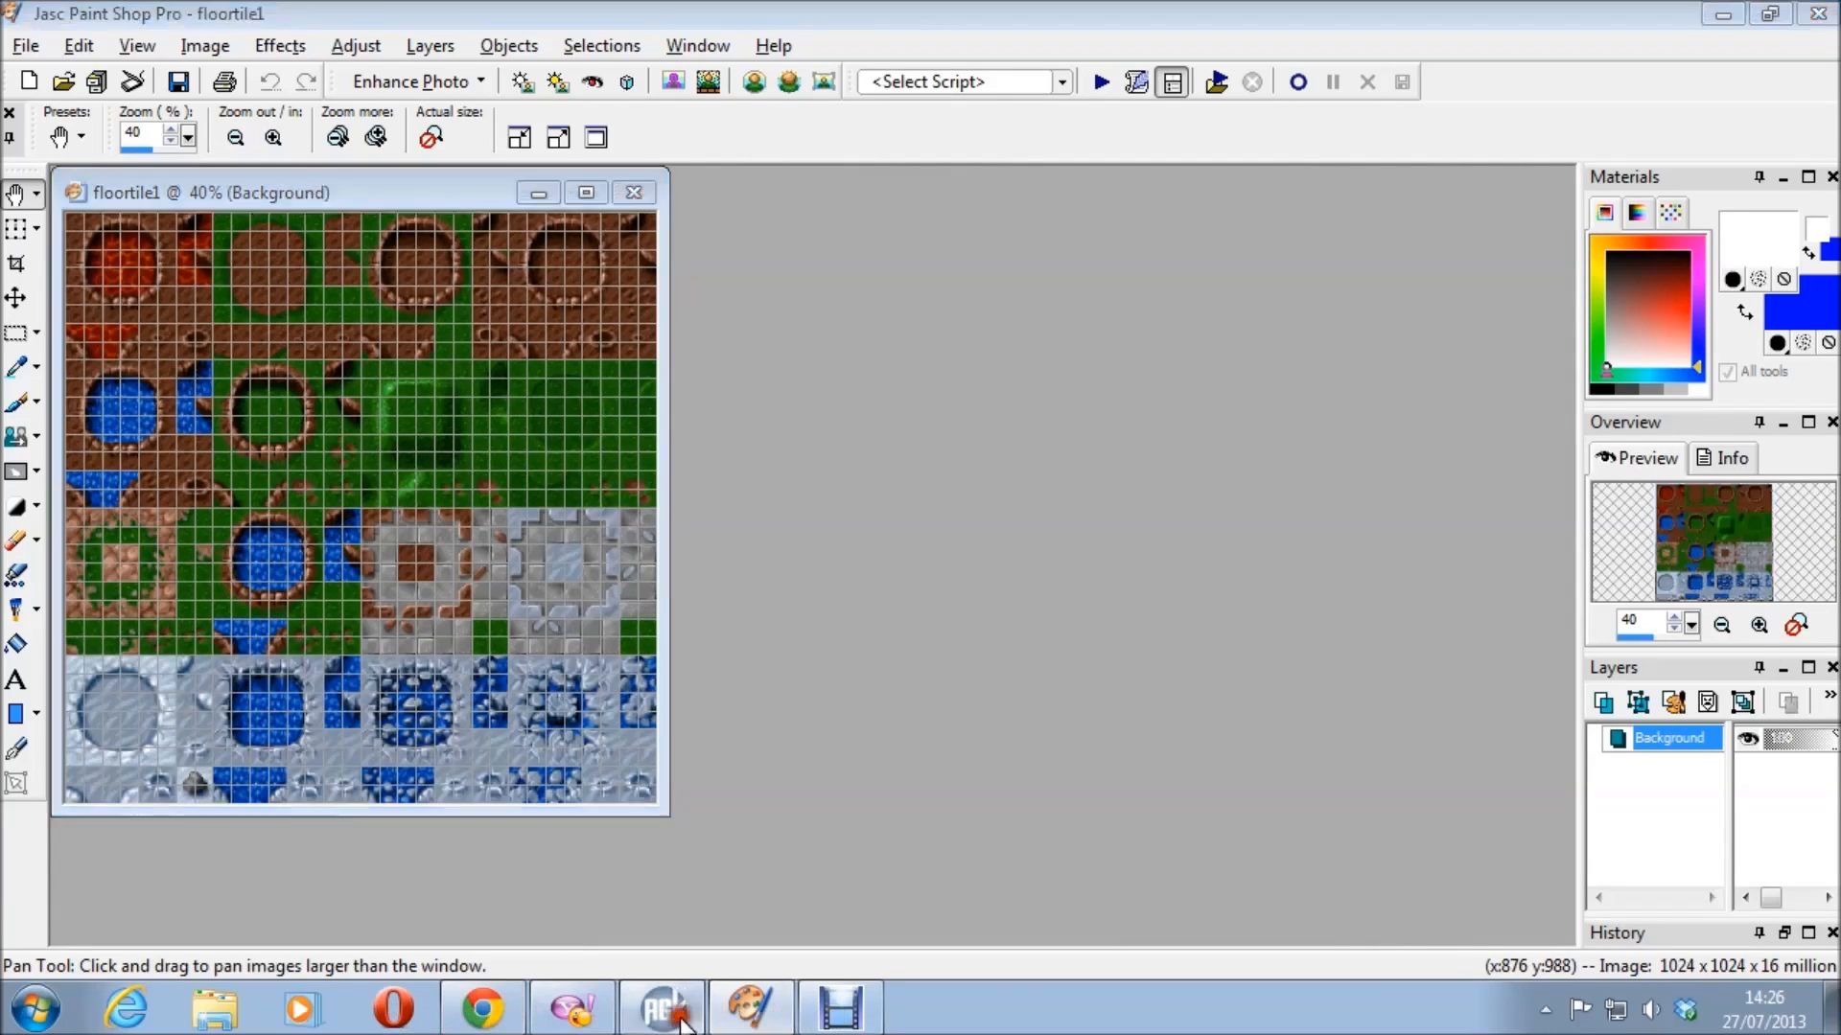
left_click(660, 1007)
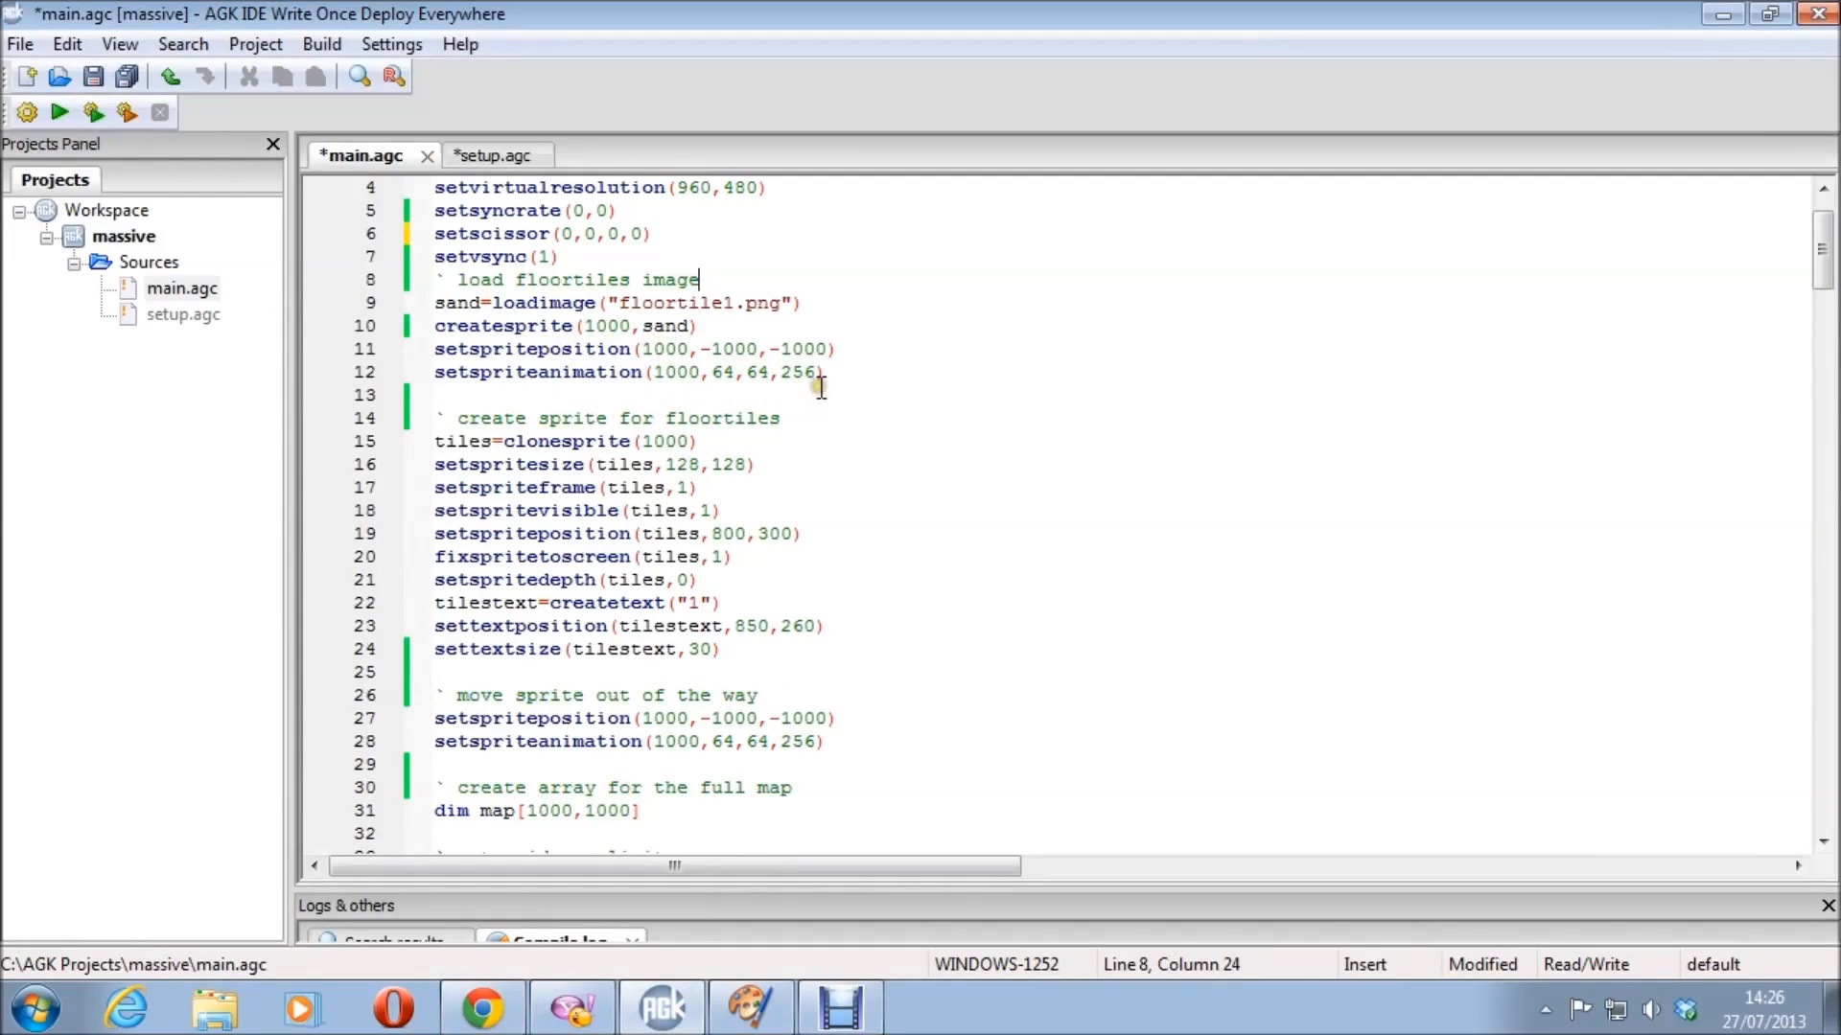
mouse_move(795, 417)
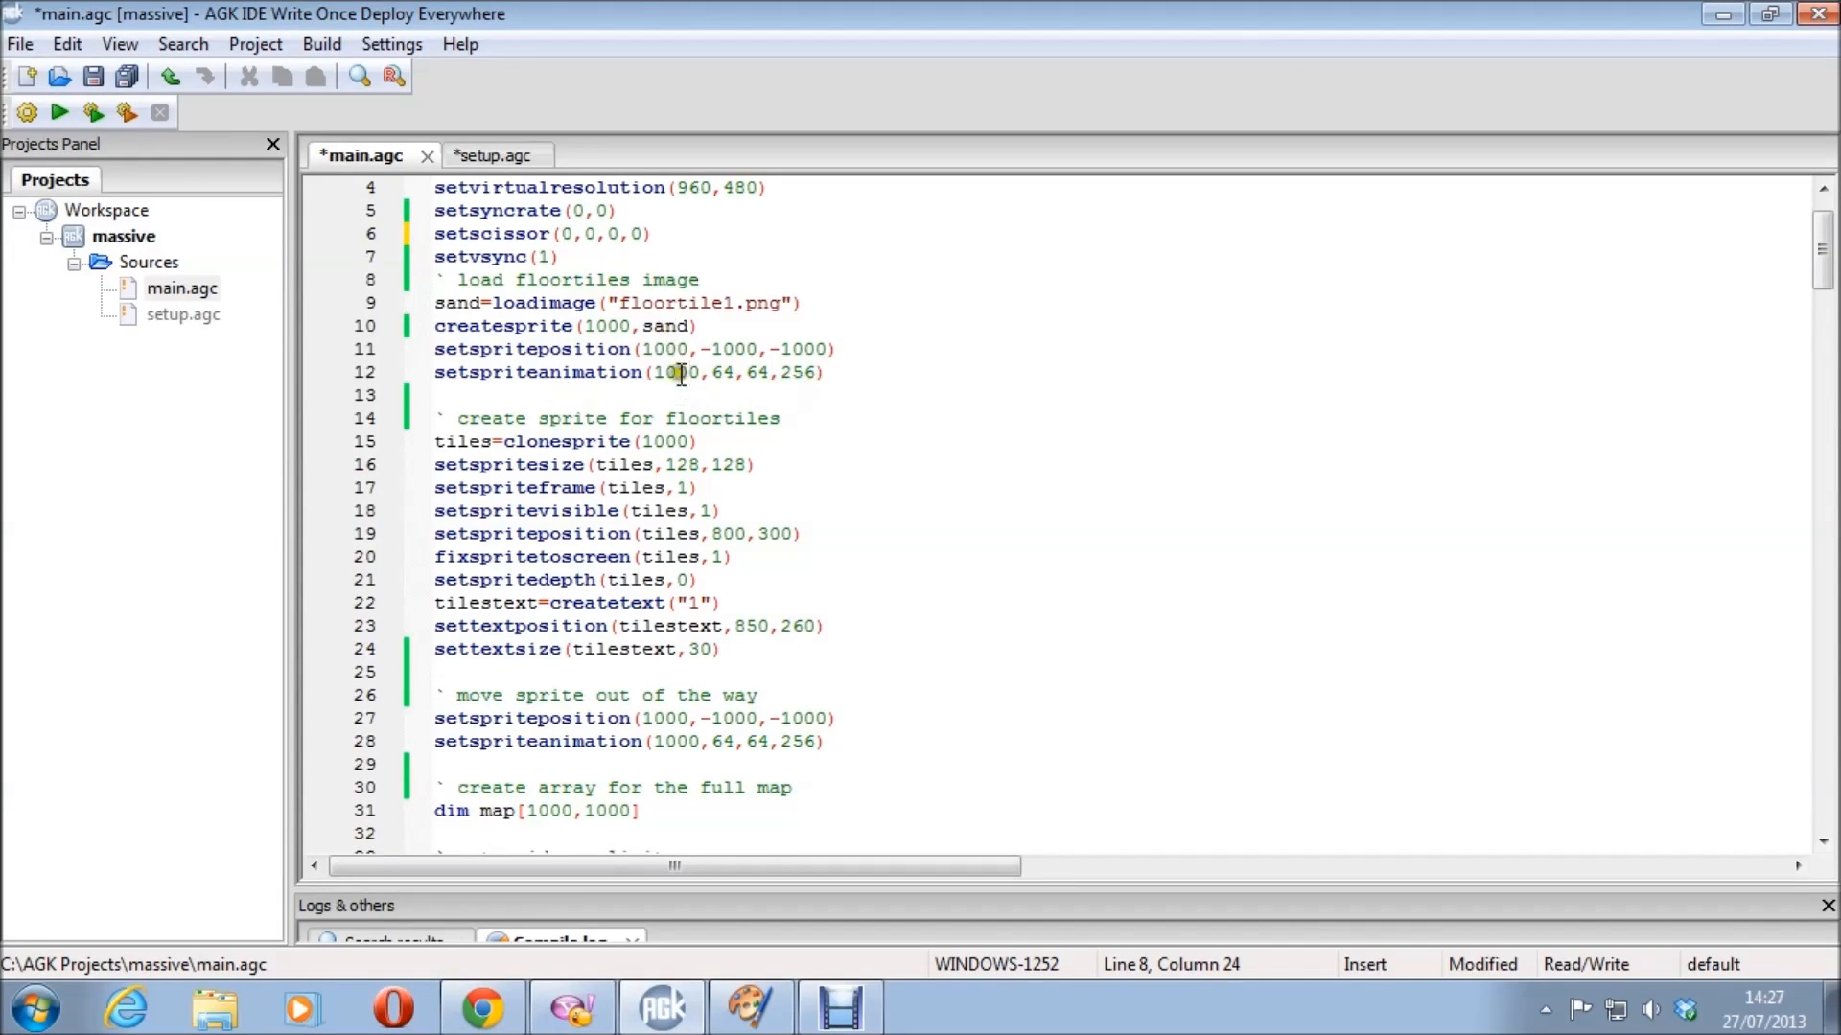
mouse_move(691, 445)
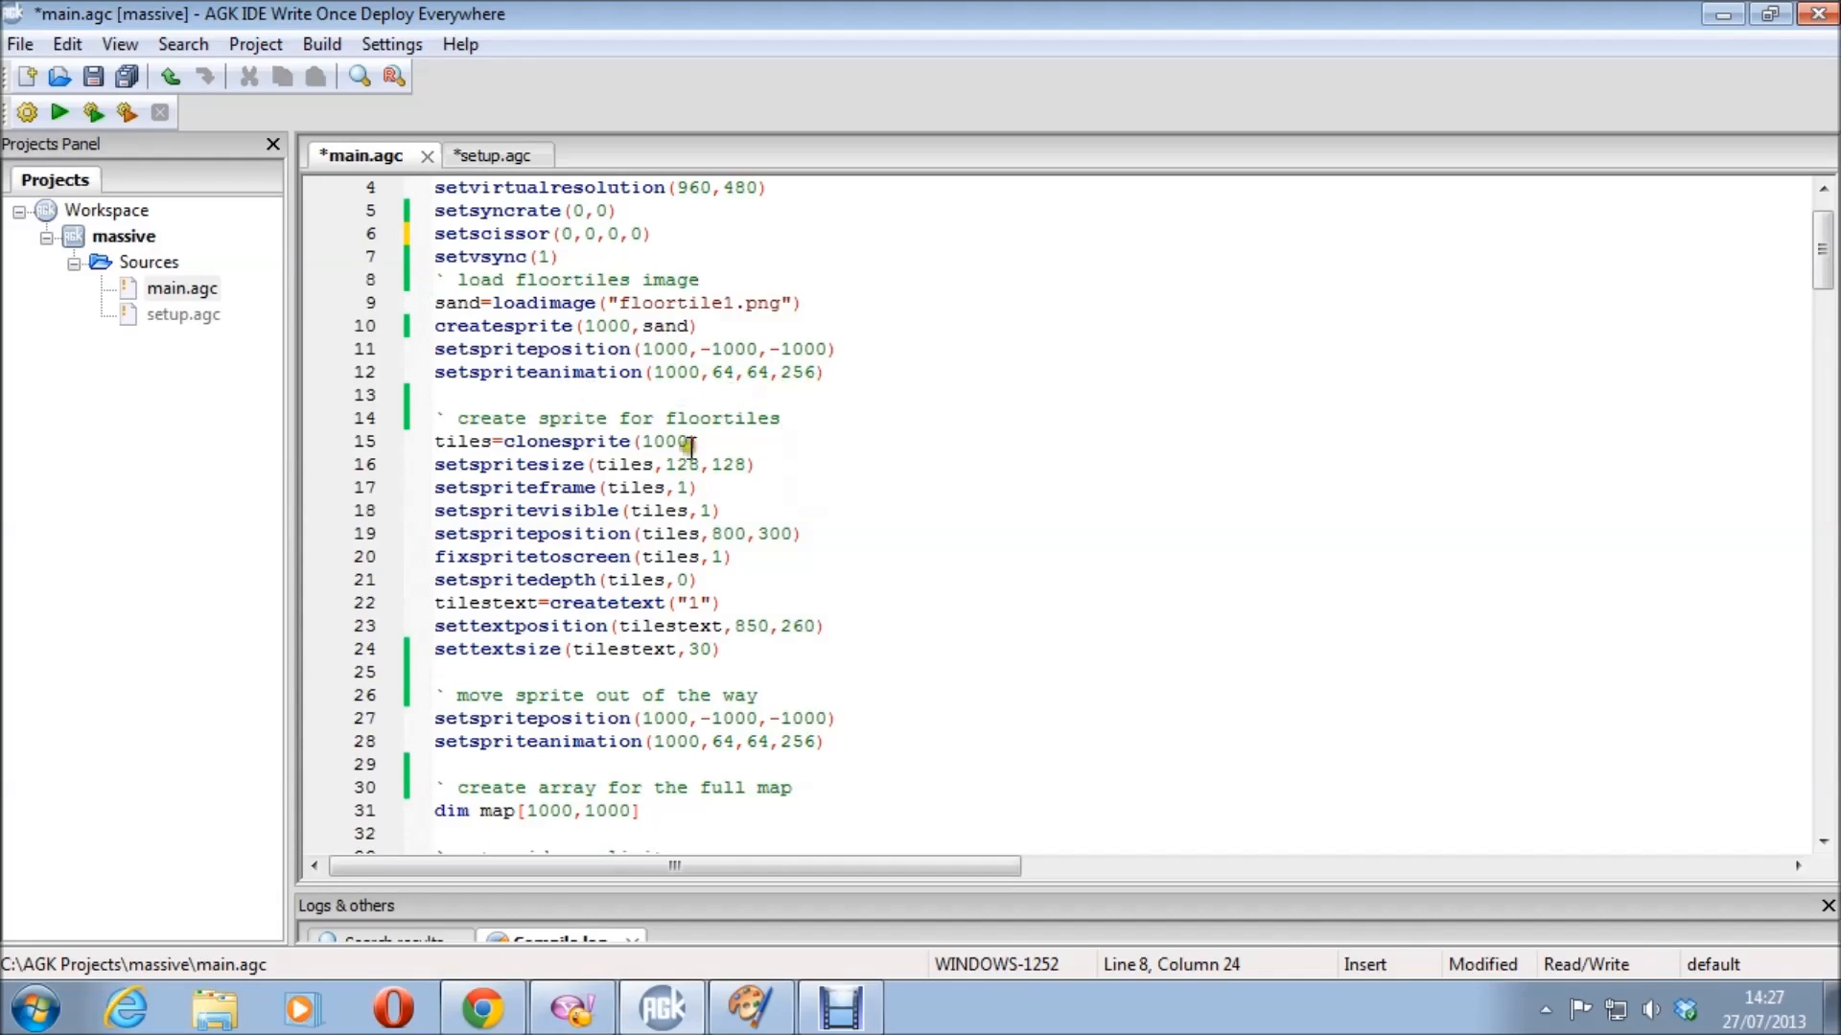
- Review main.agc's map array and grid code, then run and close the map app
scroll("down", 3)
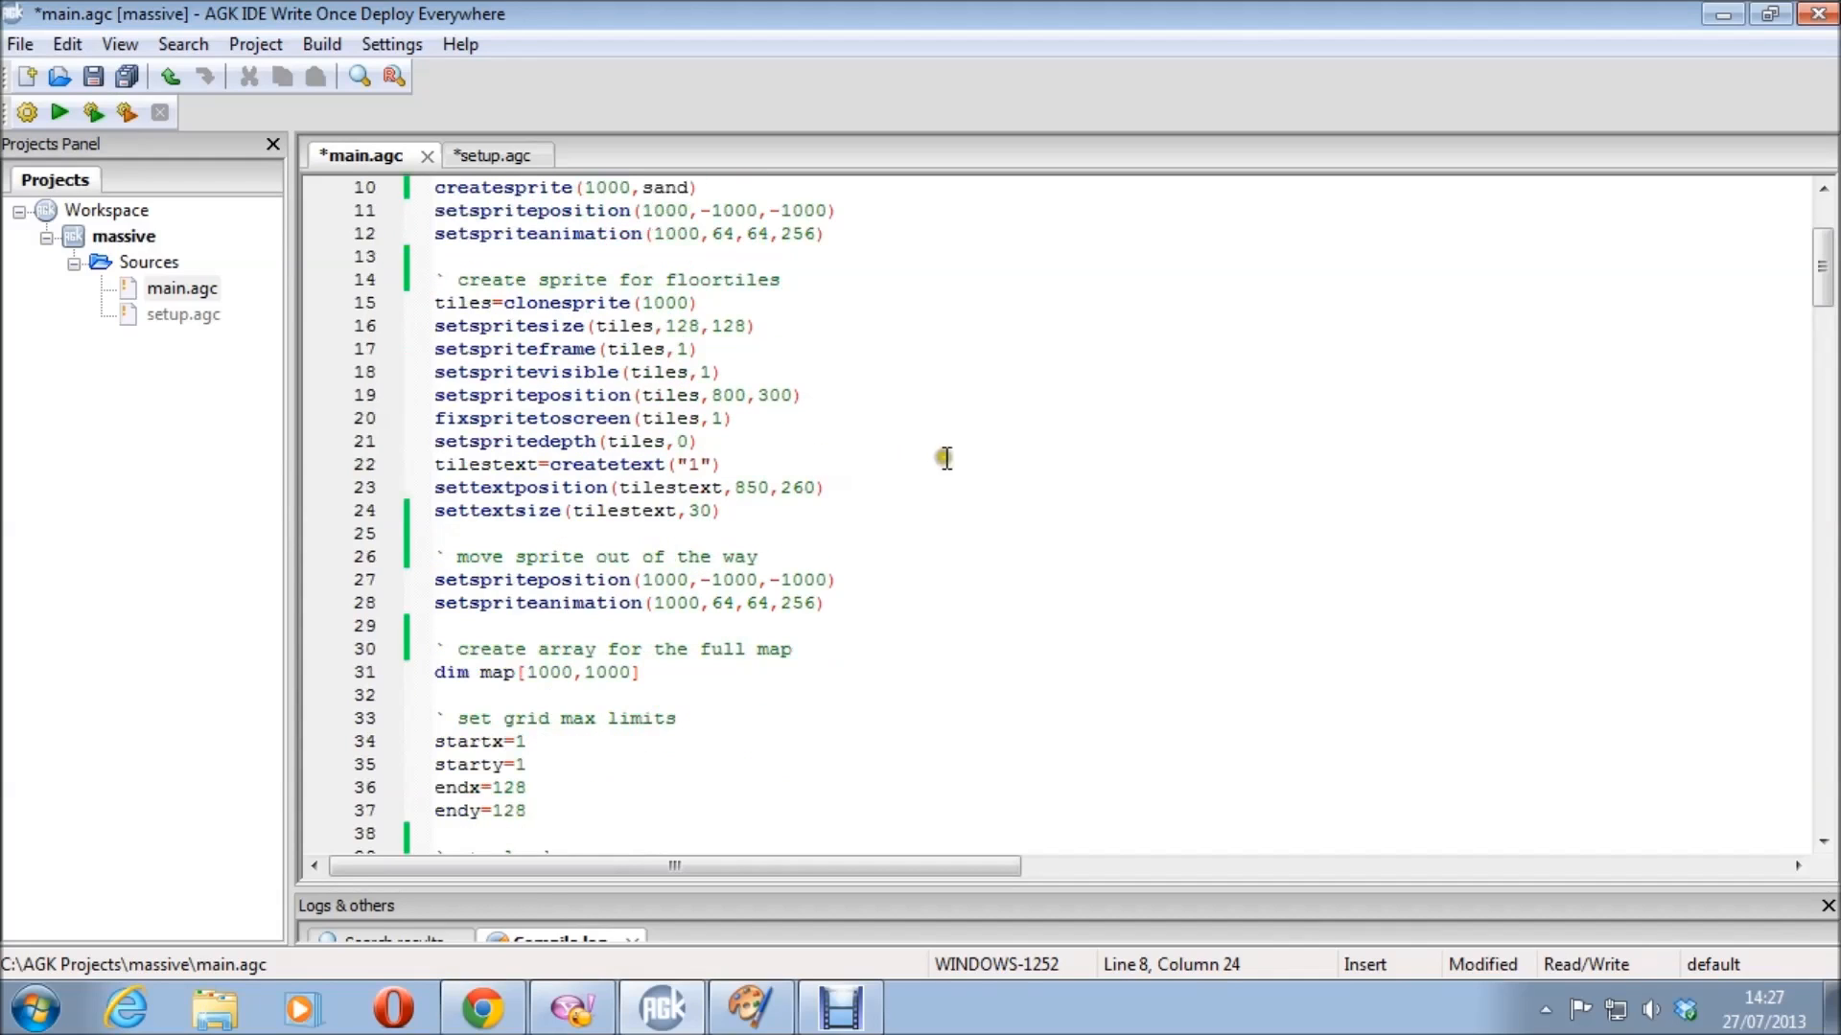
mouse_move(780, 371)
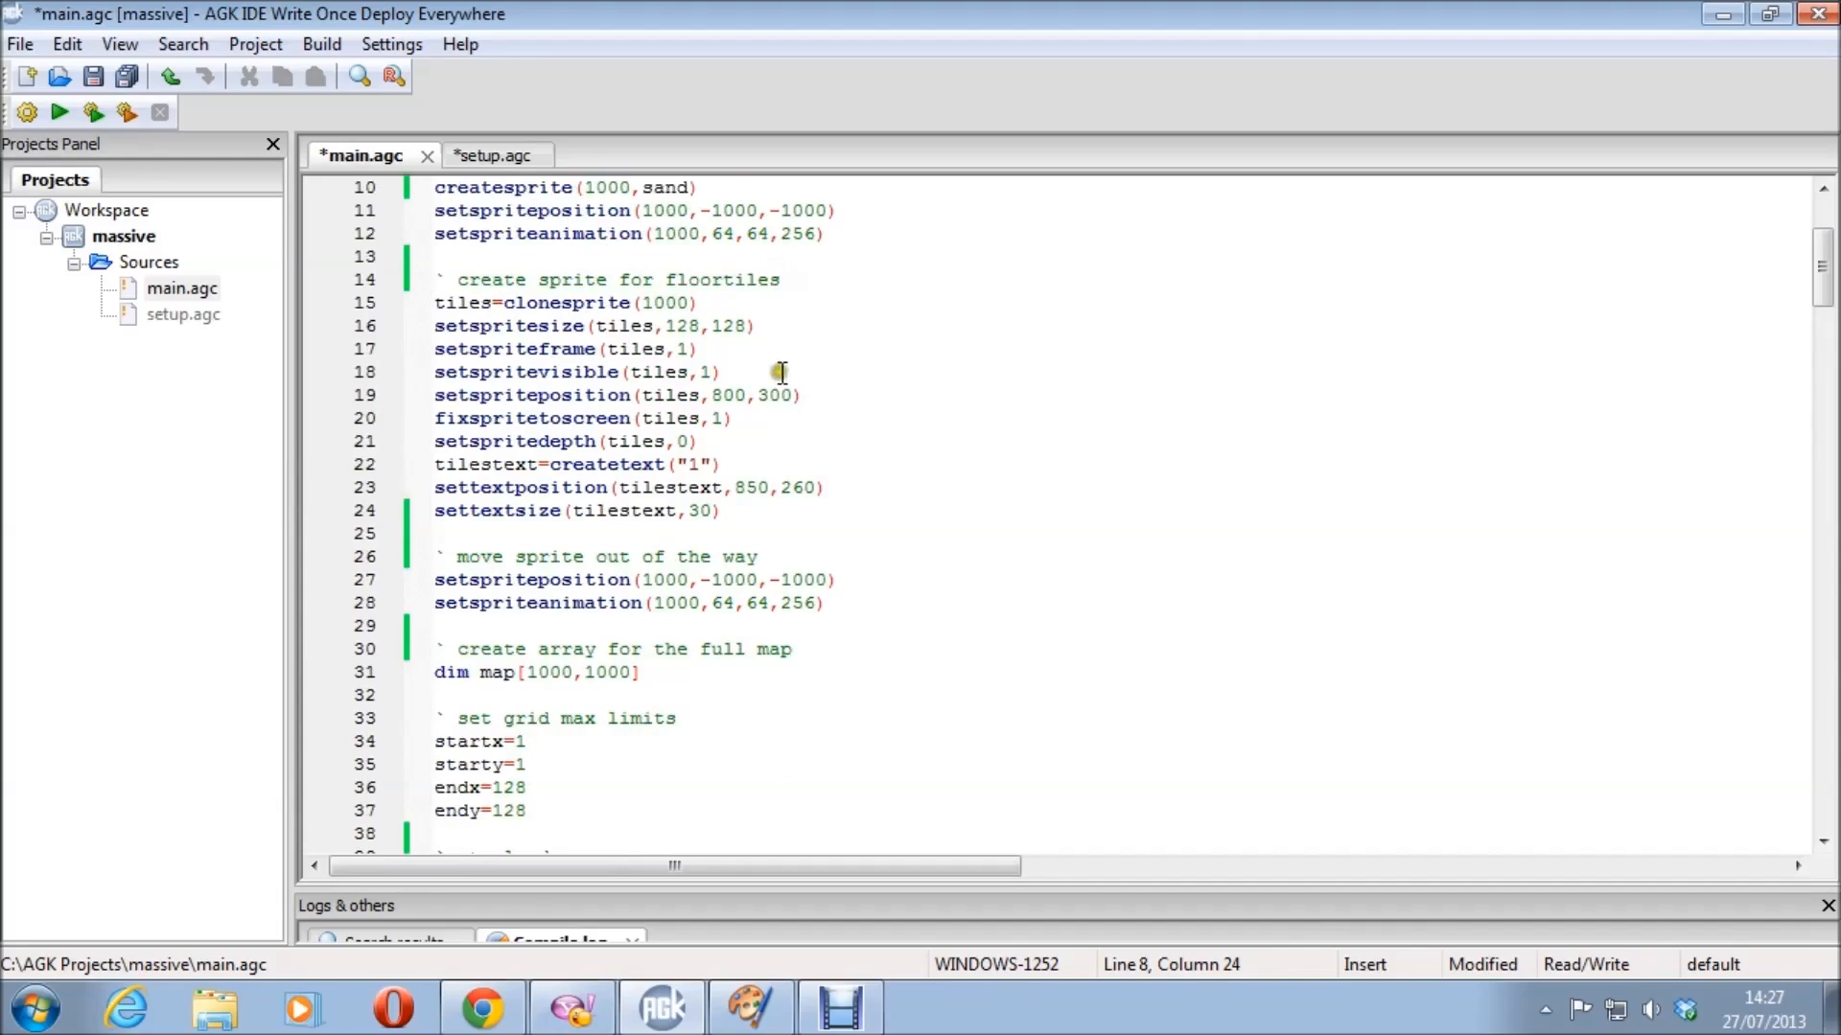
mouse_move(835, 514)
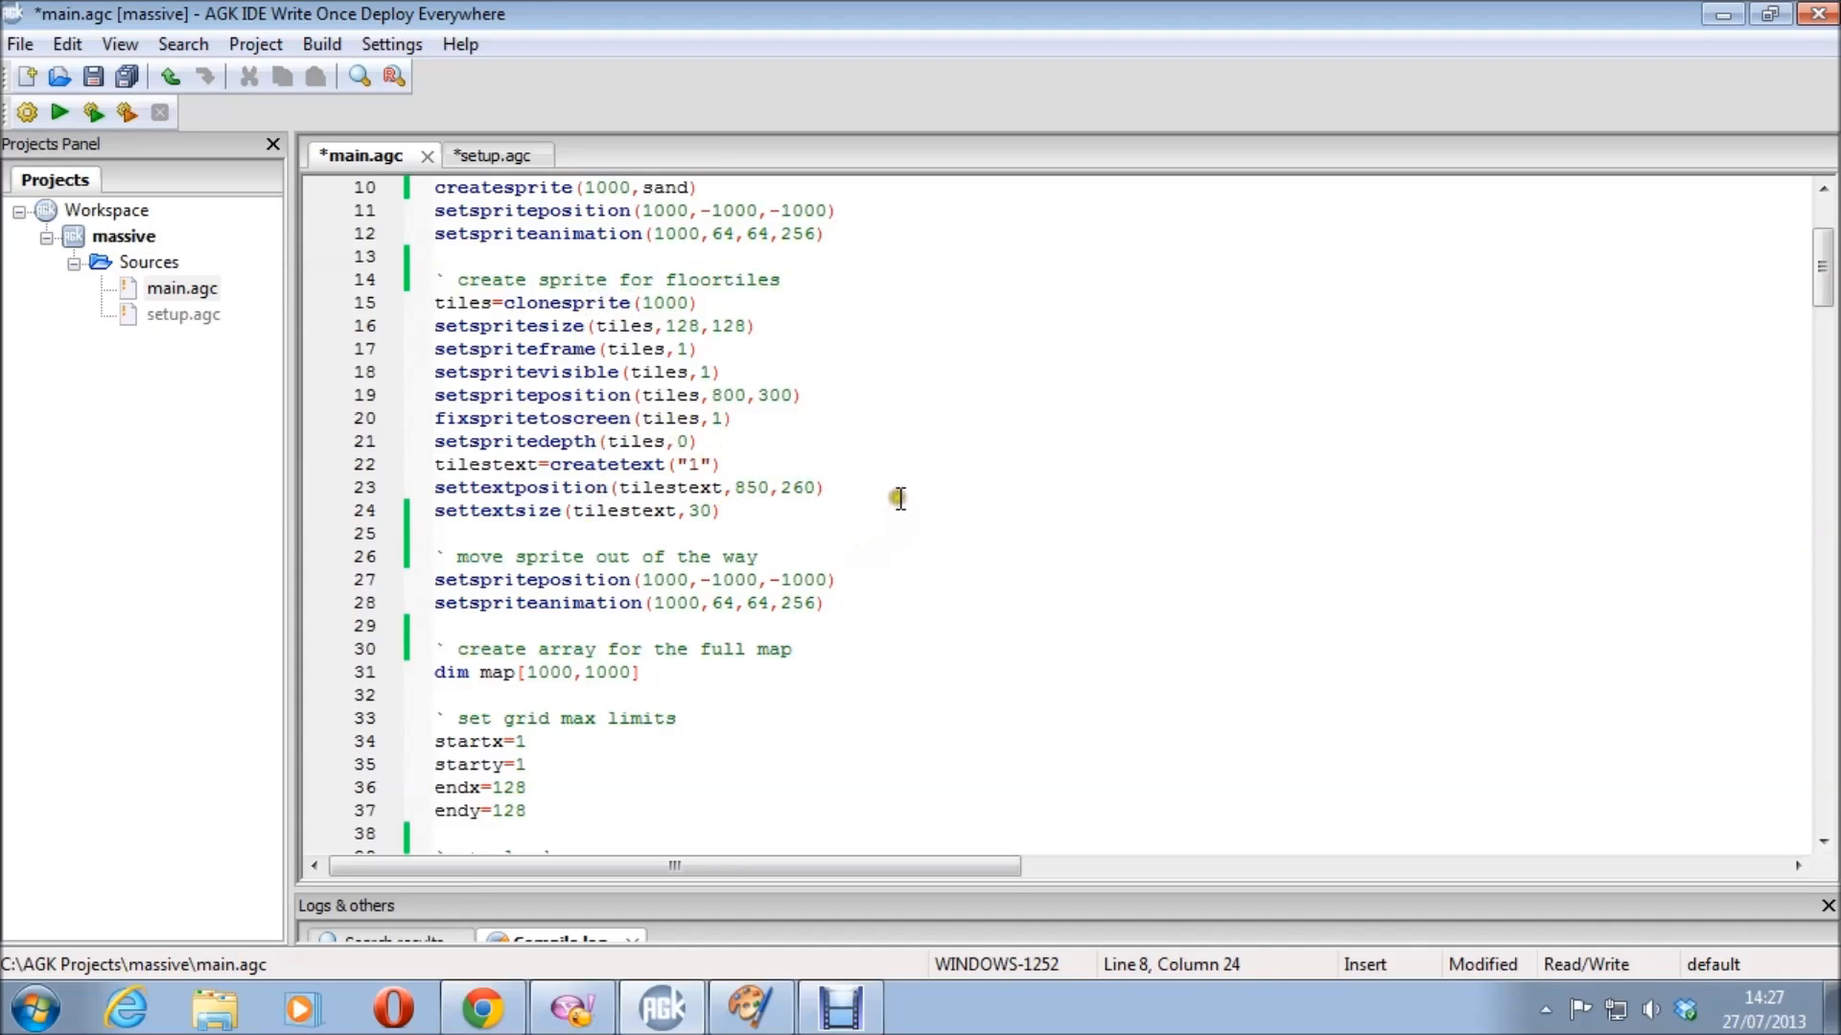
mouse_move(787, 495)
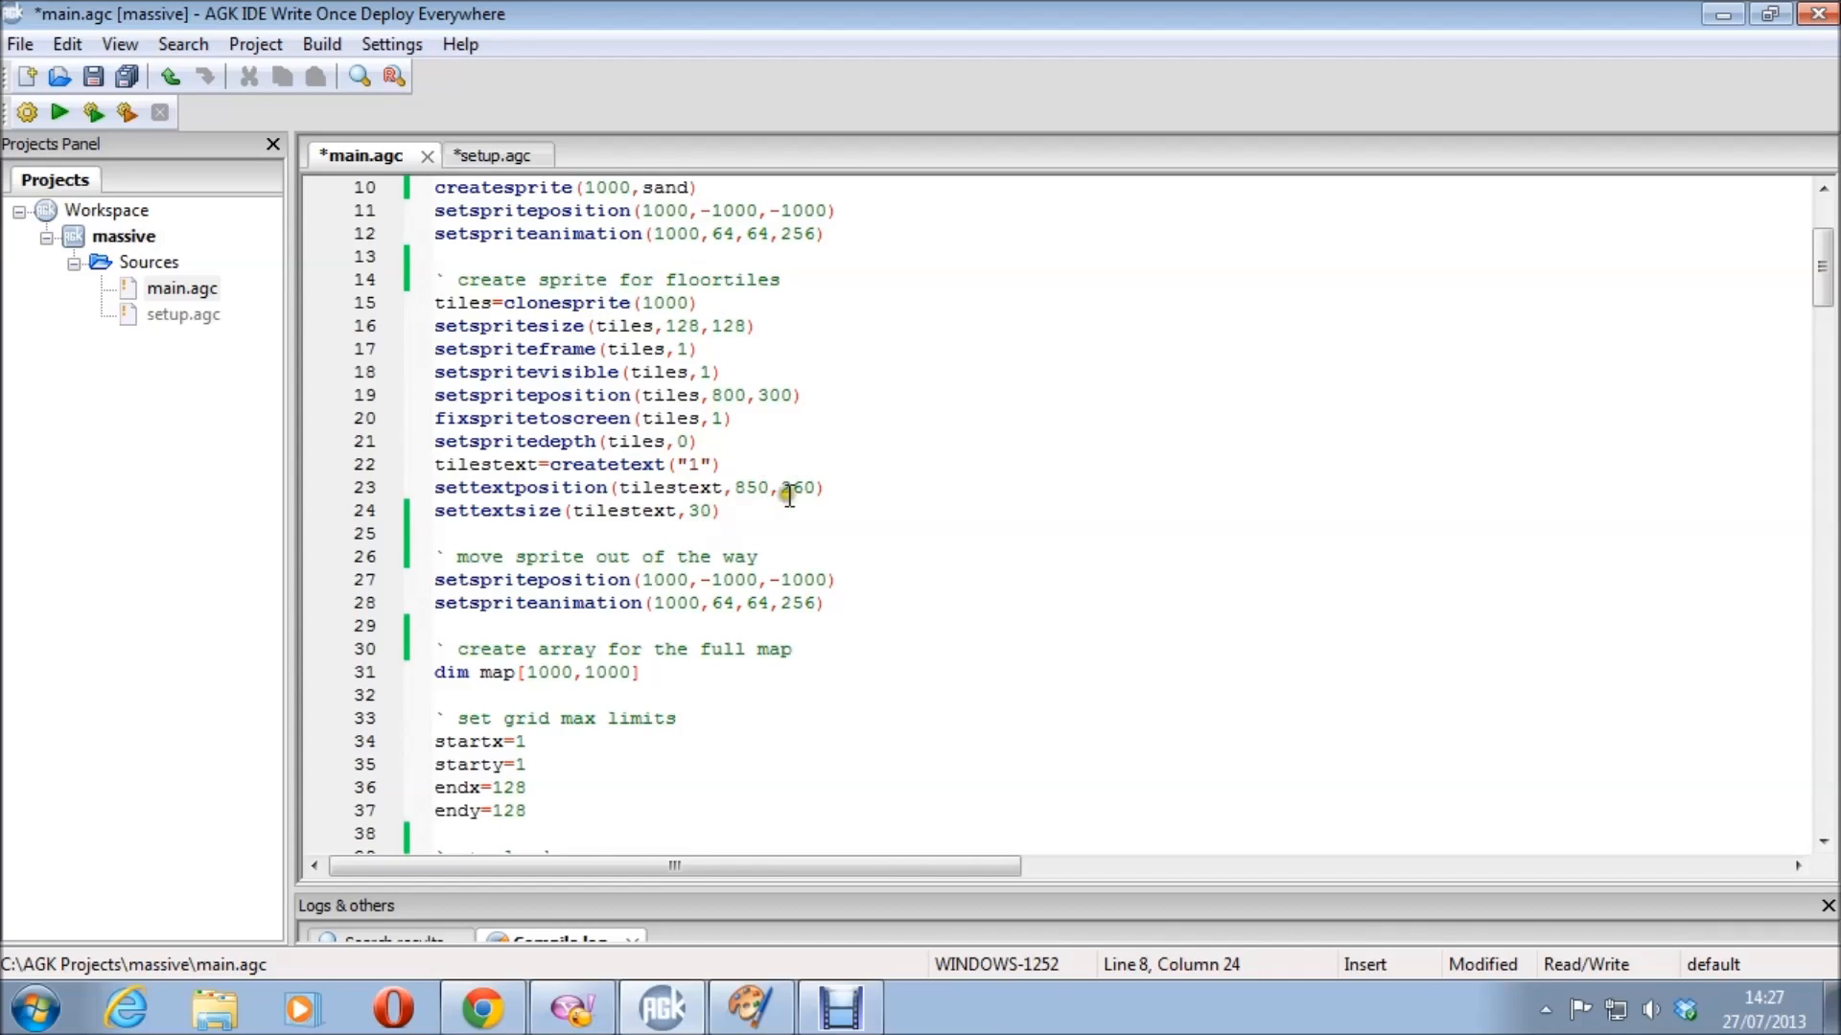
scroll("down", 3)
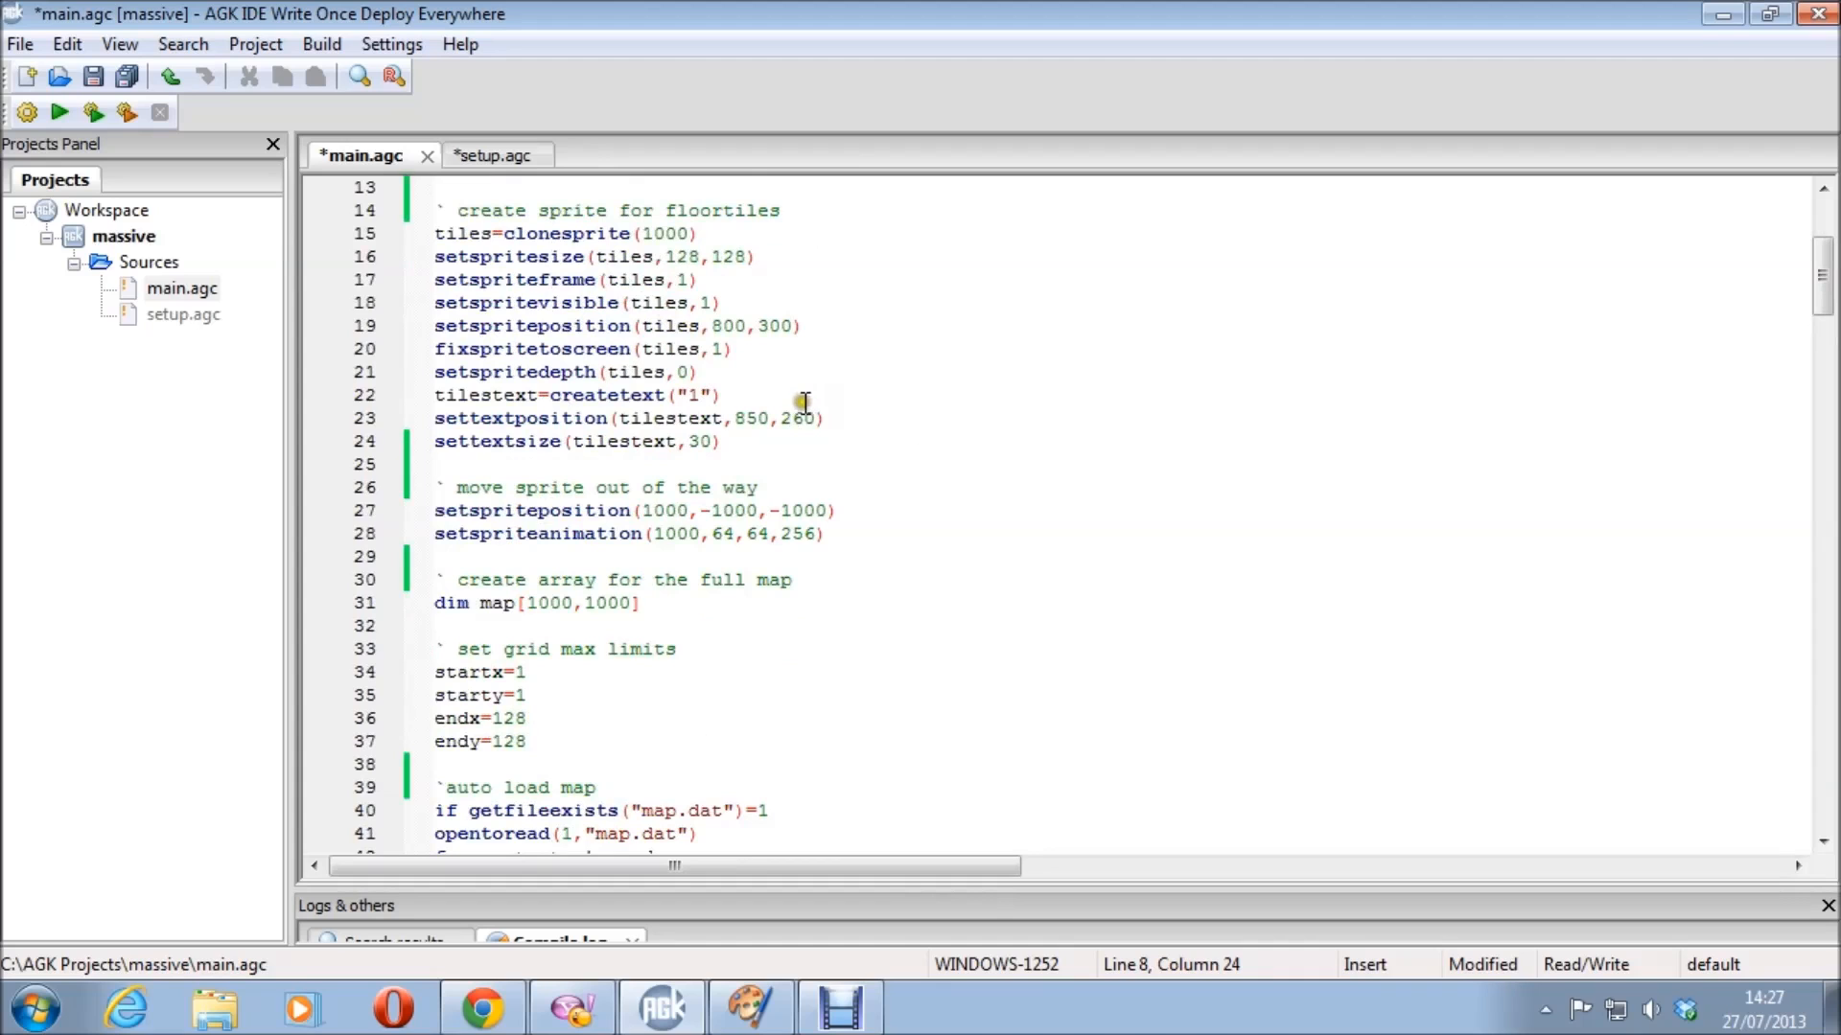
left_click(60, 111)
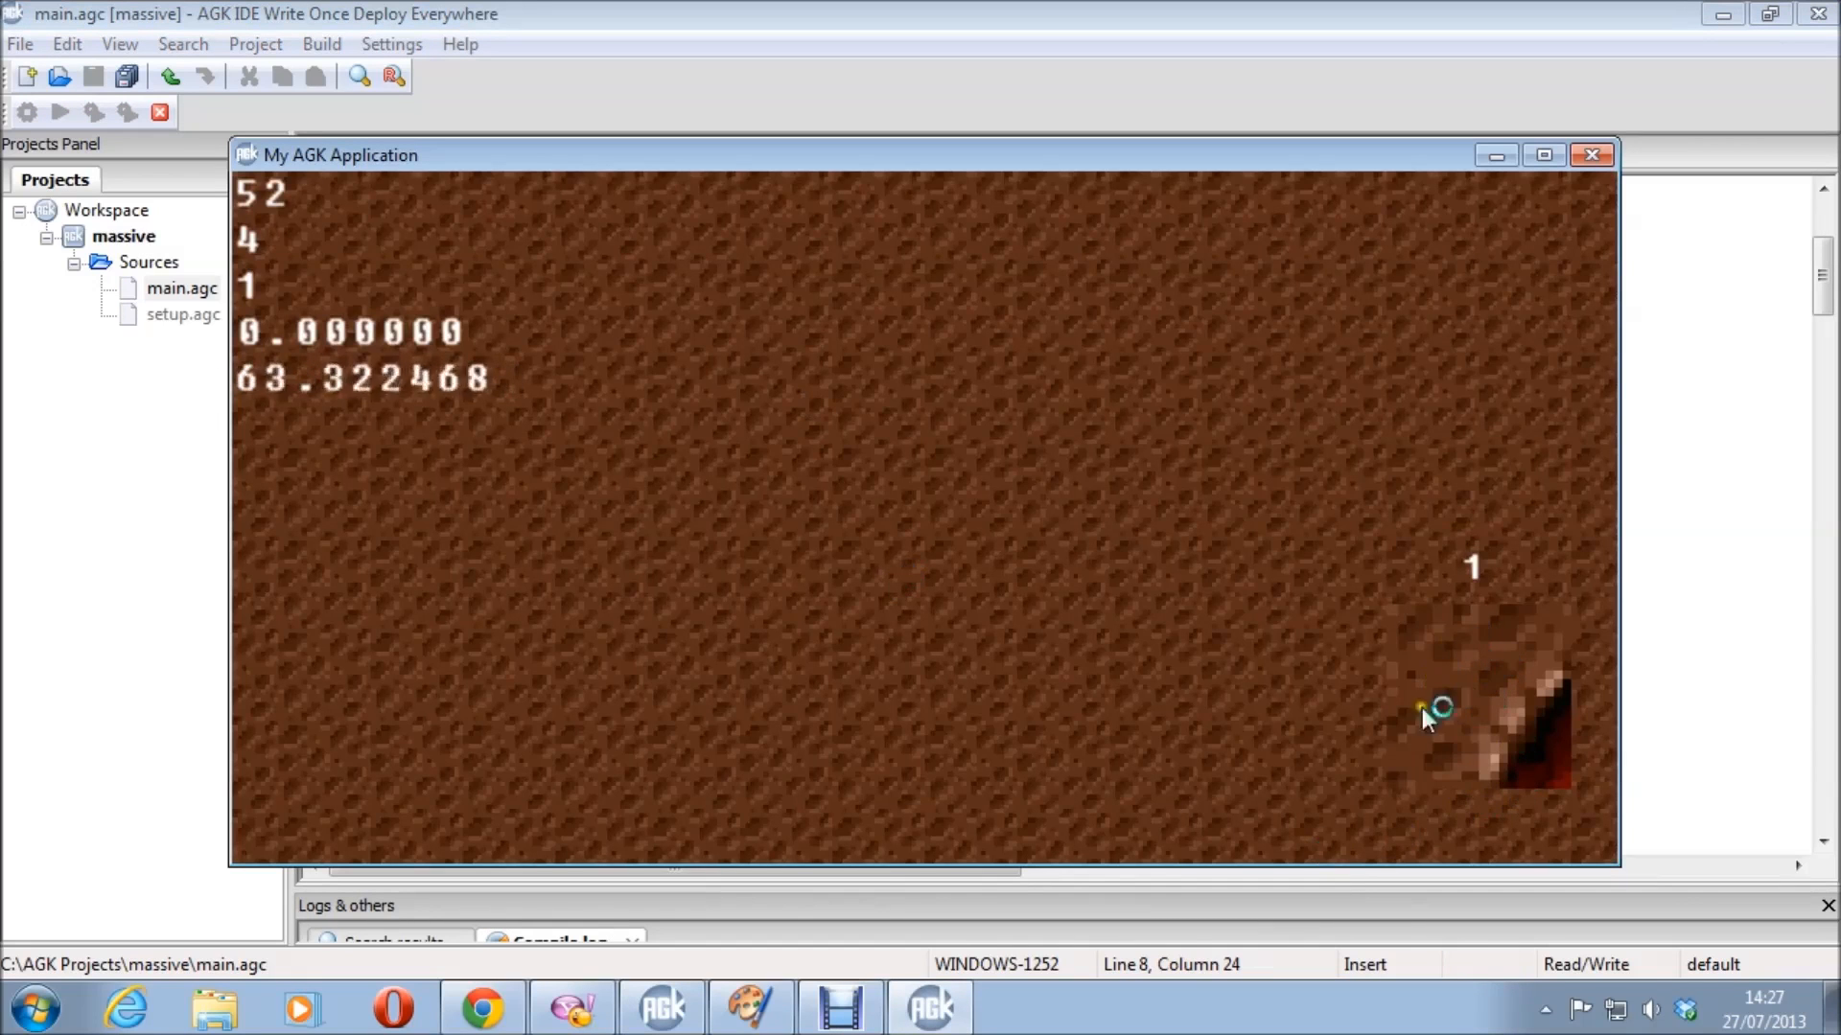
left_click(1591, 153)
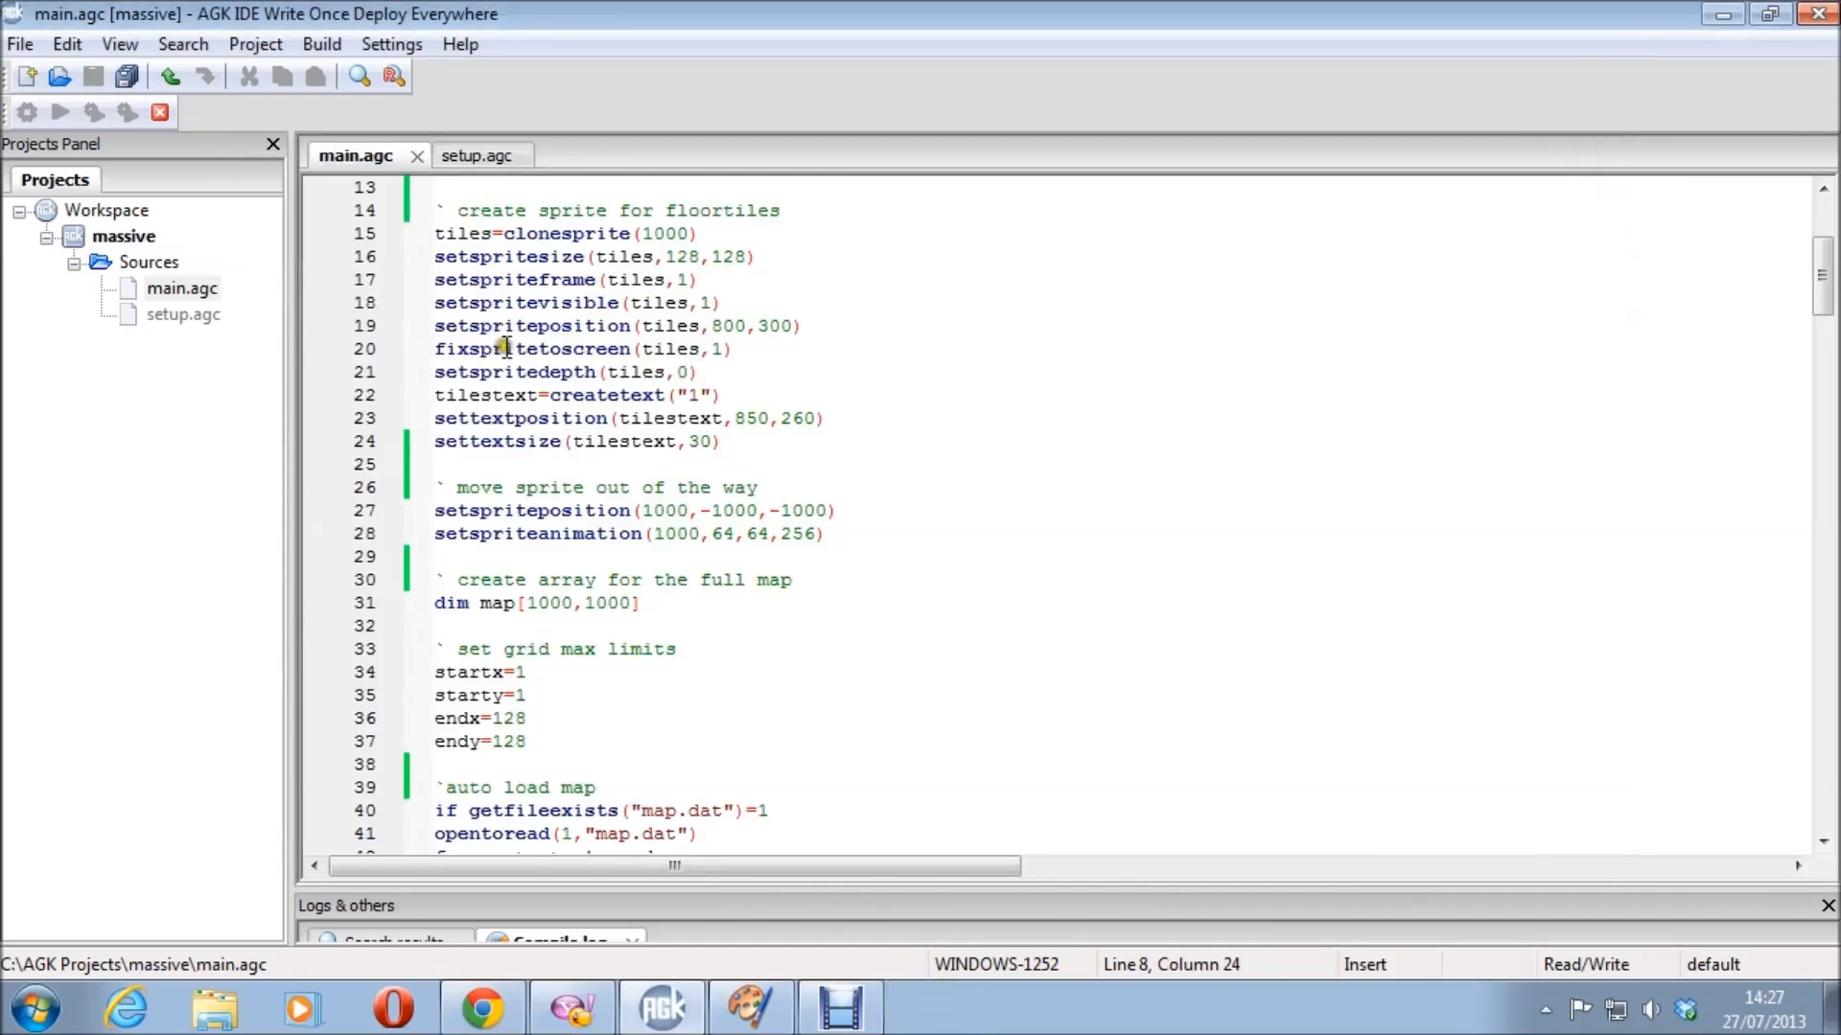
scroll("down", 3)
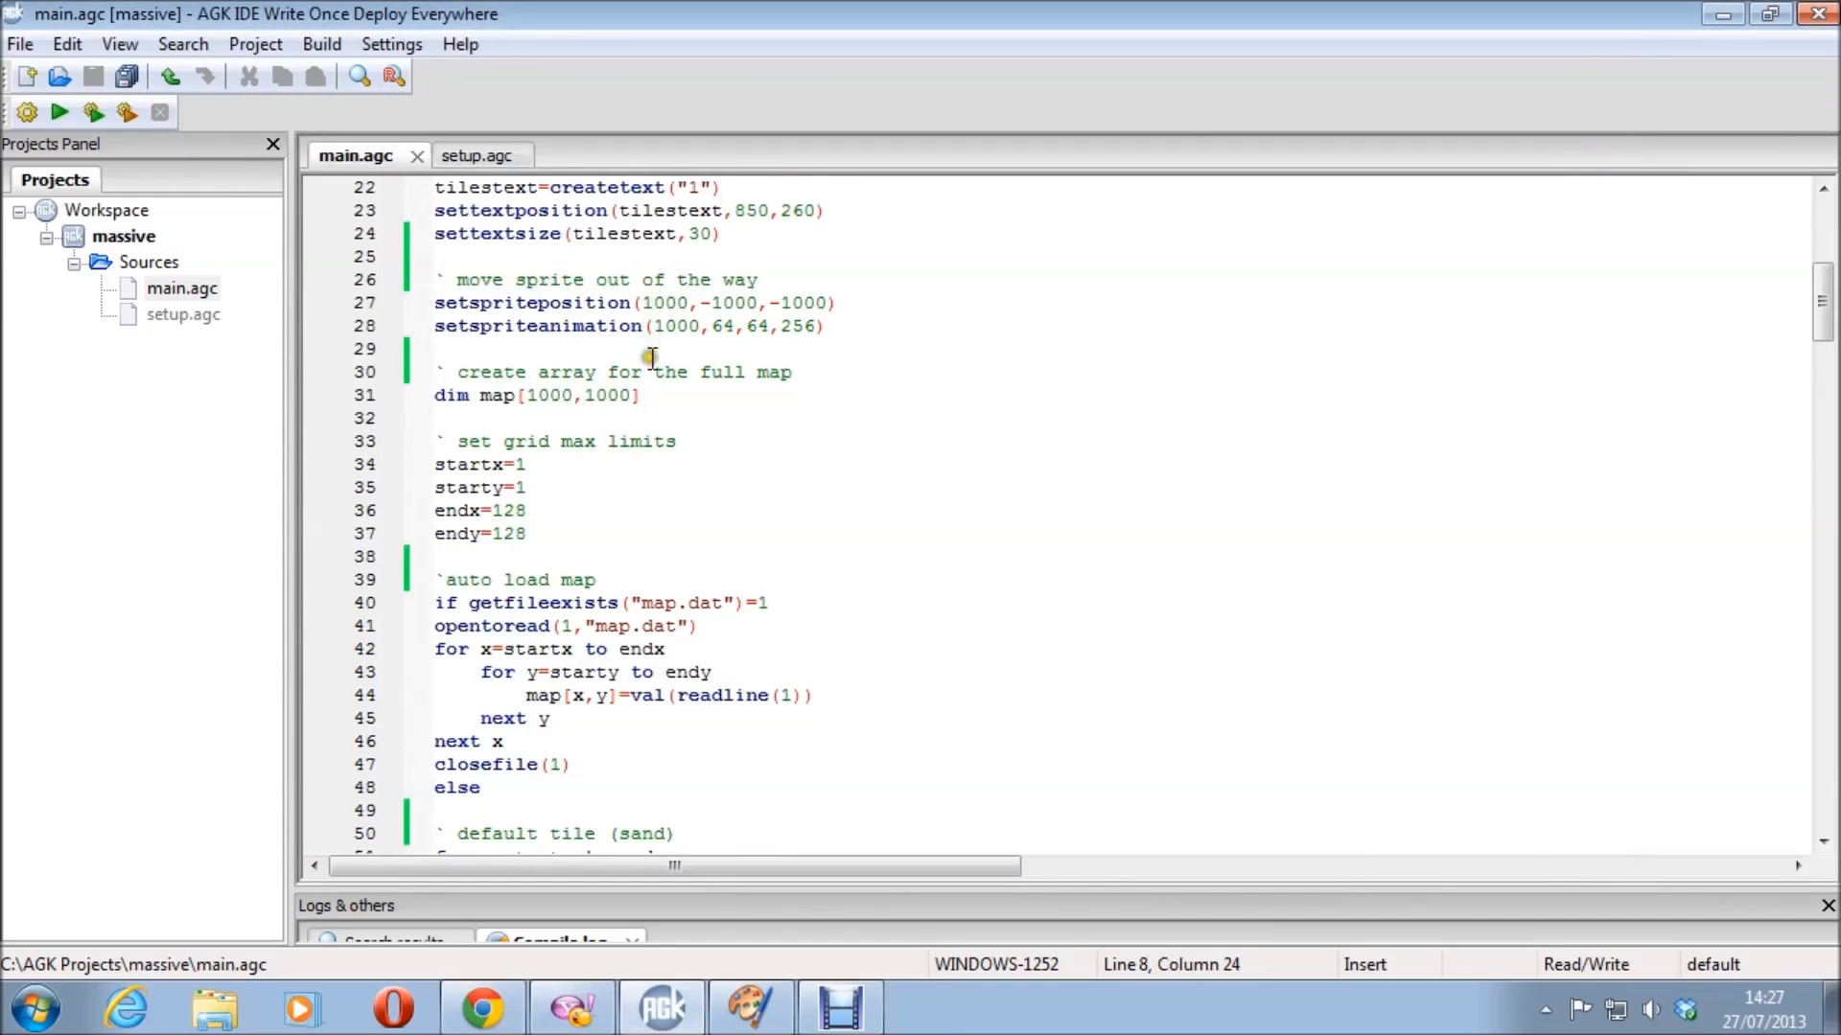
scroll("down", 3)
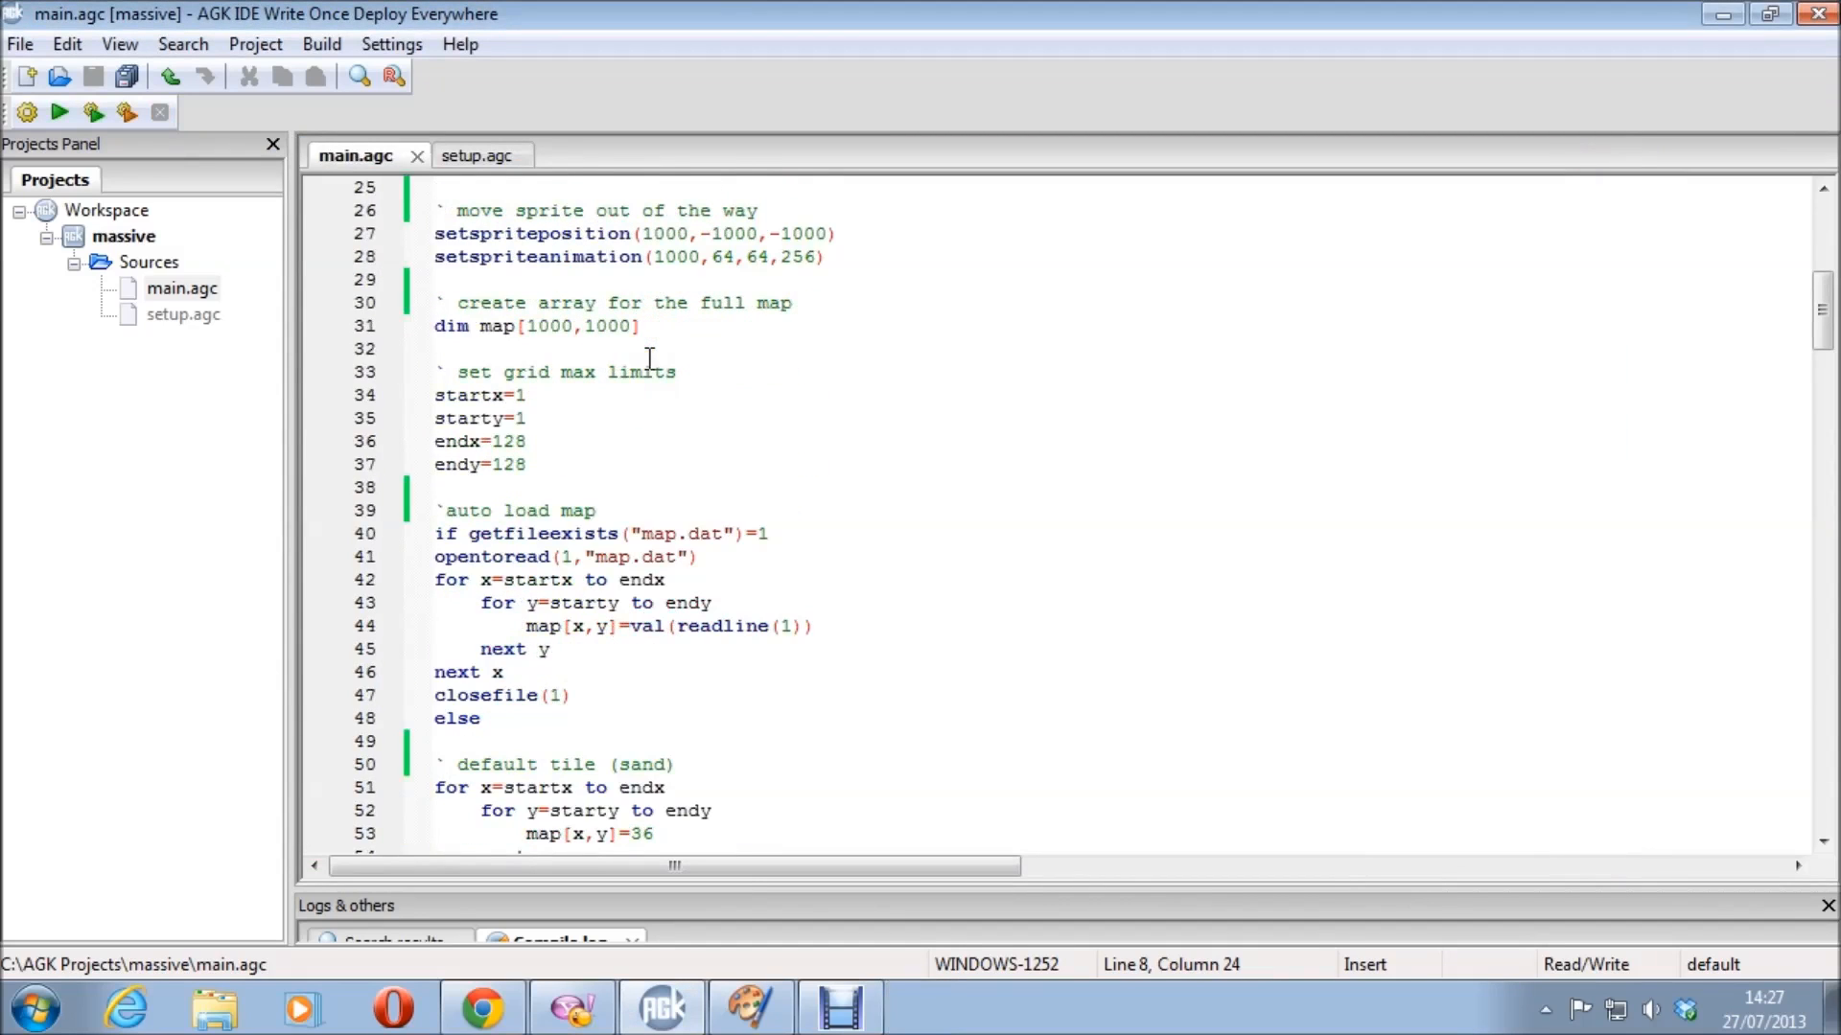
scroll("down", 3)
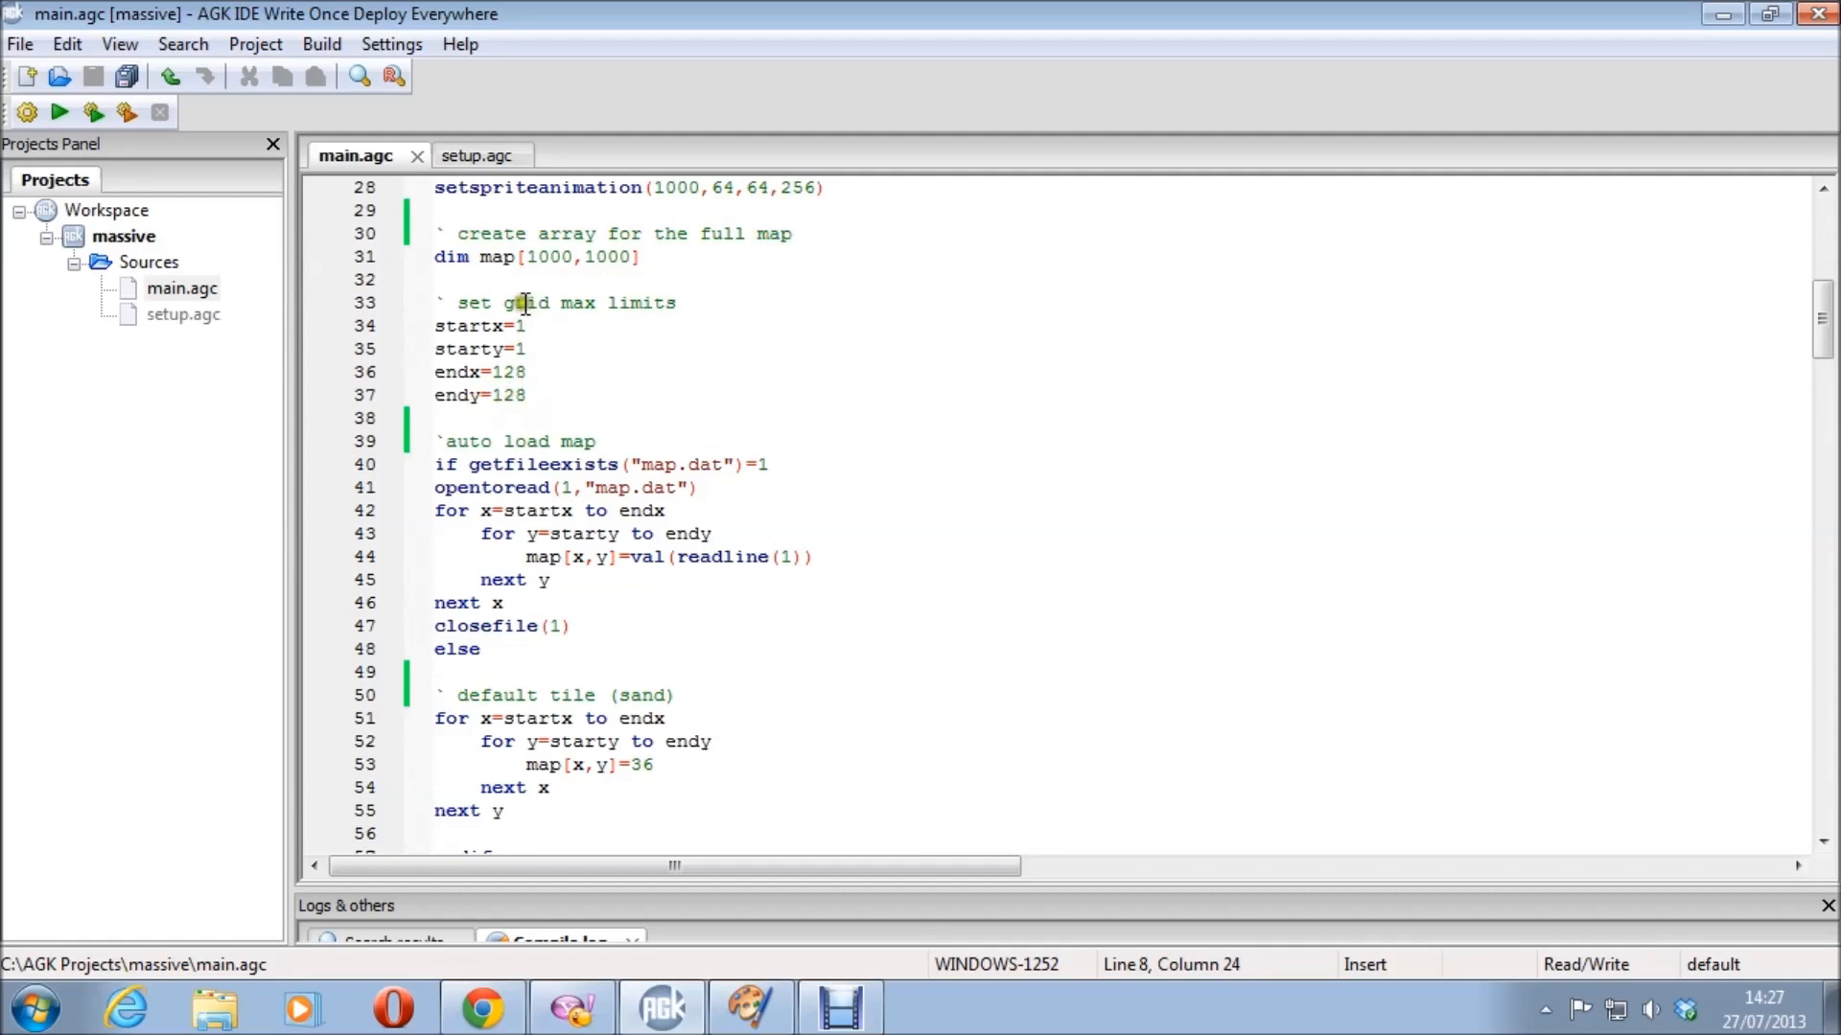
scroll("down", 3)
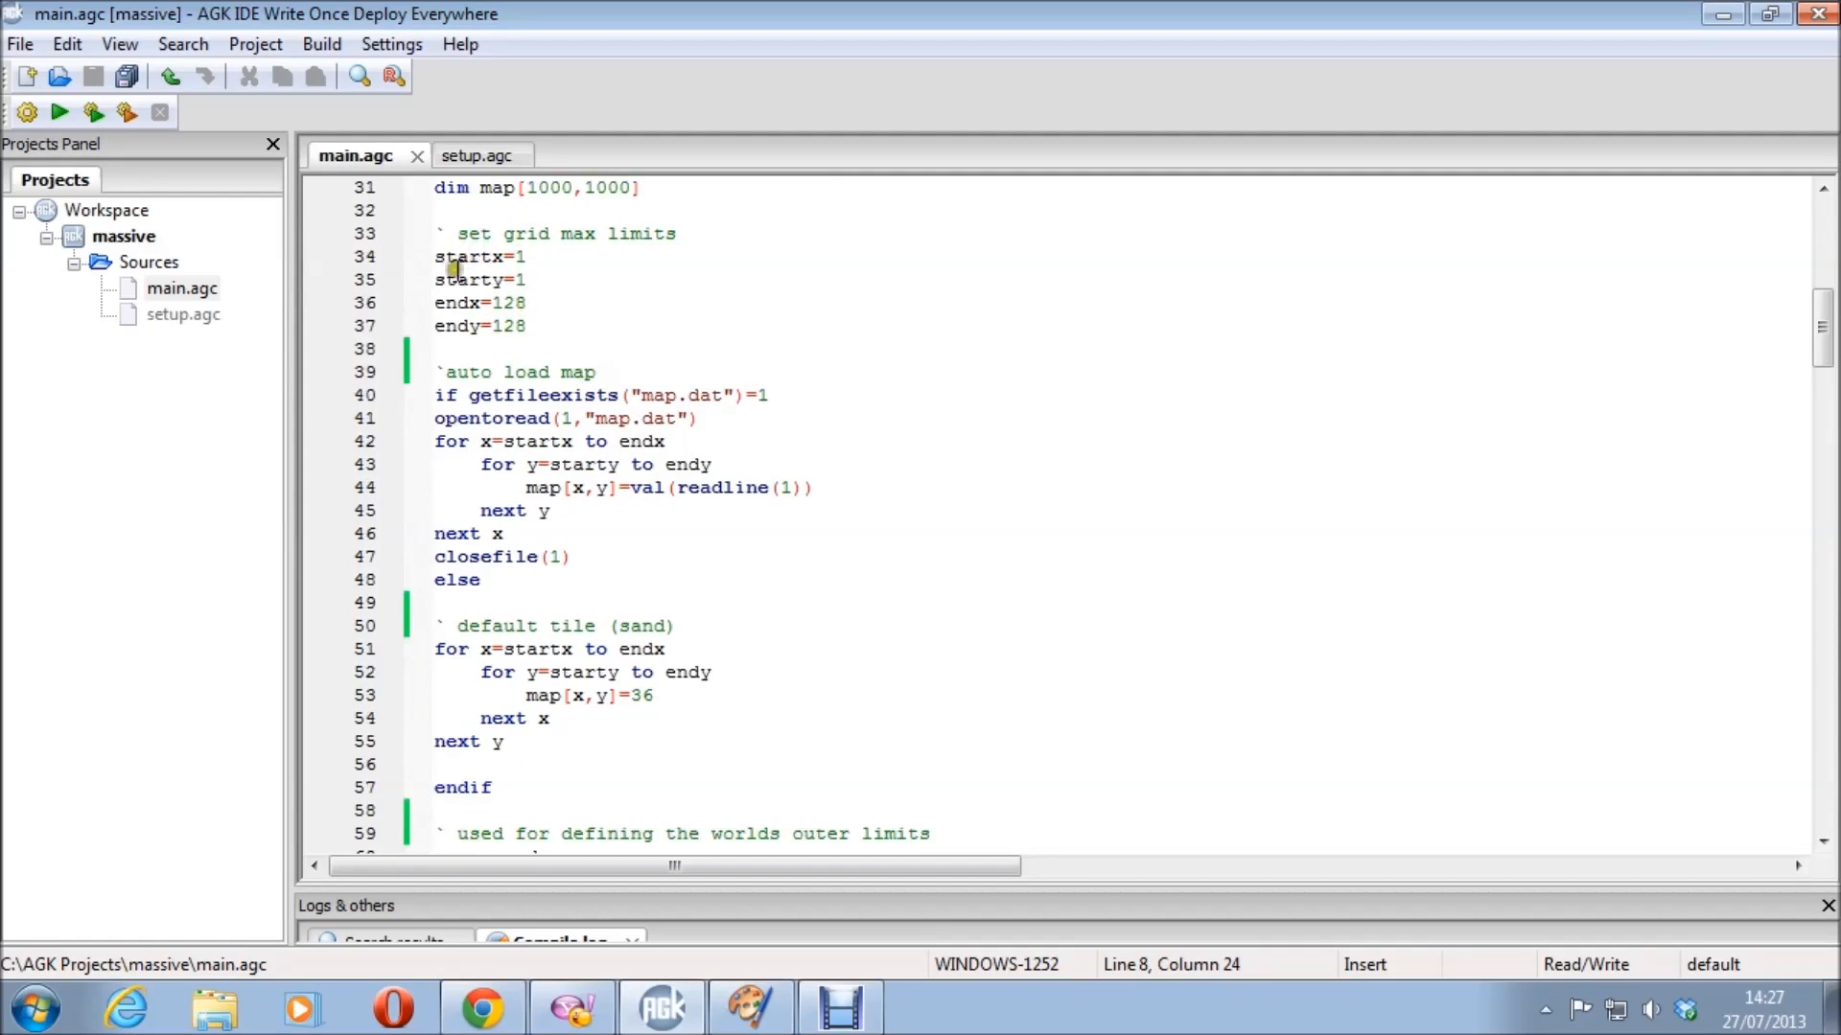
mouse_move(587, 366)
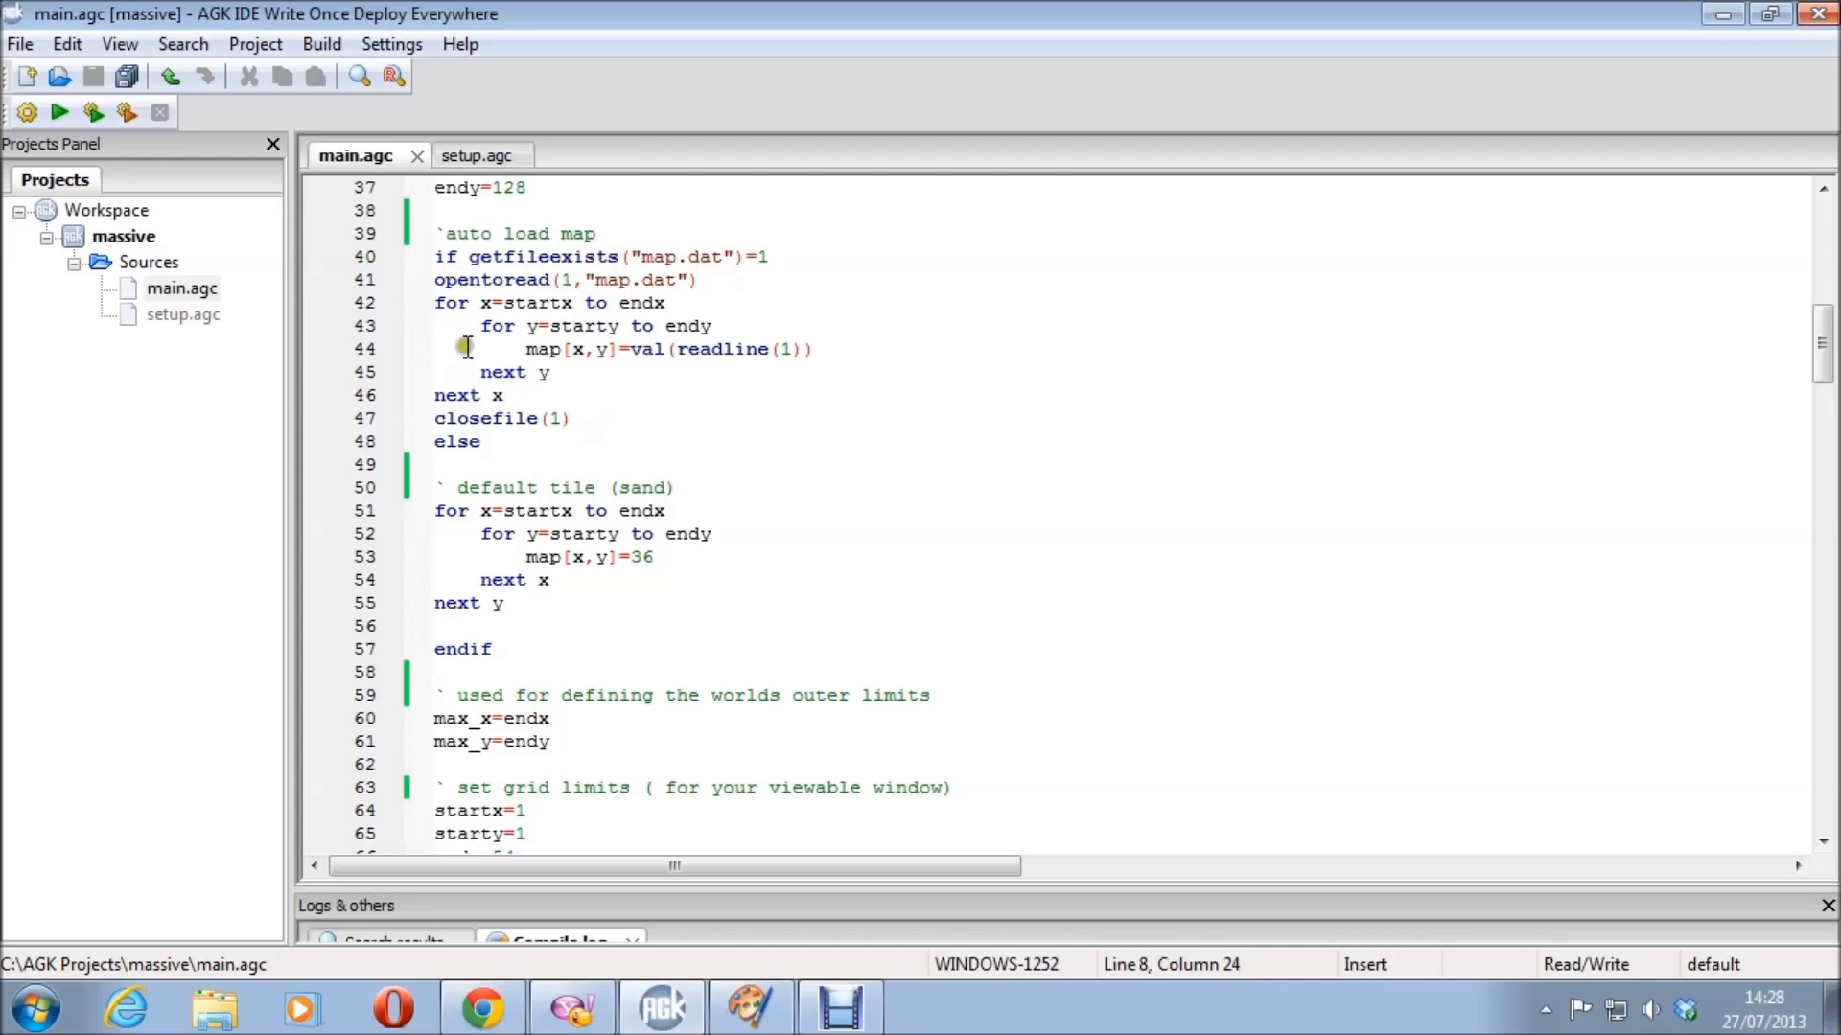
mouse_move(537, 434)
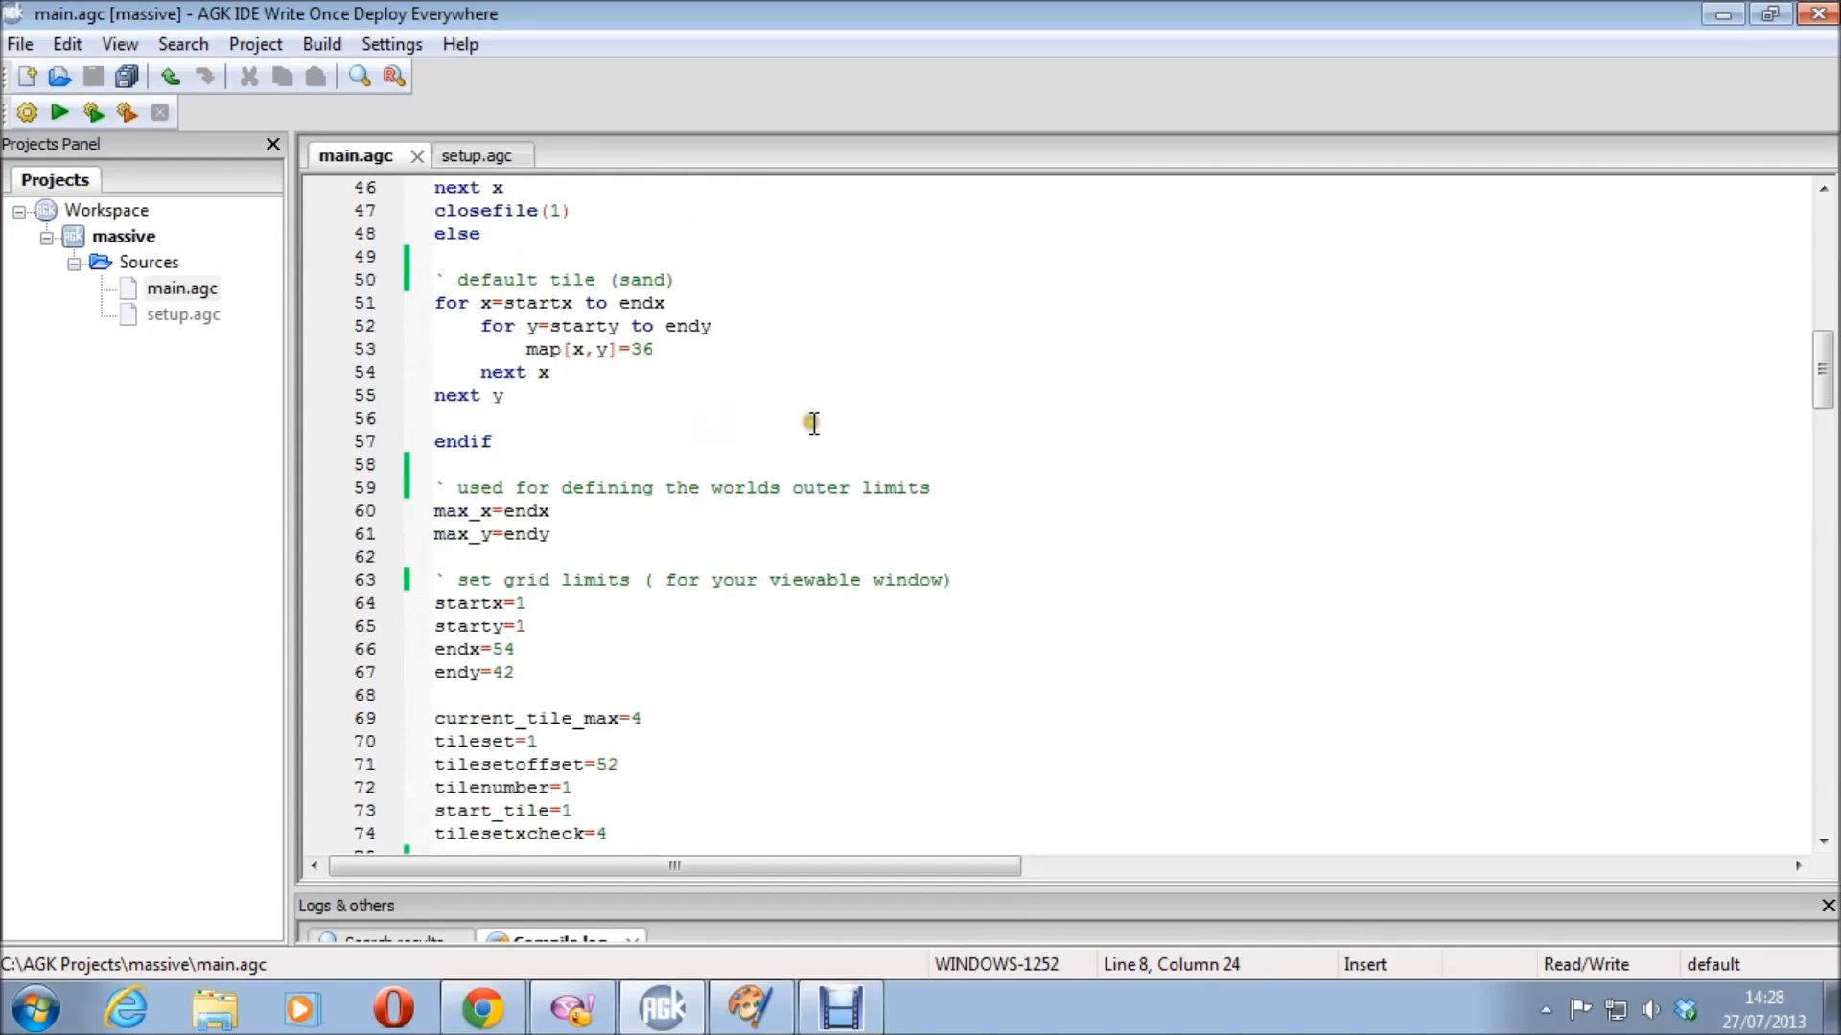
mouse_move(611, 294)
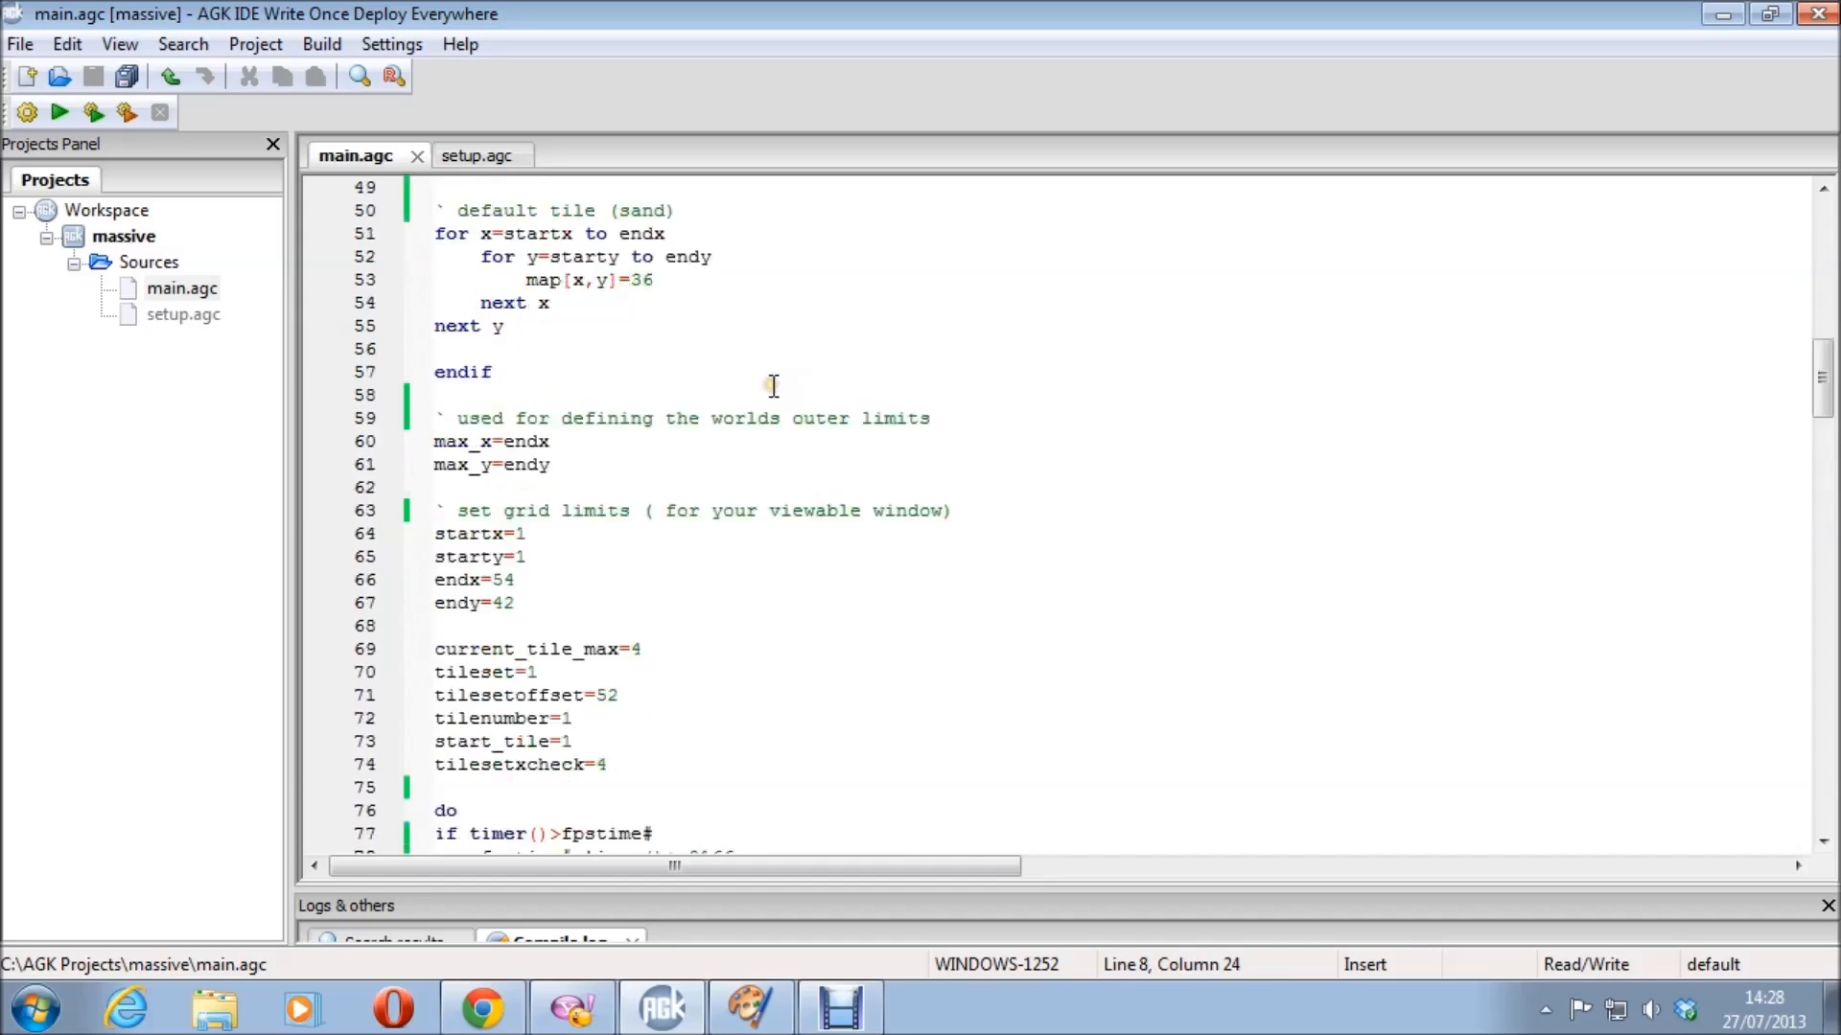
scroll("down", 3)
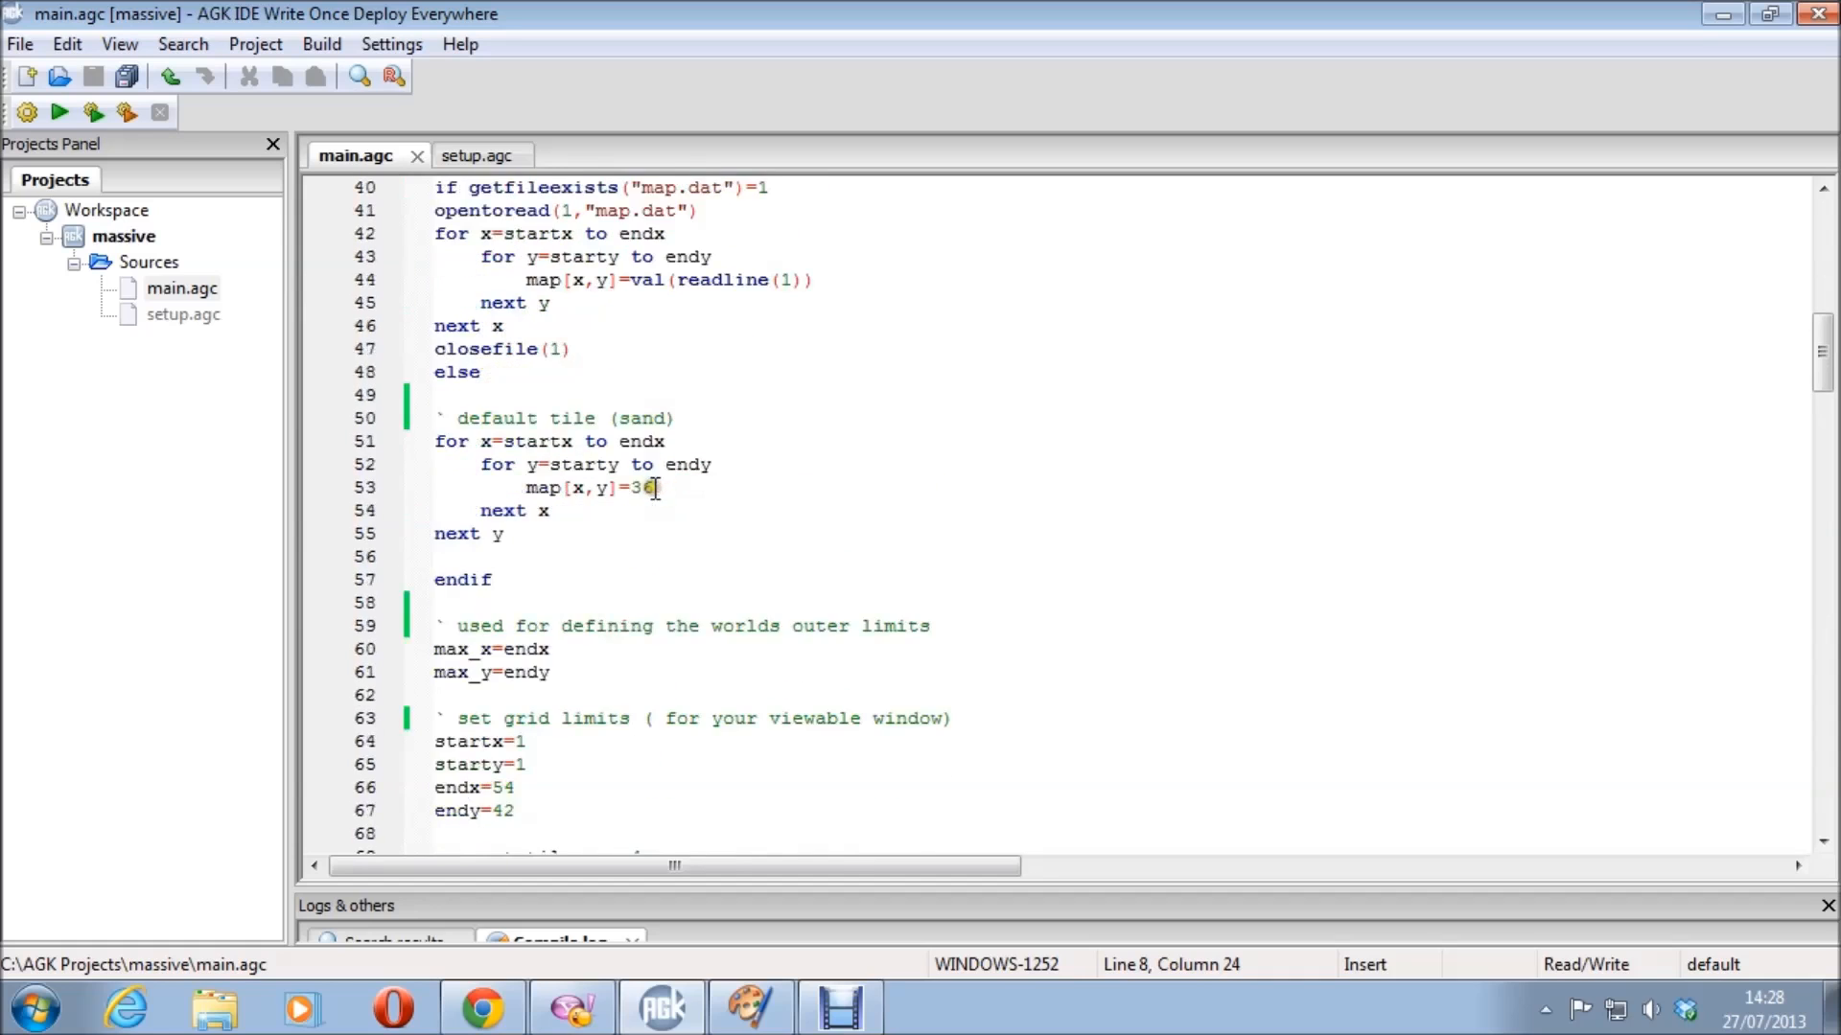
scroll("down", 3)
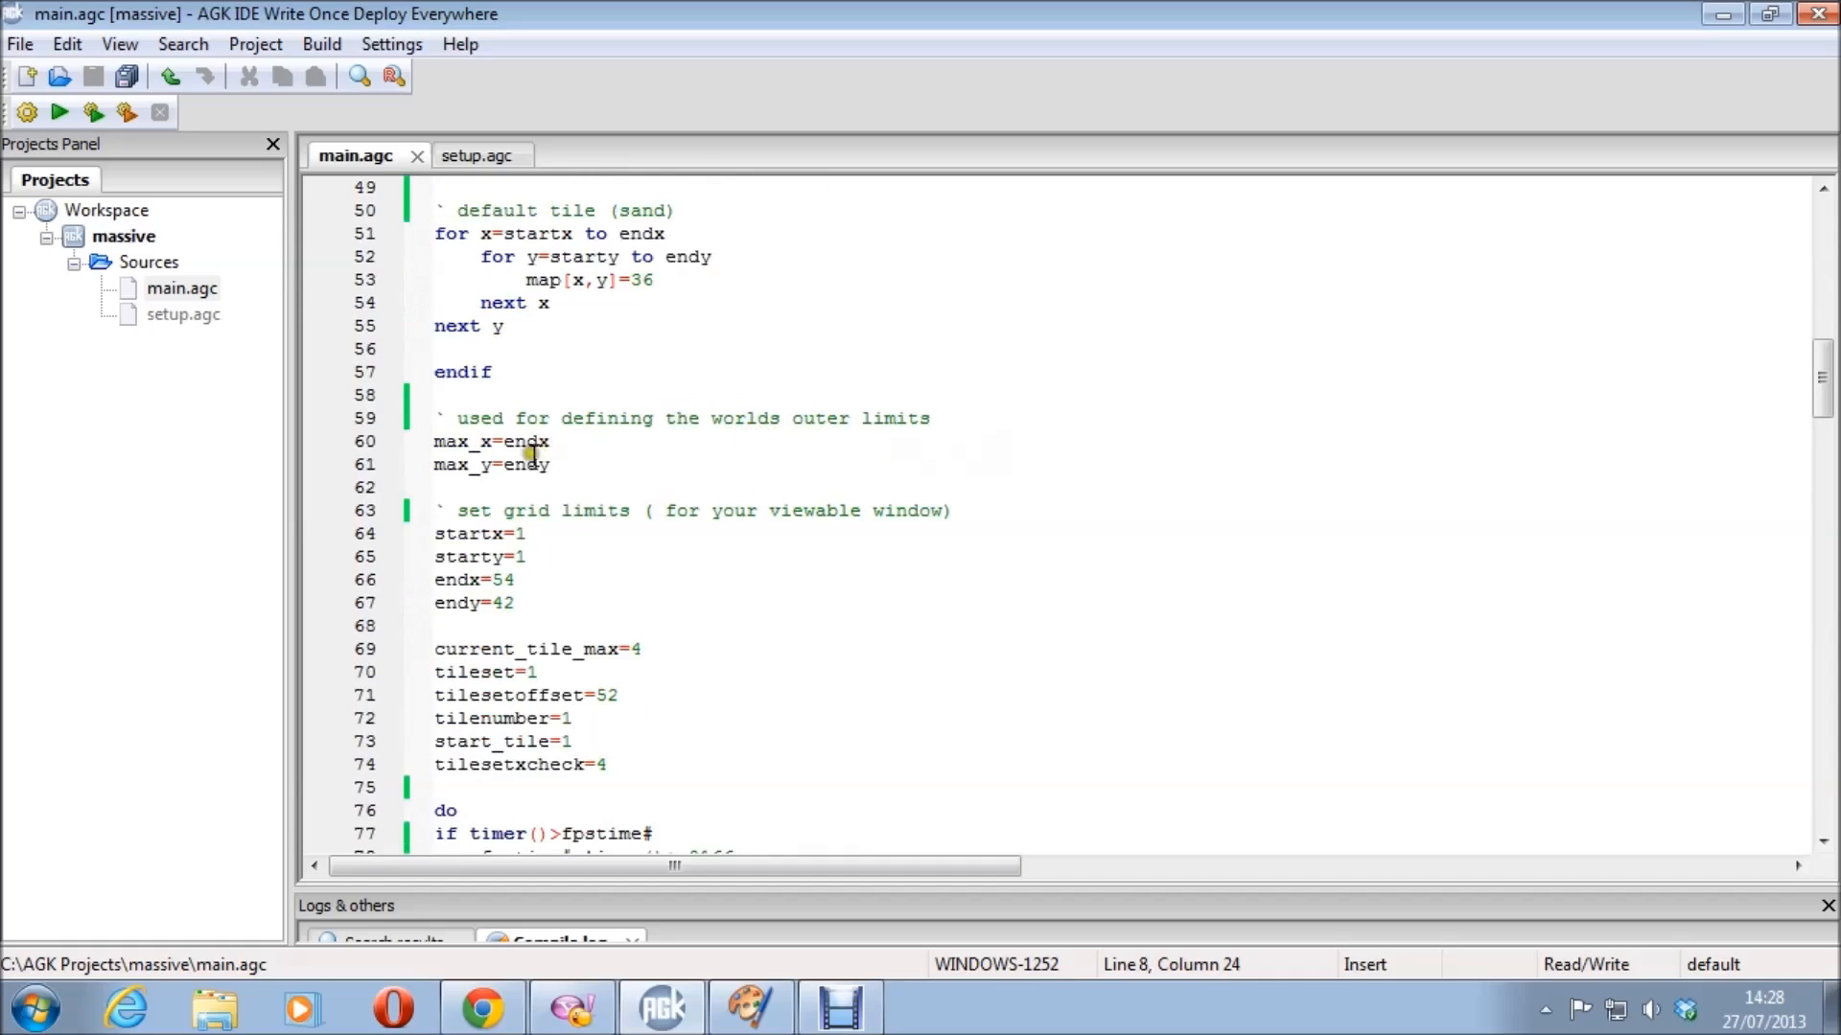
scroll("down", 3)
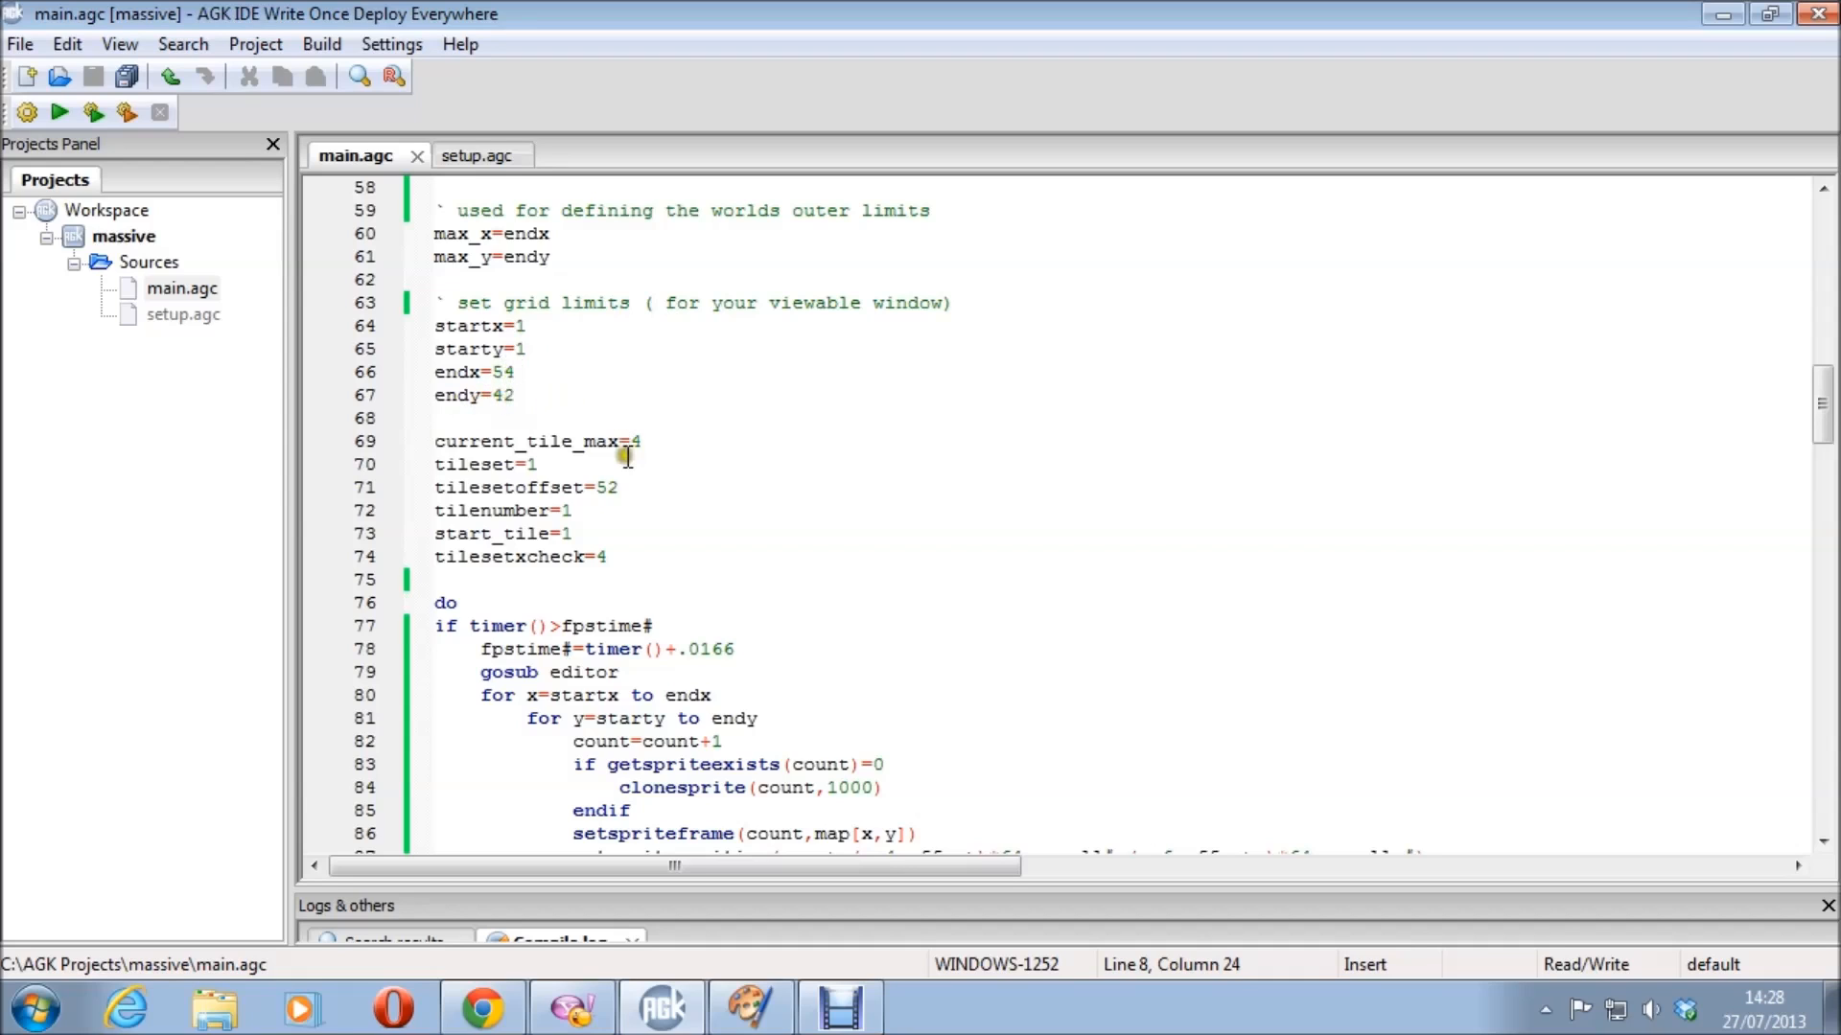
scroll("down", 3)
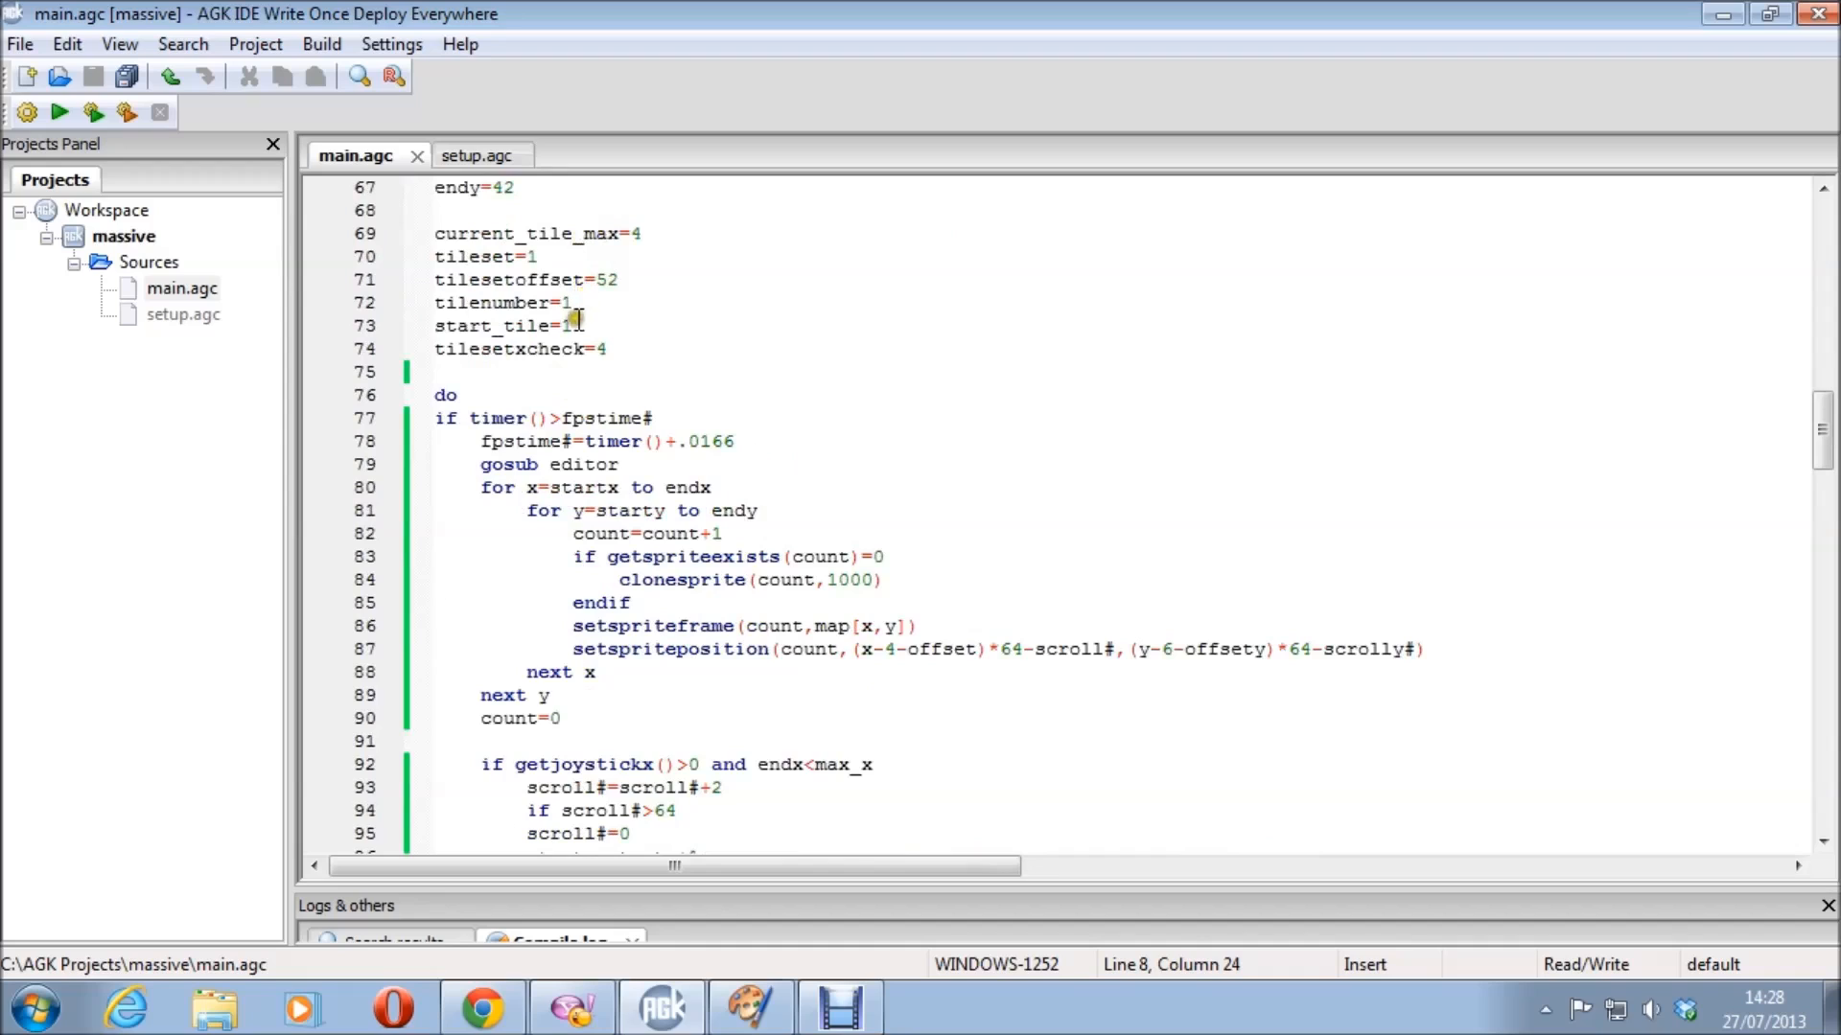
left_click(545, 379)
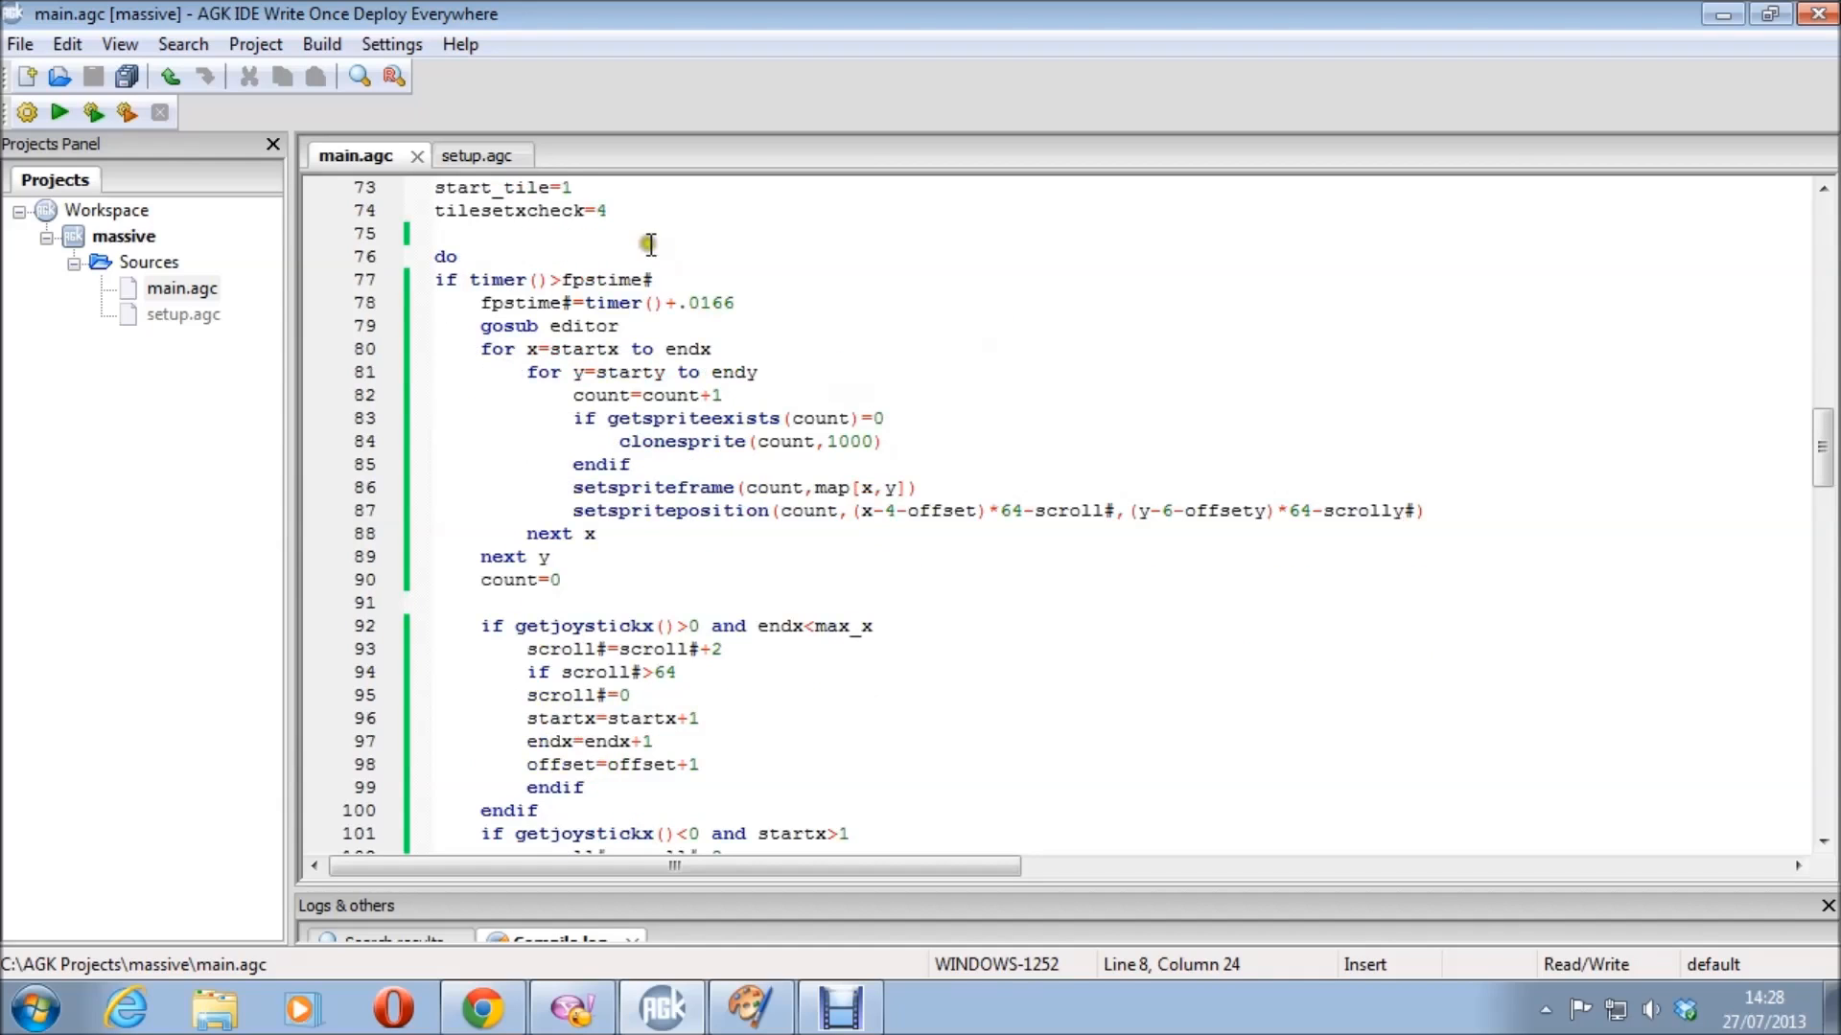
scroll("down", 3)
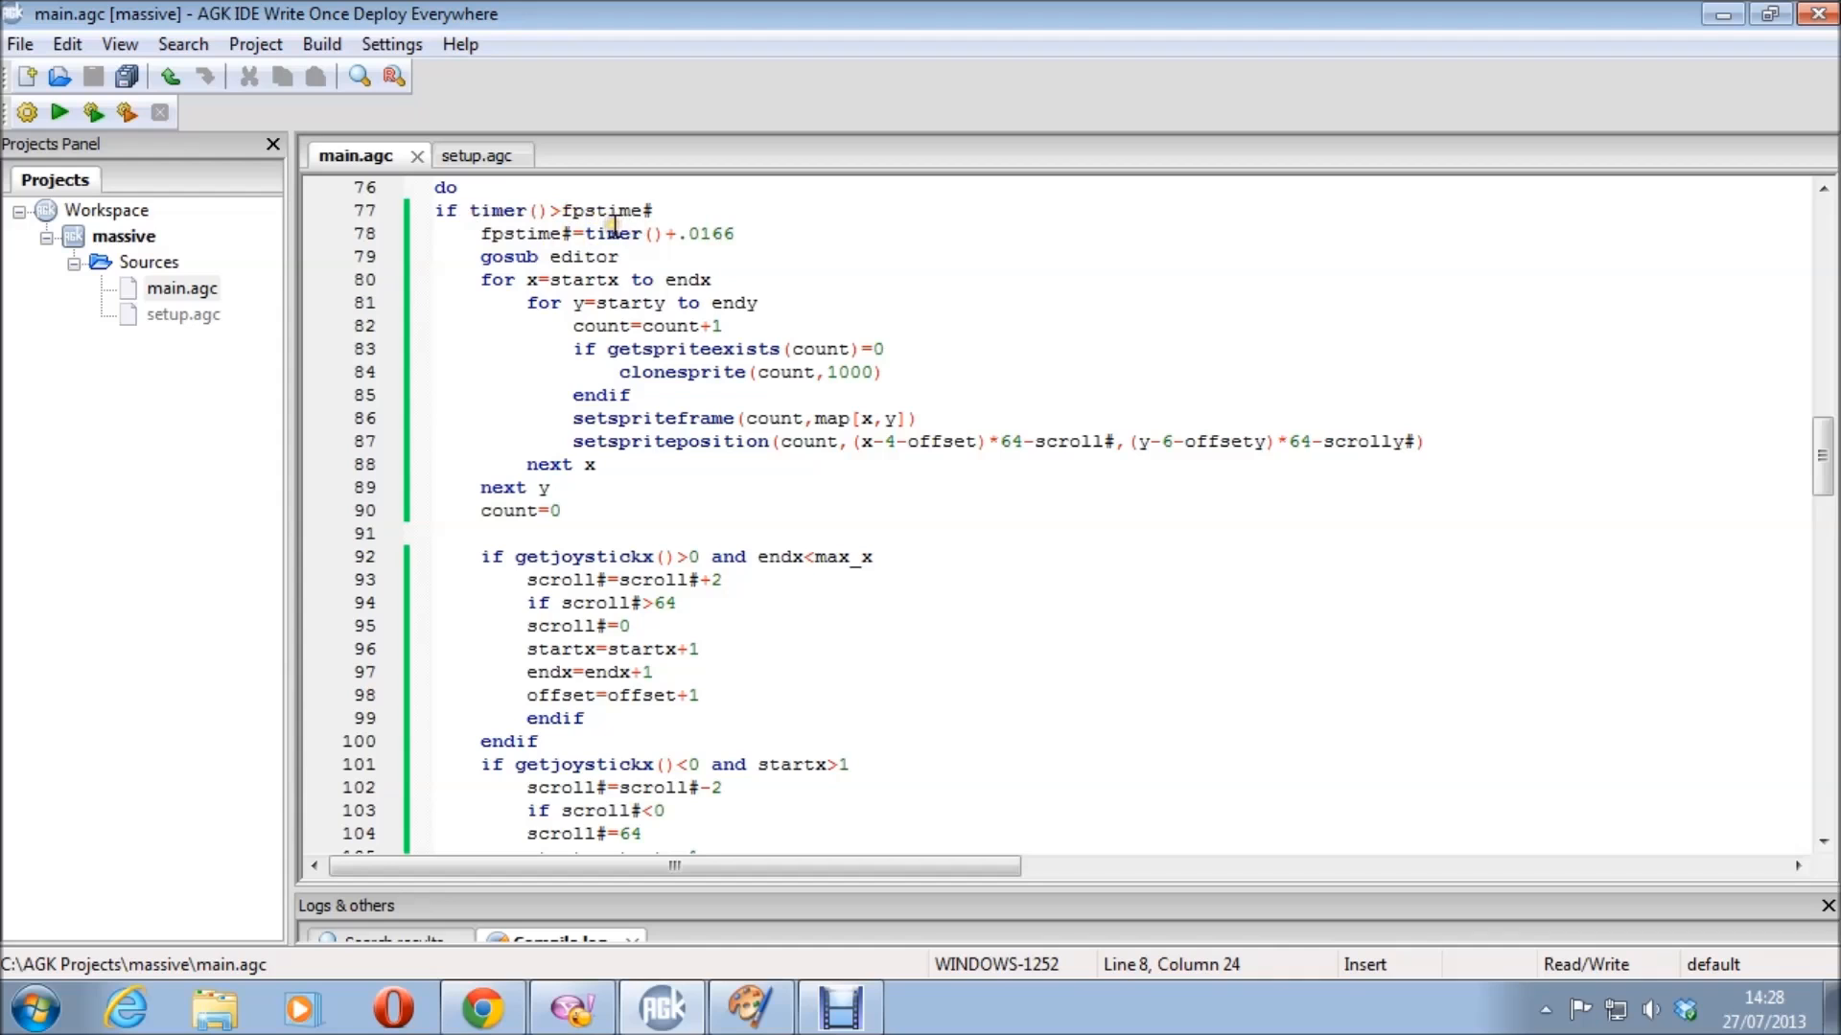
- Scroll through the main loop's setspriteposition and joystick scroll# code
scroll("up", 3)
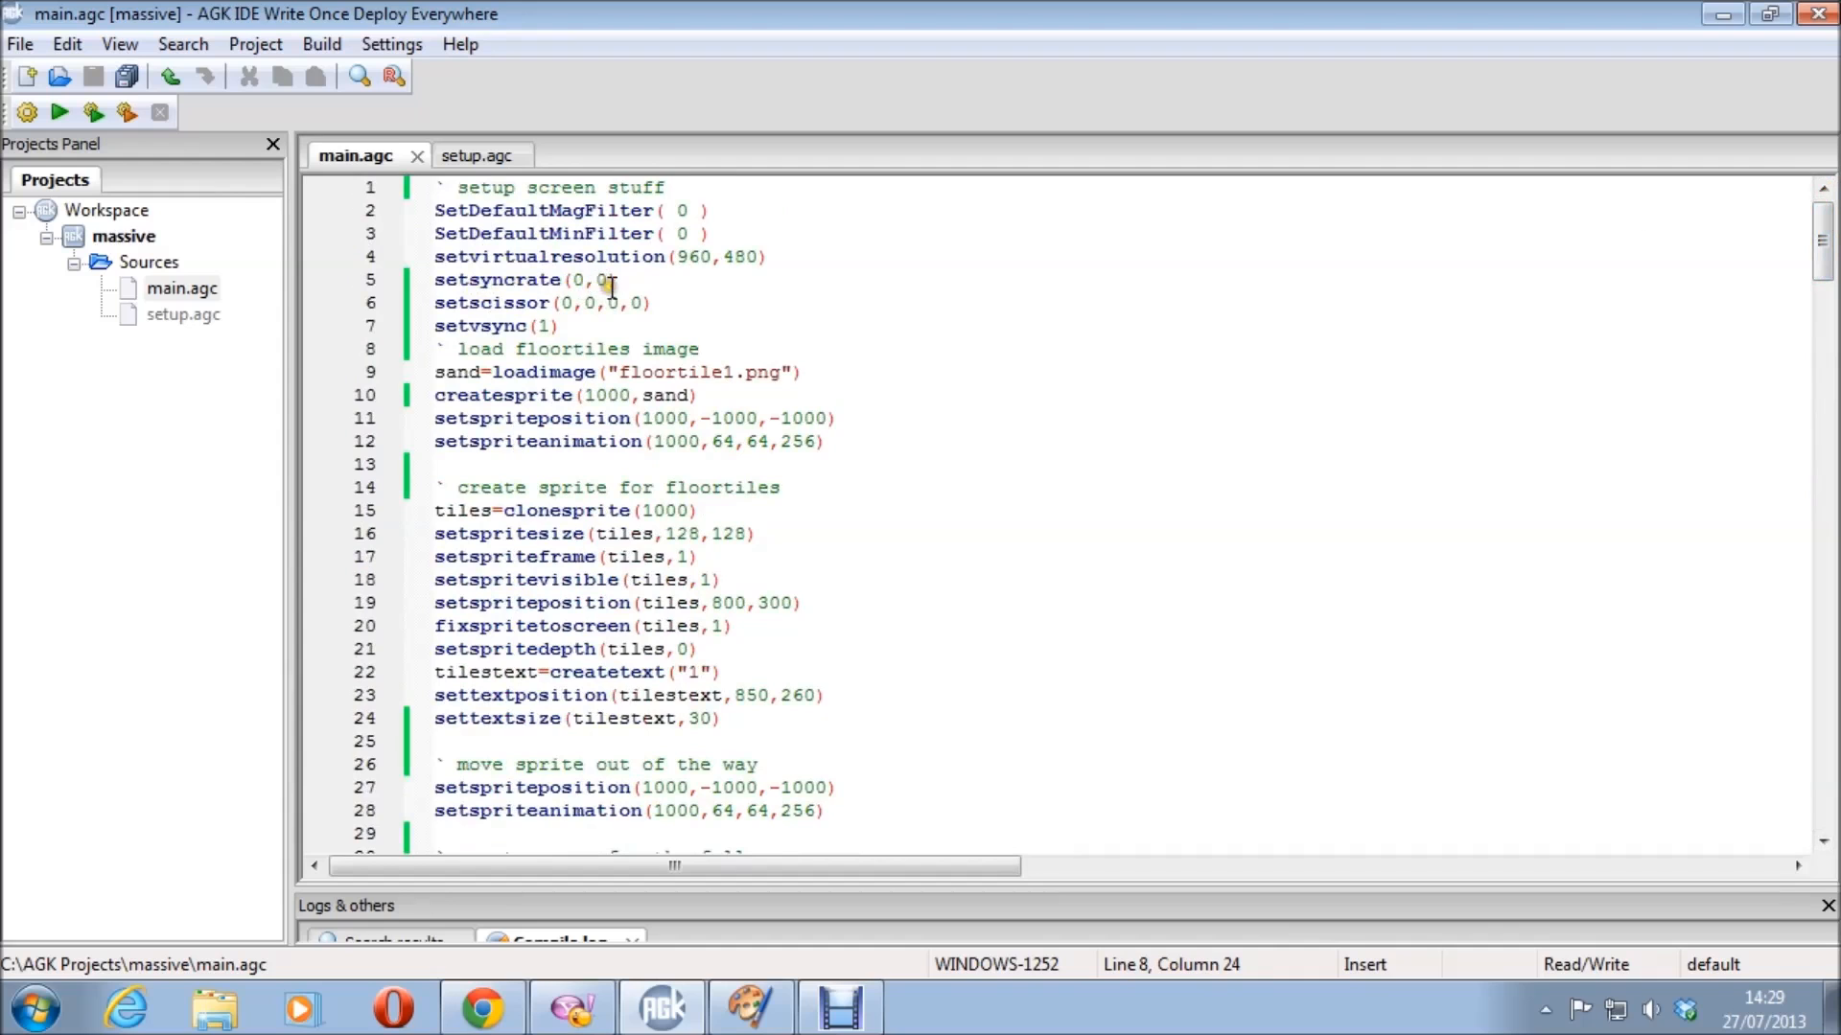
scroll("down", 3)
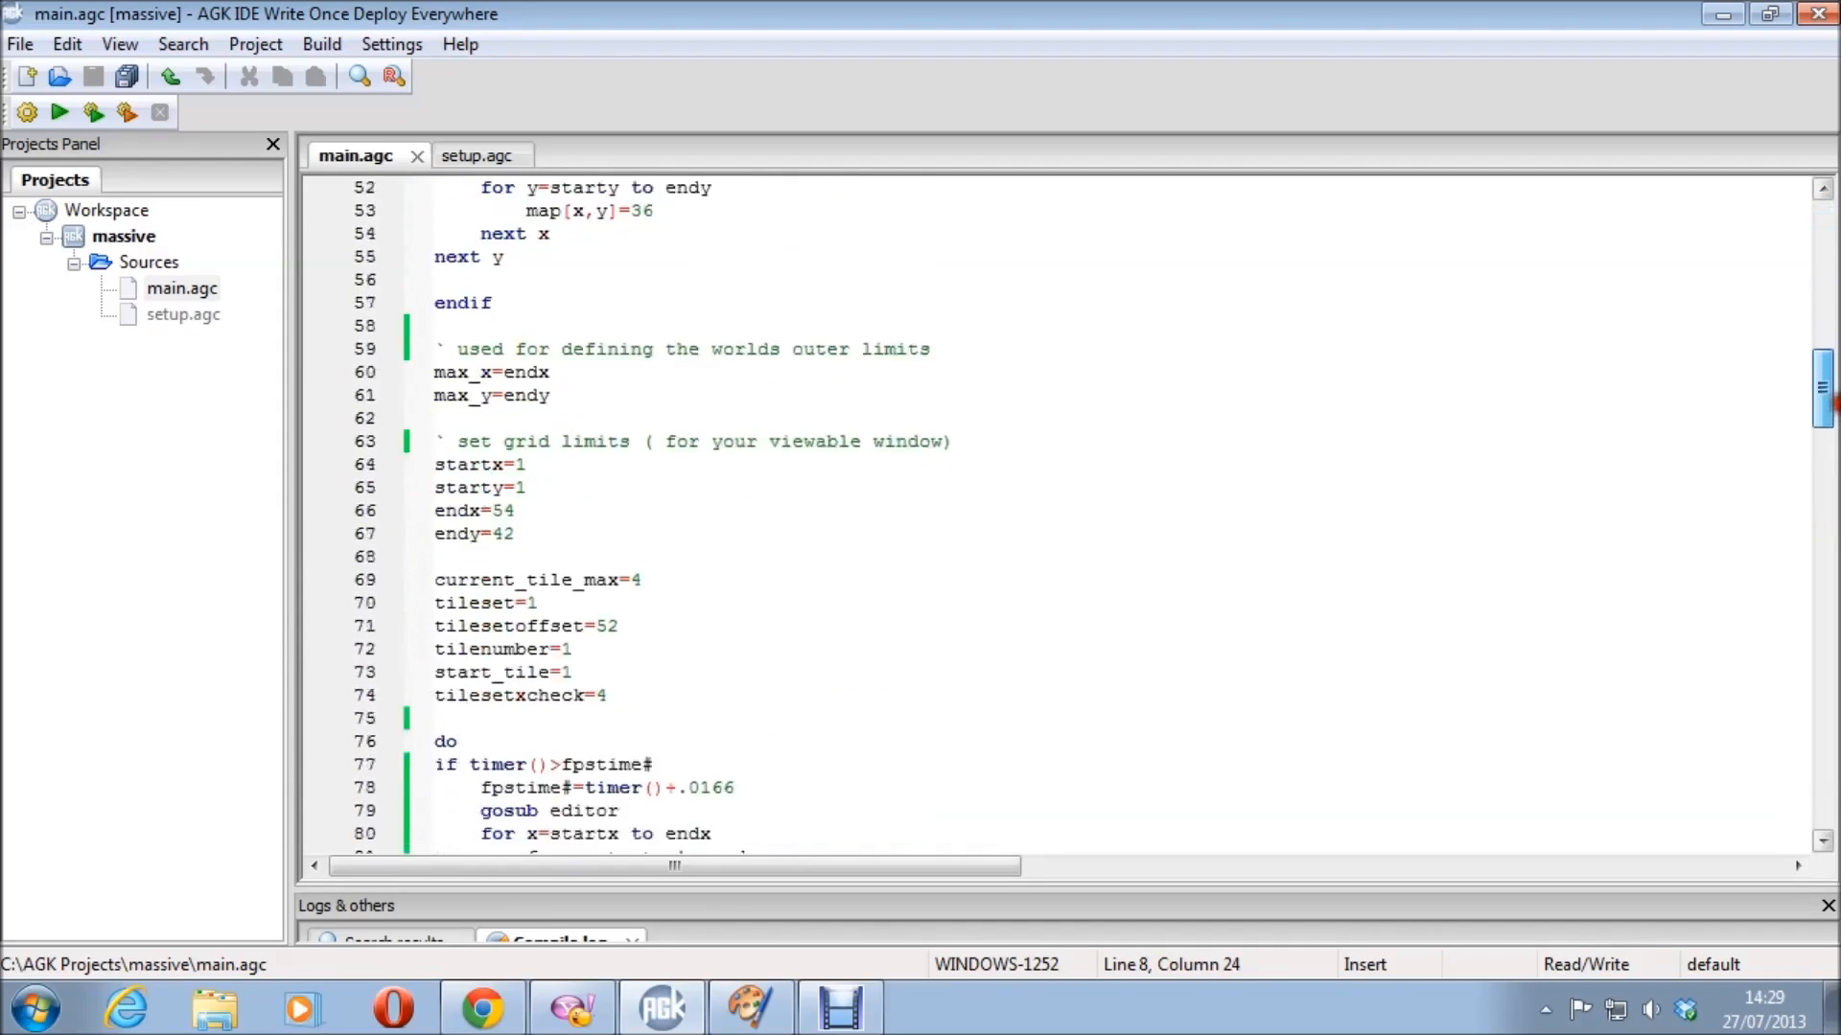
scroll("down", 3)
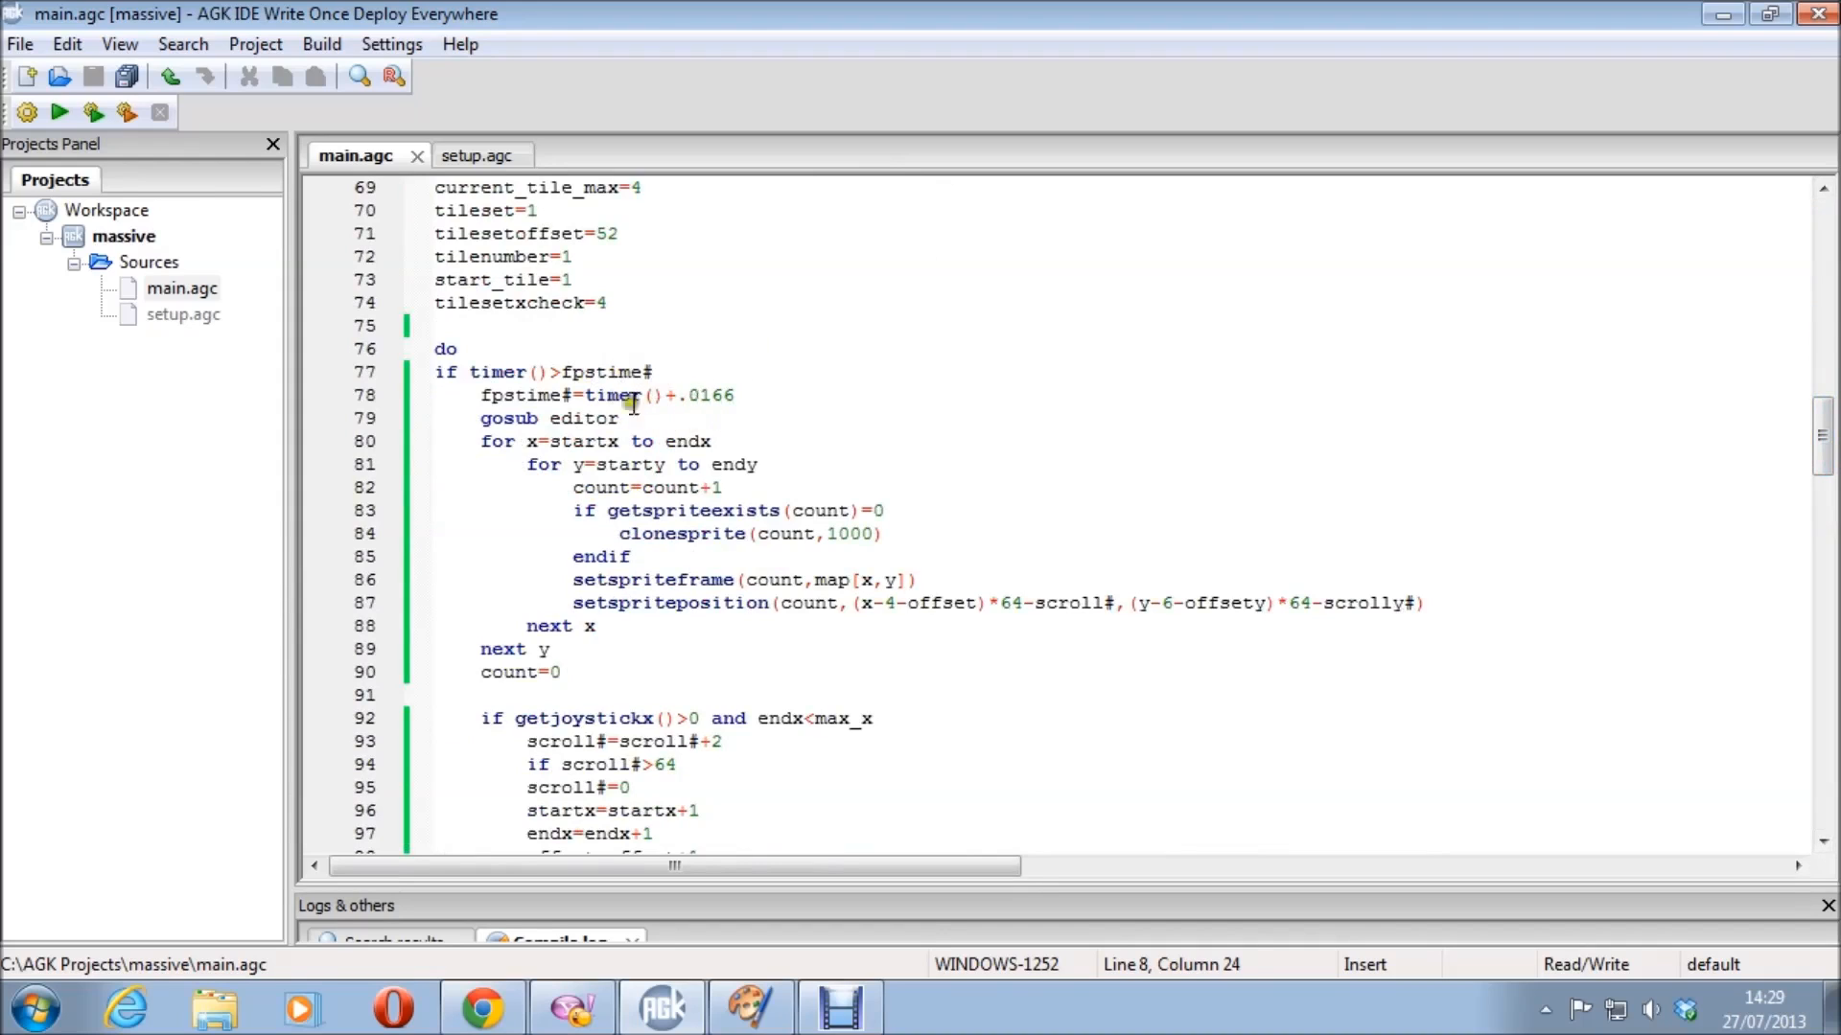
scroll("down", 3)
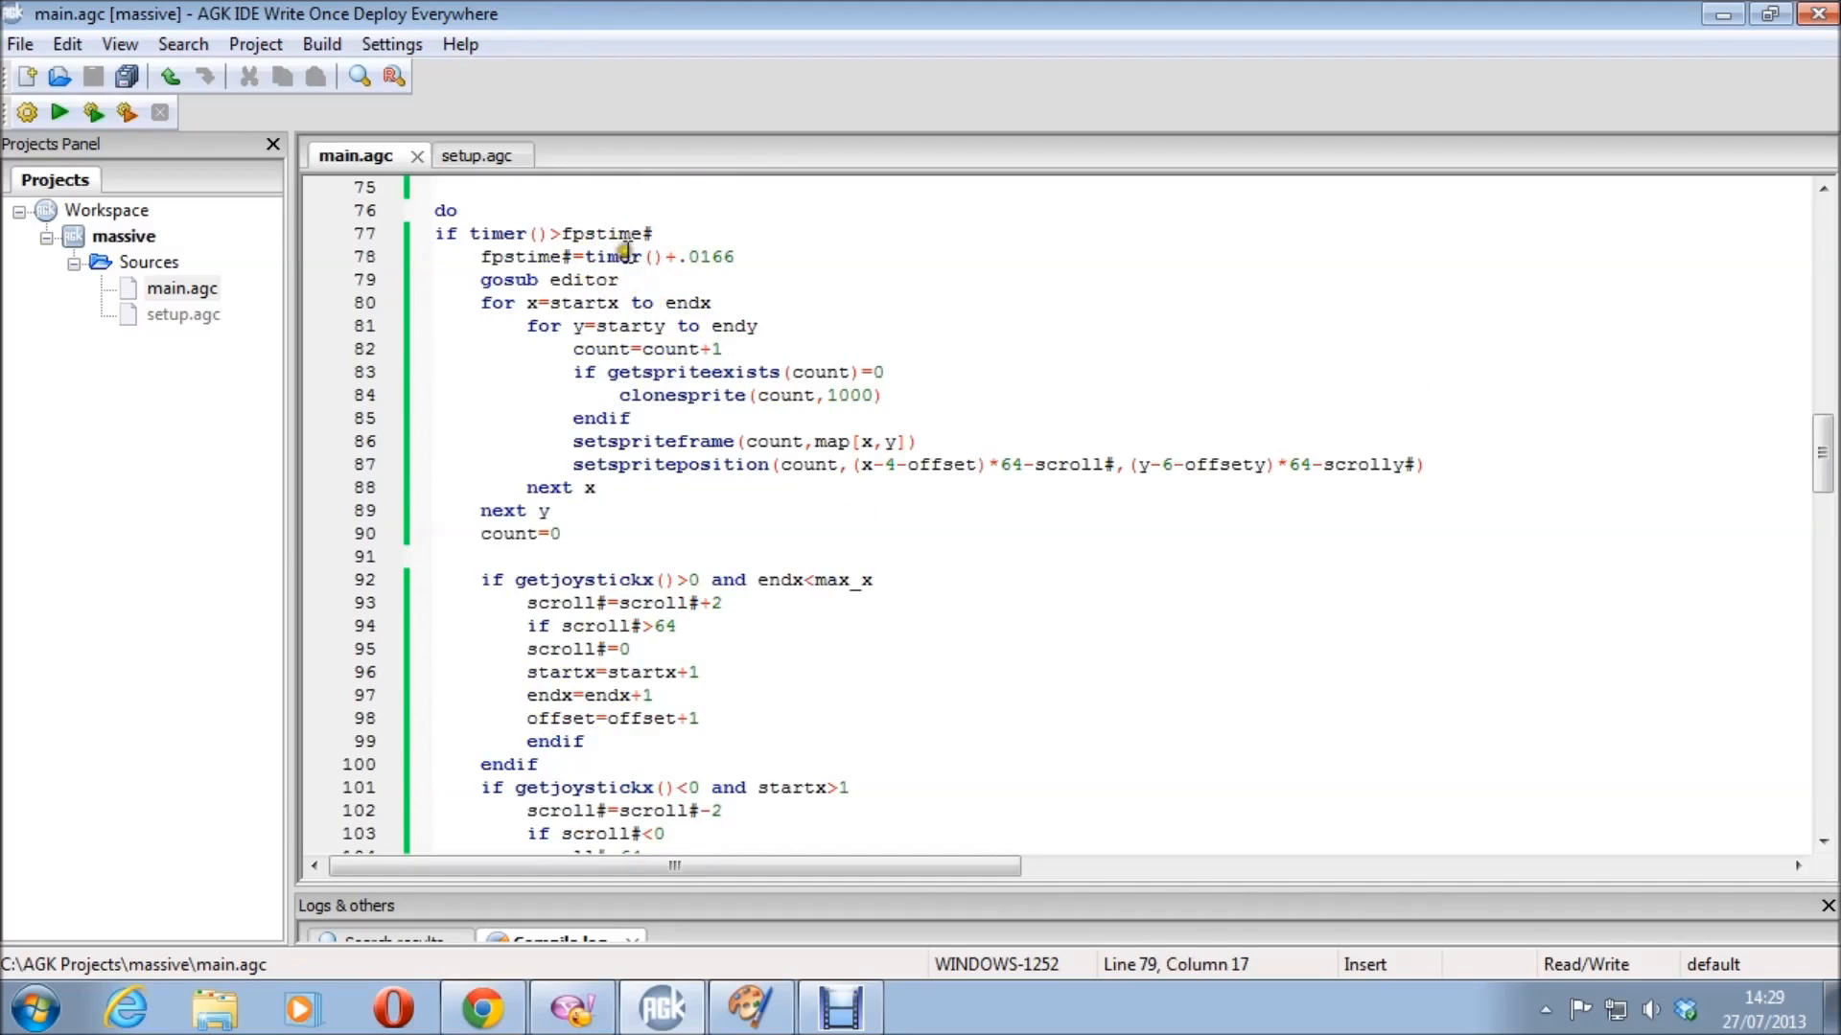
scroll("down", 3)
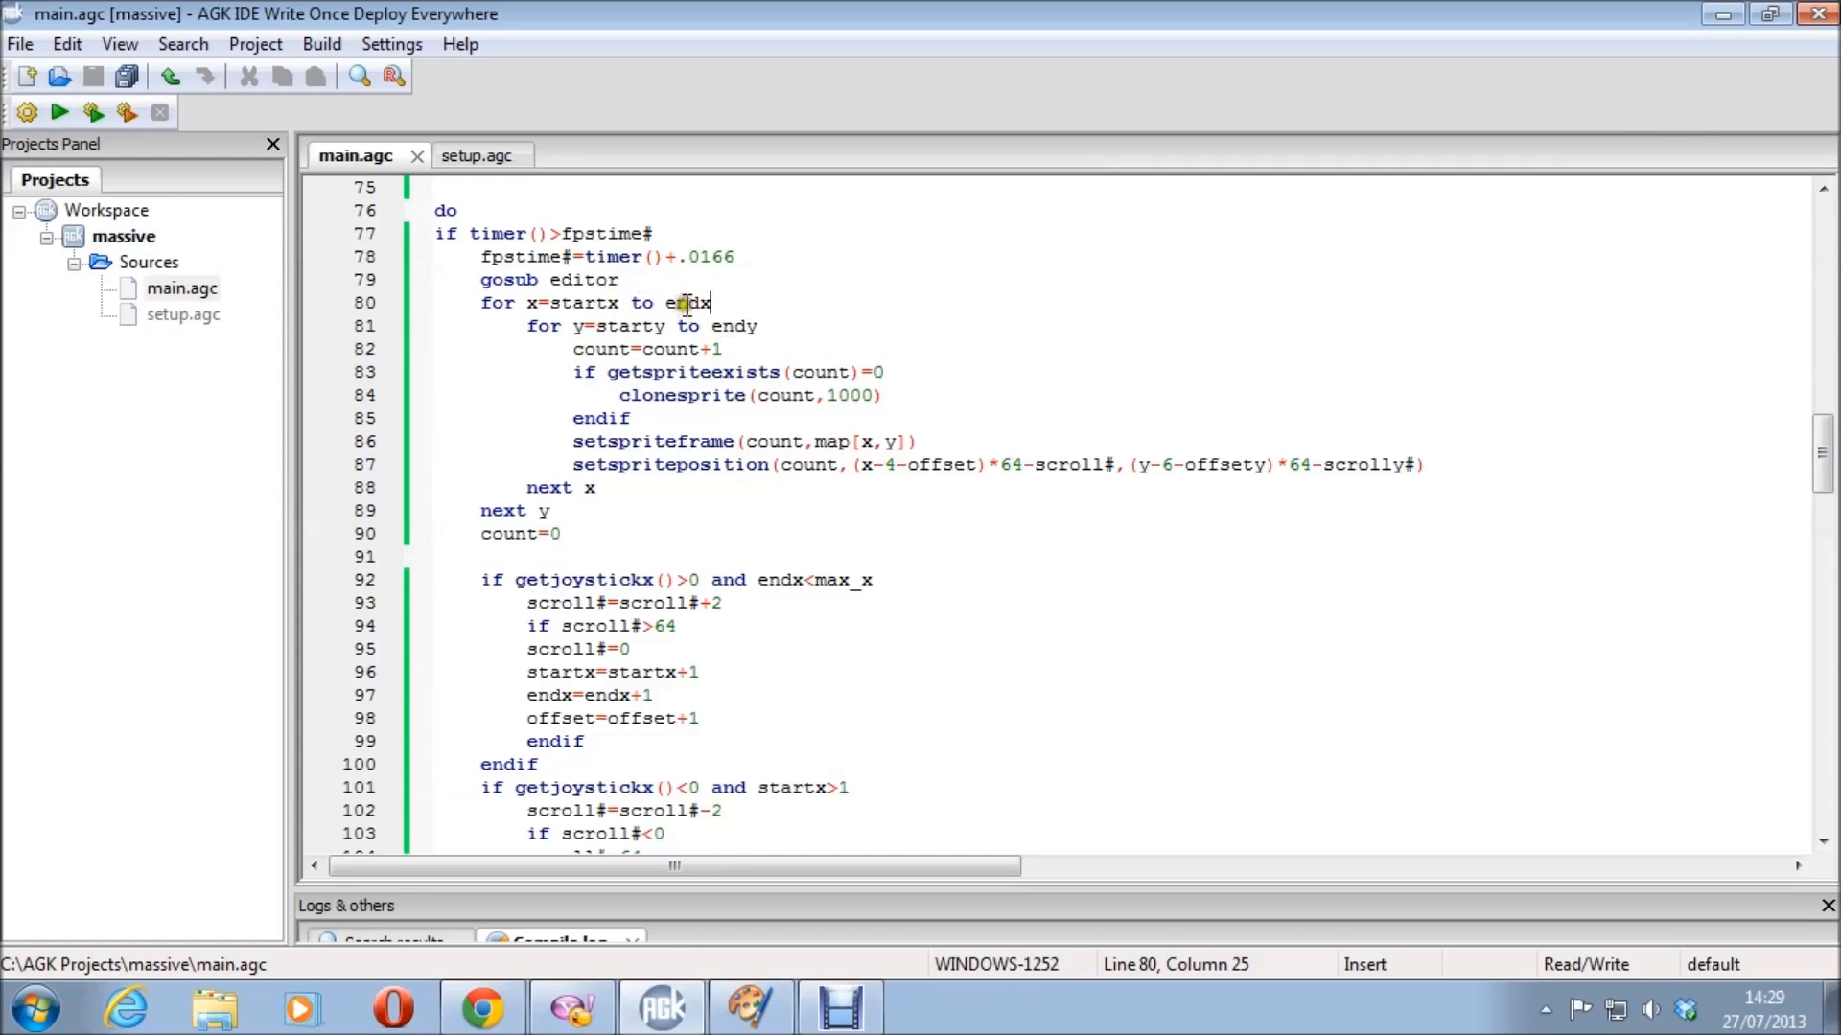
scroll("up", 3)
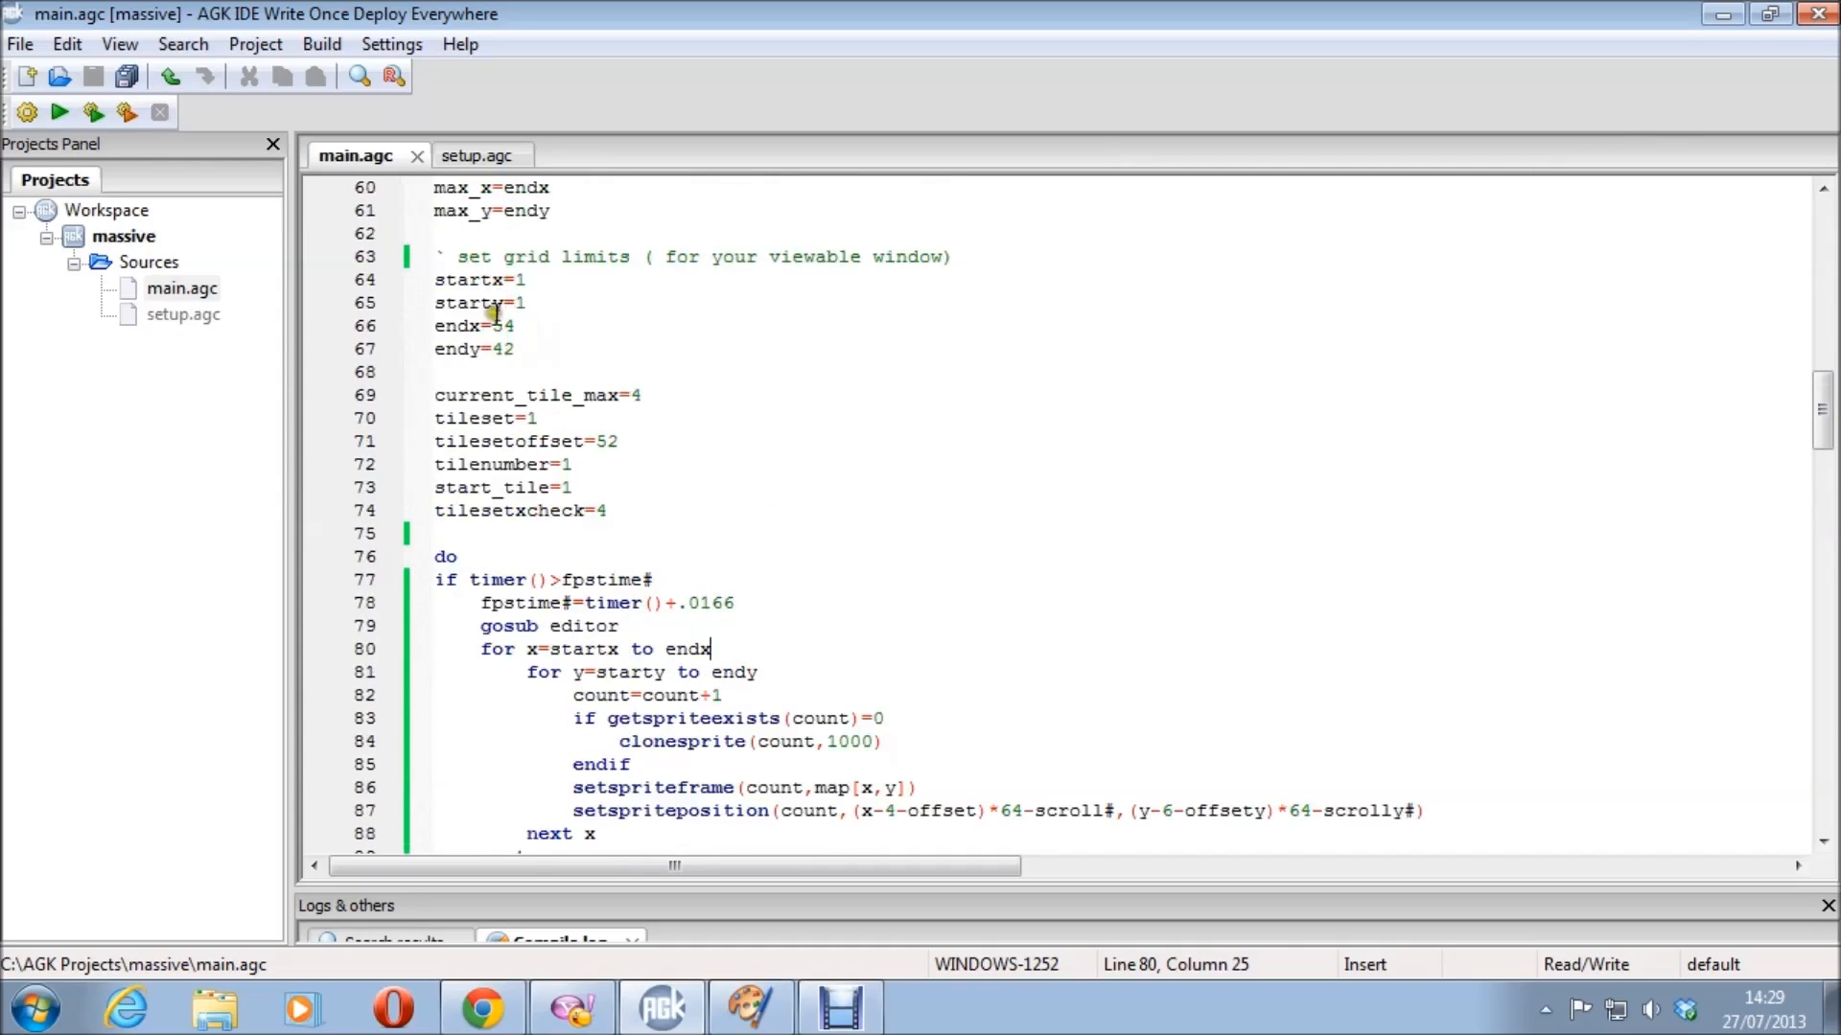
scroll("down", 3)
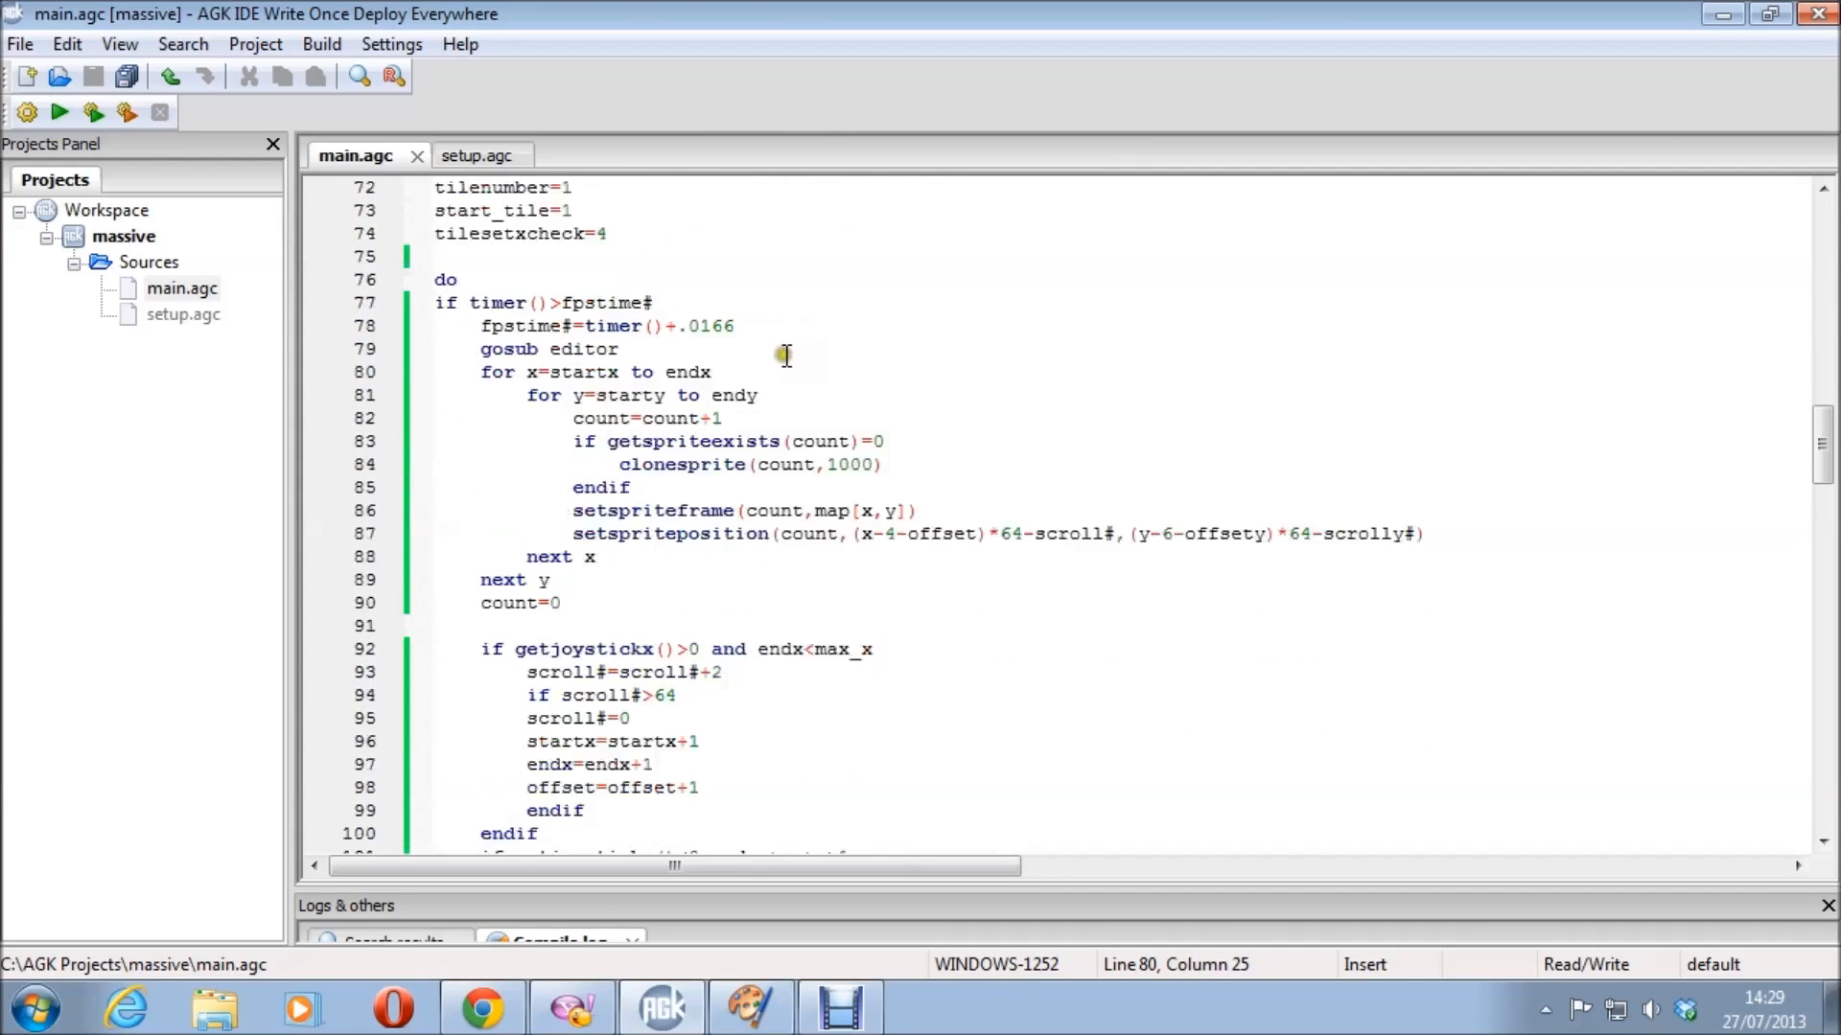
scroll("down", 3)
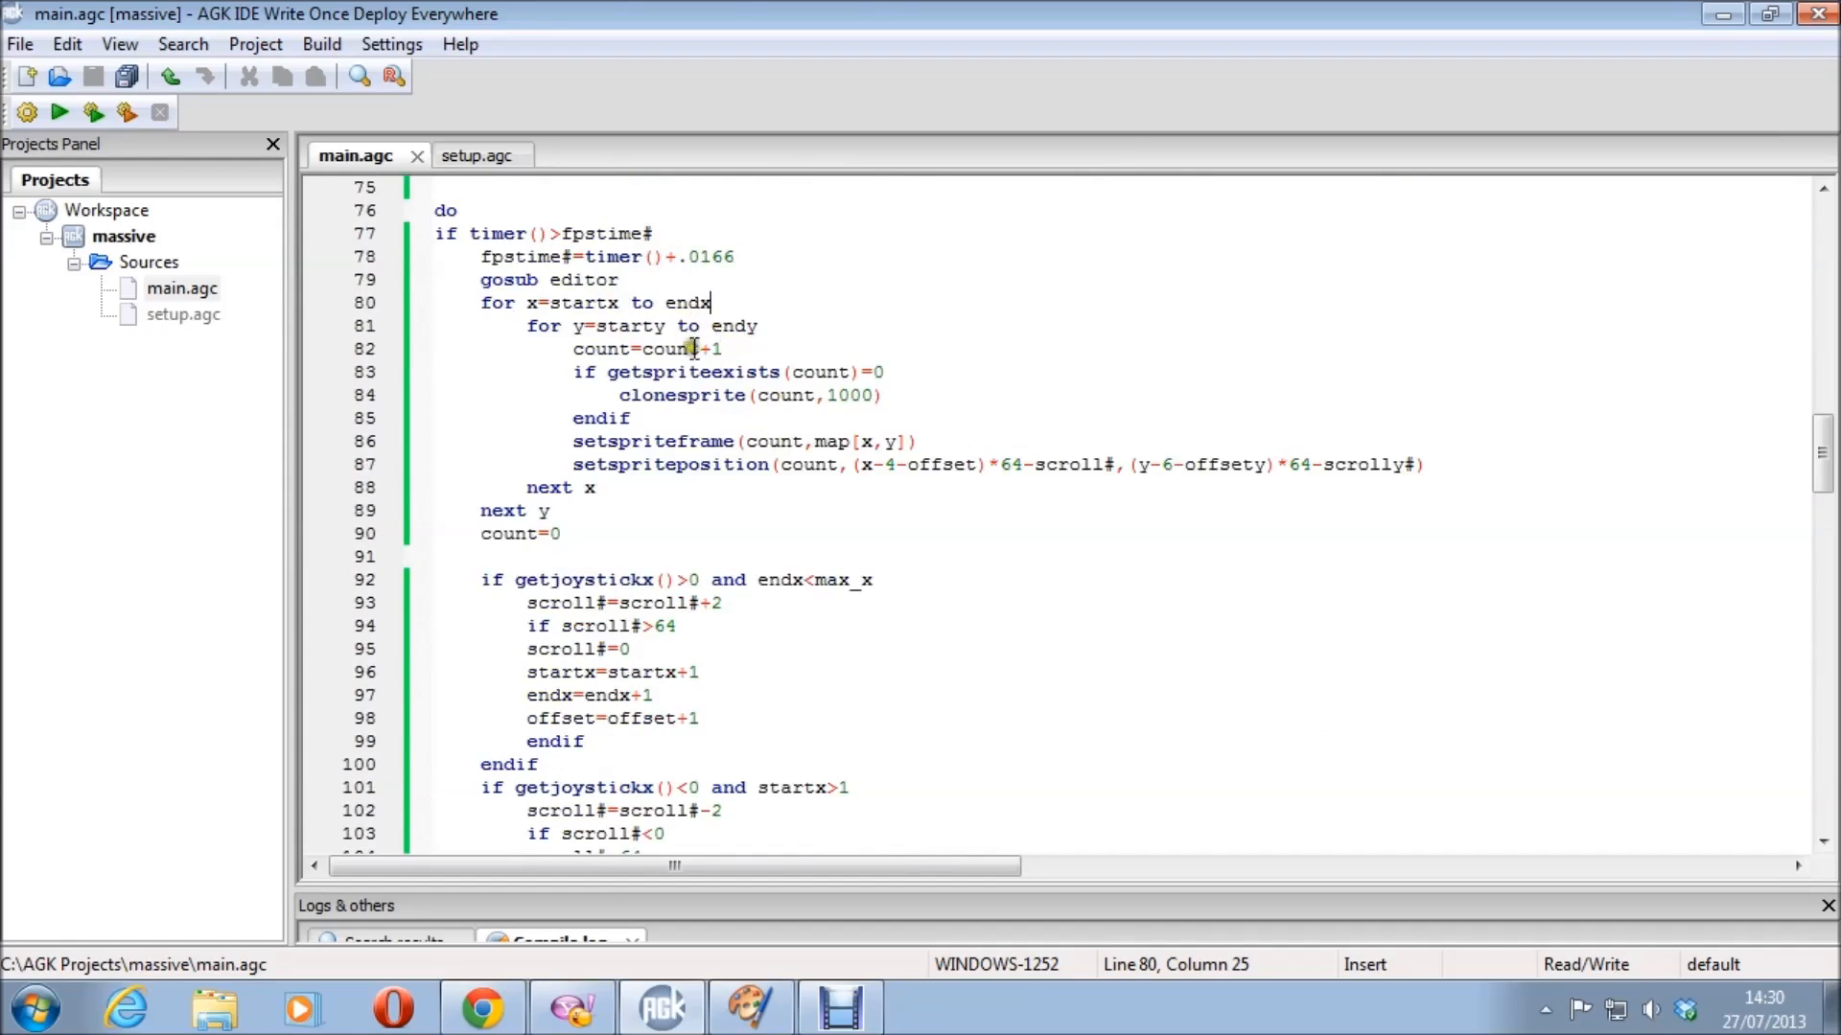
mouse_move(763, 407)
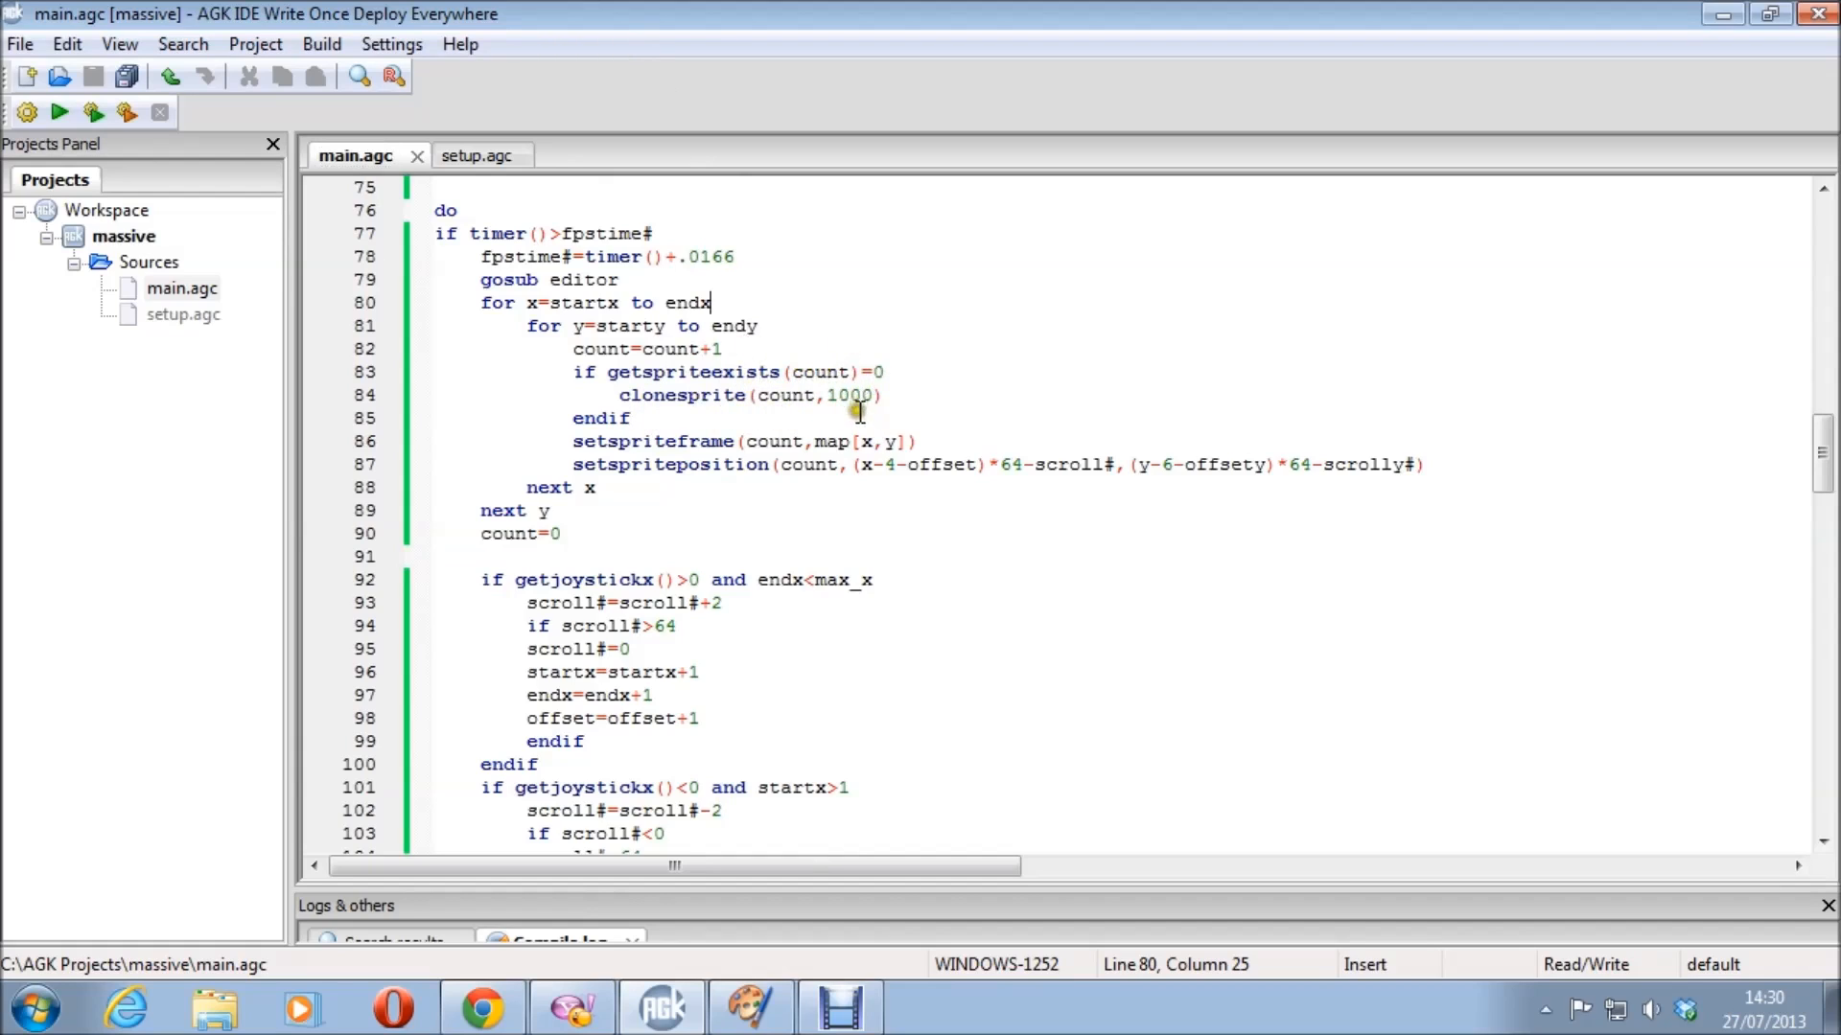
scroll("down", 3)
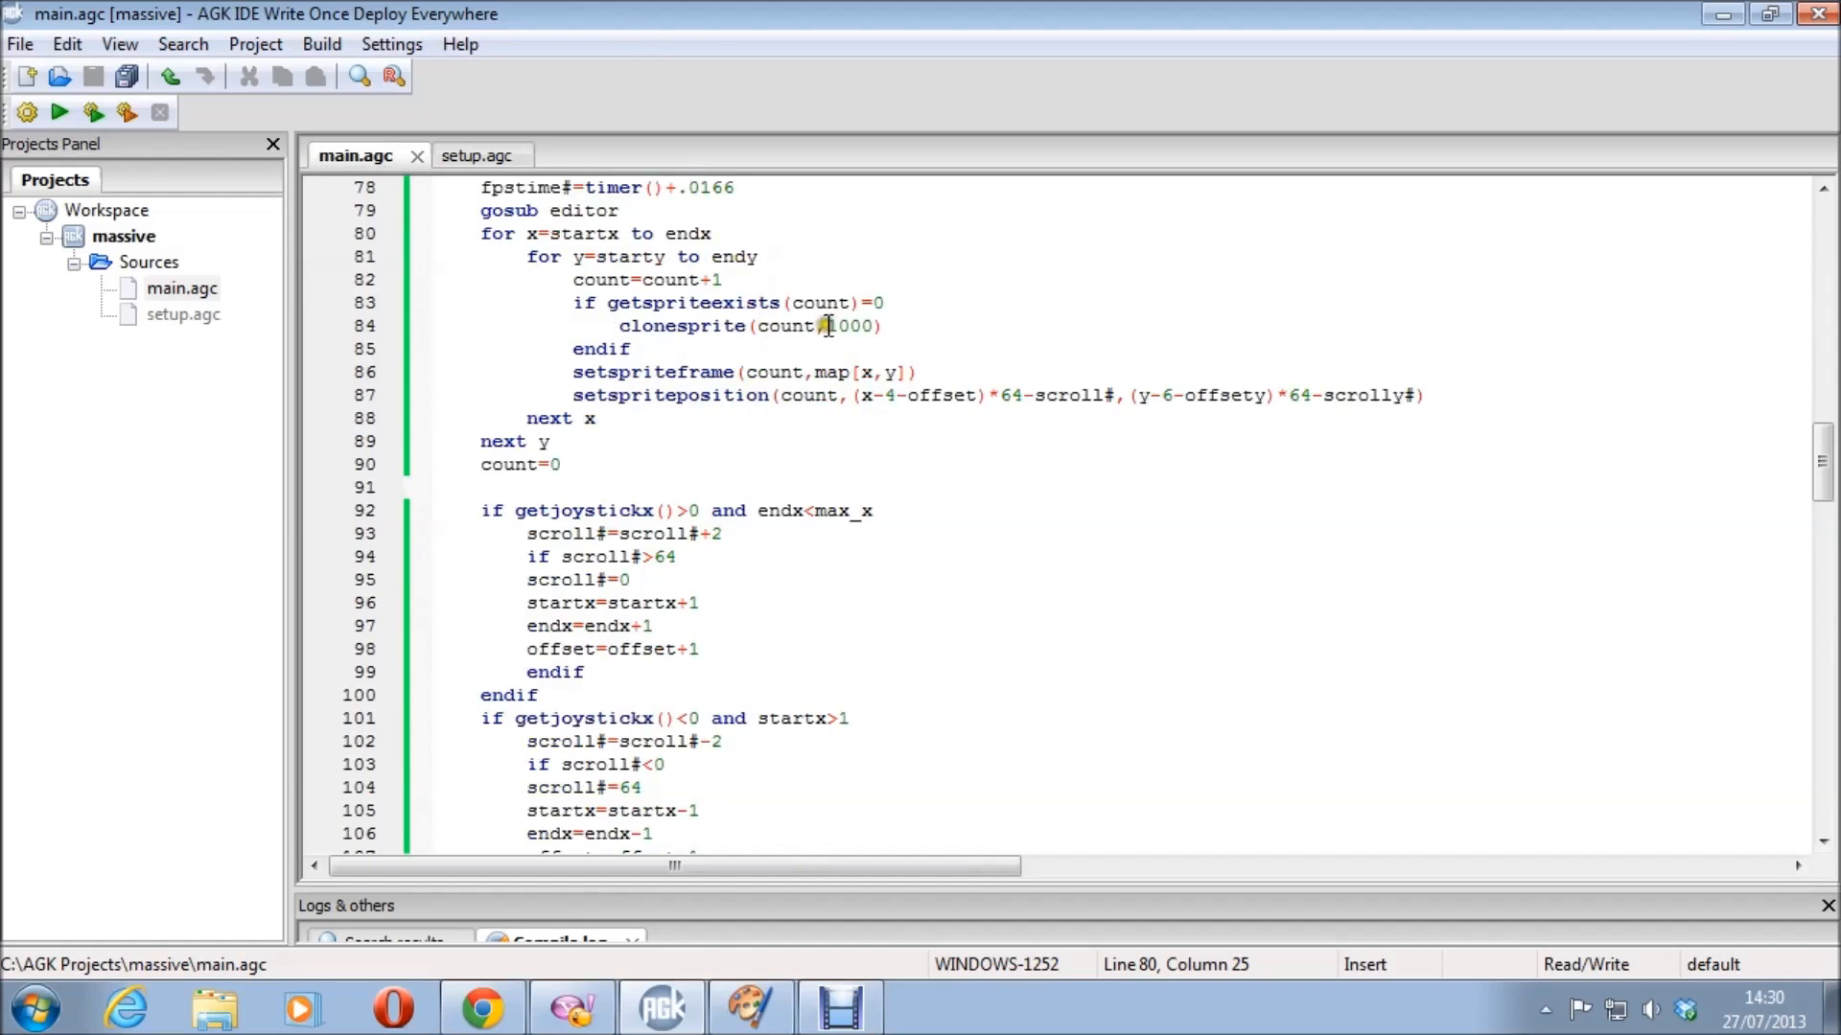
mouse_move(799, 394)
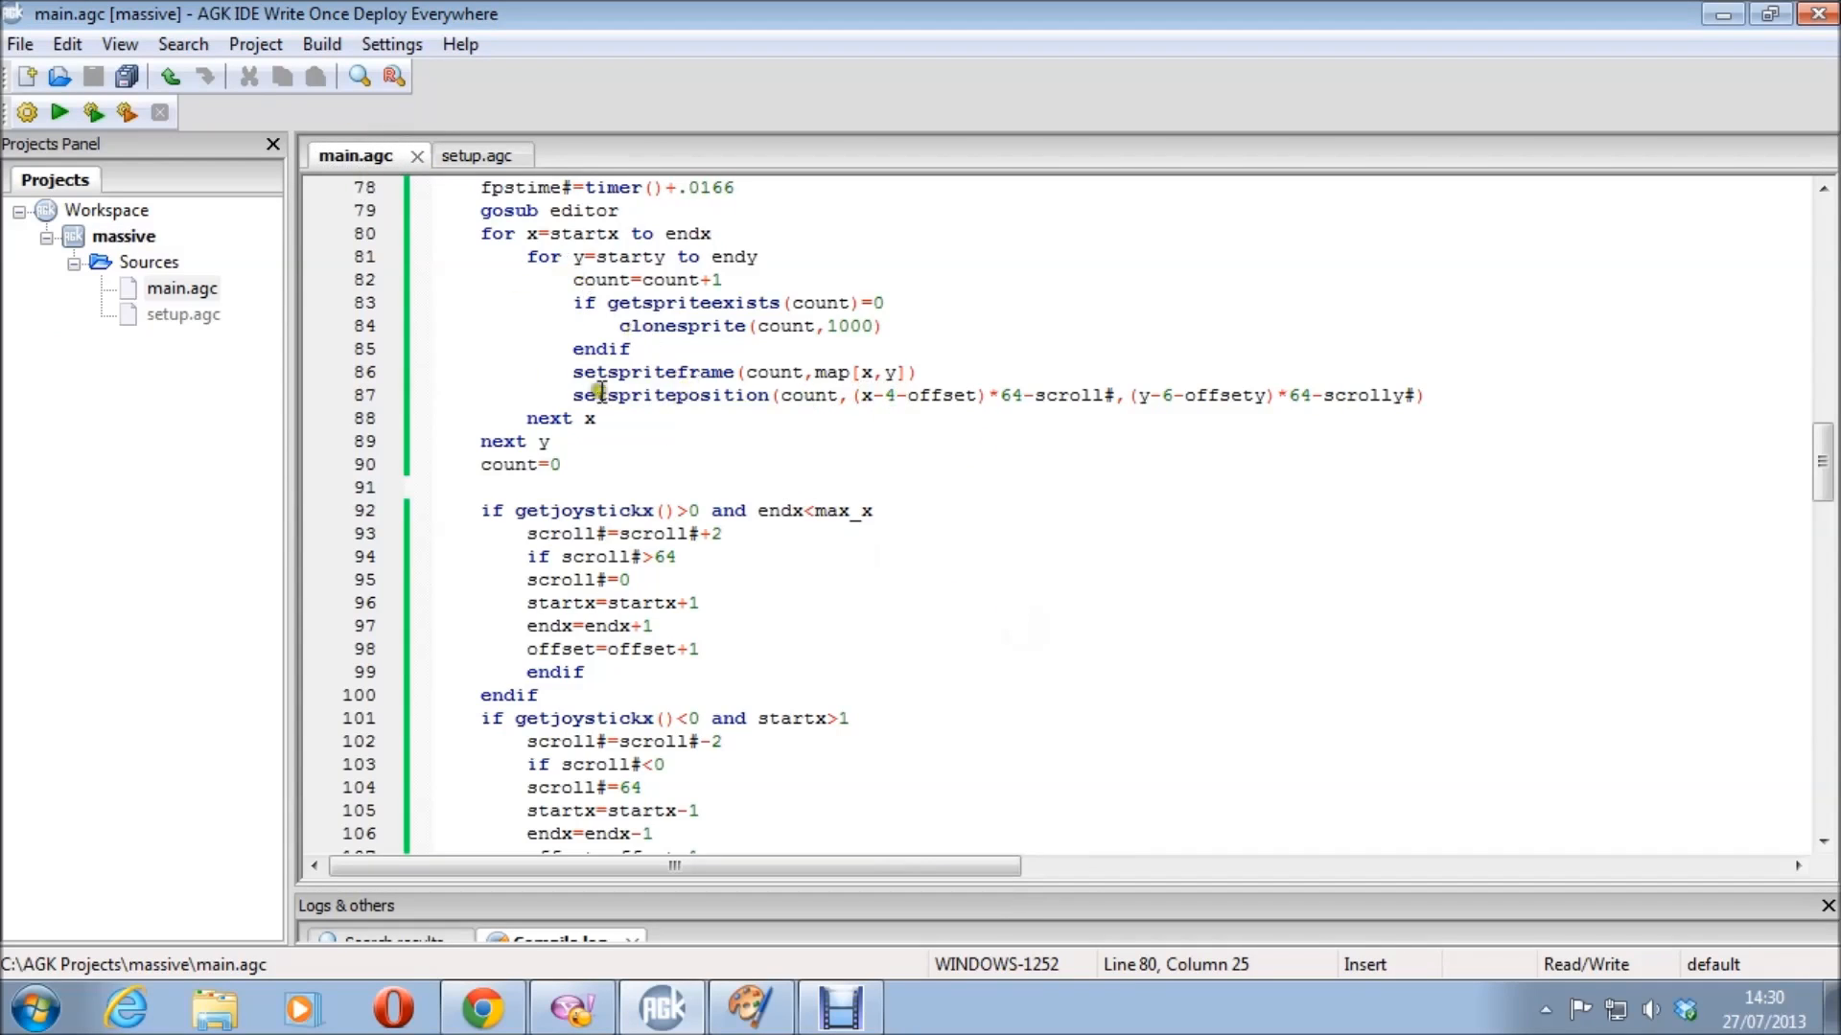
mouse_move(889, 395)
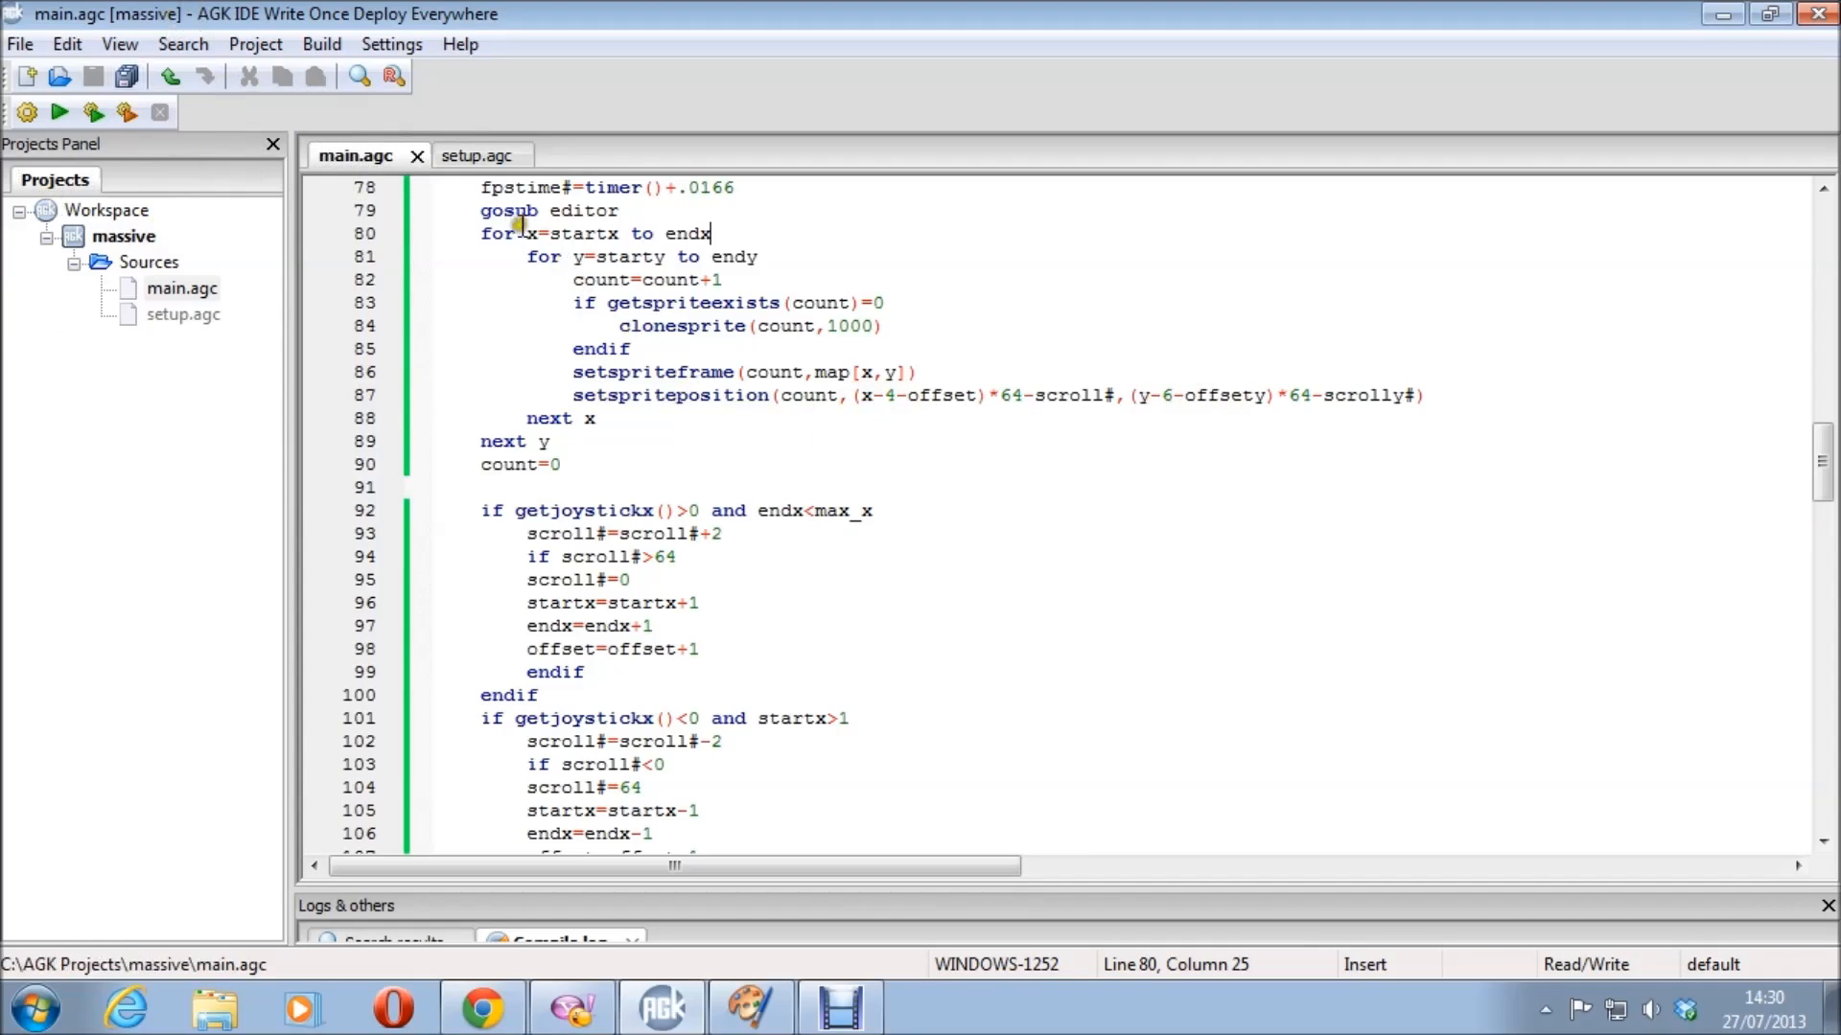
mouse_move(969, 435)
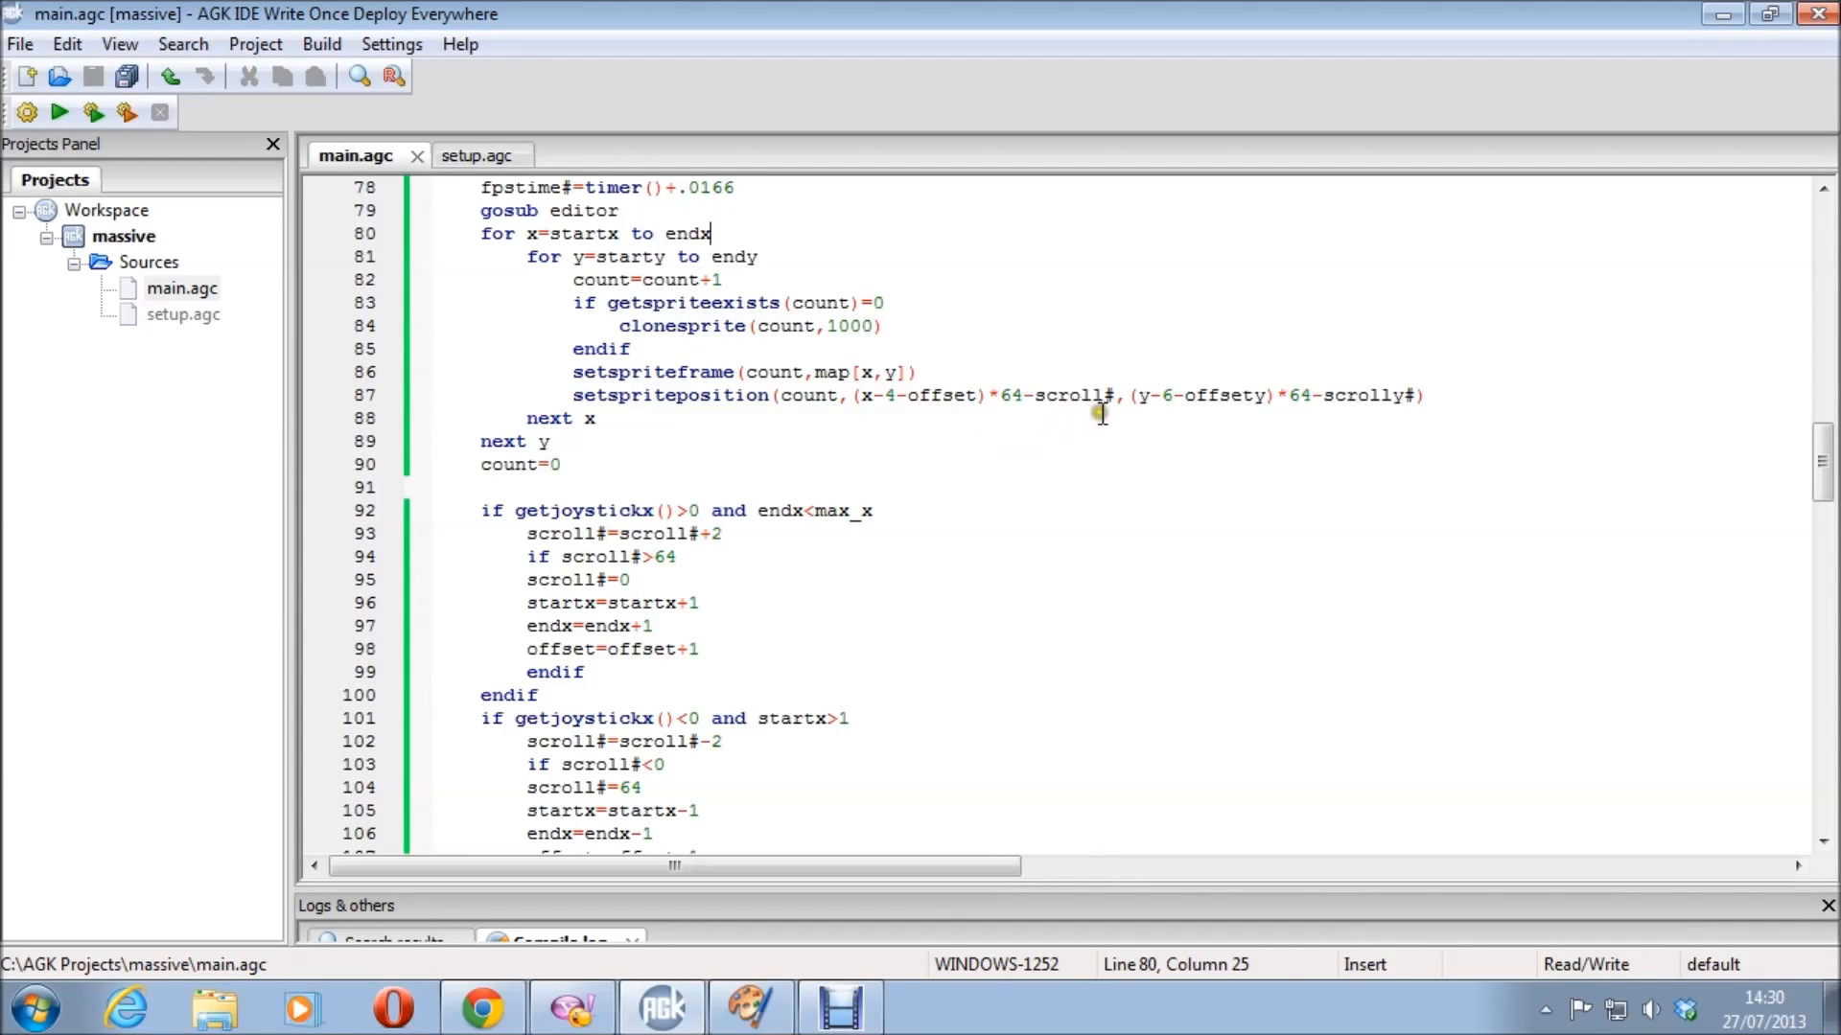
mouse_move(660, 558)
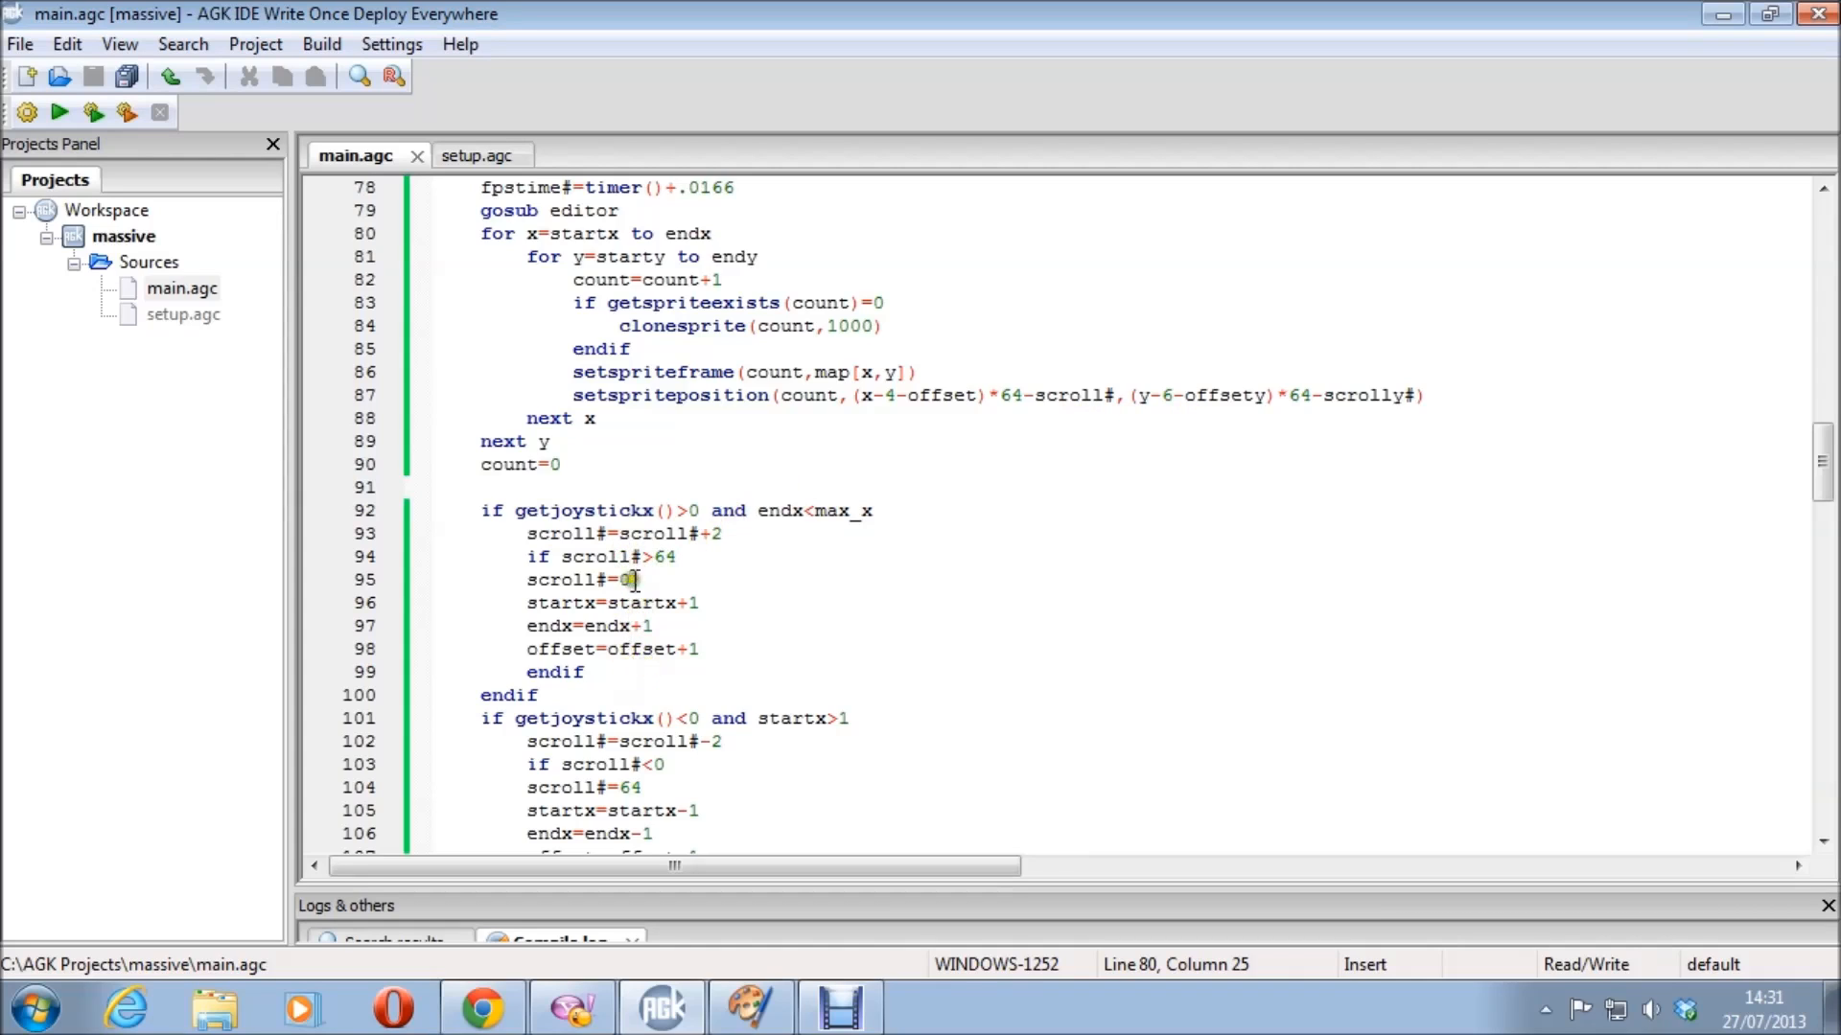
mouse_move(946, 396)
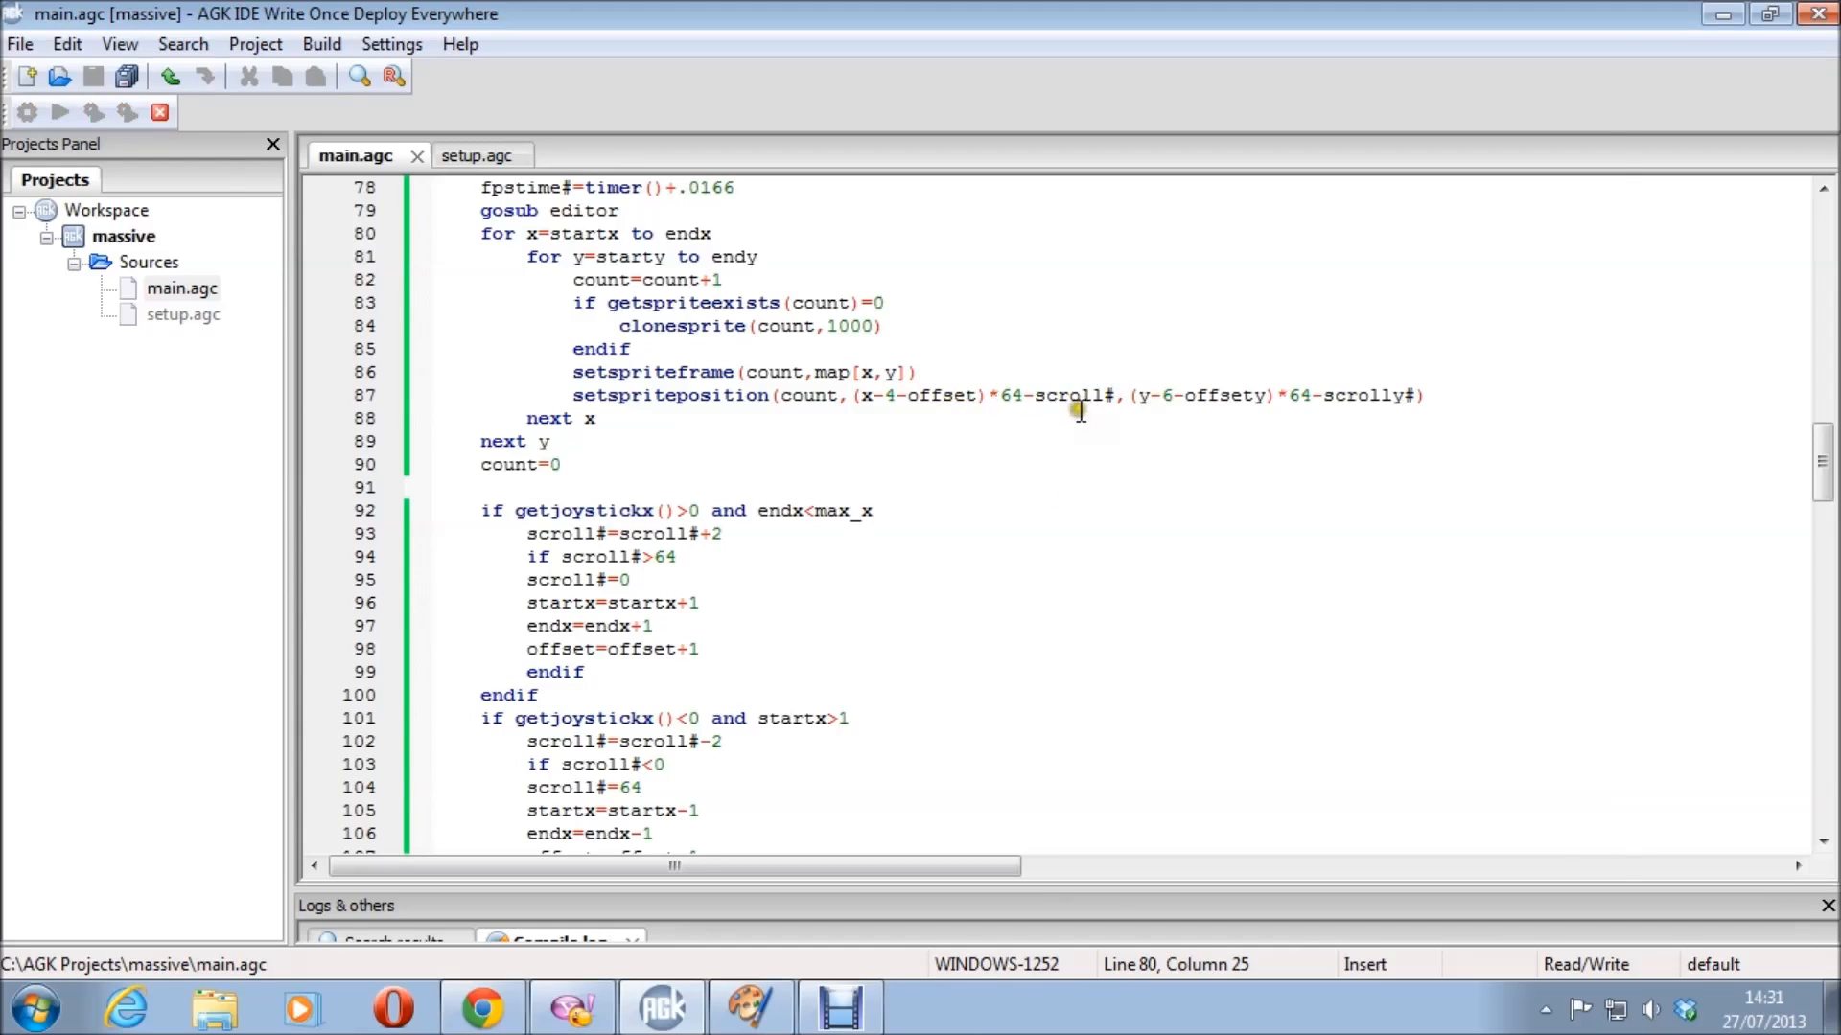
- Launch the map app showing sand tiles, debug numbers and a tile preview
left_click(58, 111)
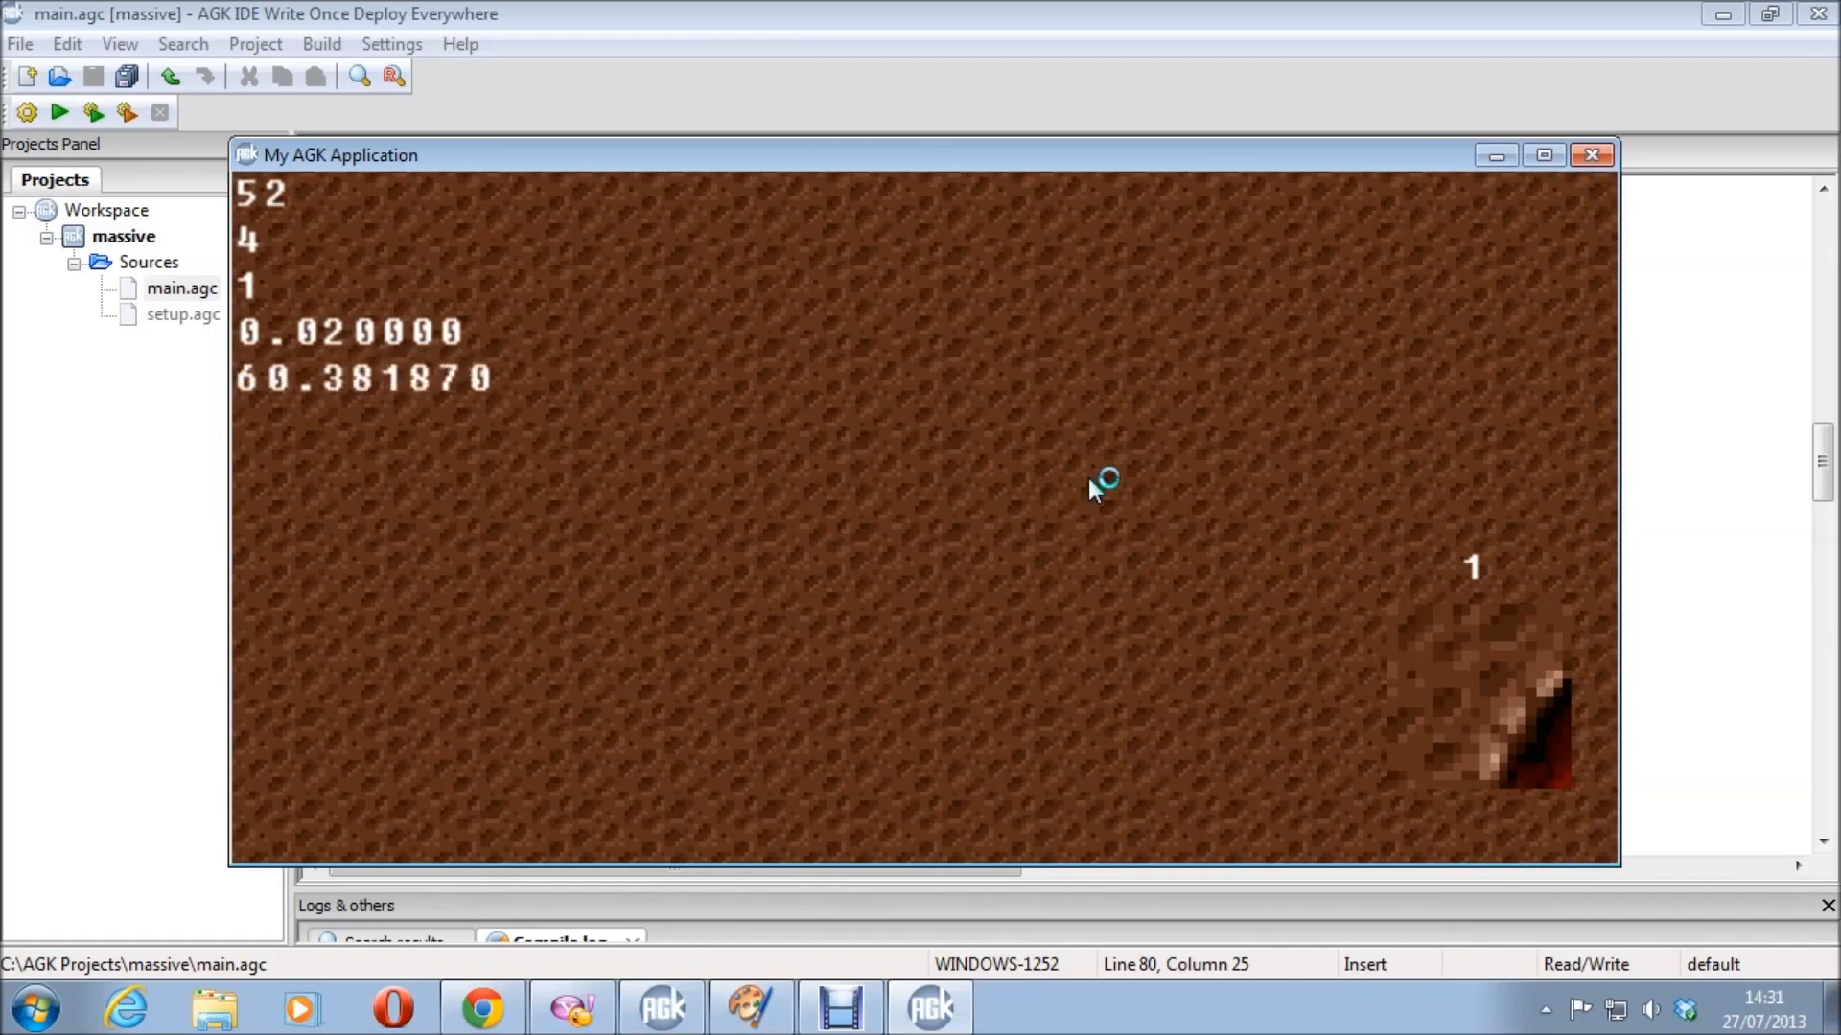
left_click(1591, 153)
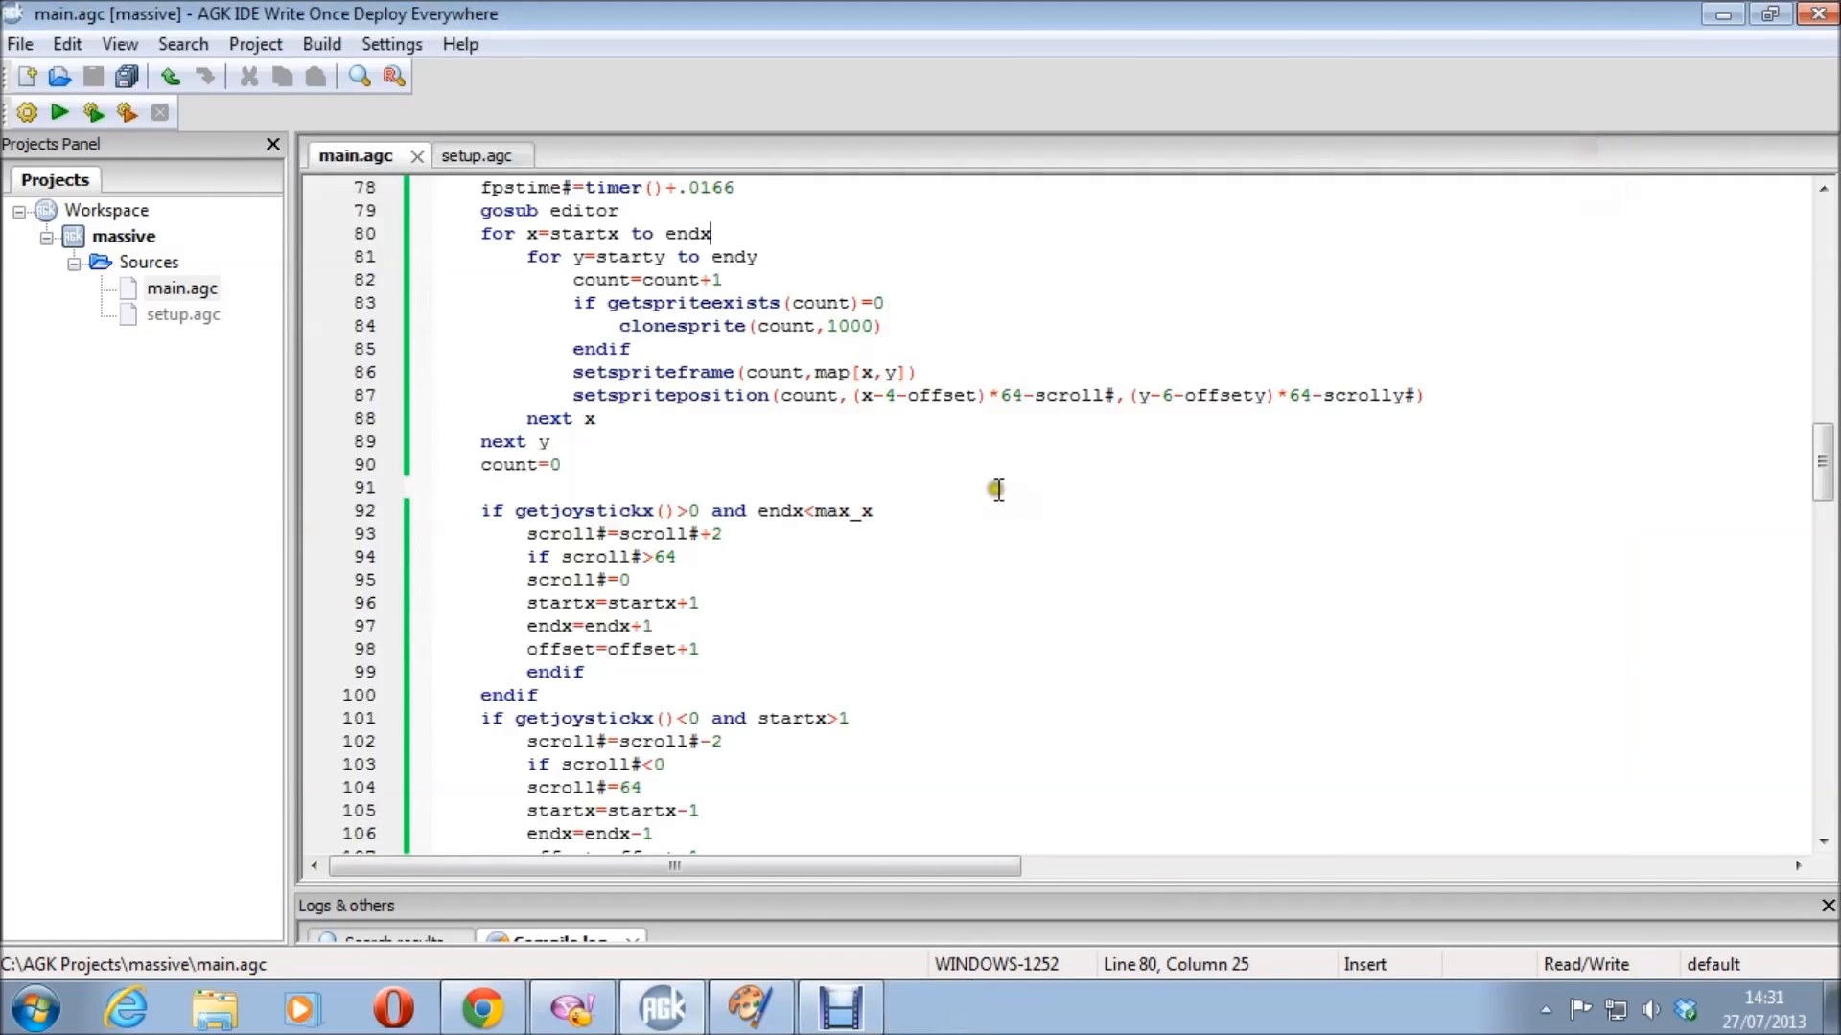
mouse_move(933, 393)
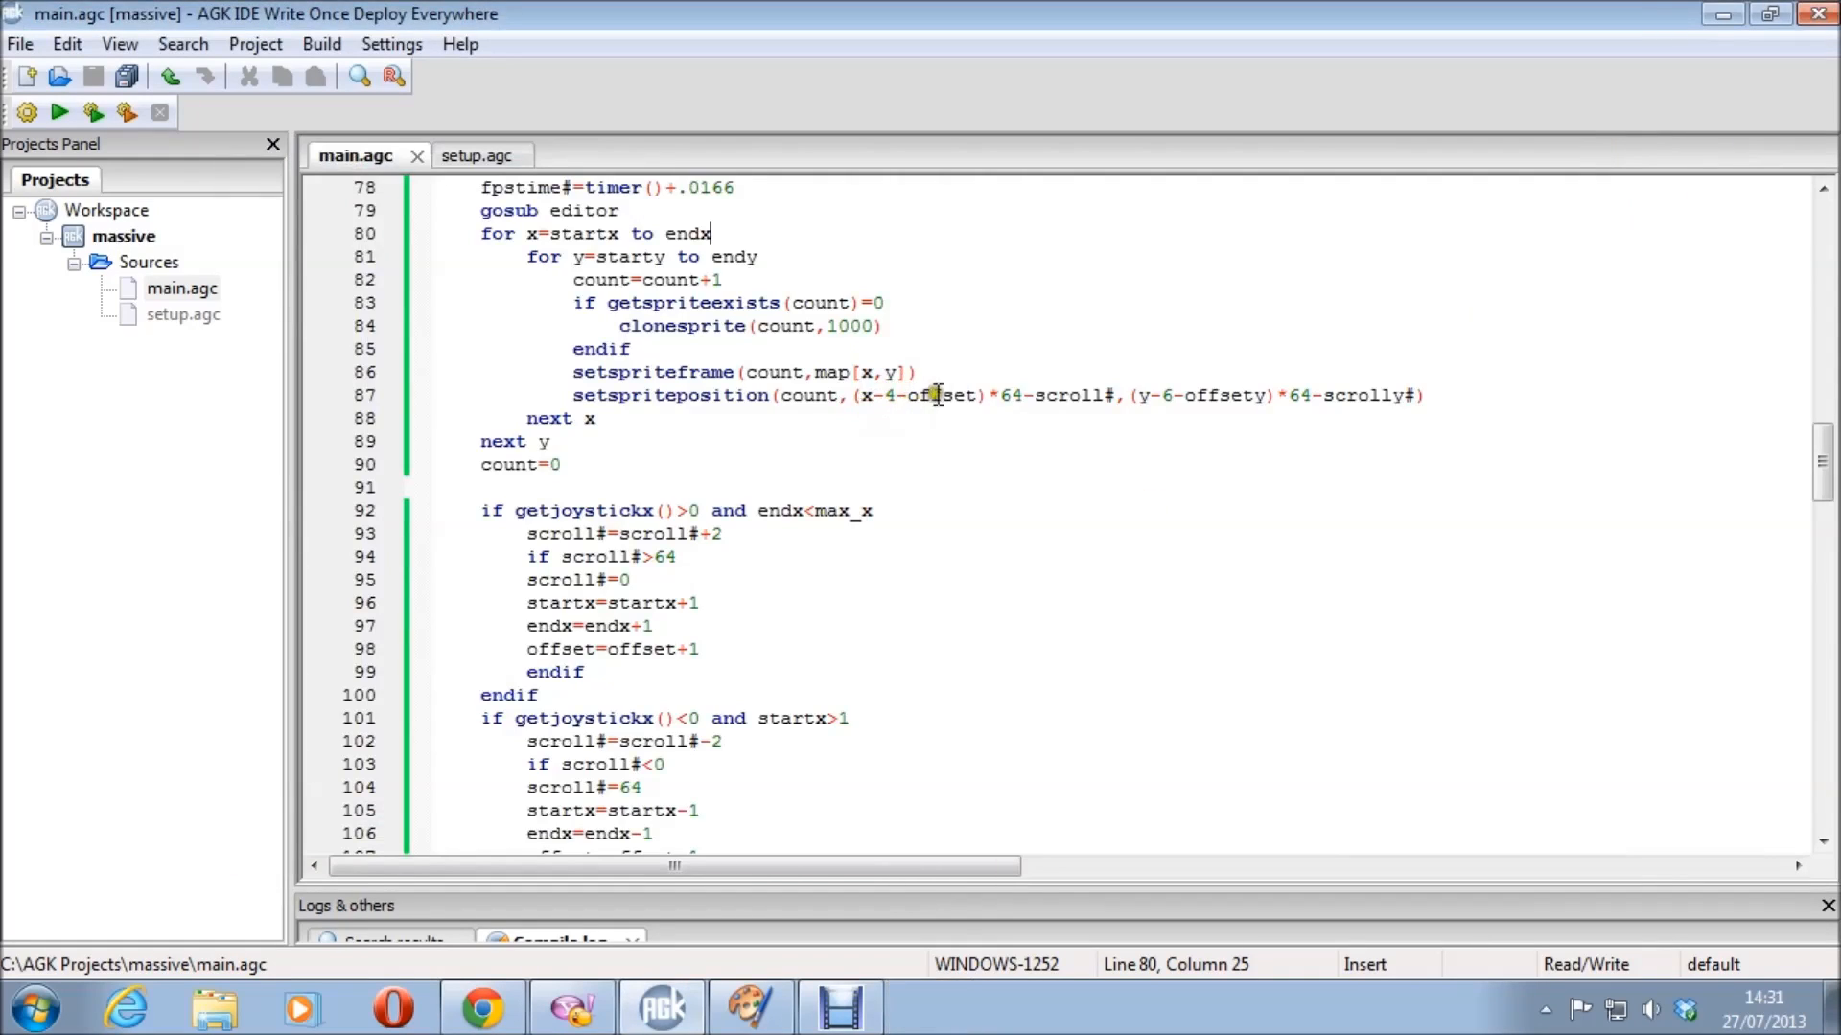
mouse_move(1086, 404)
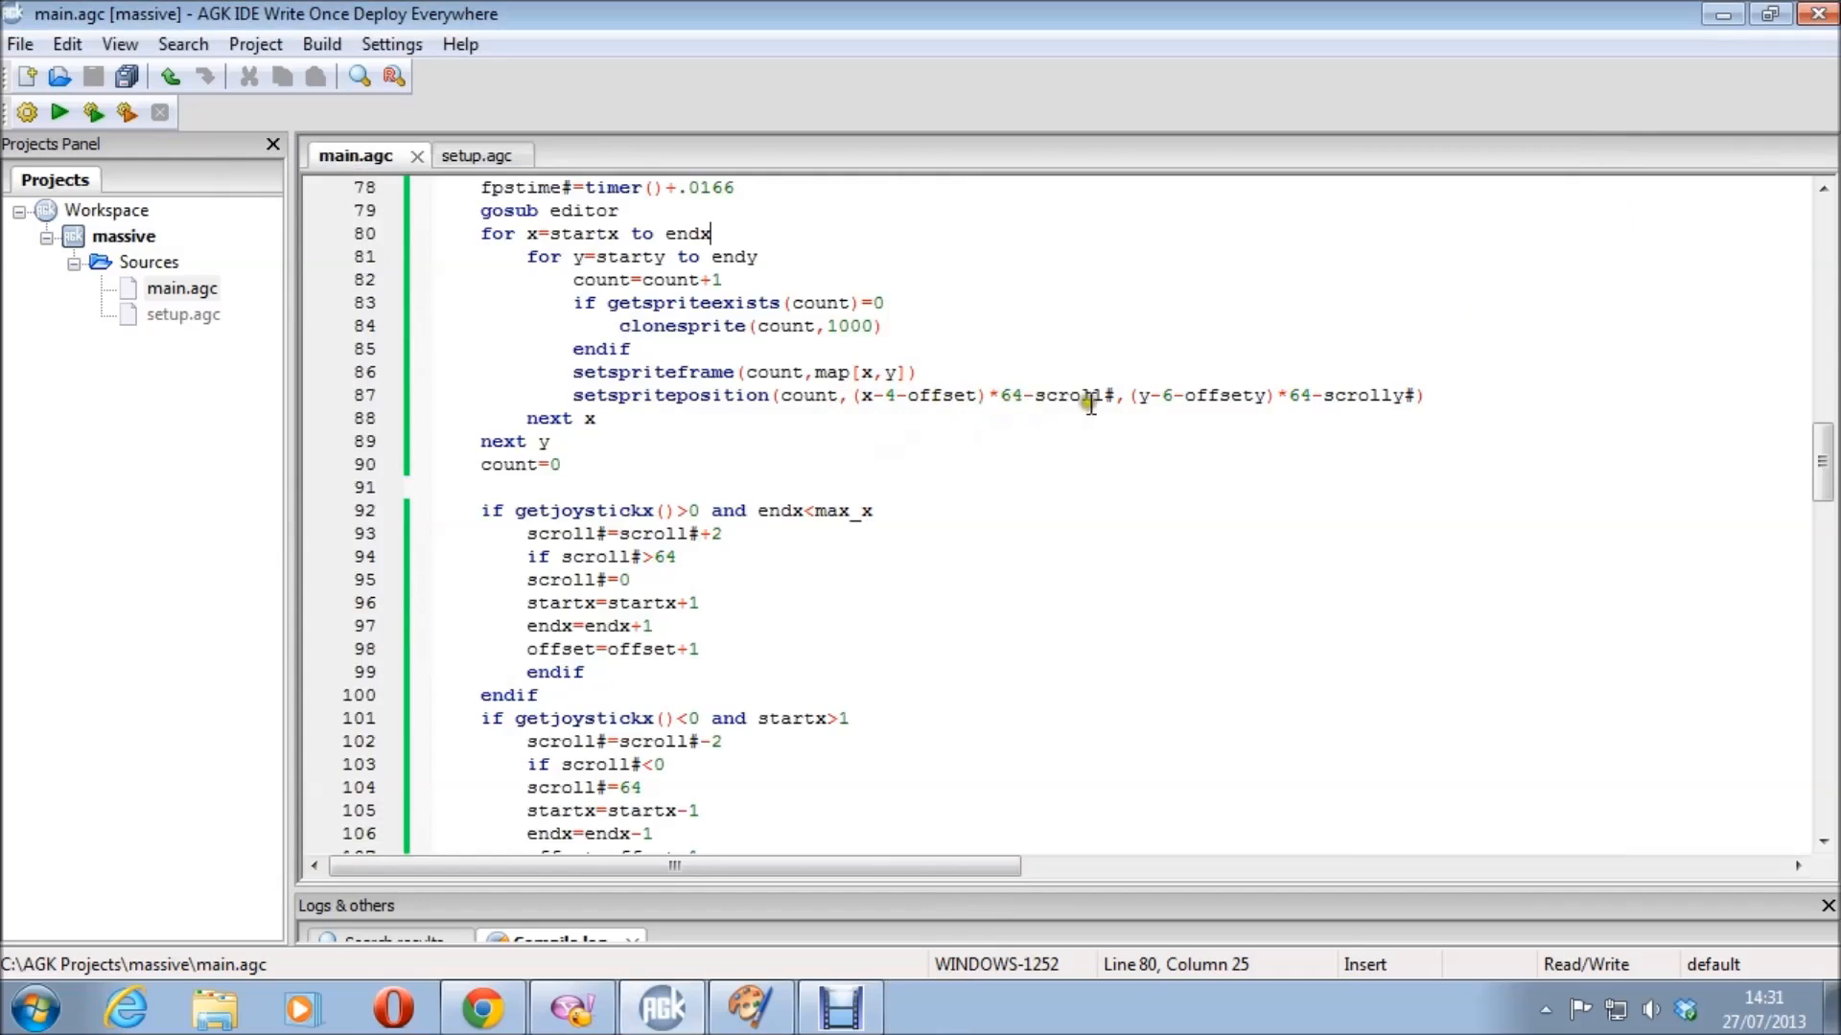
scroll("down", 3)
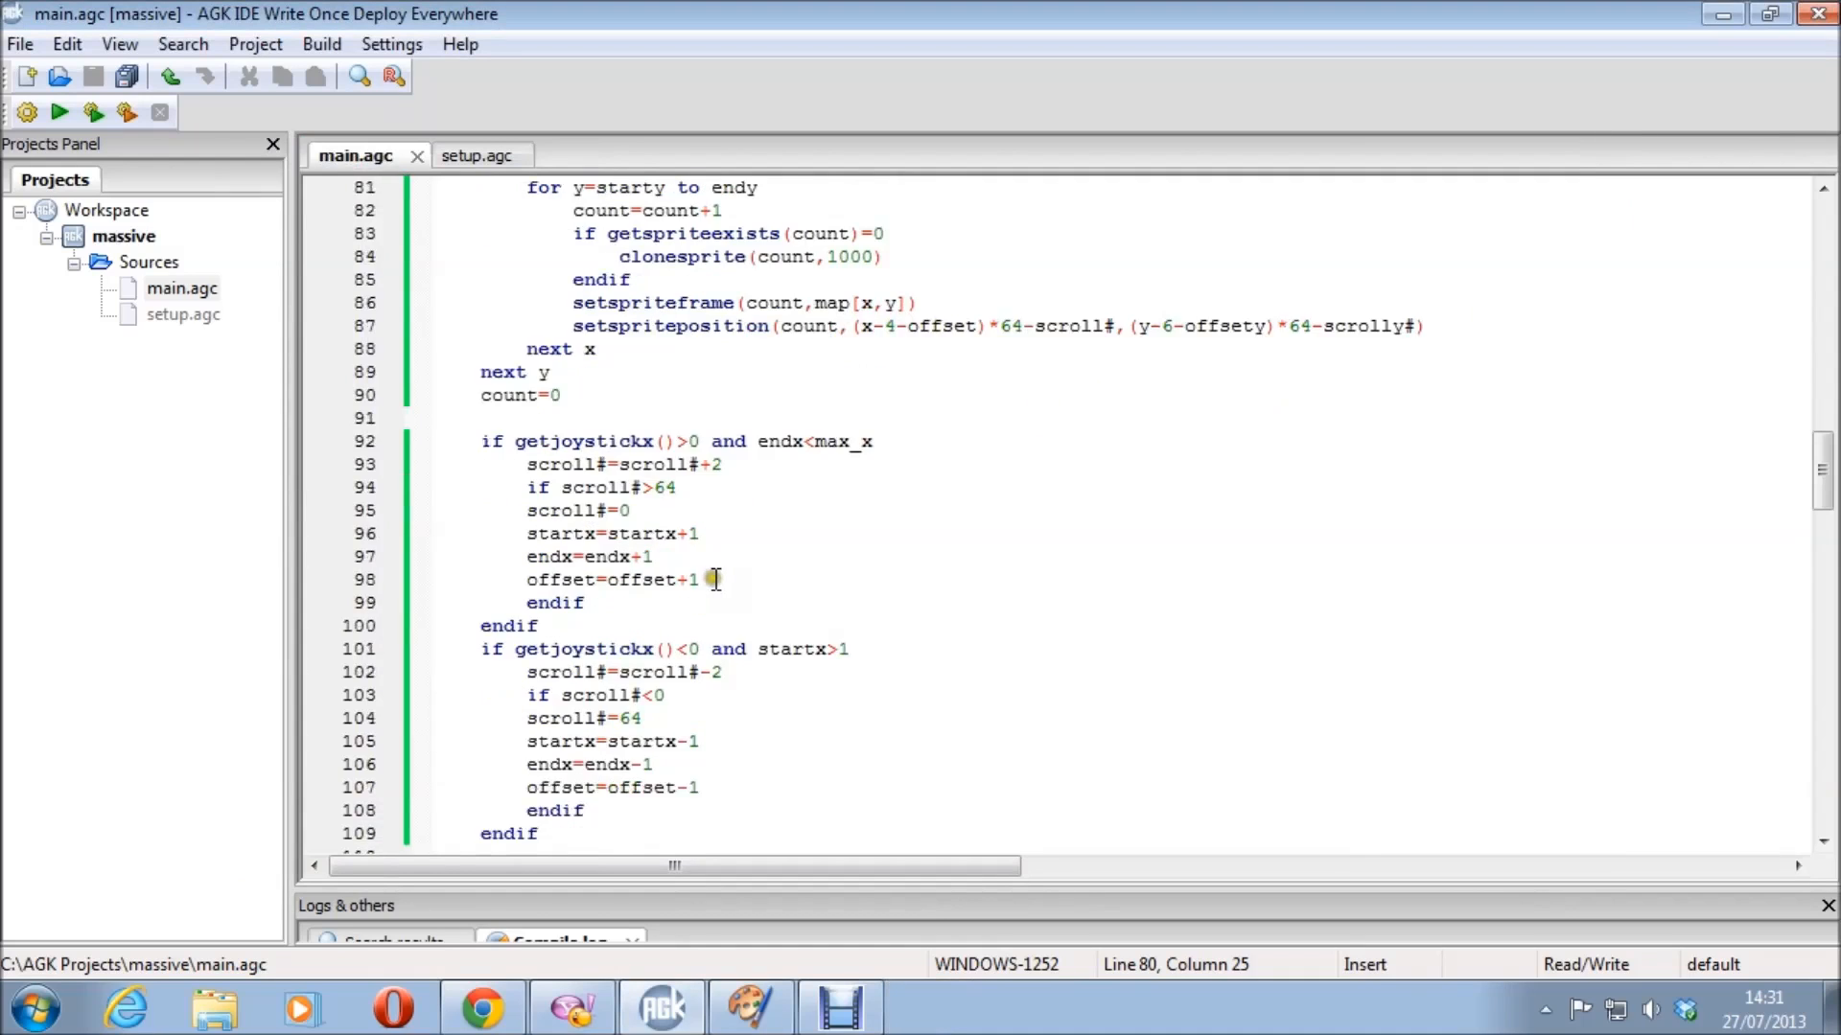
scroll("down", 3)
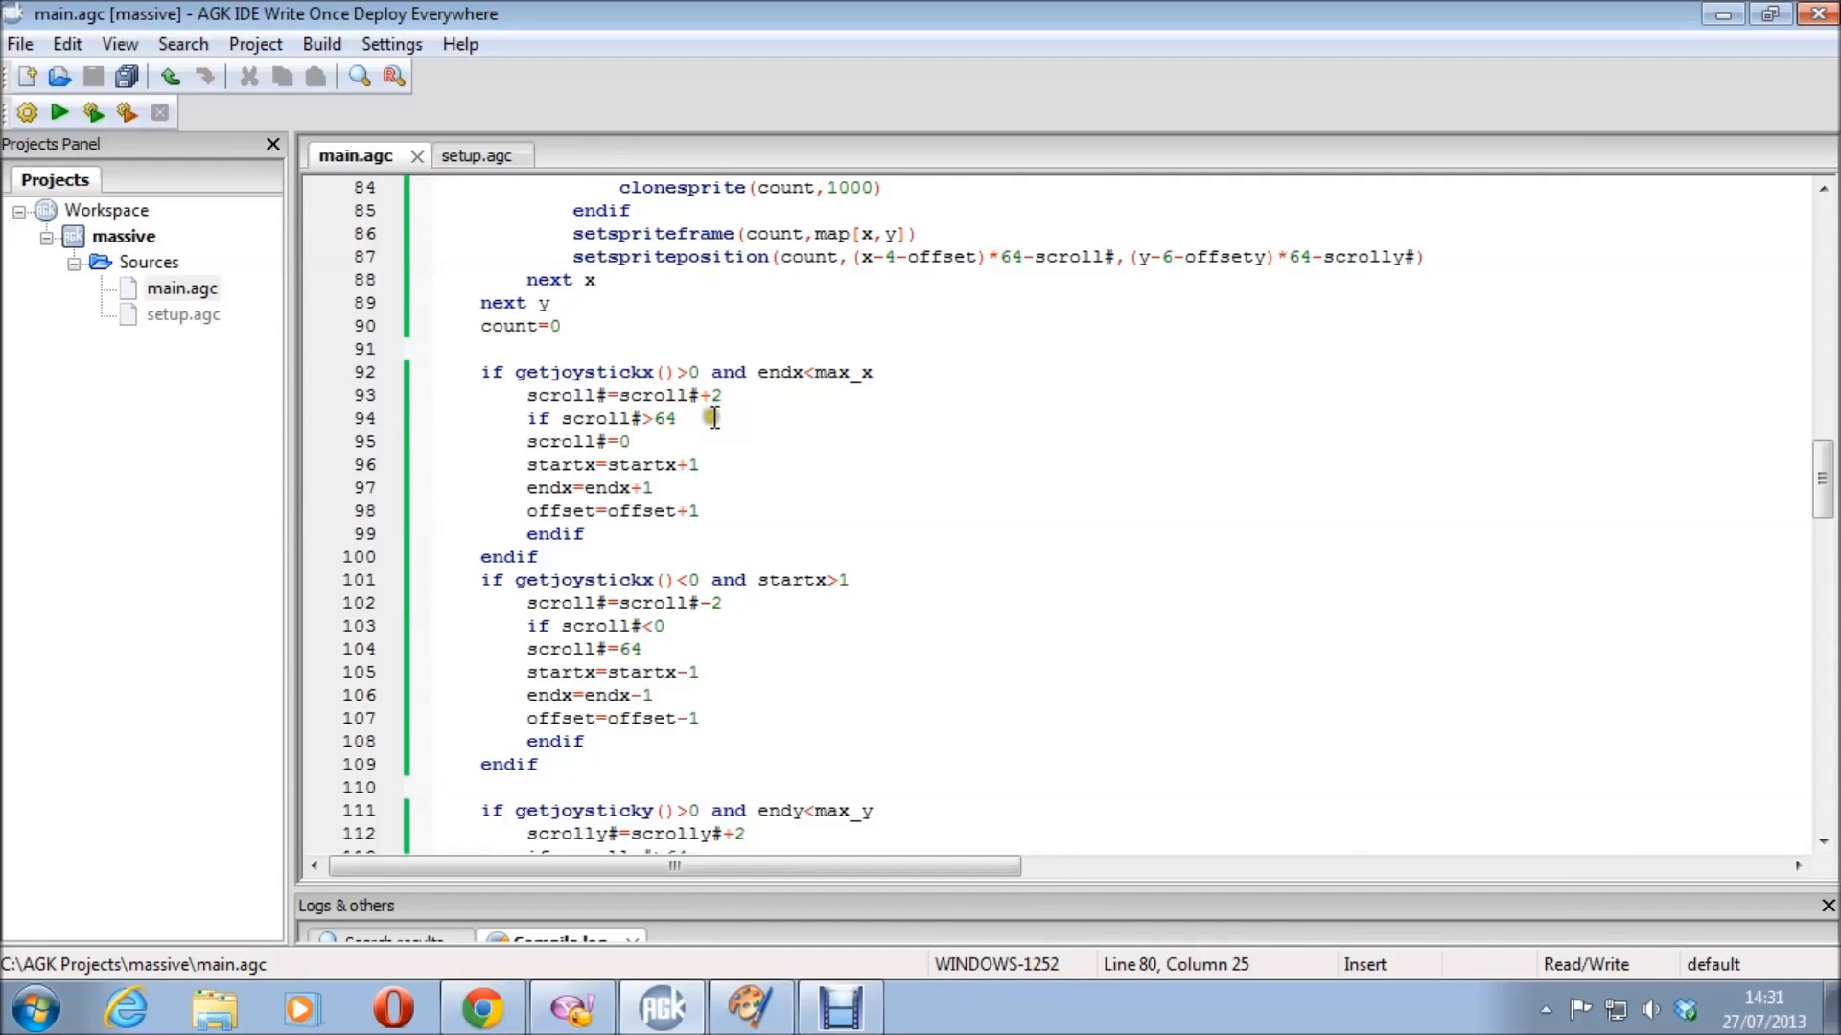
left_click(721, 394)
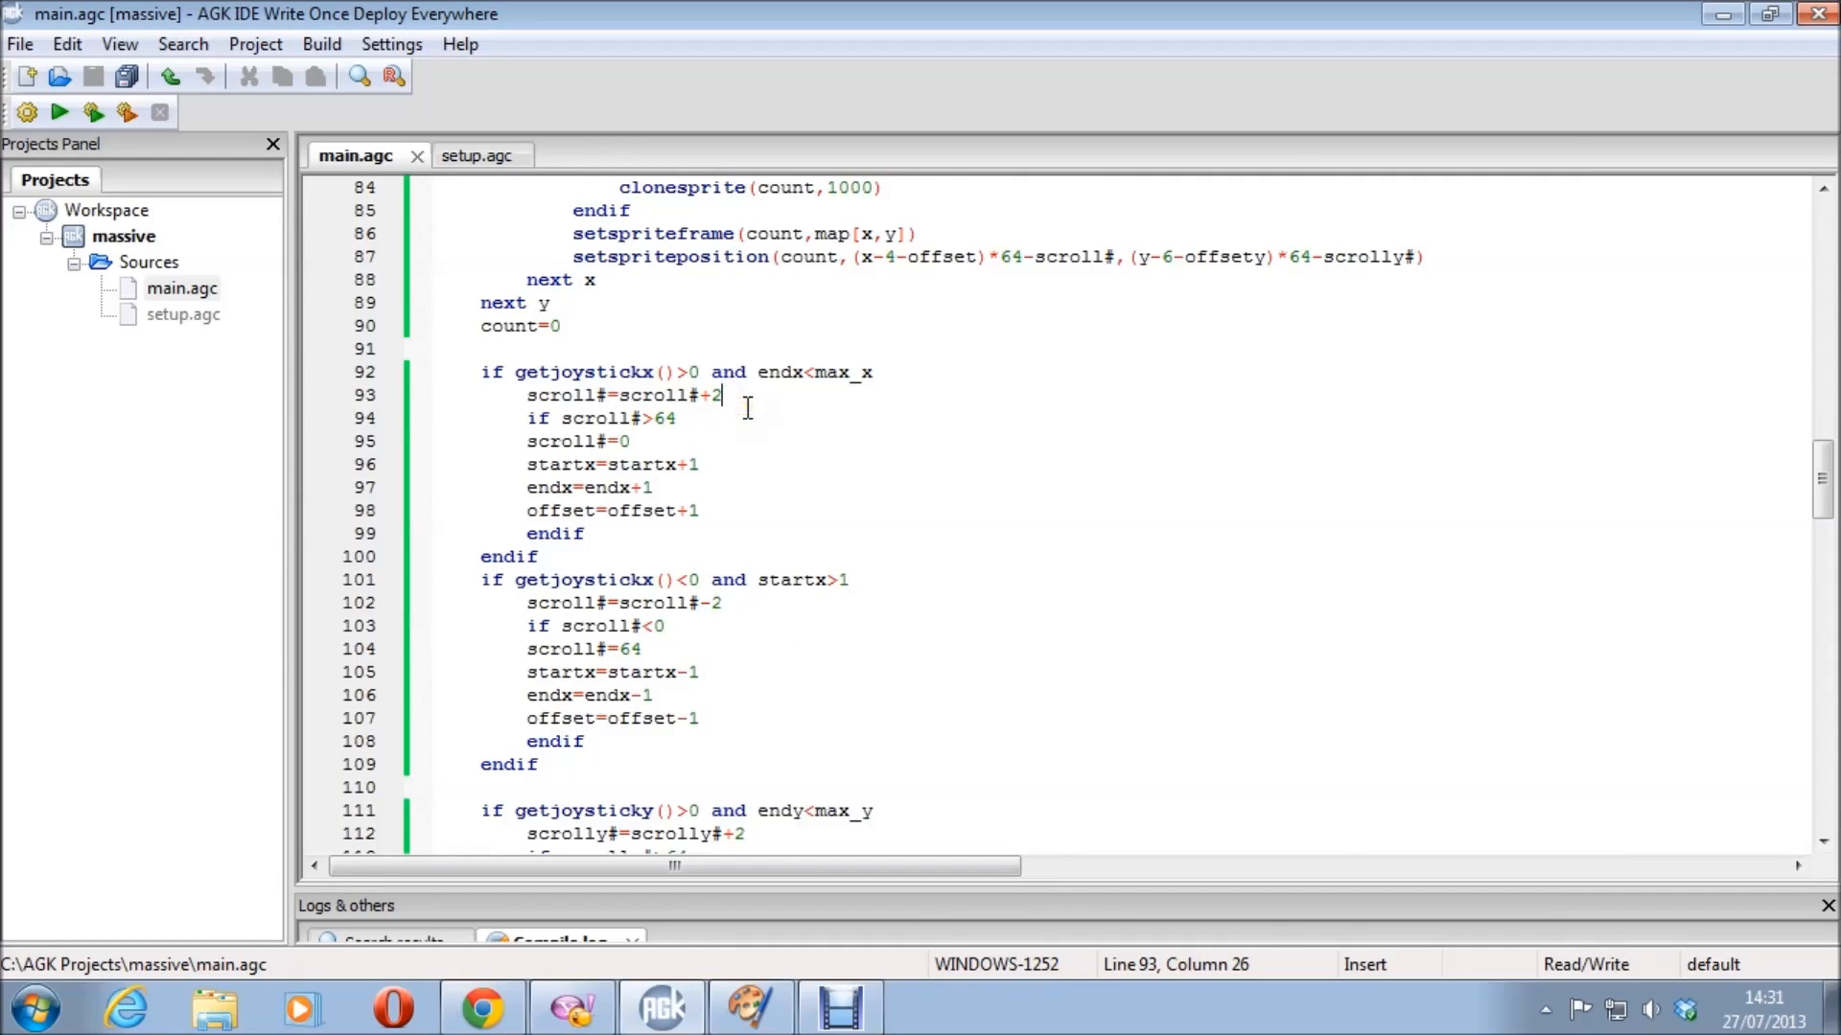
left_click(669, 418)
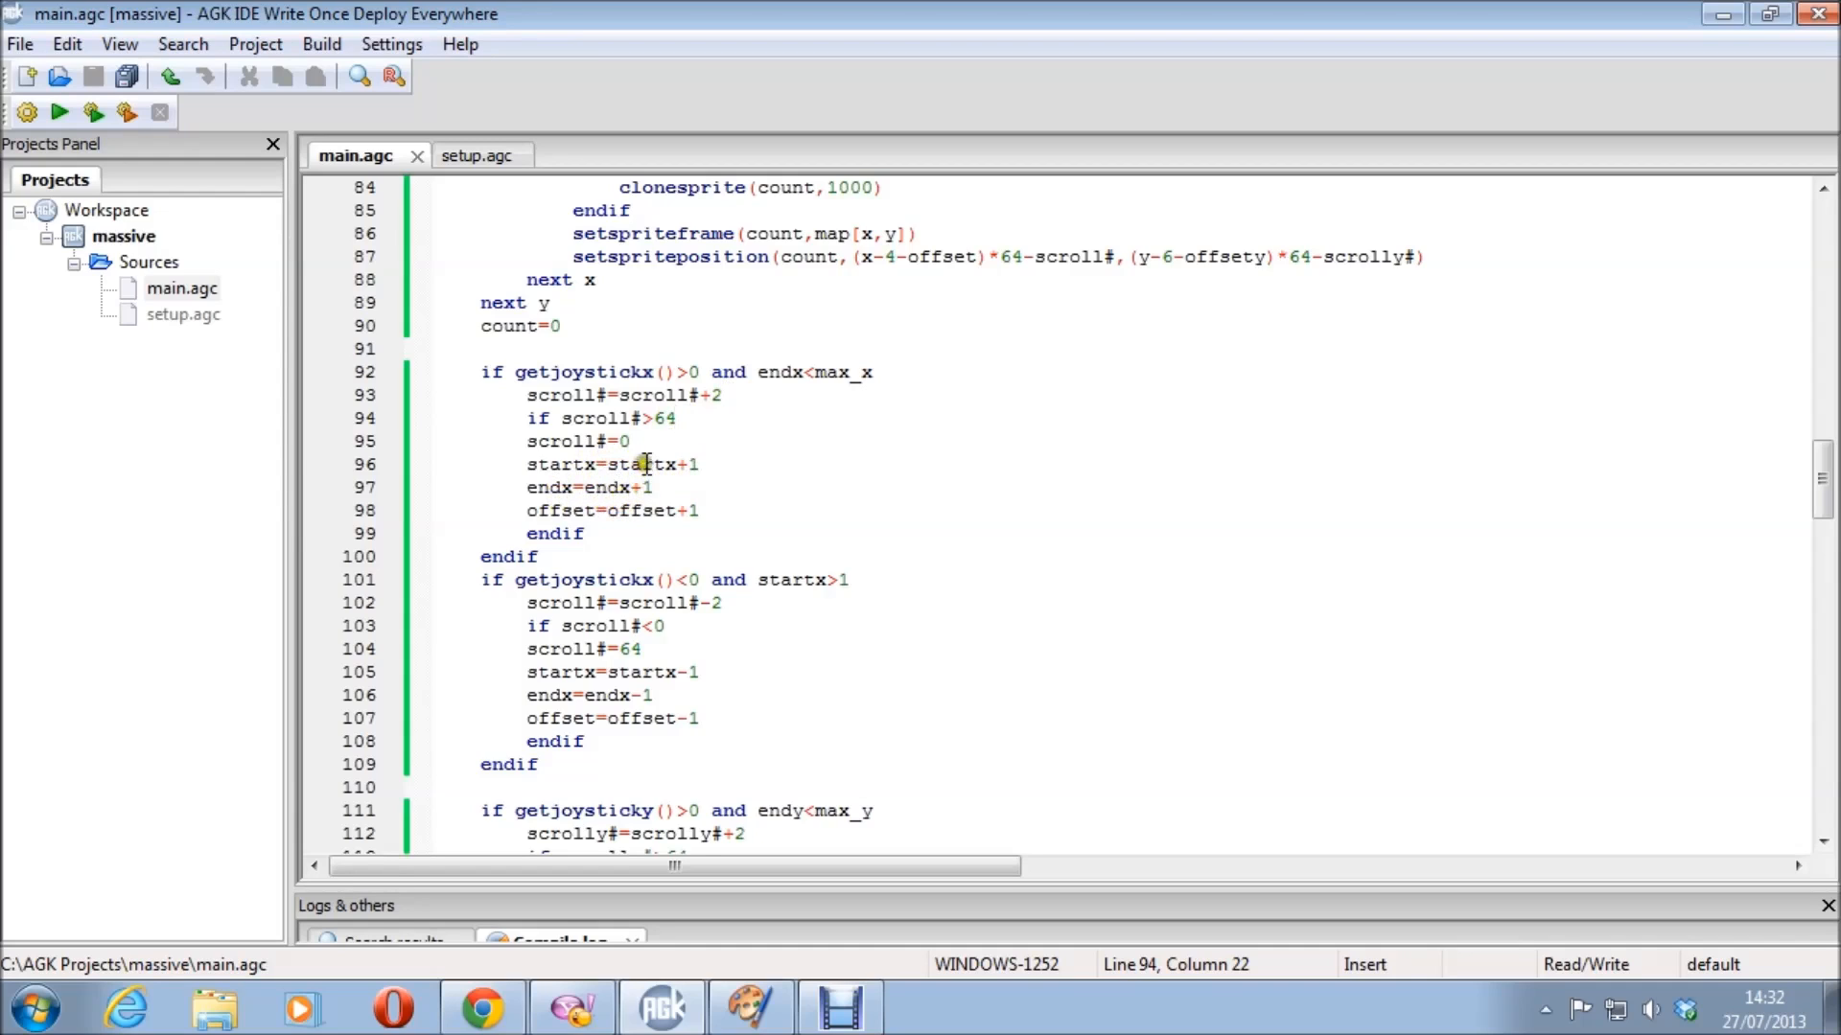
mouse_move(643, 486)
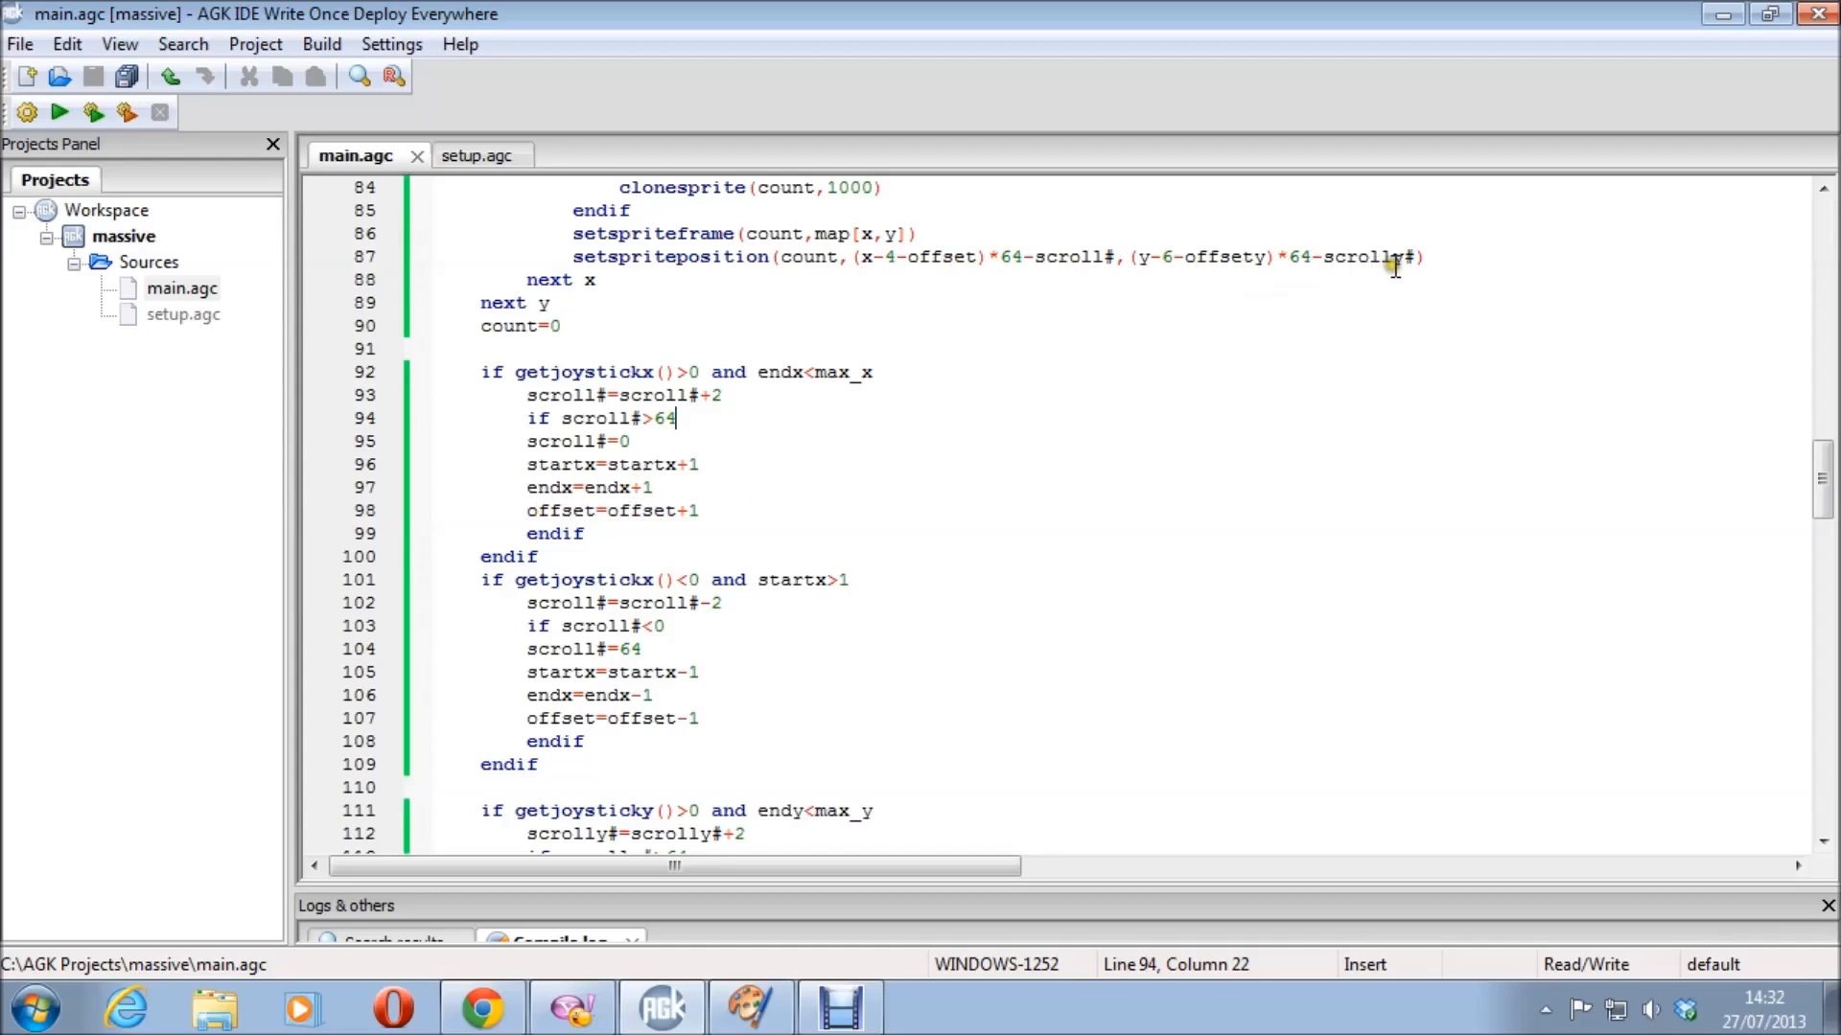
mouse_move(865, 381)
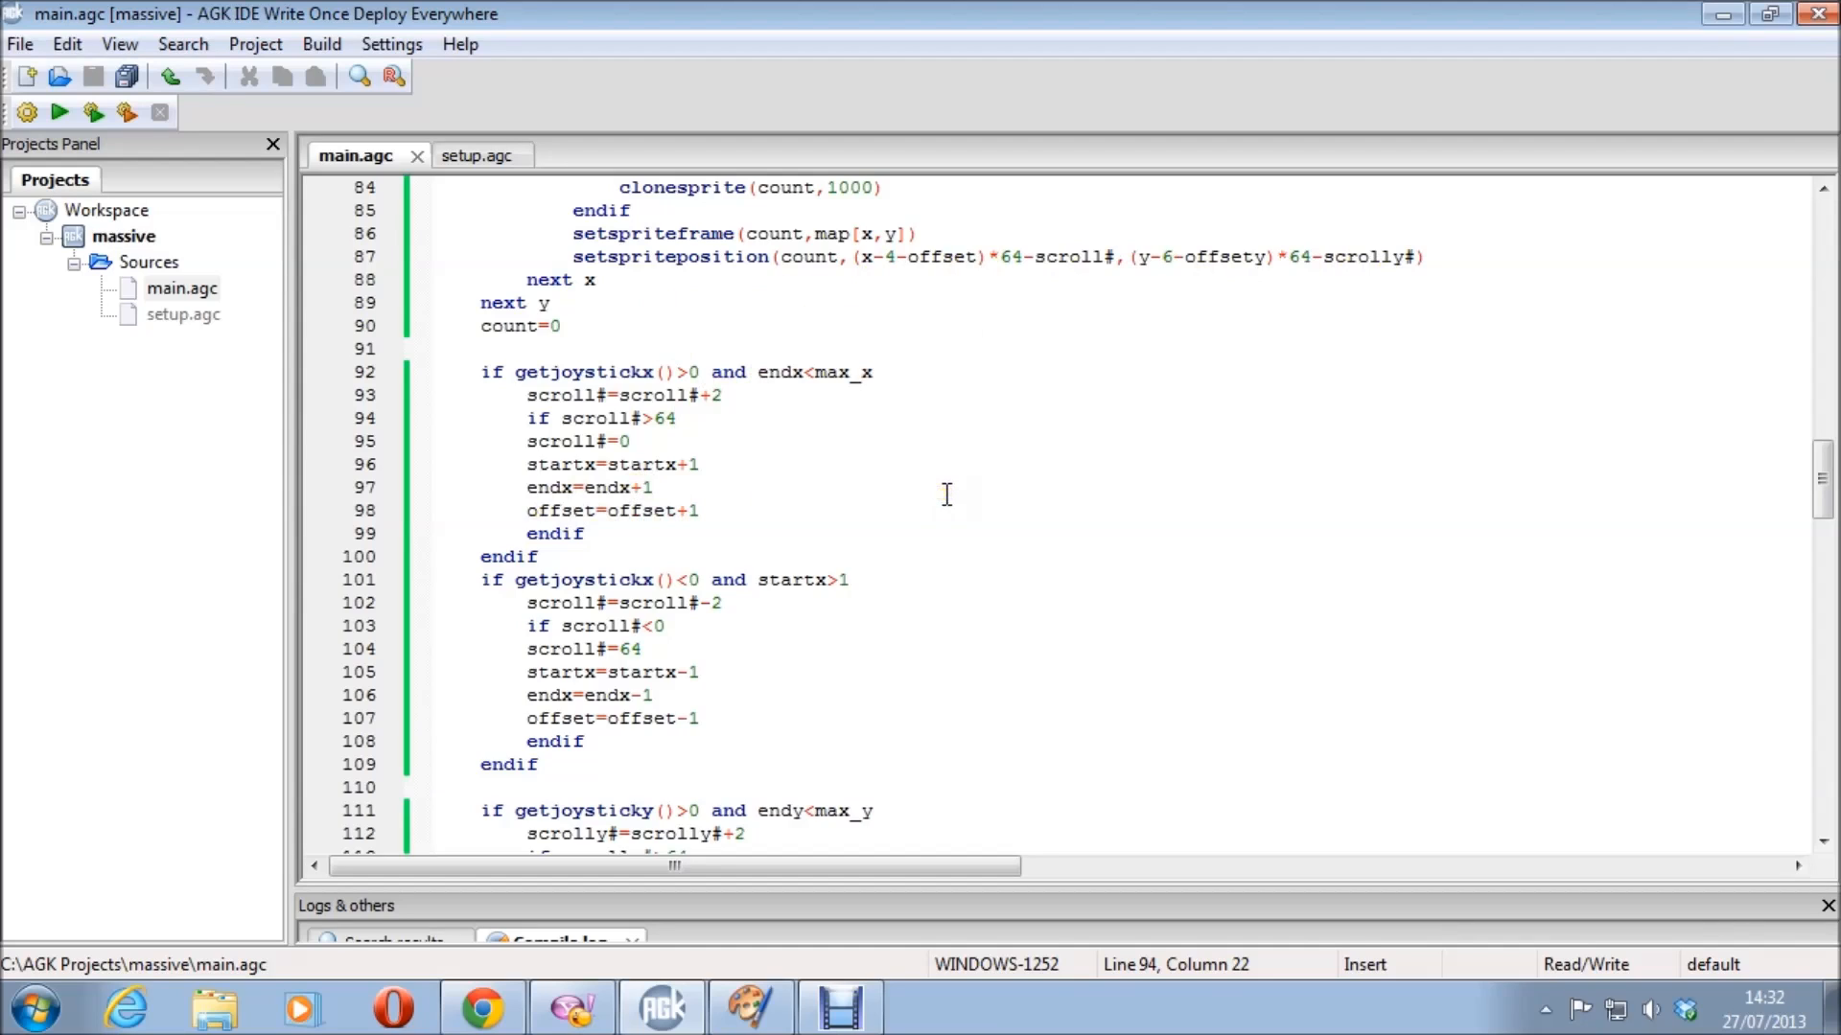
mouse_move(746, 413)
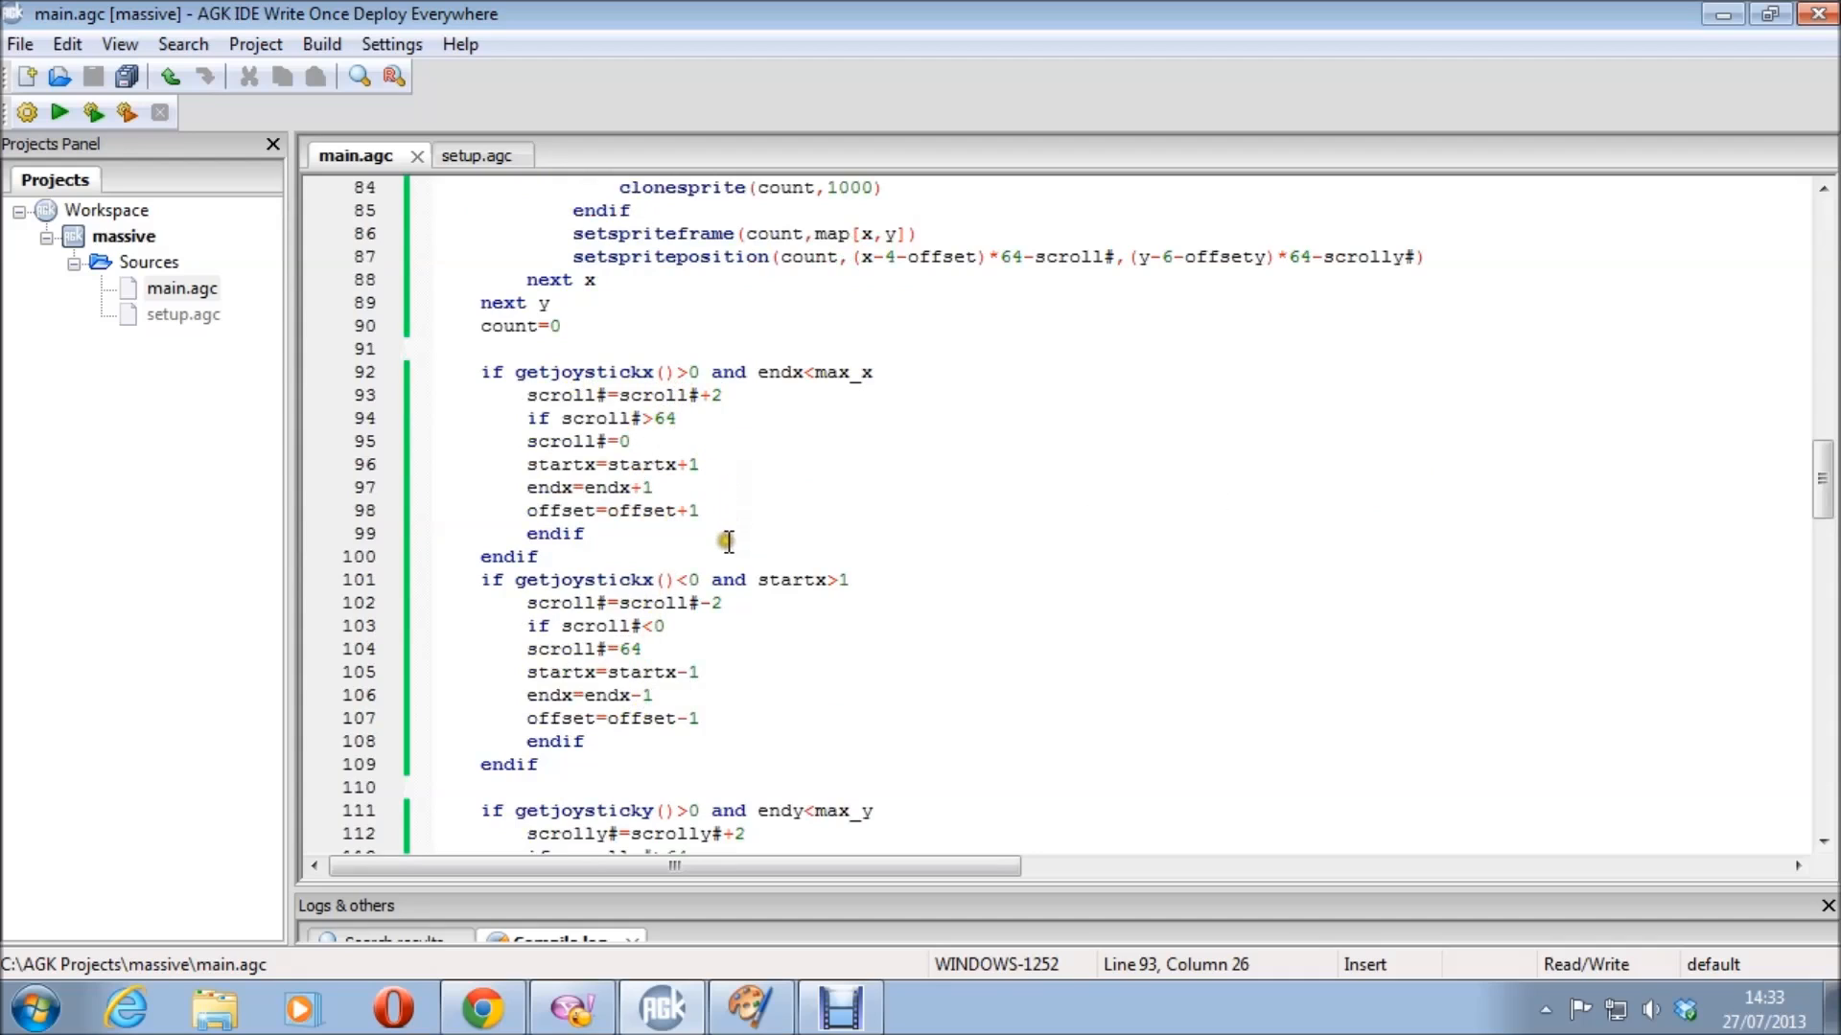
mouse_move(1244, 273)
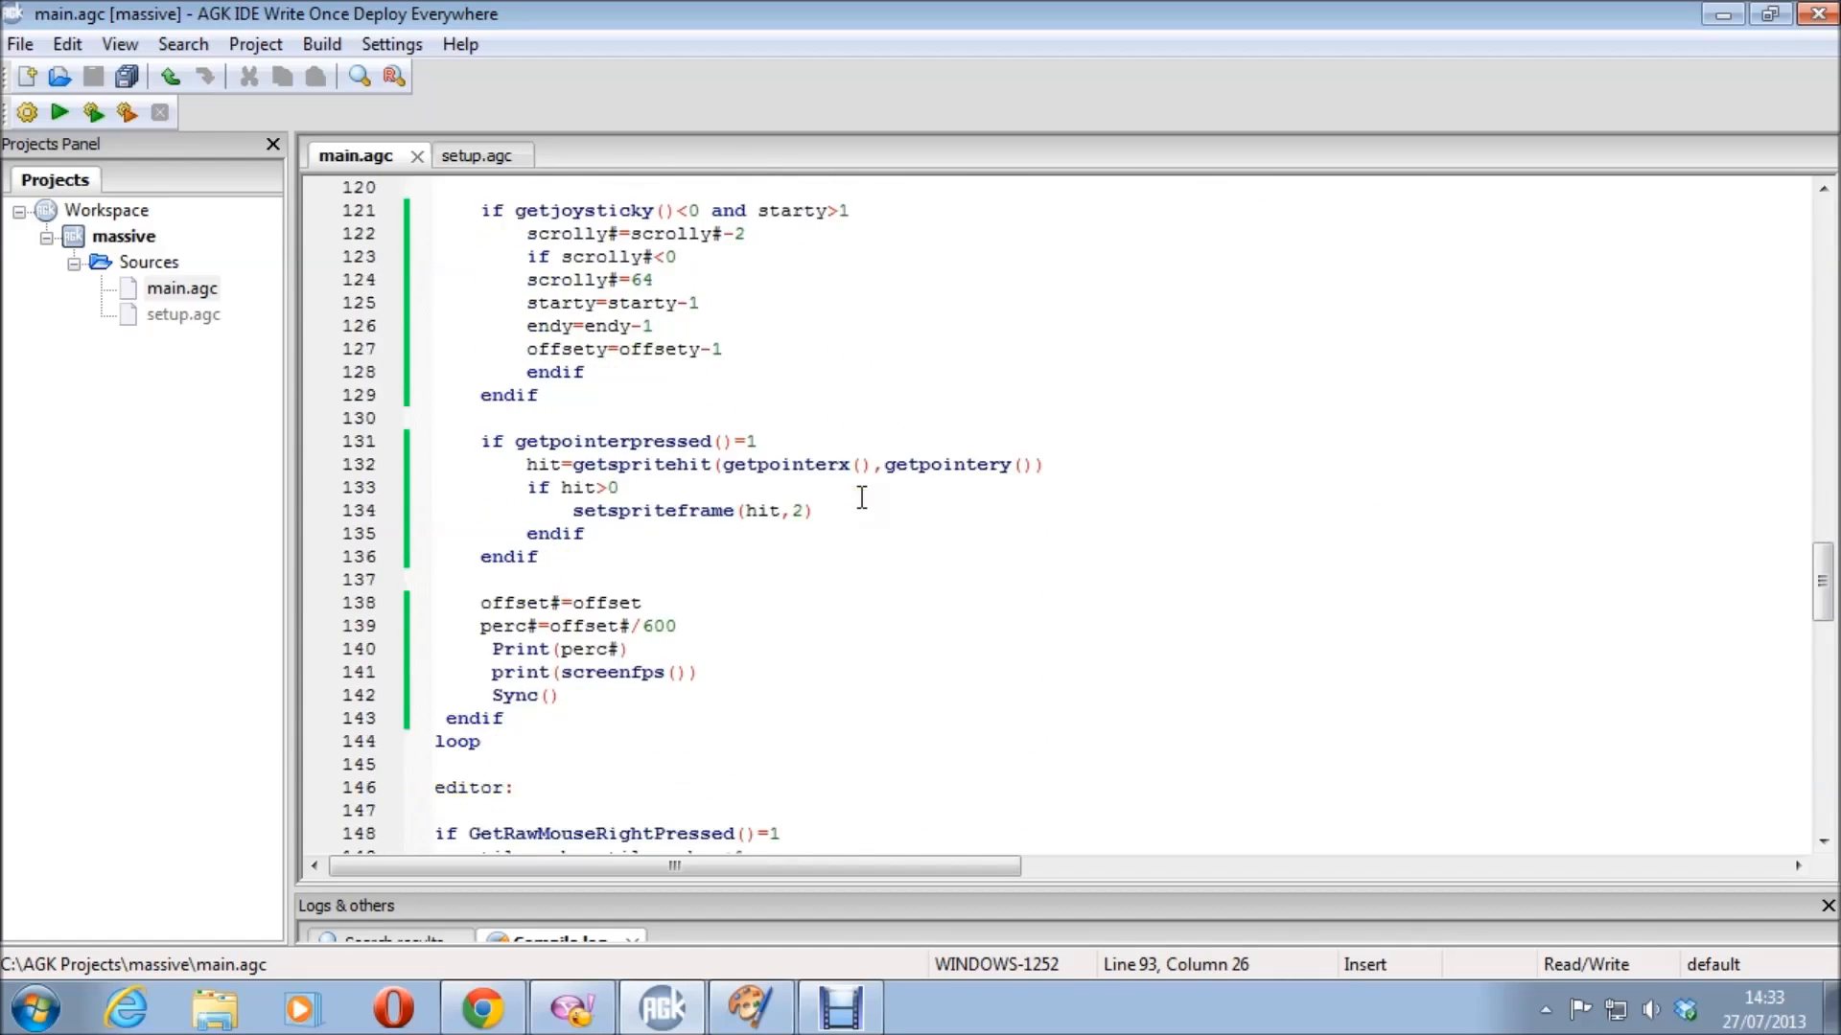
- Scroll through the pointer-hit, print/sync and tile-editor subroutine code
scroll("down", 3)
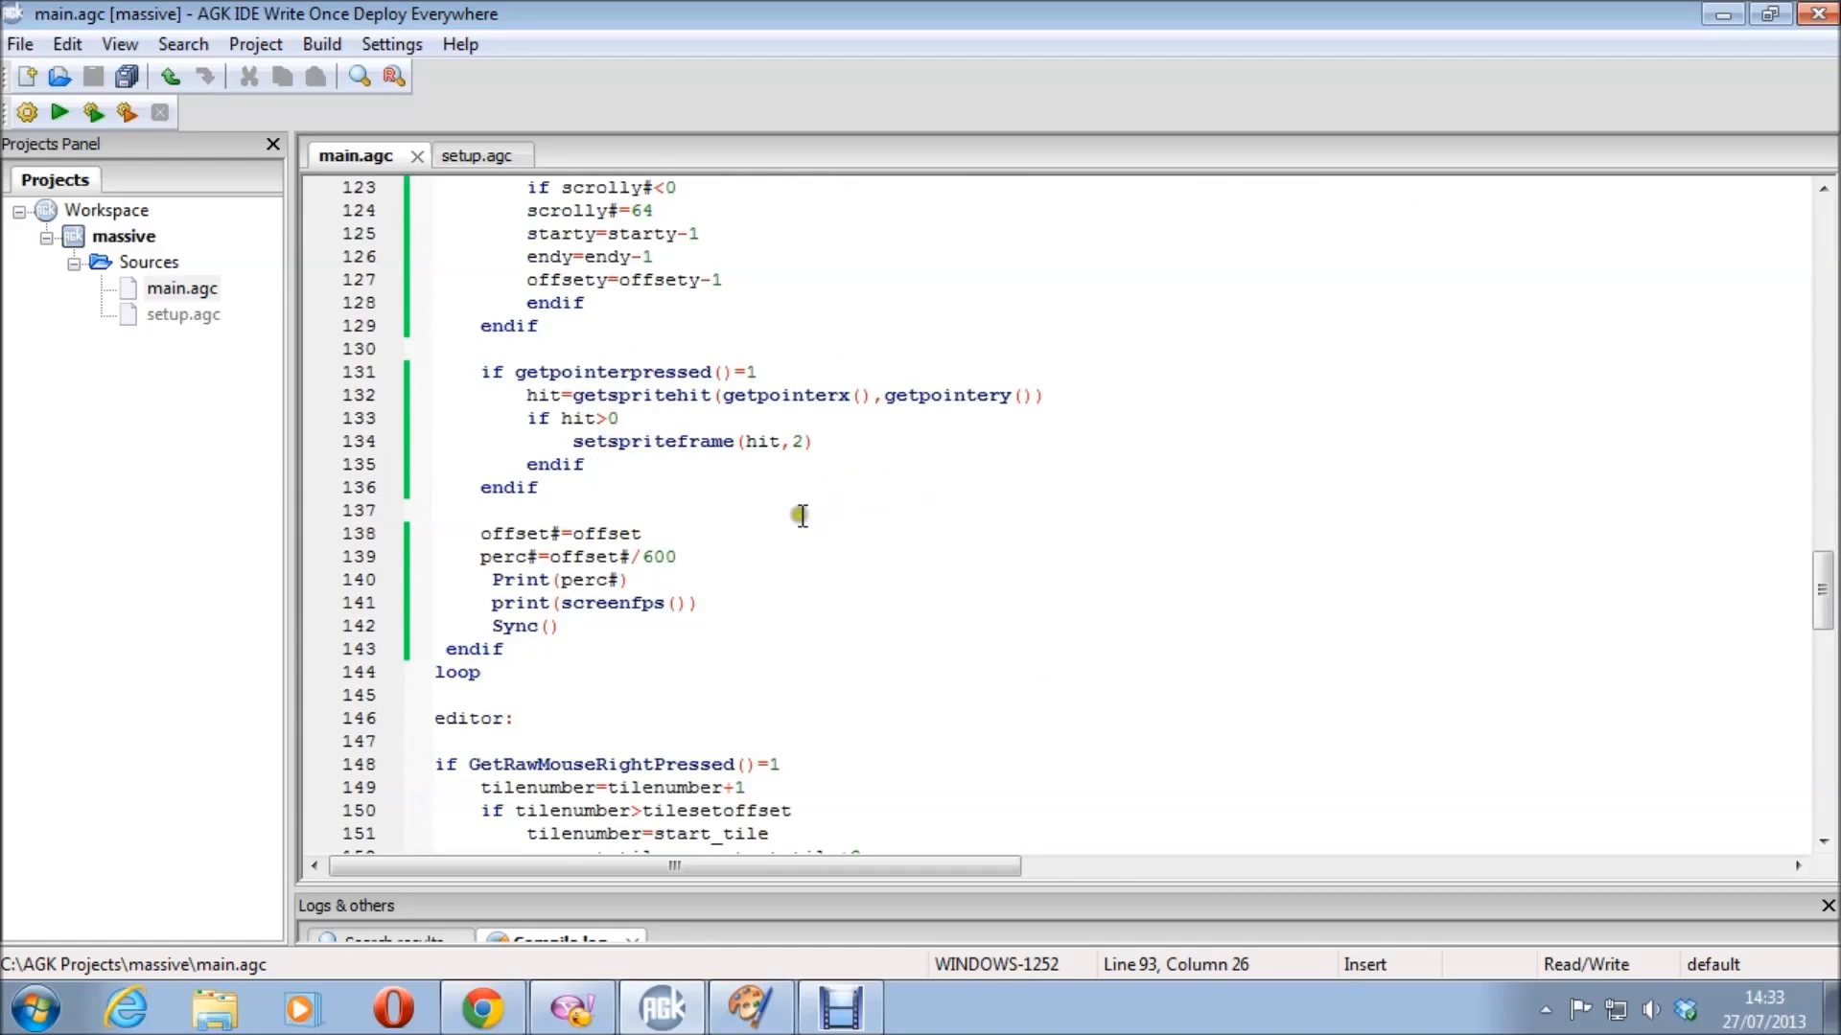
scroll("down", 3)
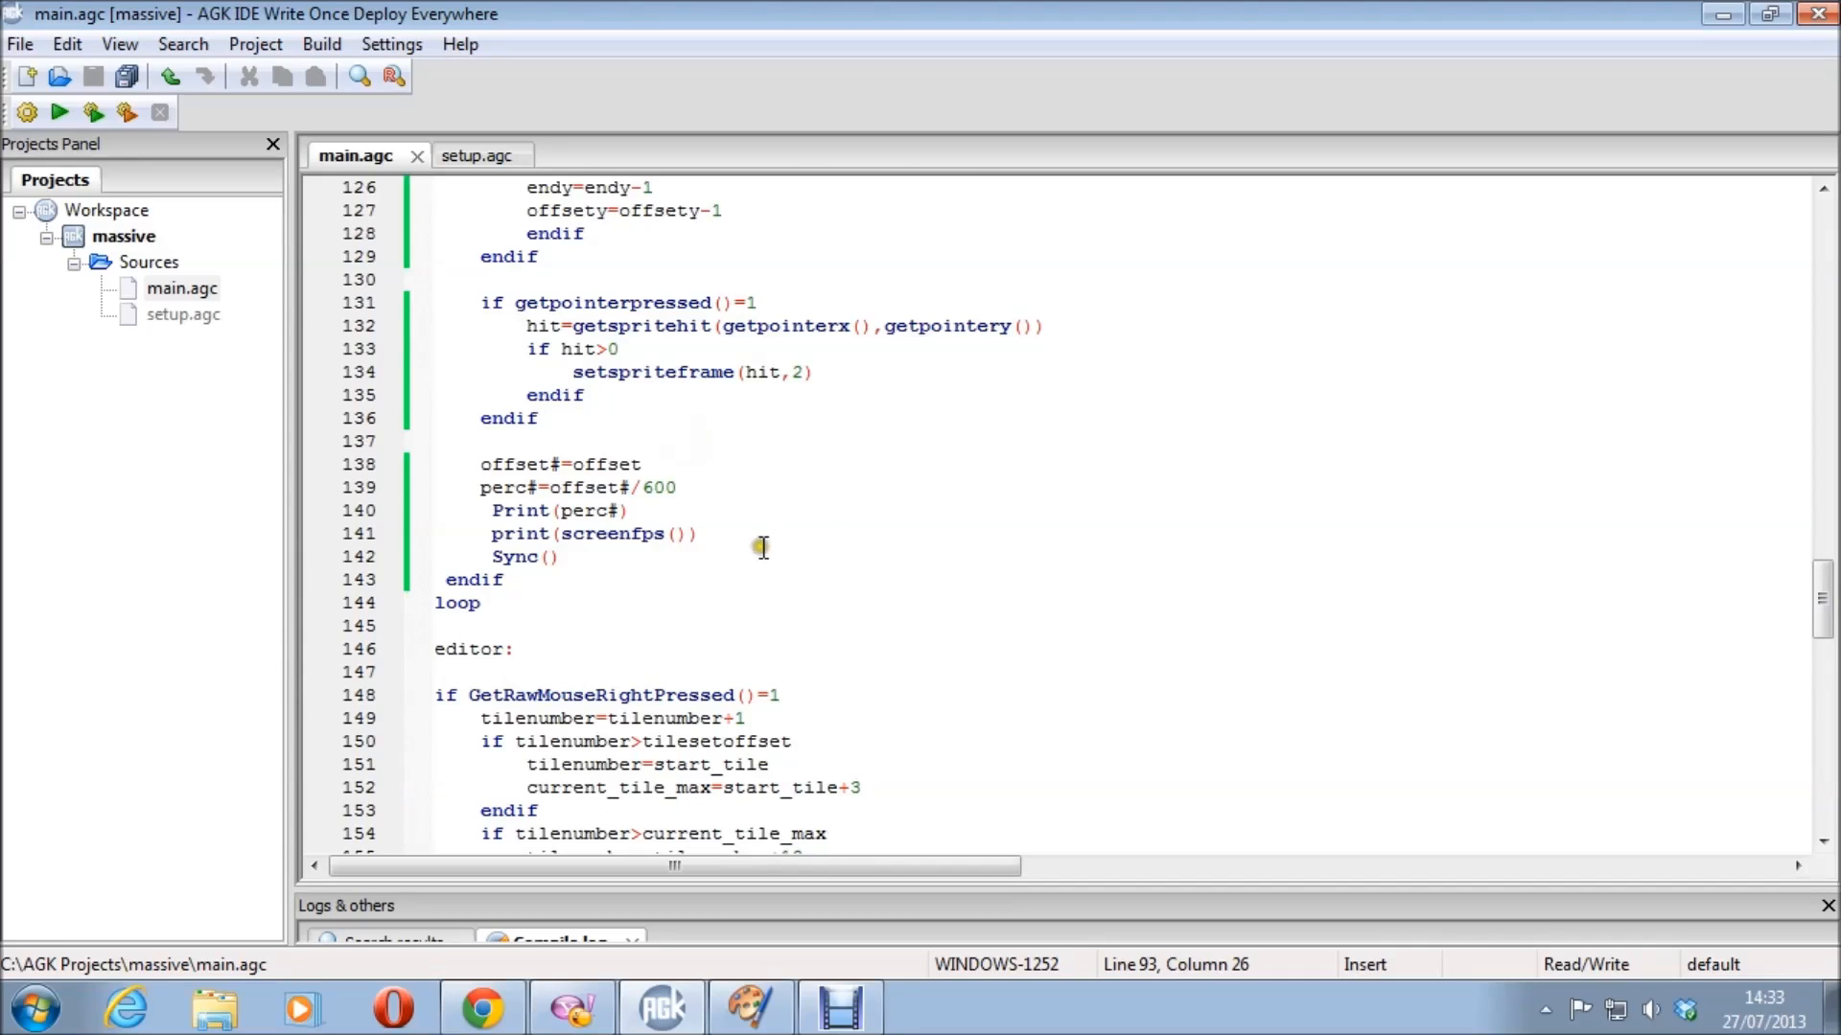
scroll("down", 3)
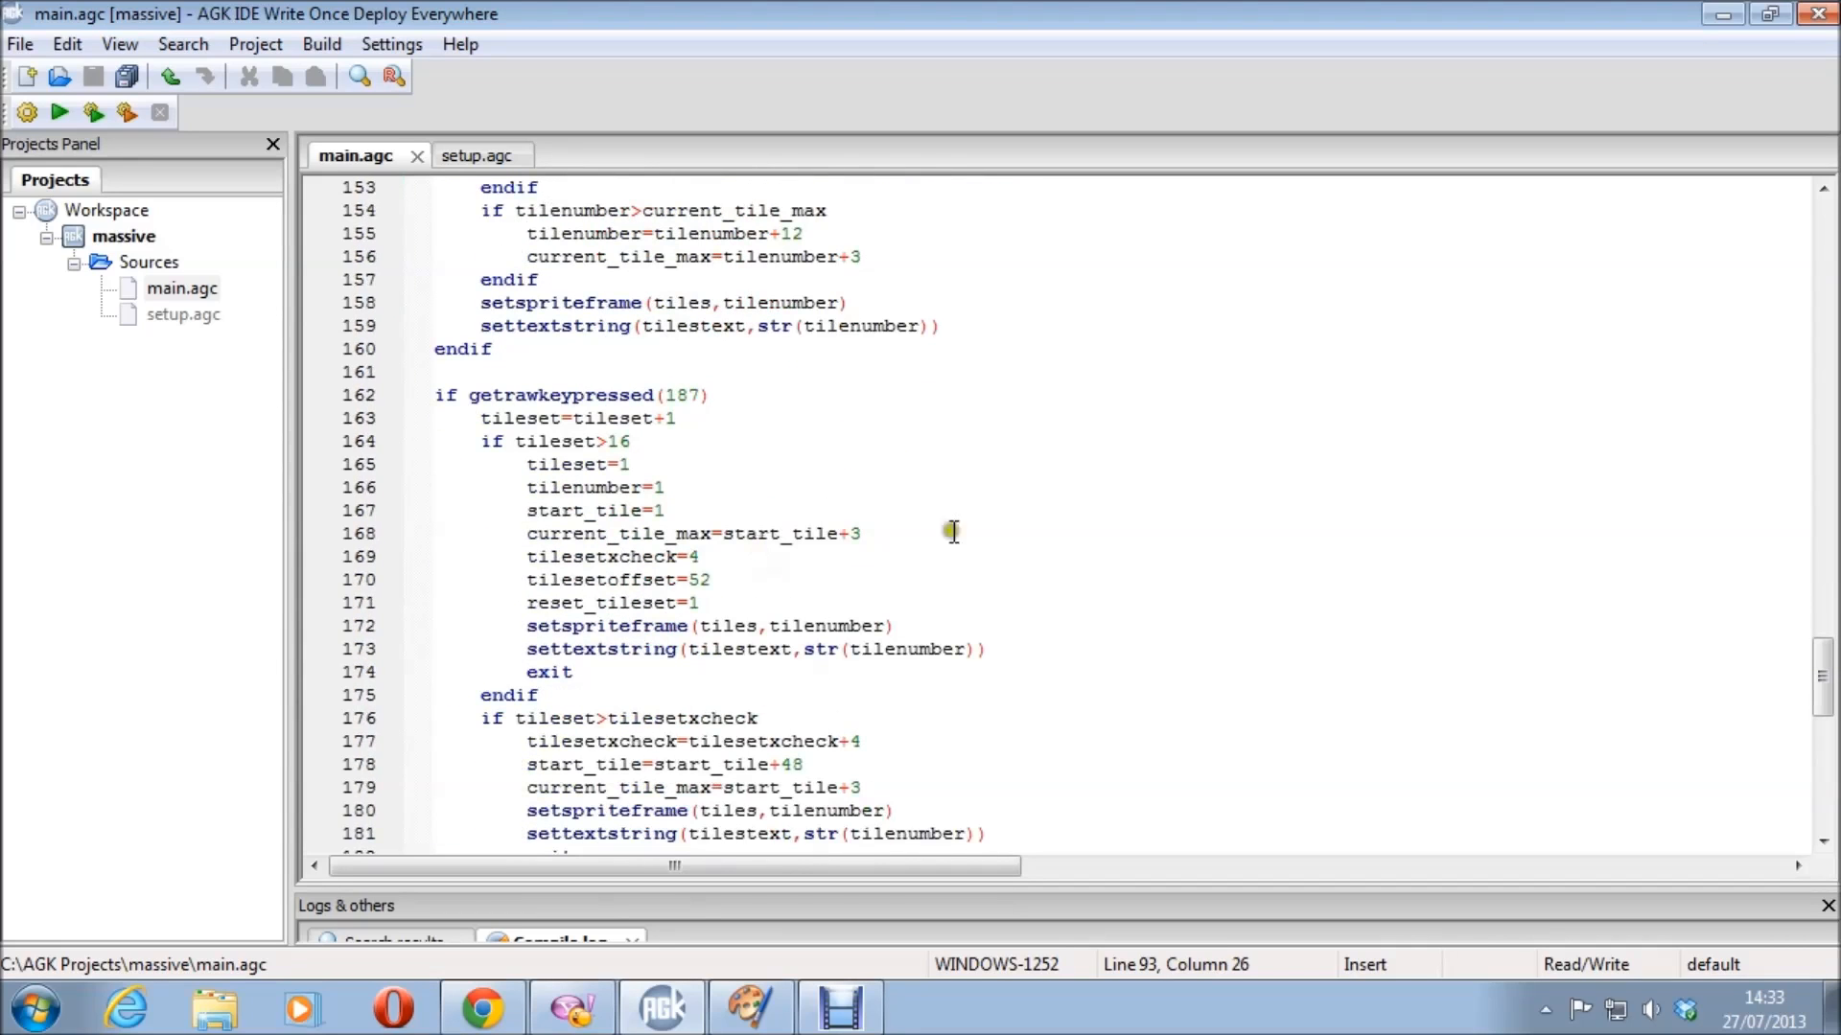
scroll("down", 3)
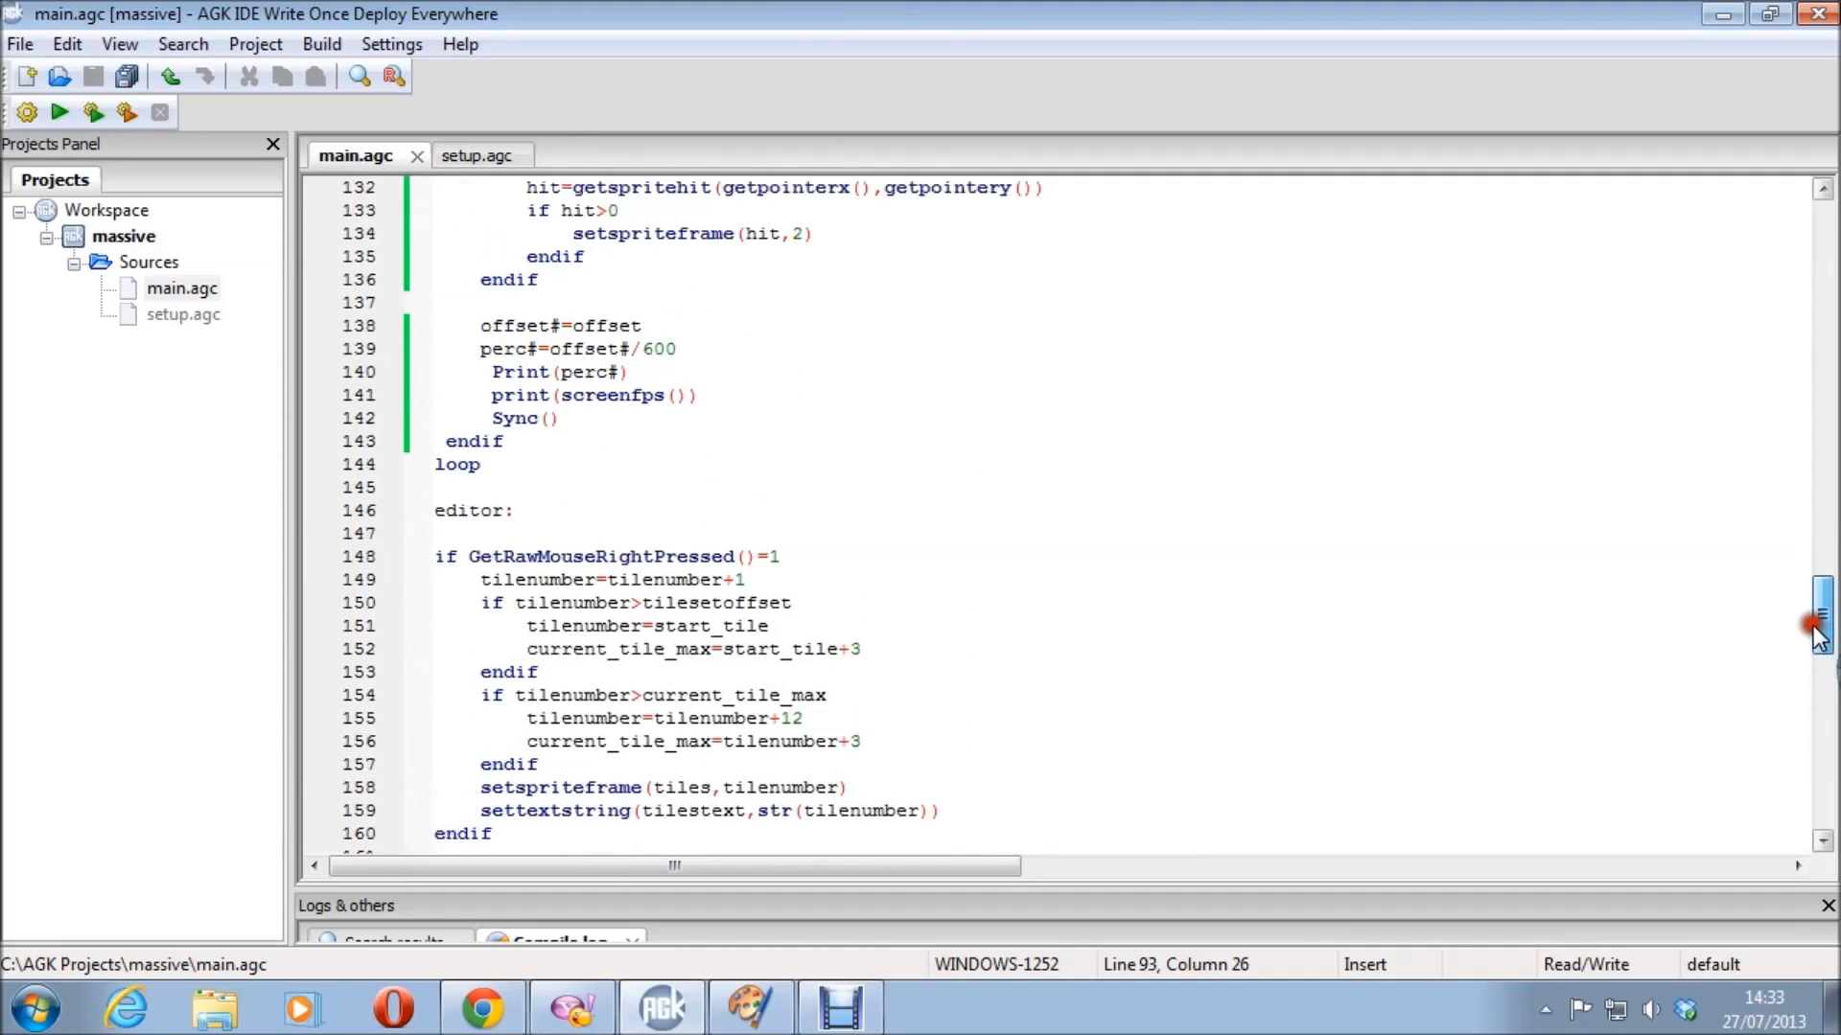
left_click_drag(1817, 622, 1818, 575)
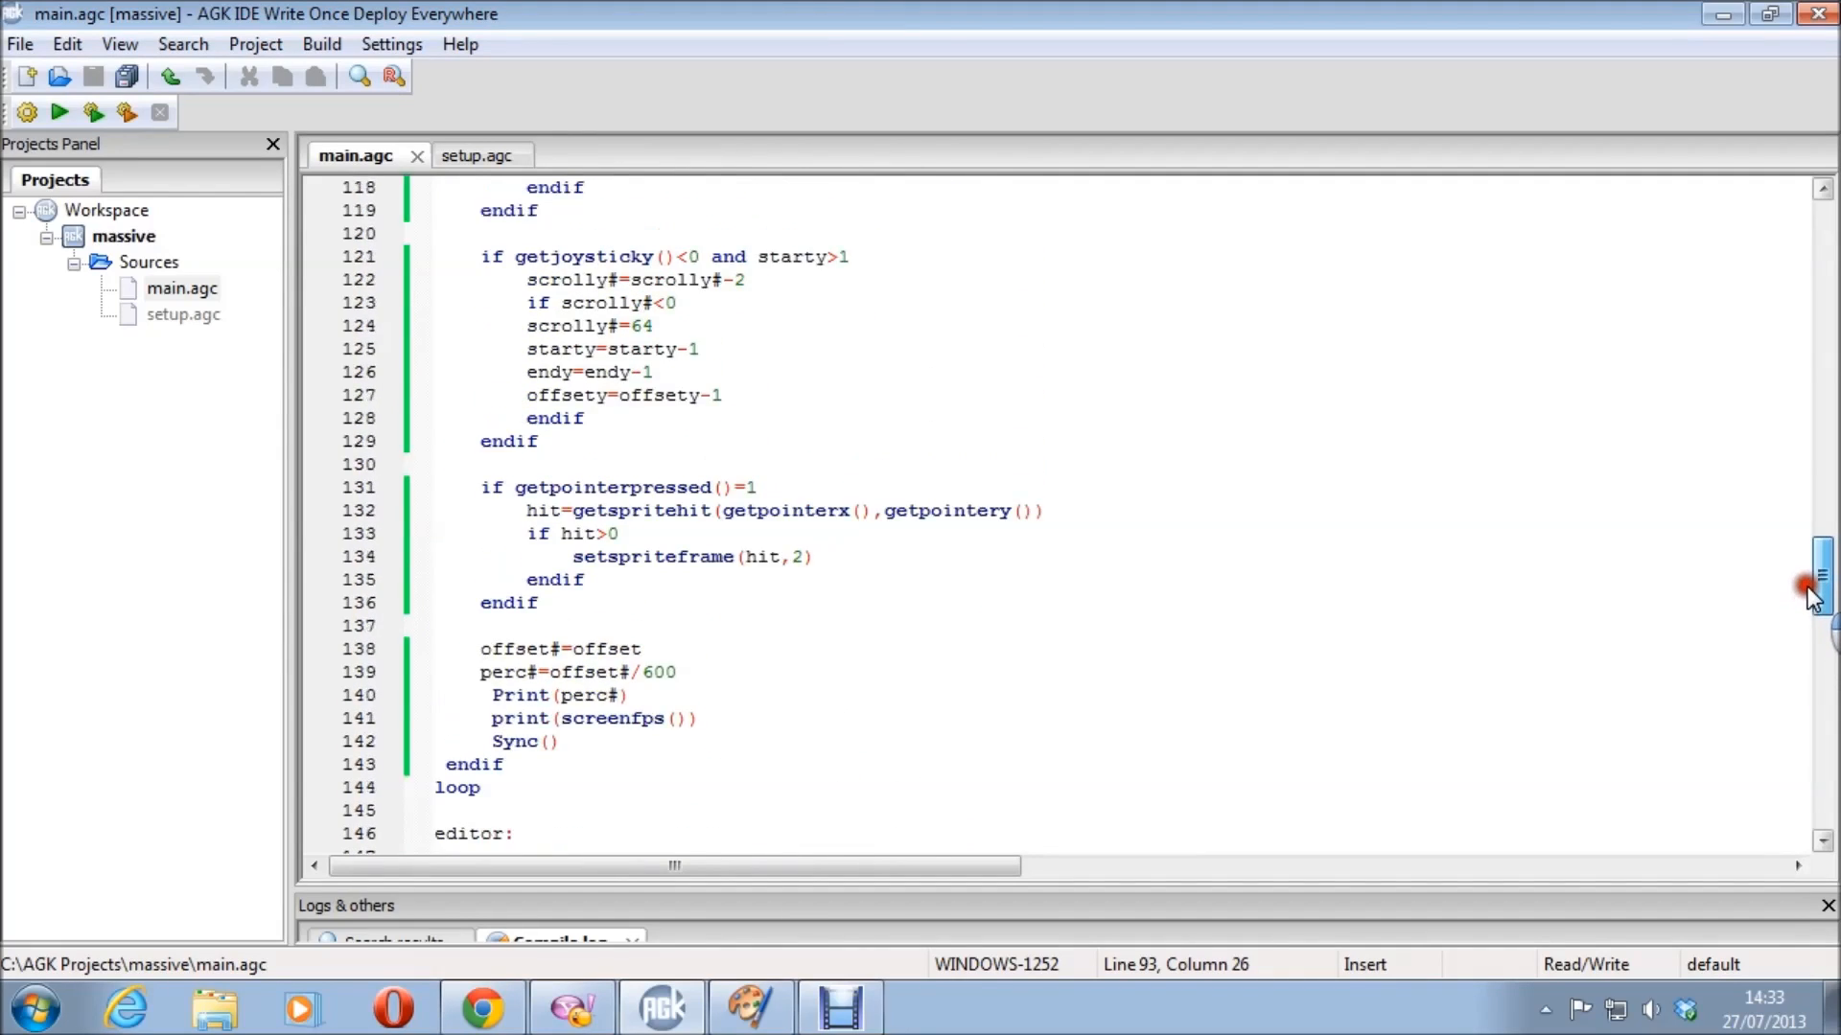
left_click_drag(1818, 587, 1818, 552)
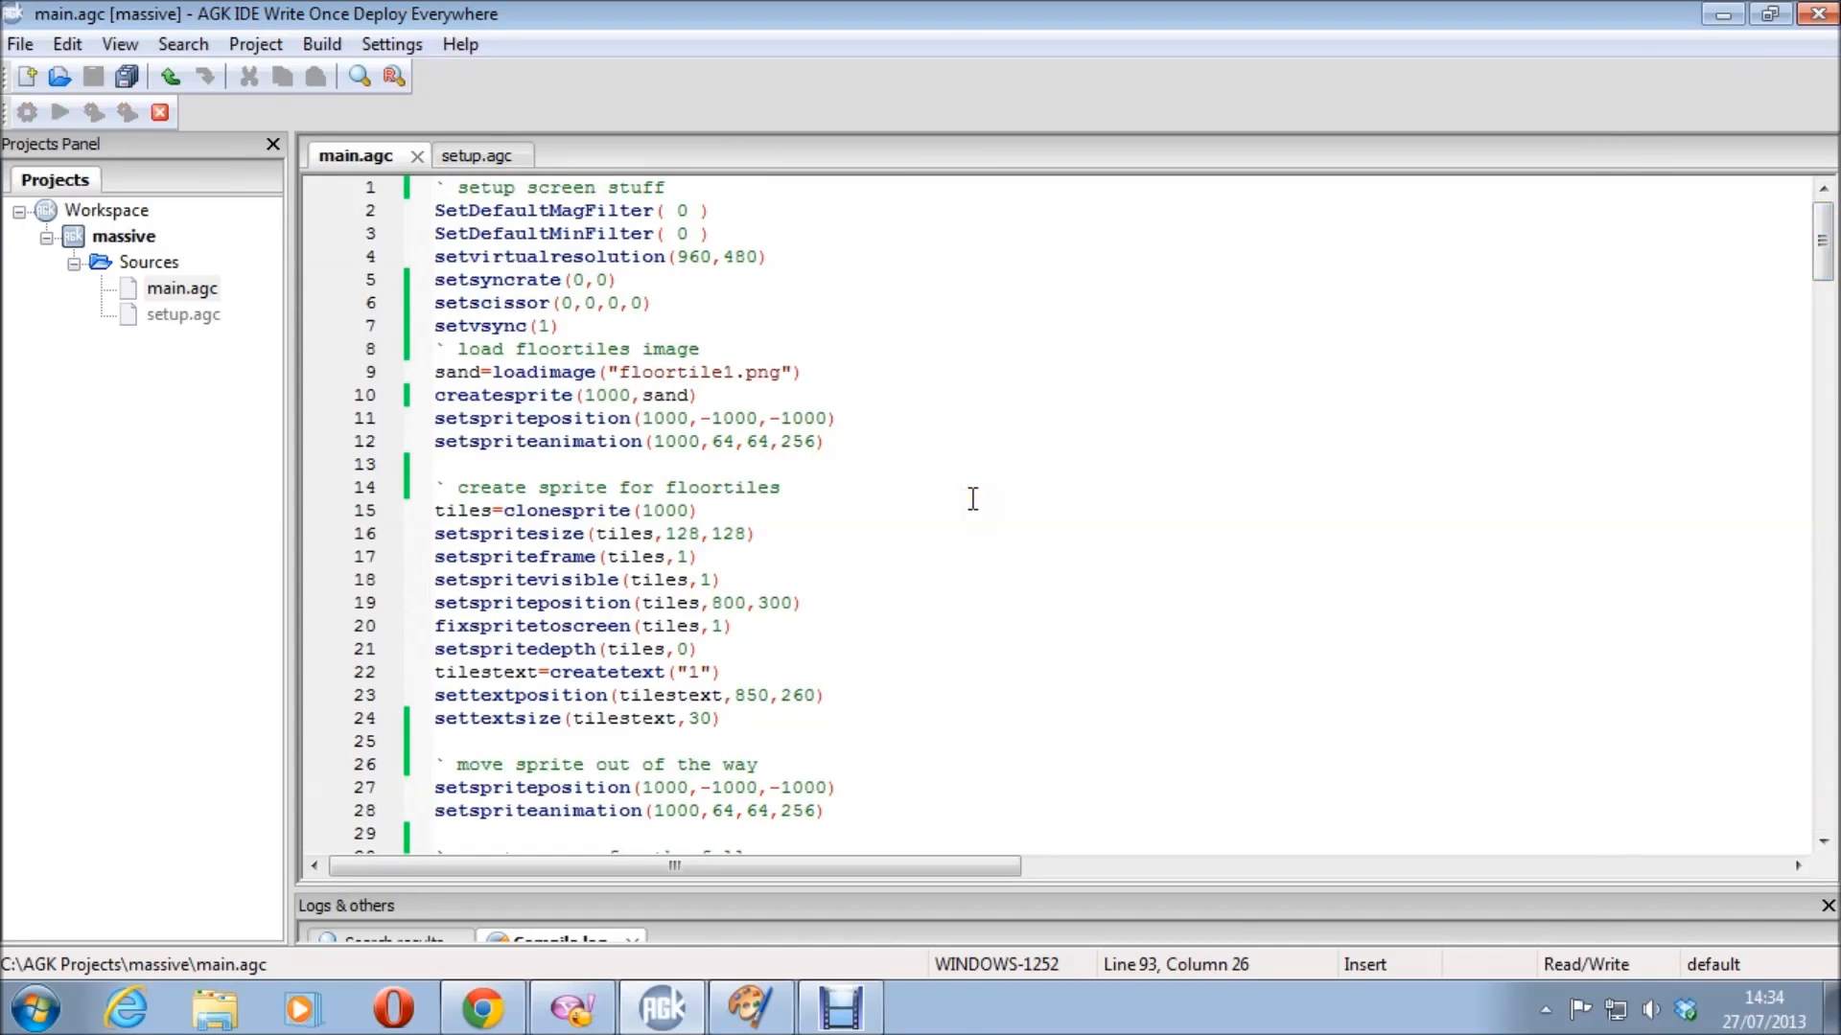
- Relaunch the map app, select tile 52 and paint crater tiles
left_click(59, 111)
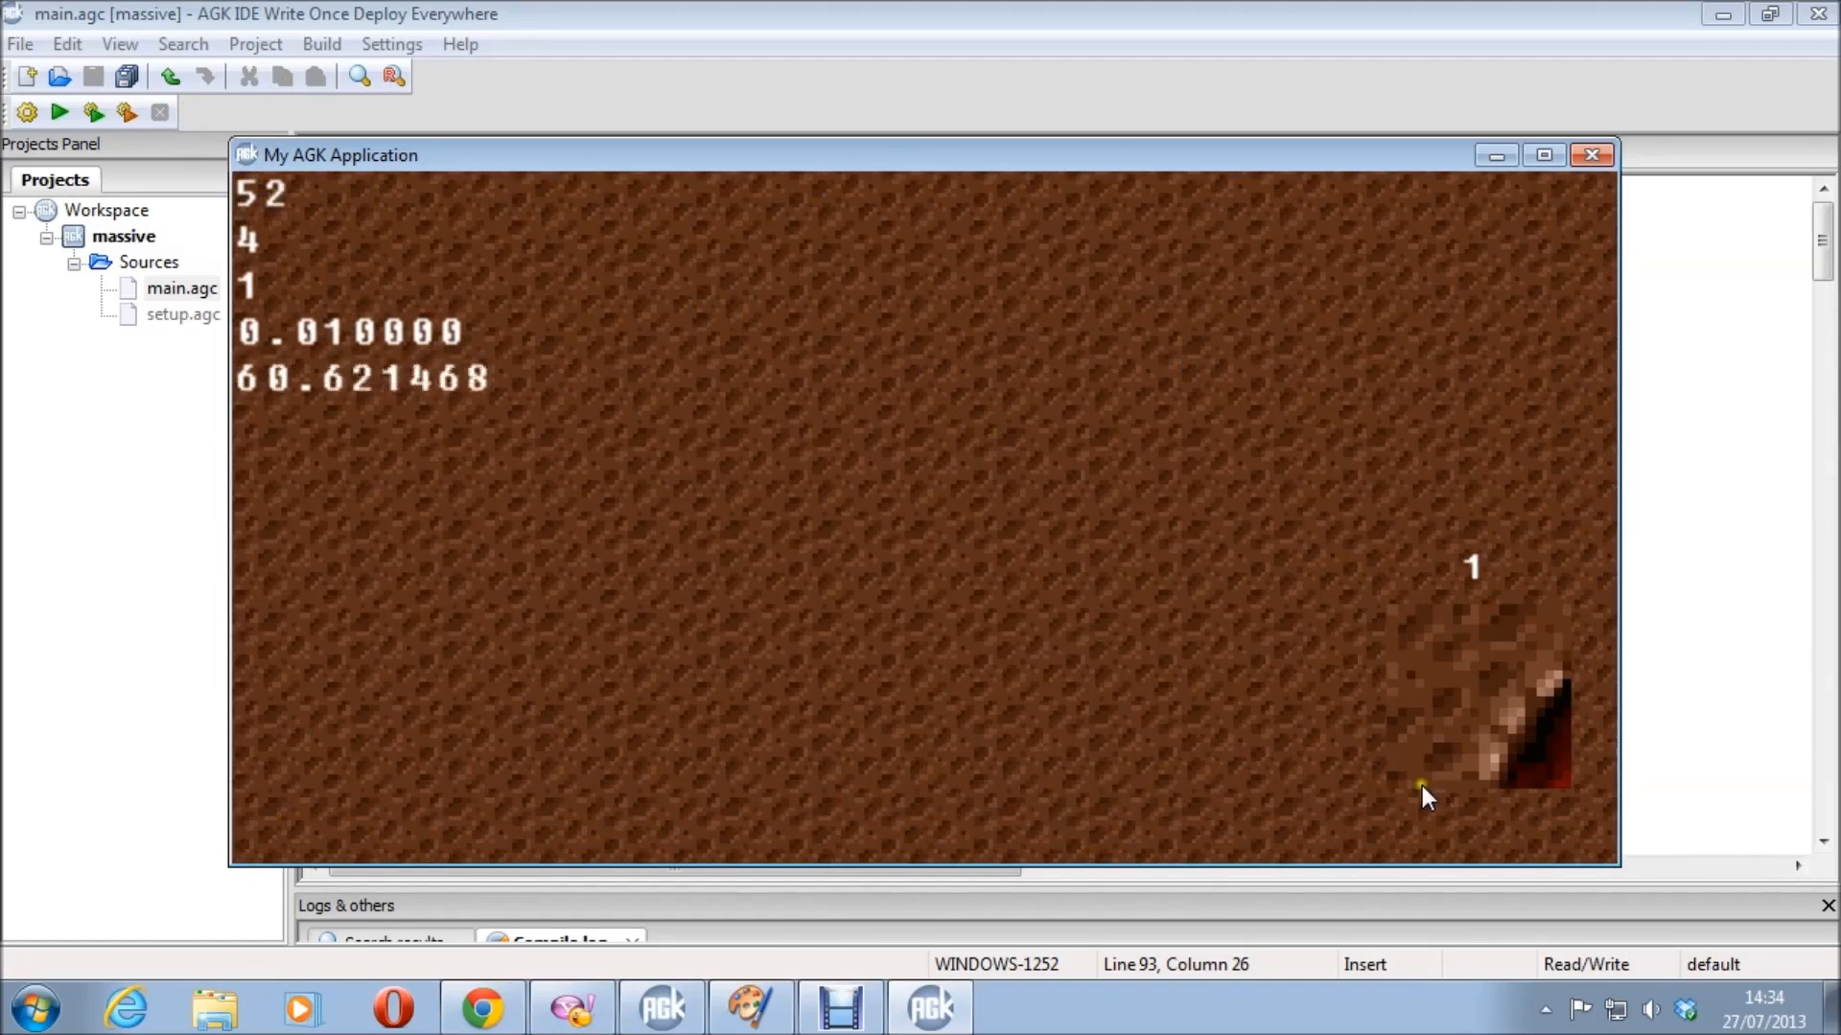
mouse_move(1027, 643)
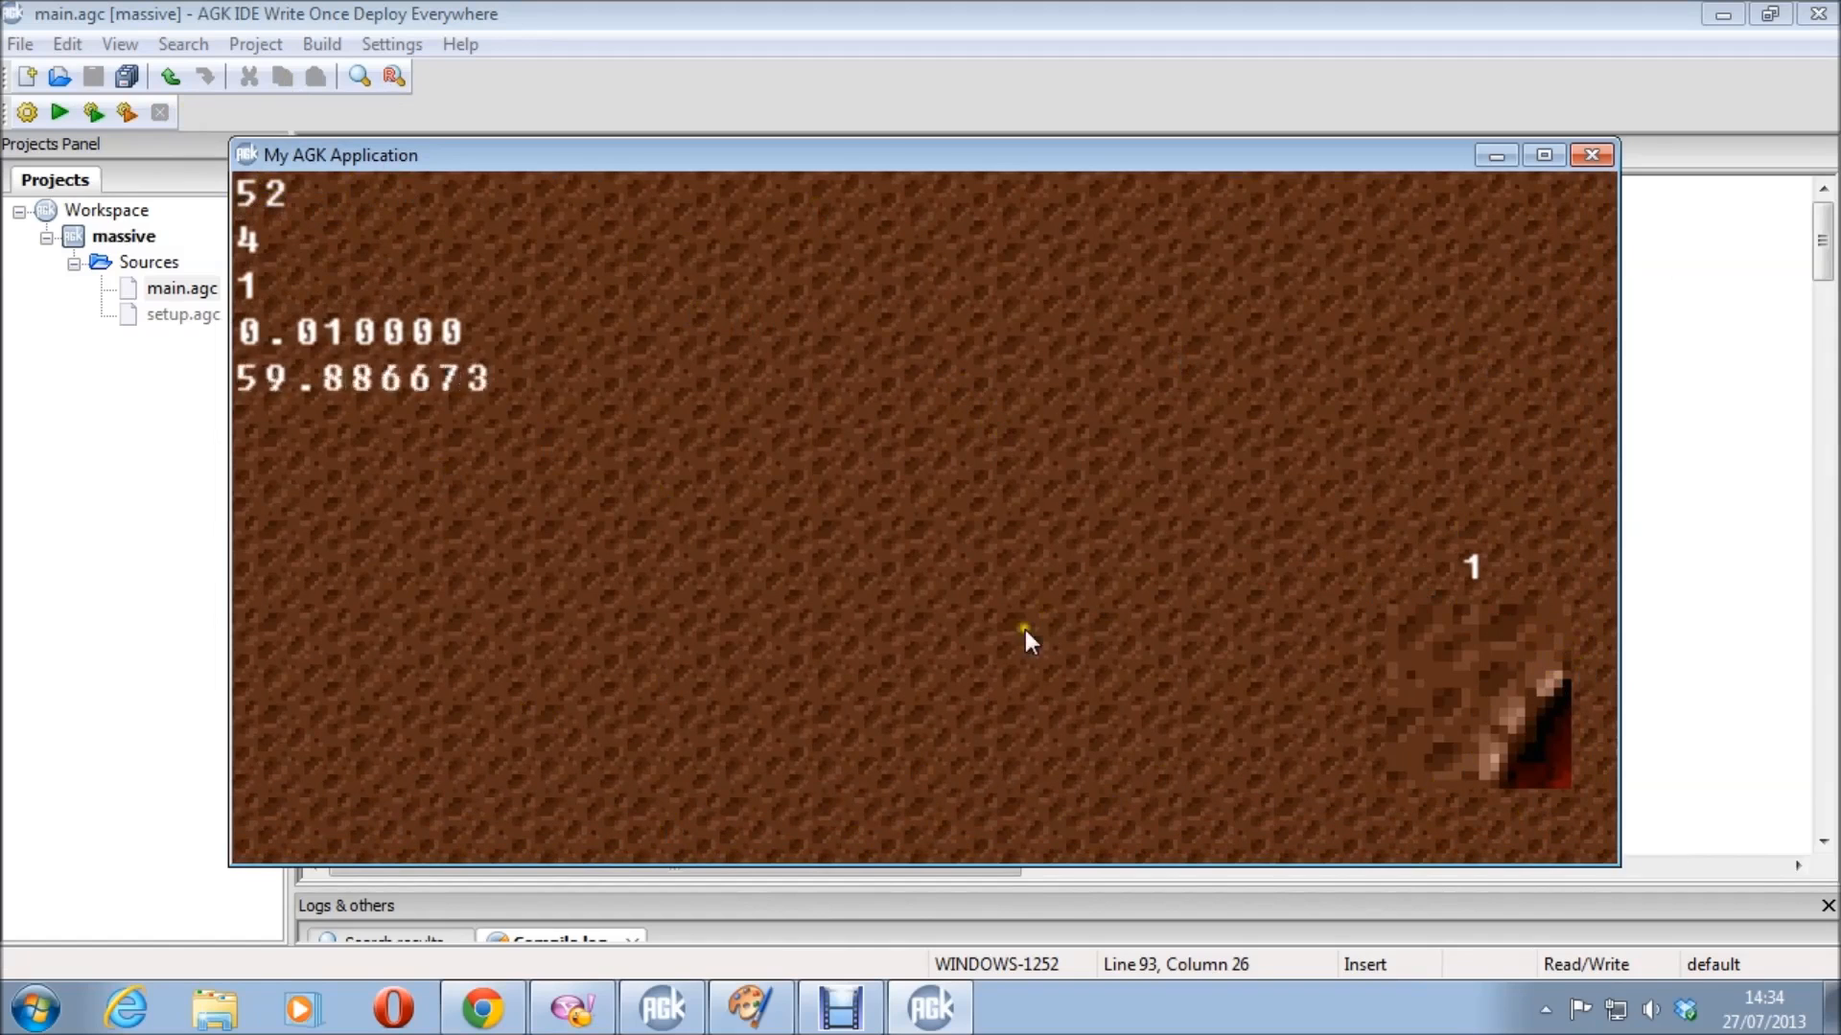
mouse_move(502, 313)
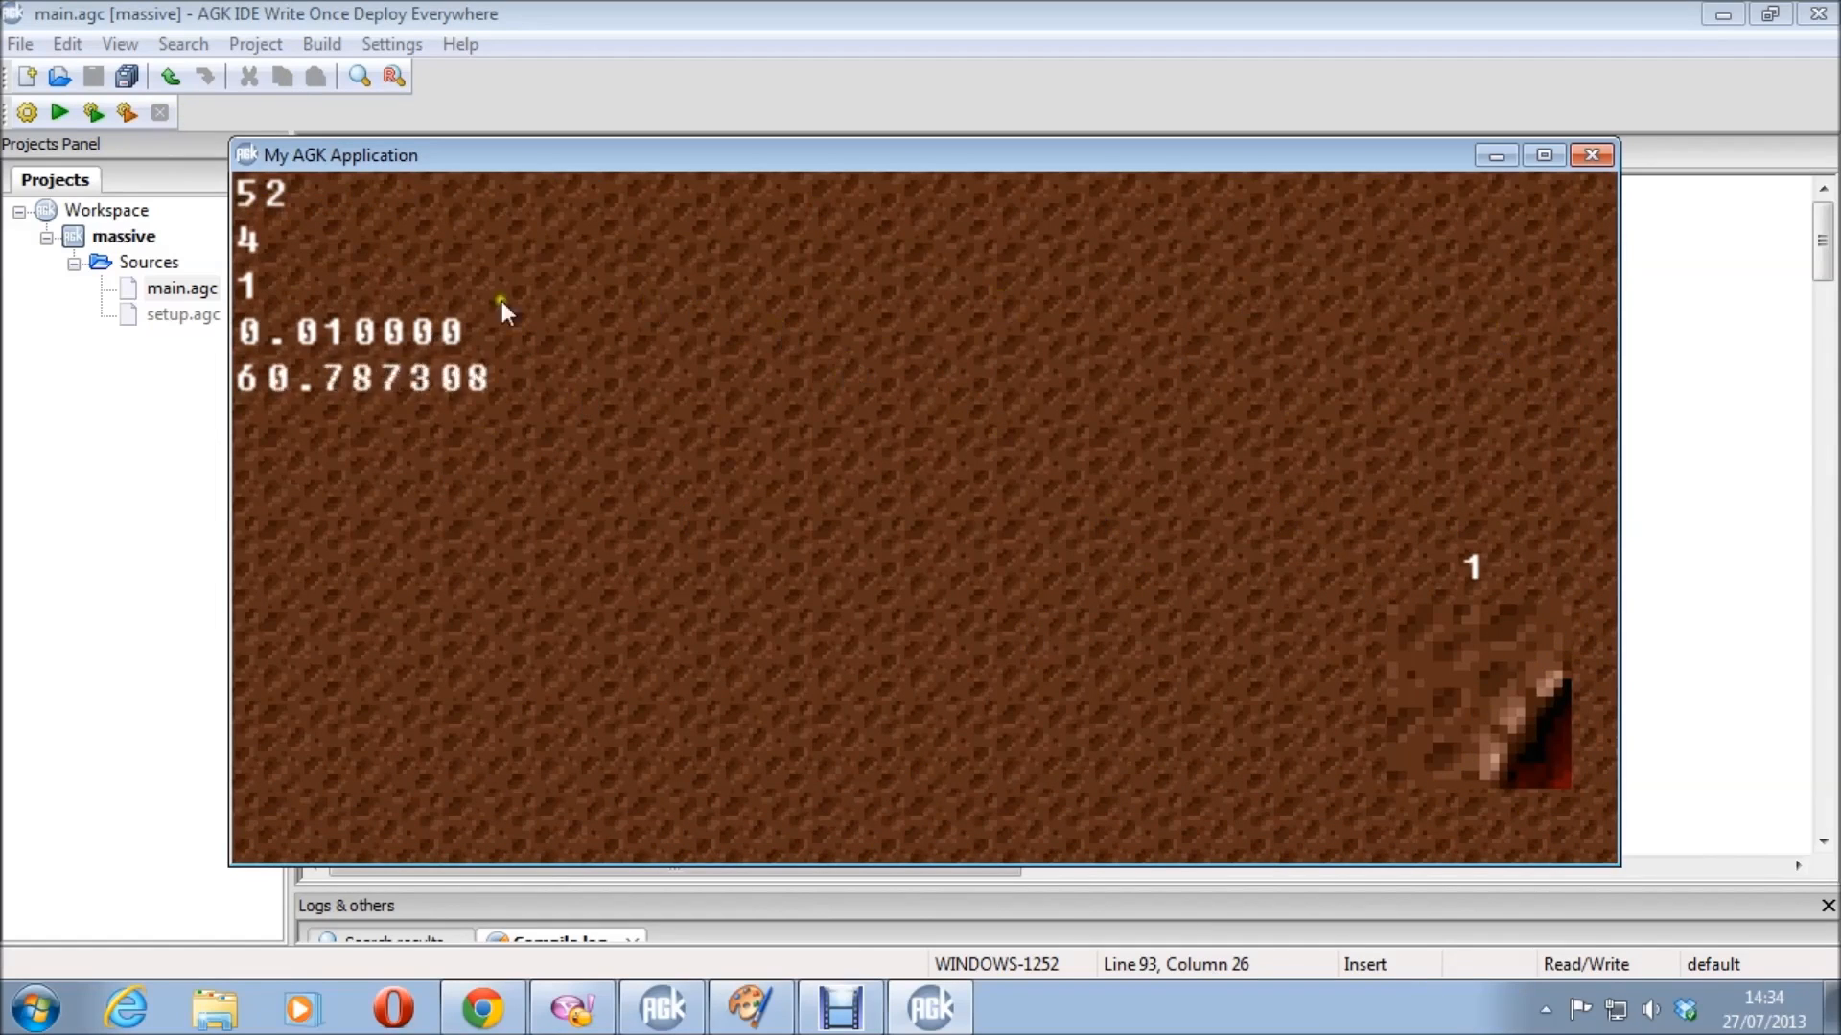
mouse_move(1156, 763)
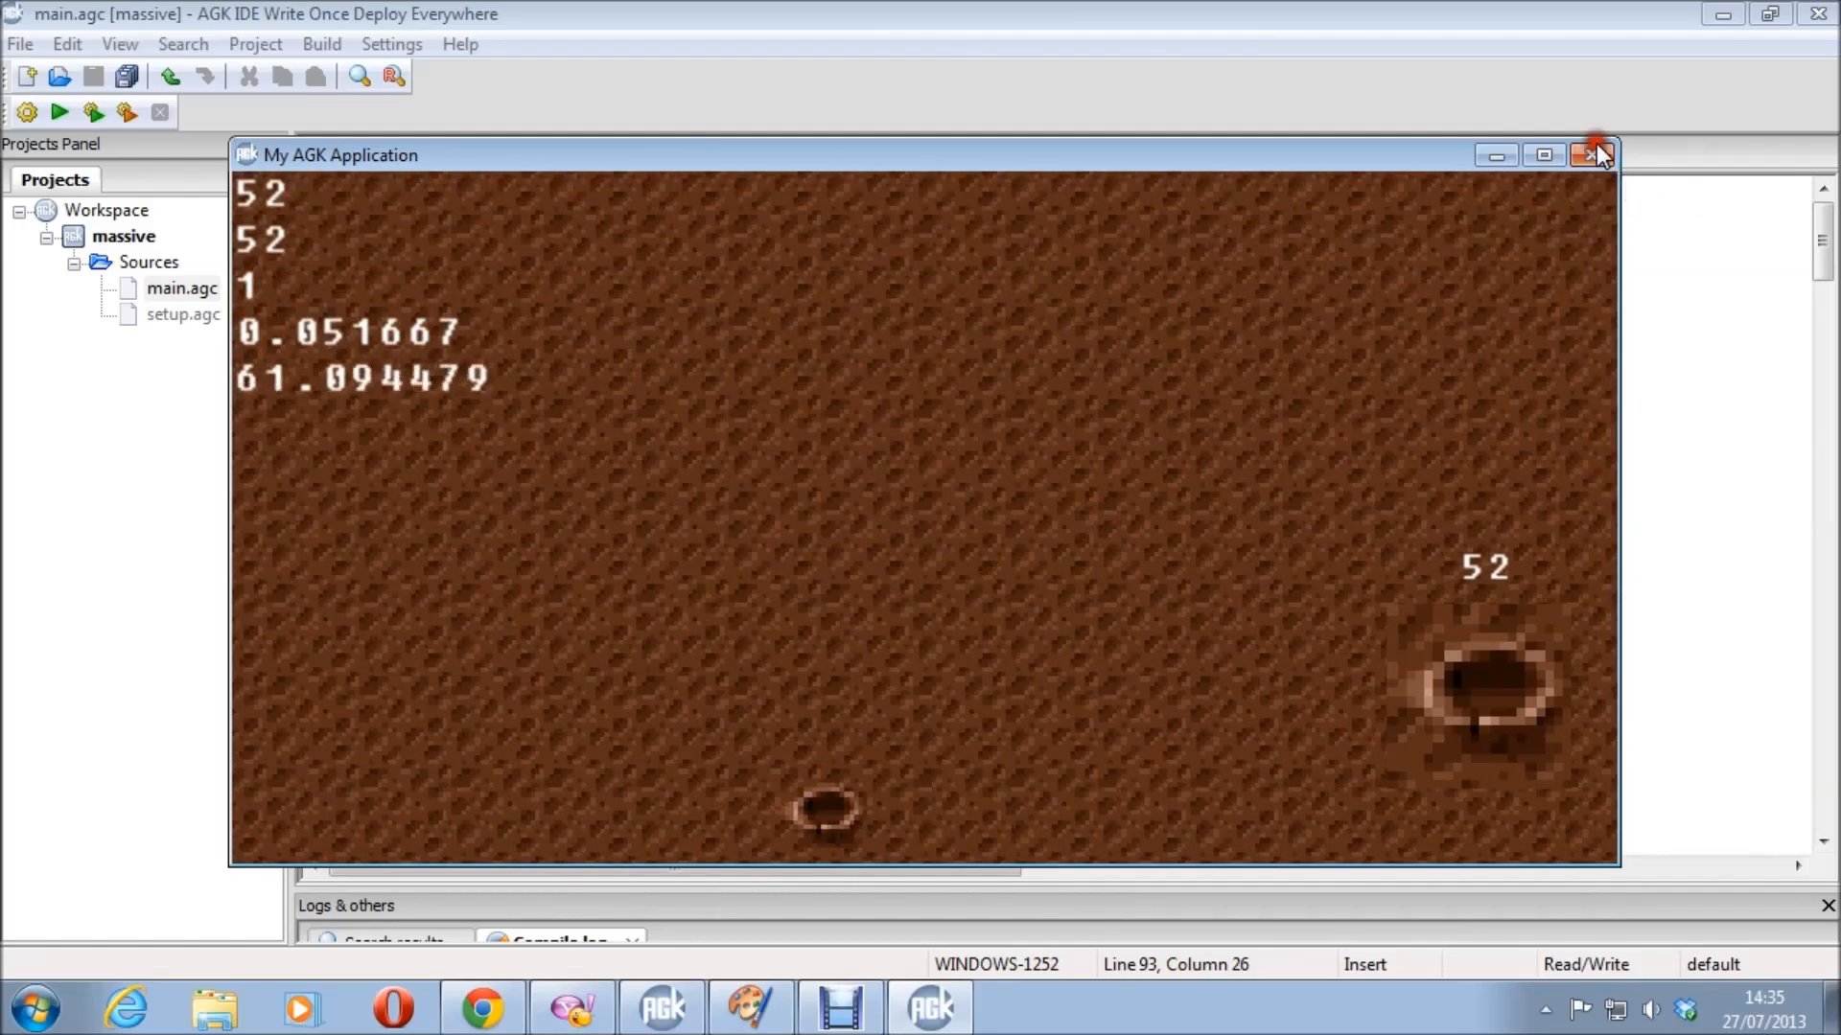
- Close the map demo window and scroll main.agc down to the main loop's tile-drawing code
left_click(1593, 153)
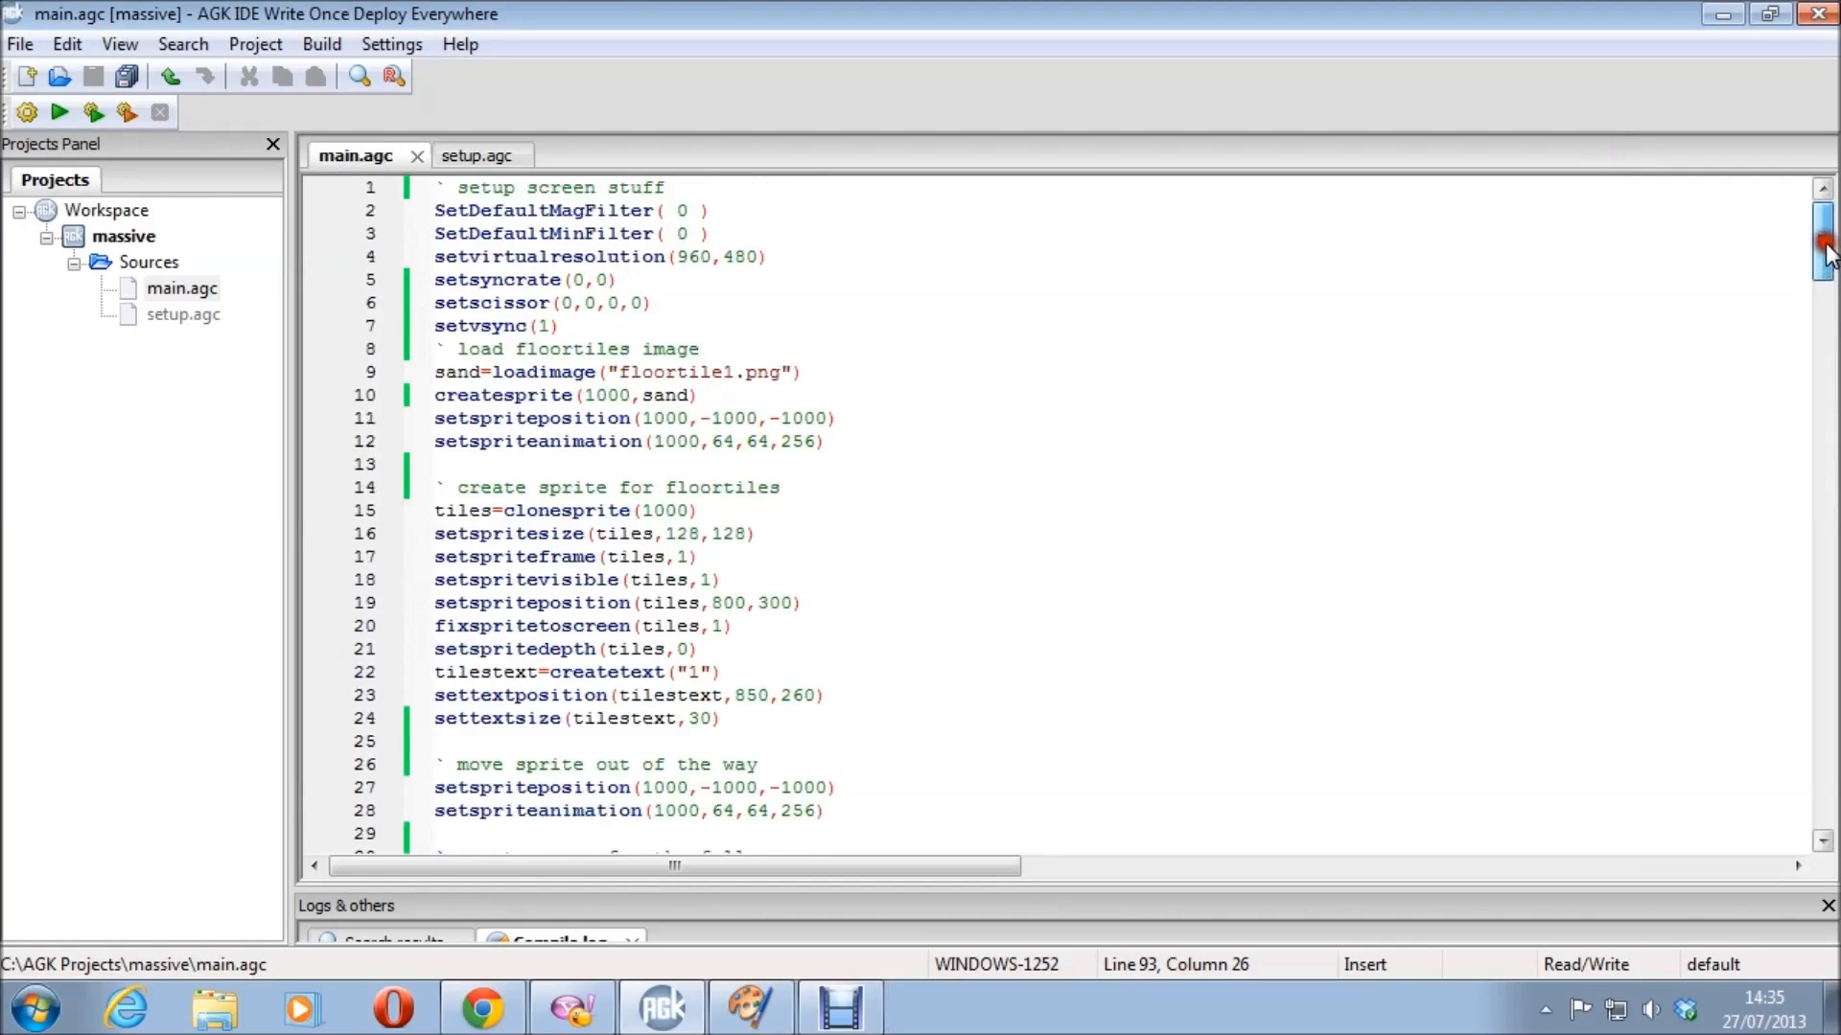
scroll("down", 3)
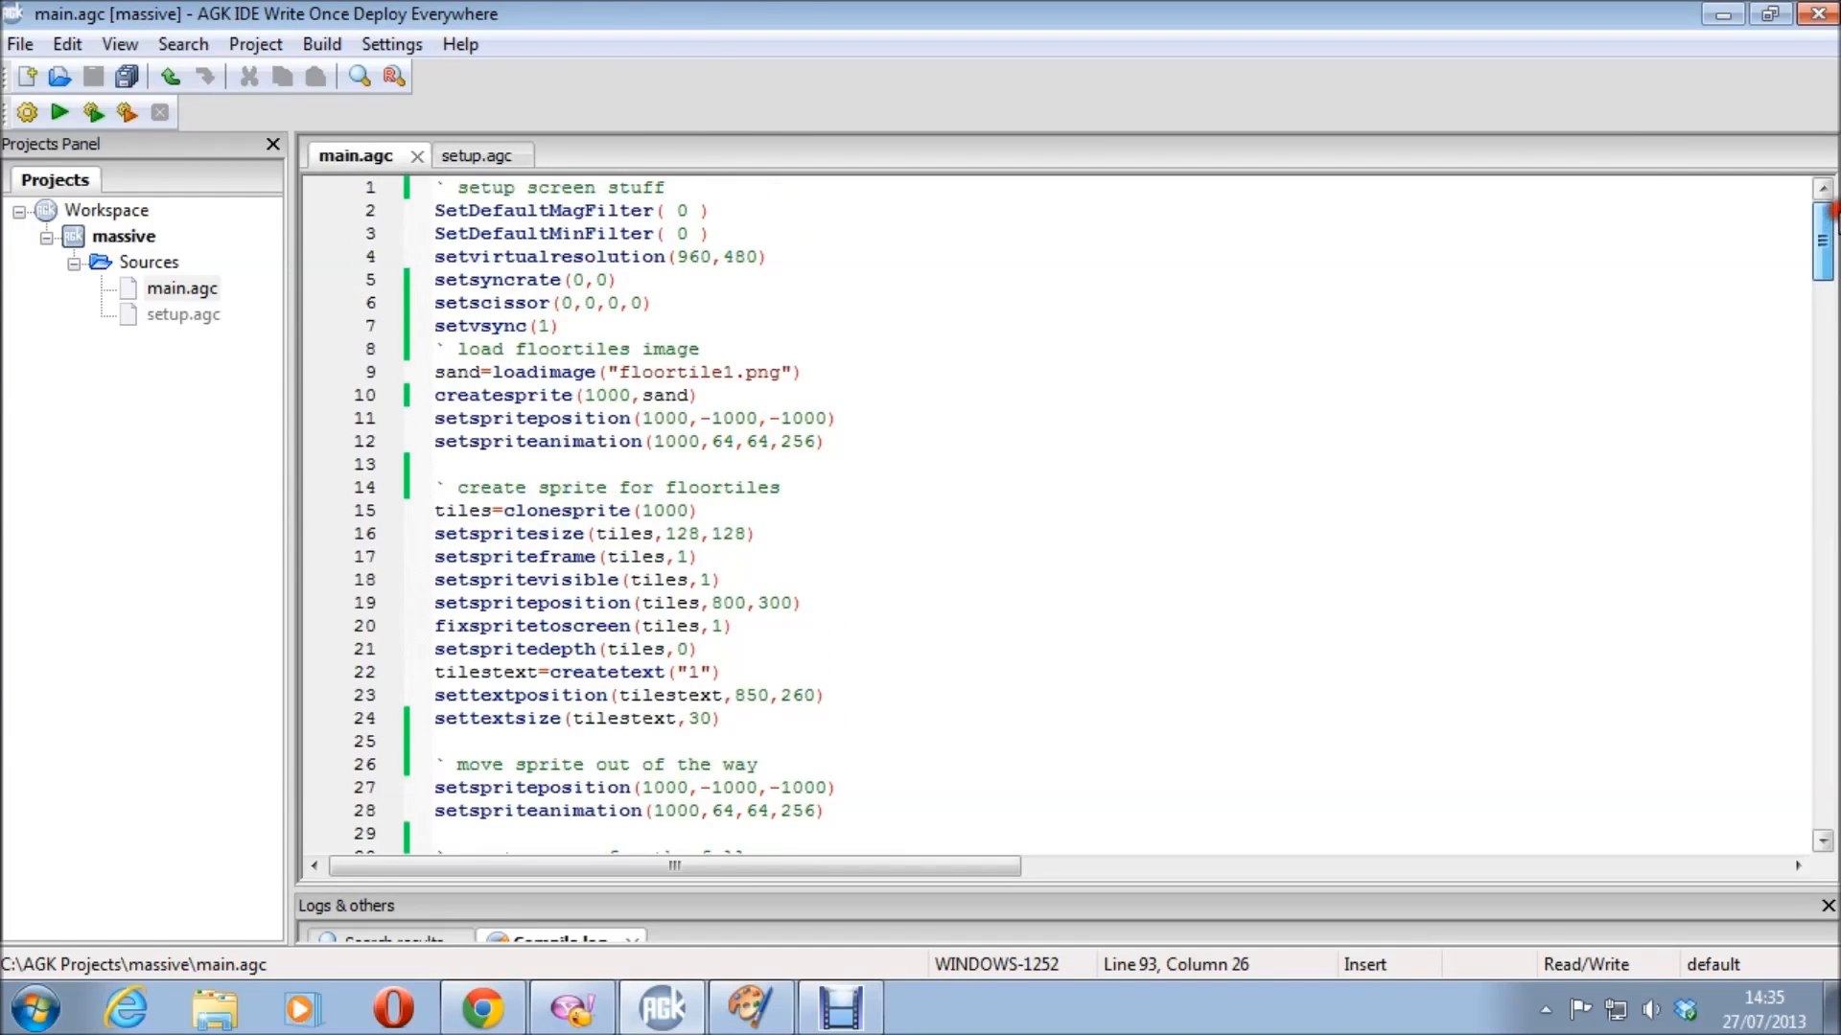
scroll("down", 3)
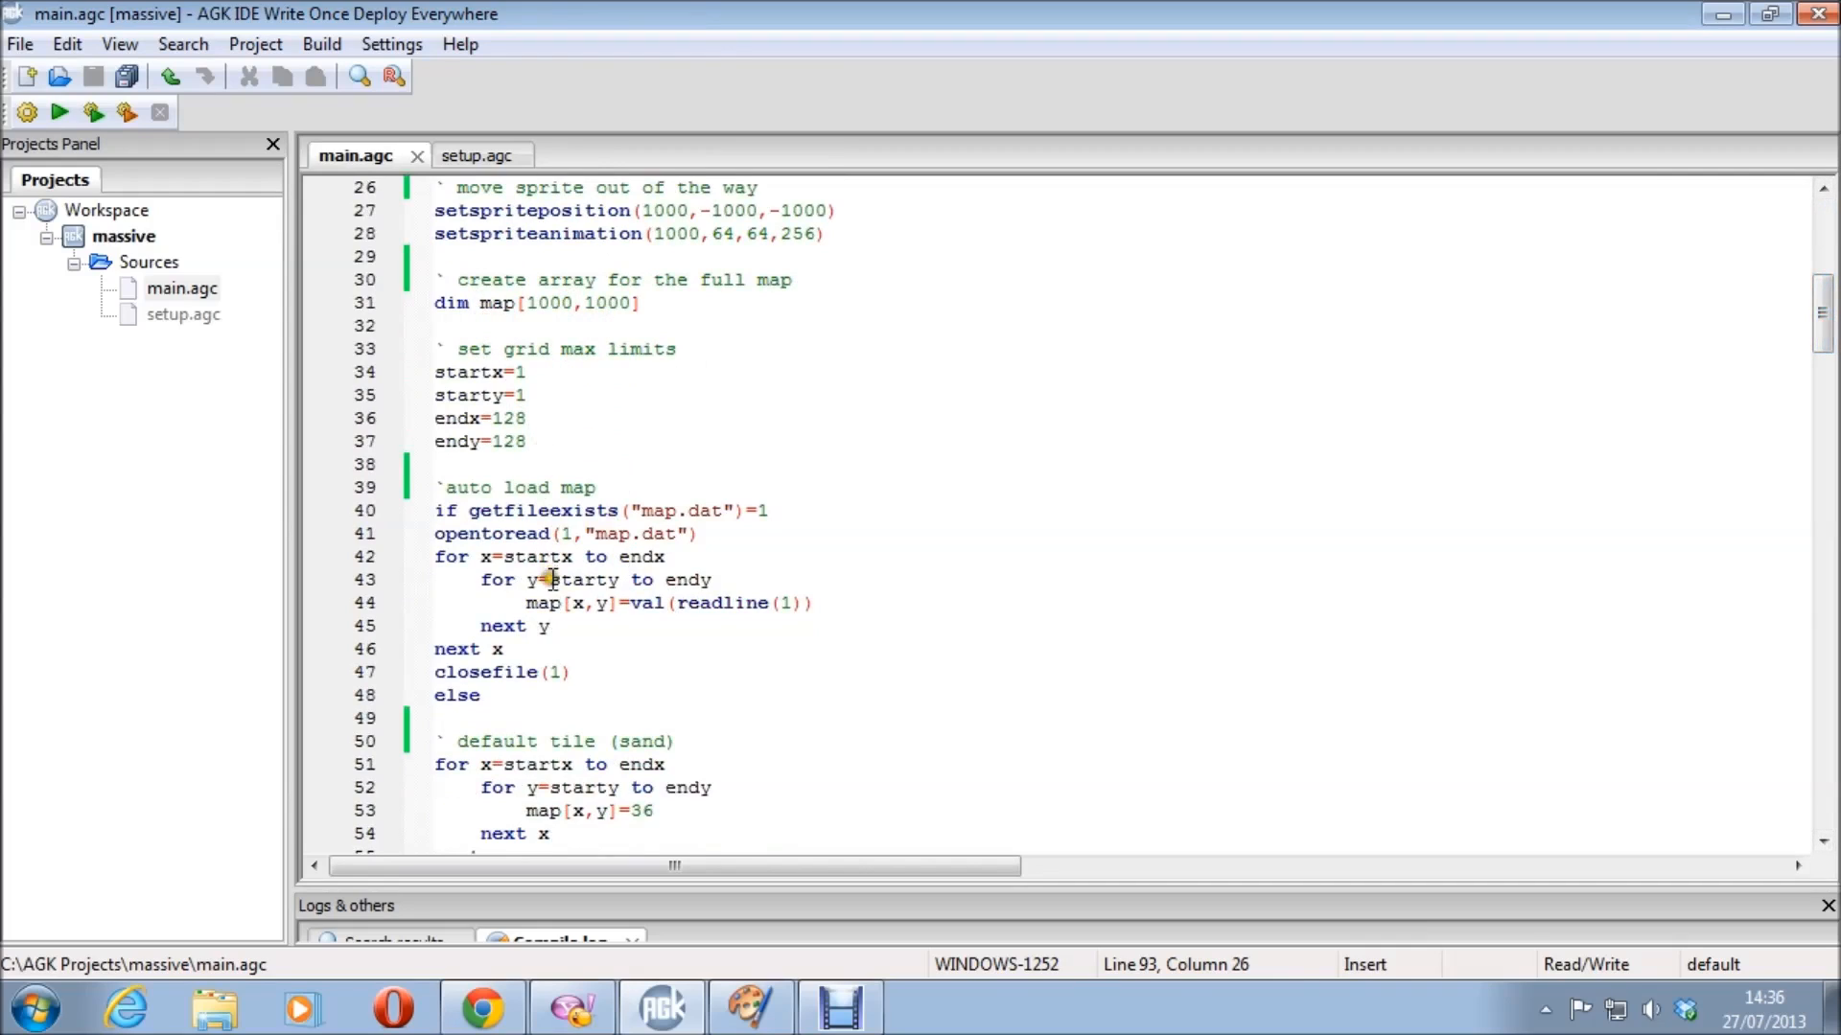
scroll("down", 3)
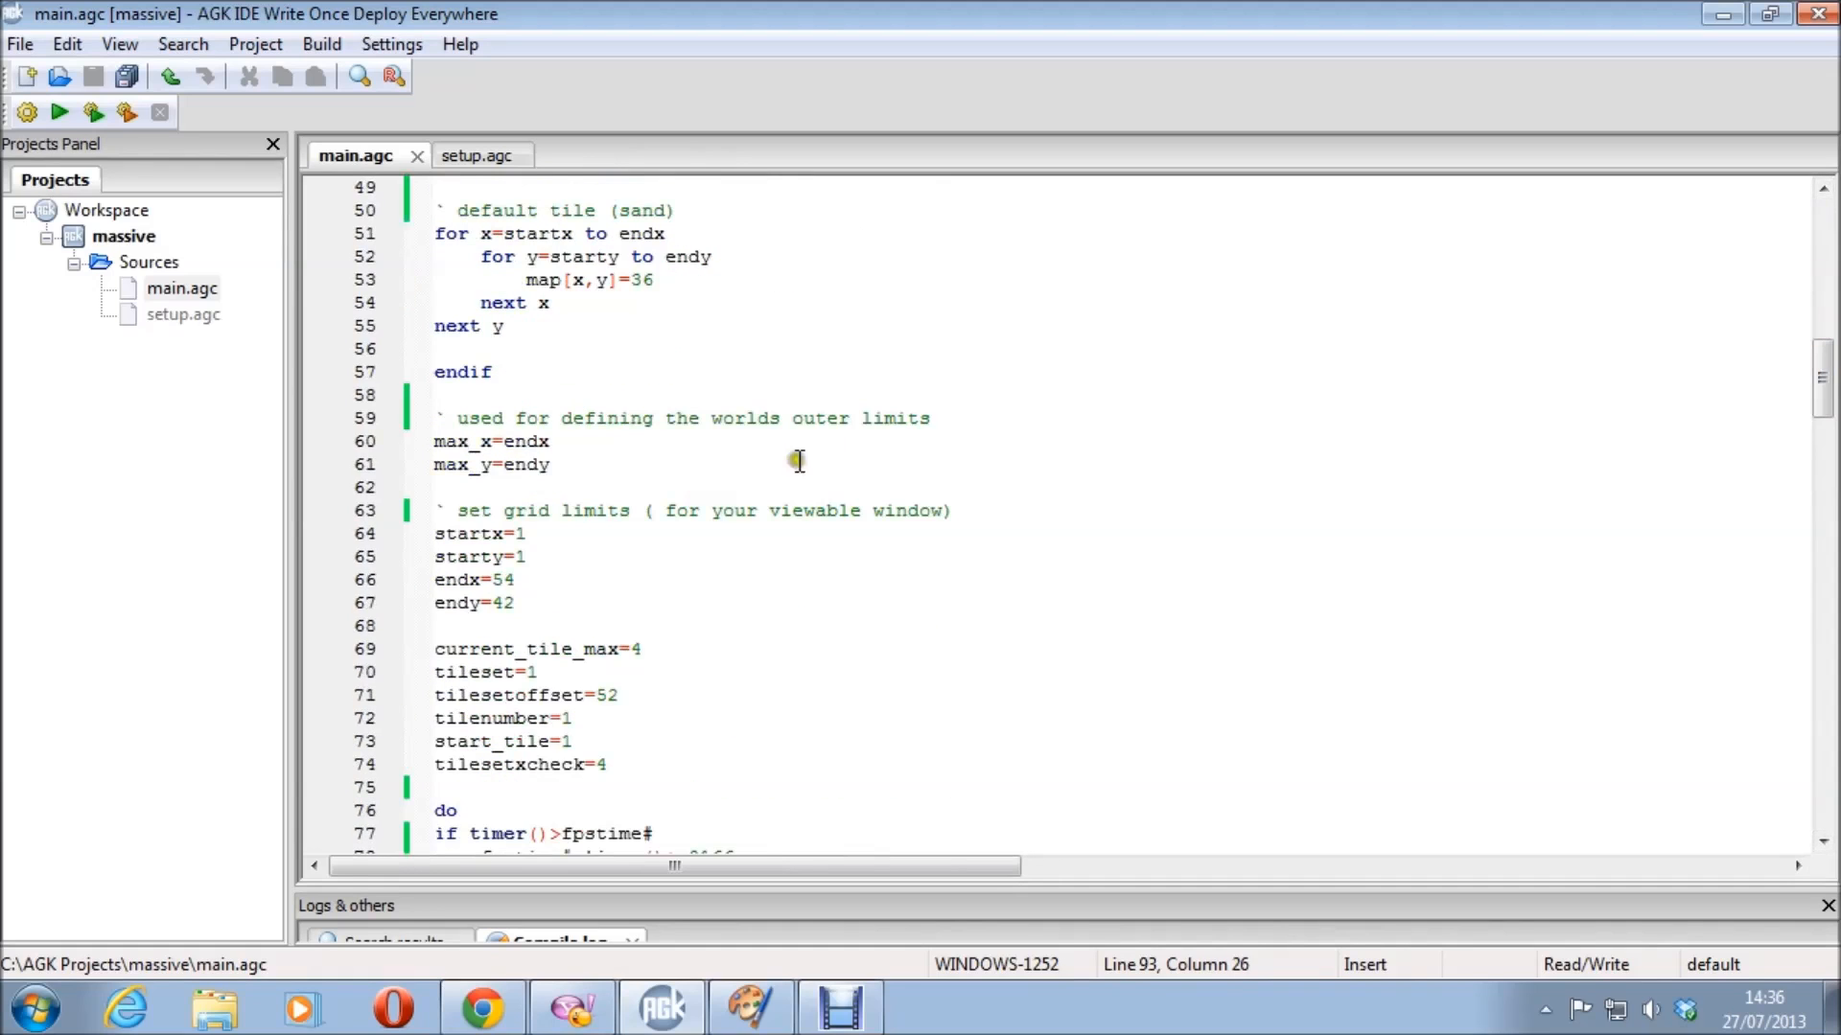
scroll("down", 3)
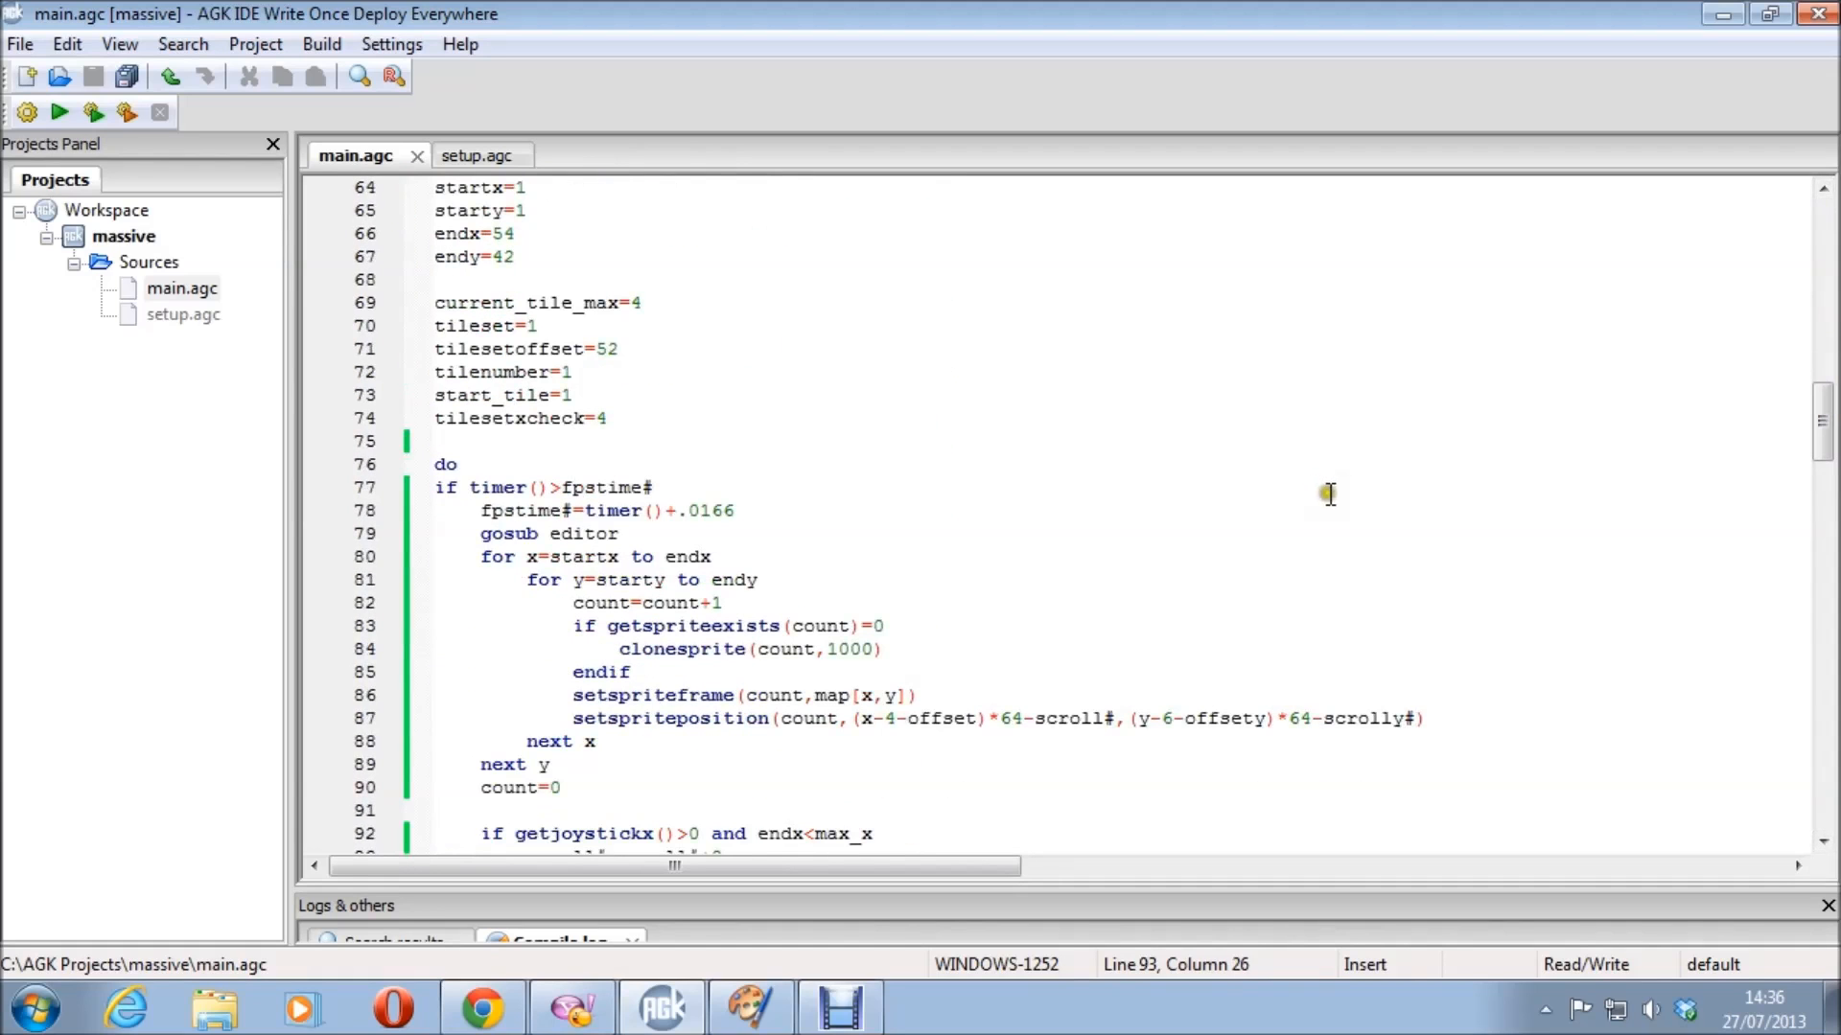